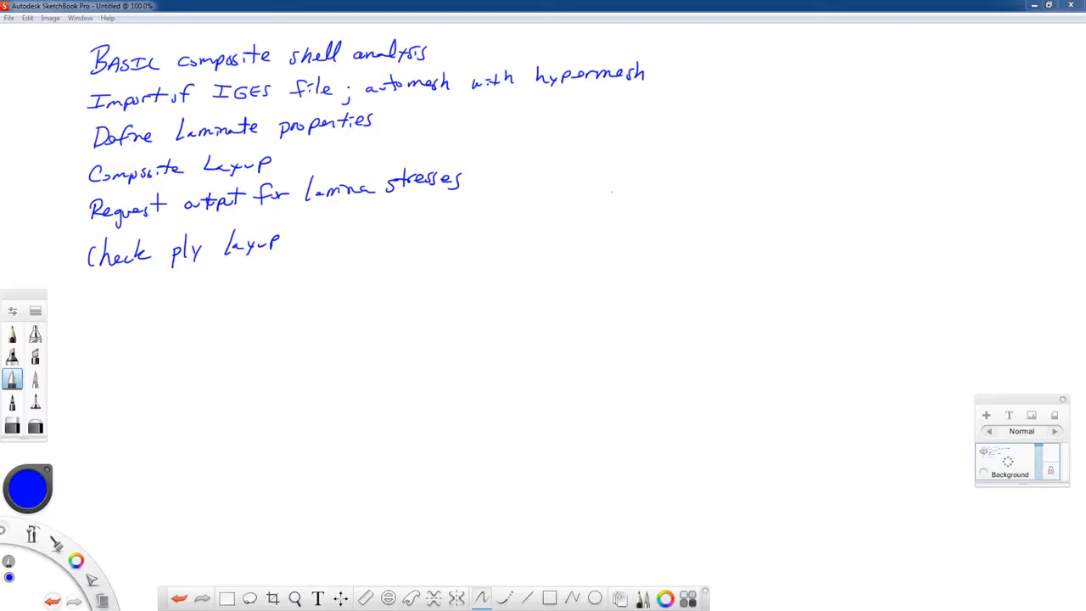
mouse_move(839, 320)
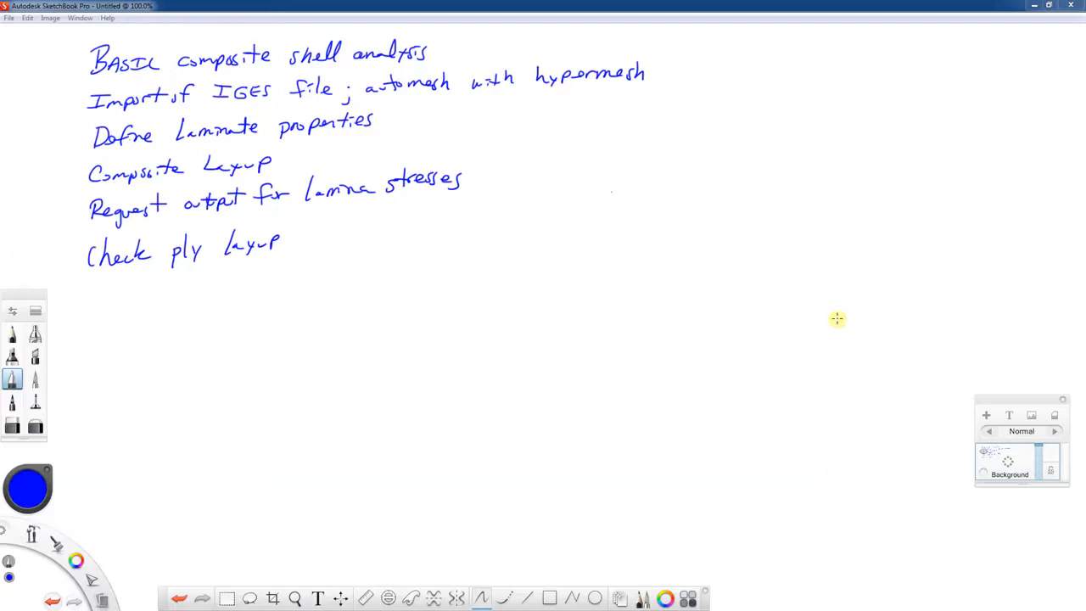
mouse_move(129, 304)
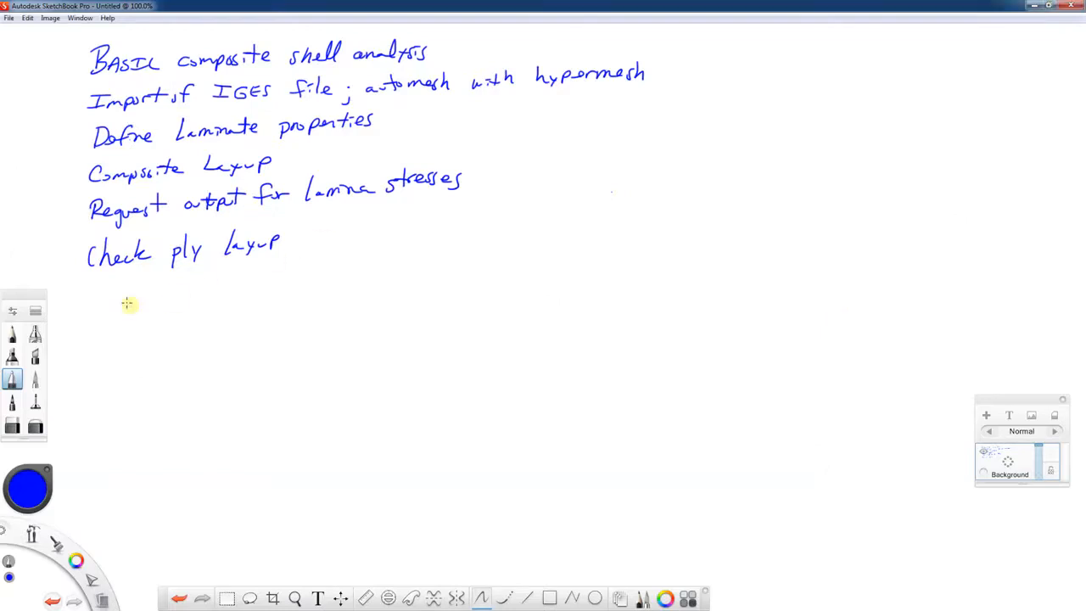
Handwrite GRABCAD with the brush under the last bullet of the outline.
left_click_drag(105, 314, 173, 309)
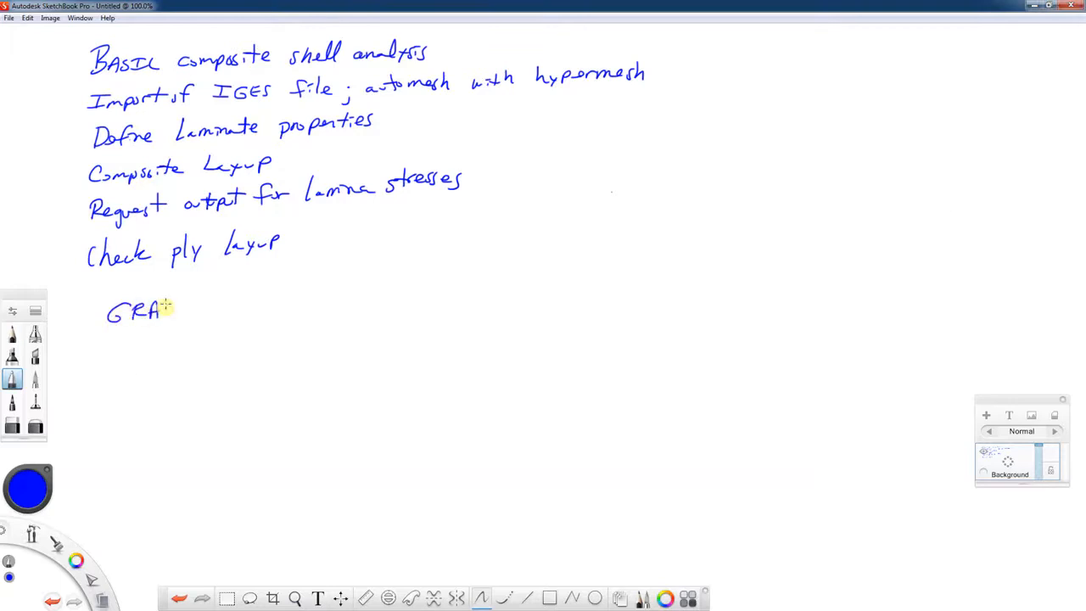
left_click_drag(170, 312, 217, 312)
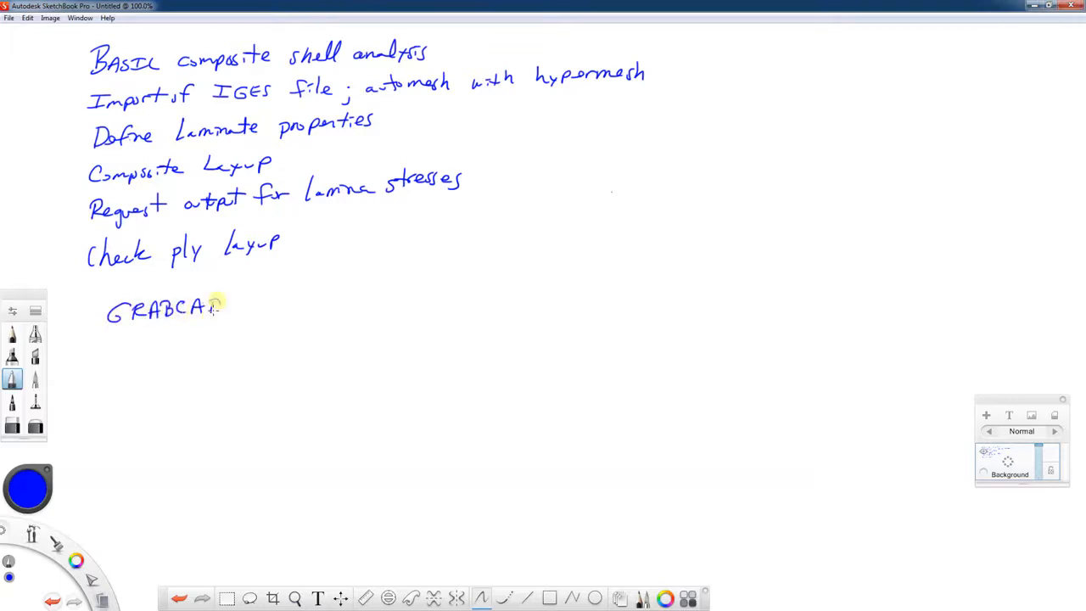
left_click_drag(224, 309, 271, 314)
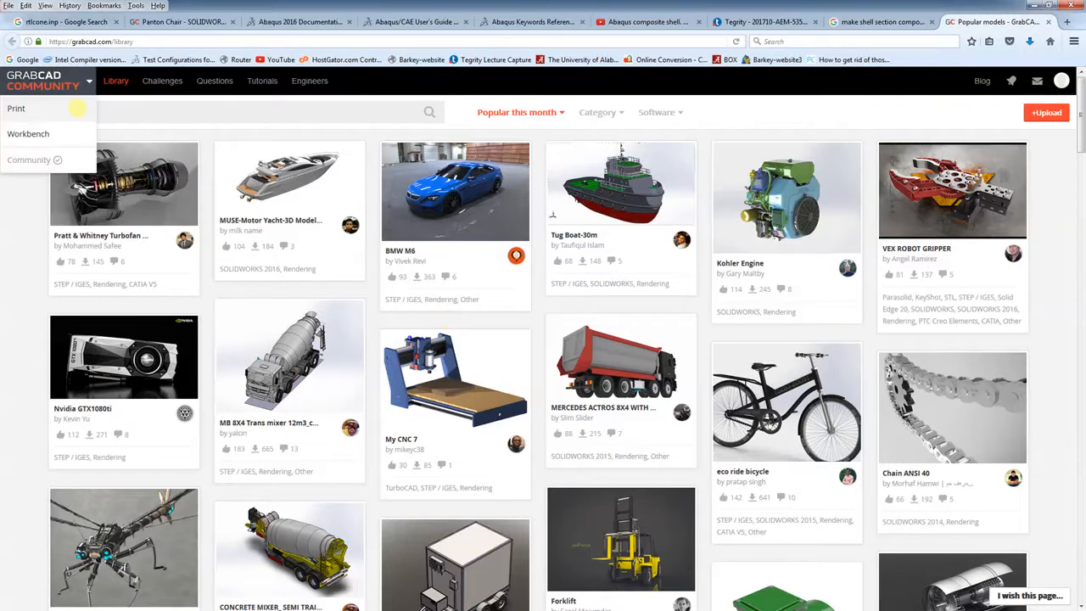
Search the GrabCAD library for 'egg', dismissing the Abaqus startup window.
left_click(15, 109)
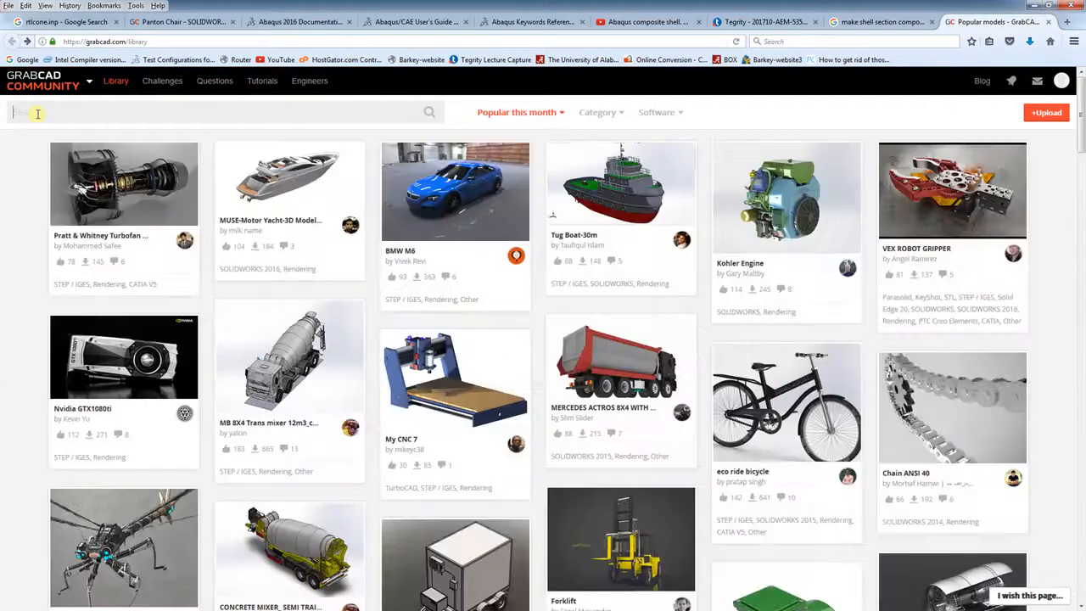
type("egg")
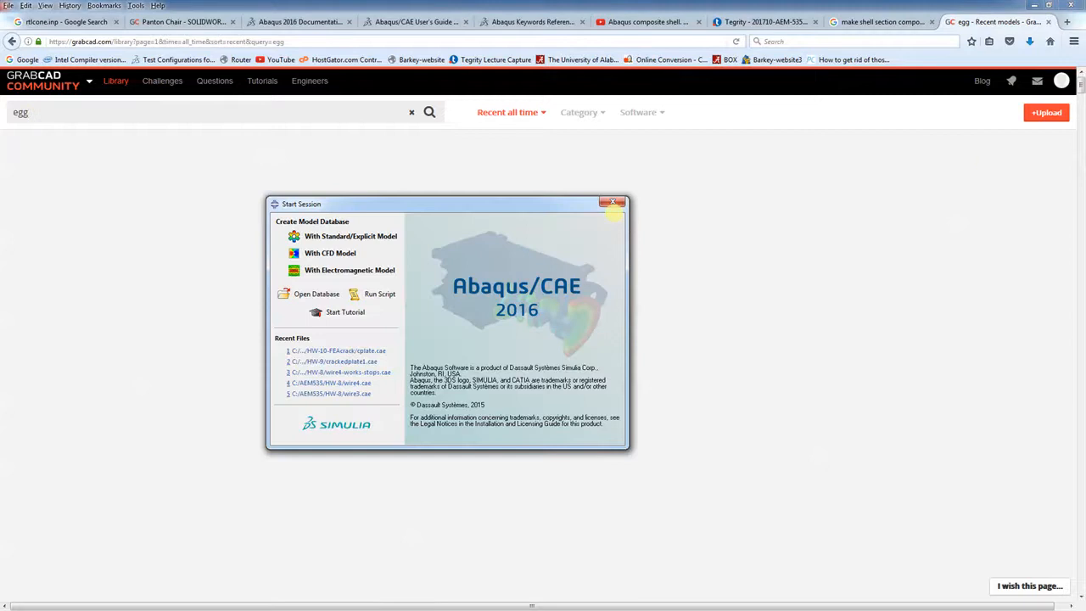
left_click(614, 204)
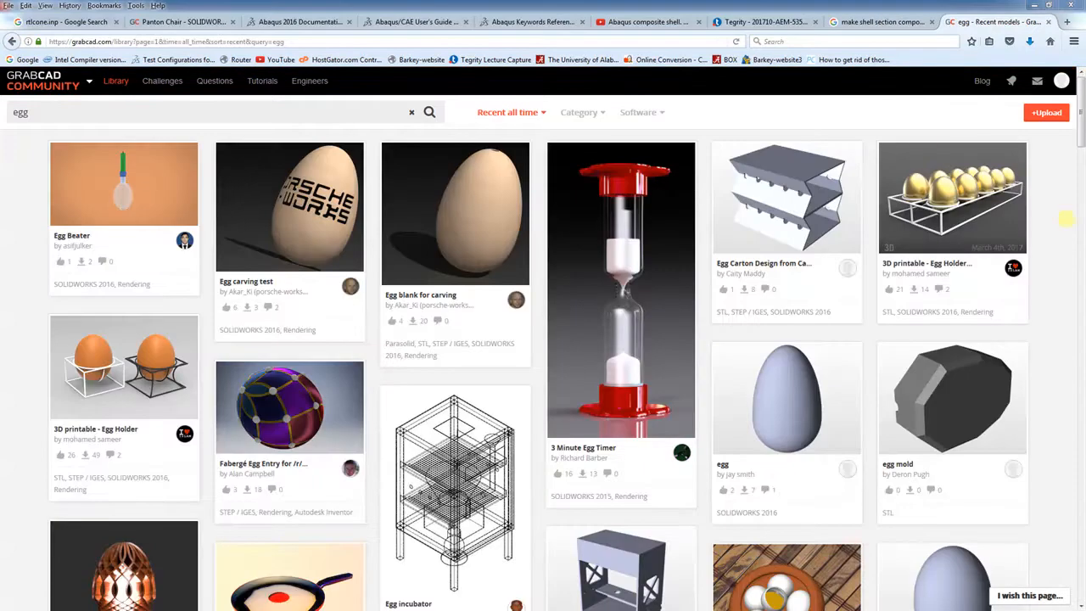
Browse down and back up through the egg model search results.
scroll("down", 3)
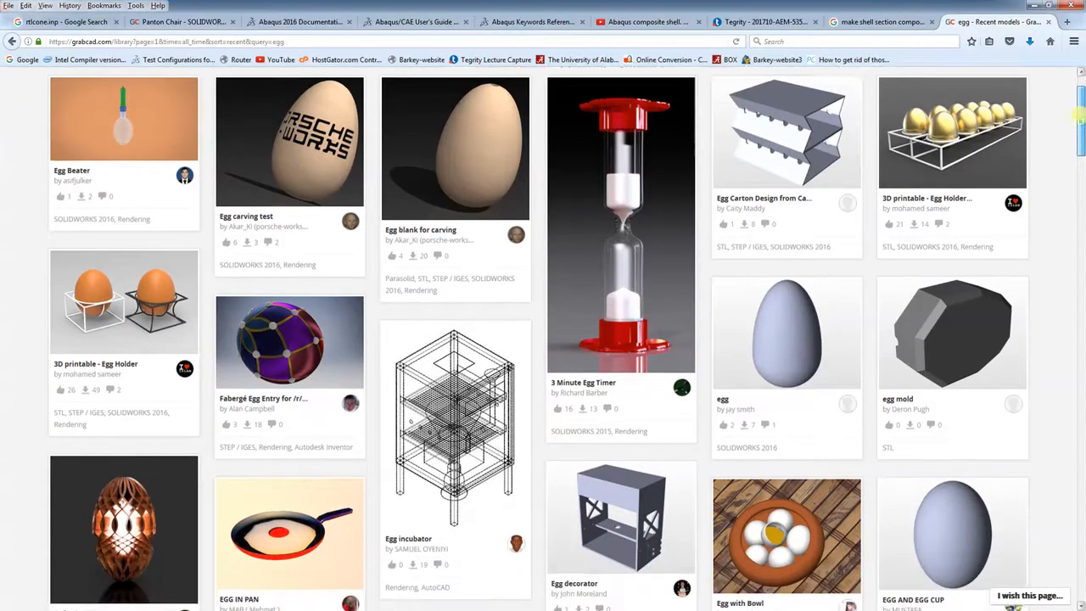
scroll("down", 3)
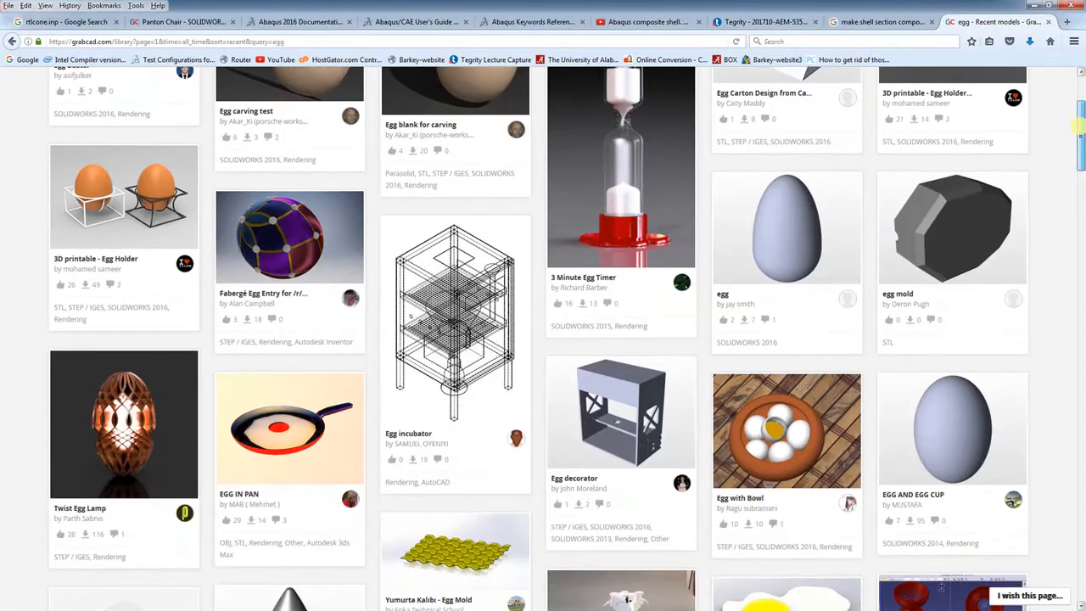
scroll("down", 3)
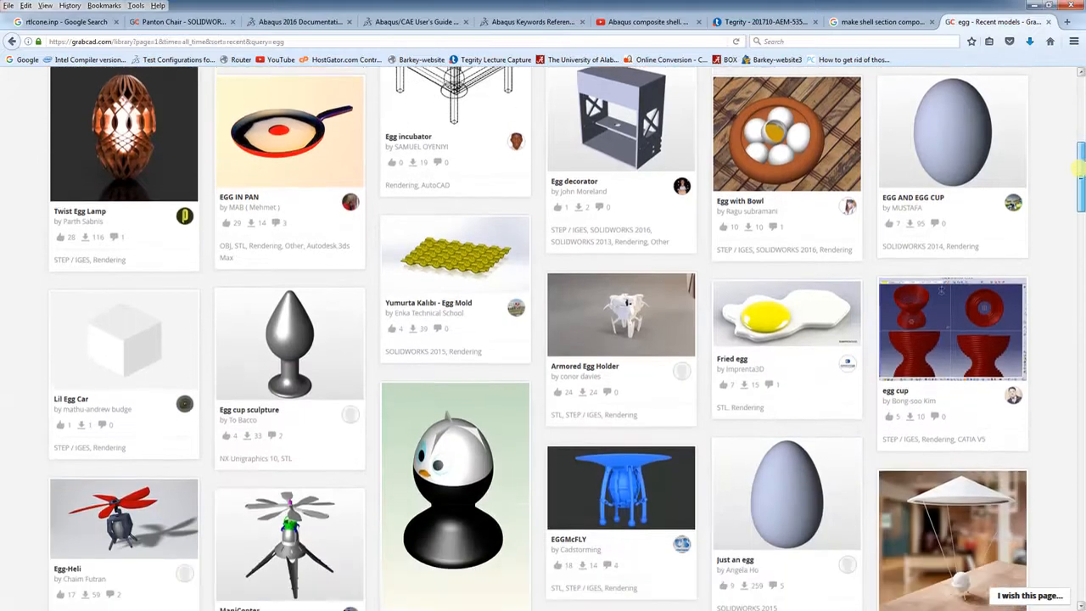
scroll("down", 3)
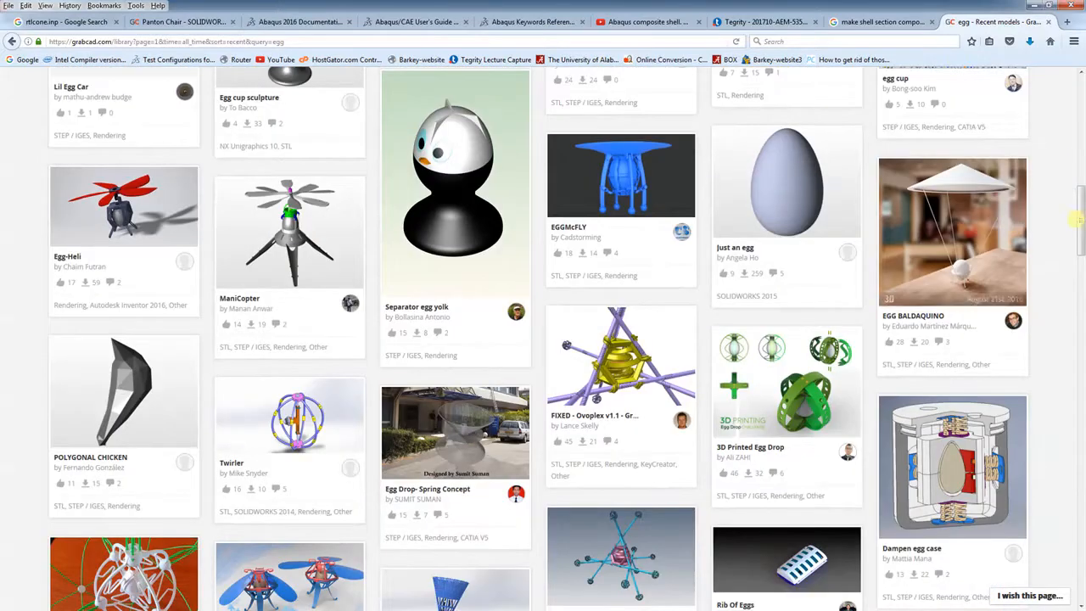
scroll("down", 3)
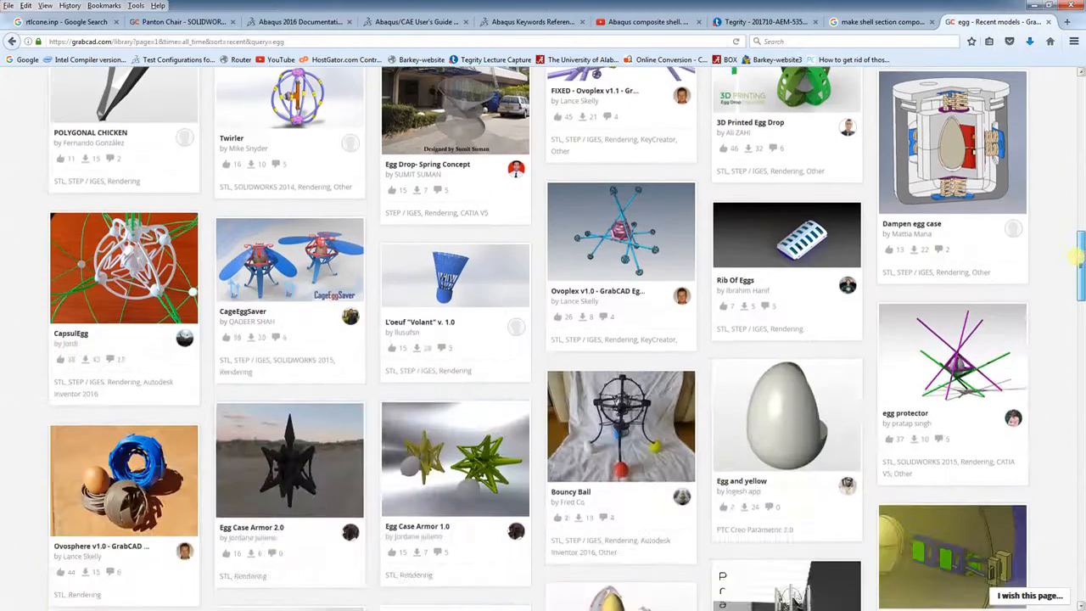
scroll("down", 3)
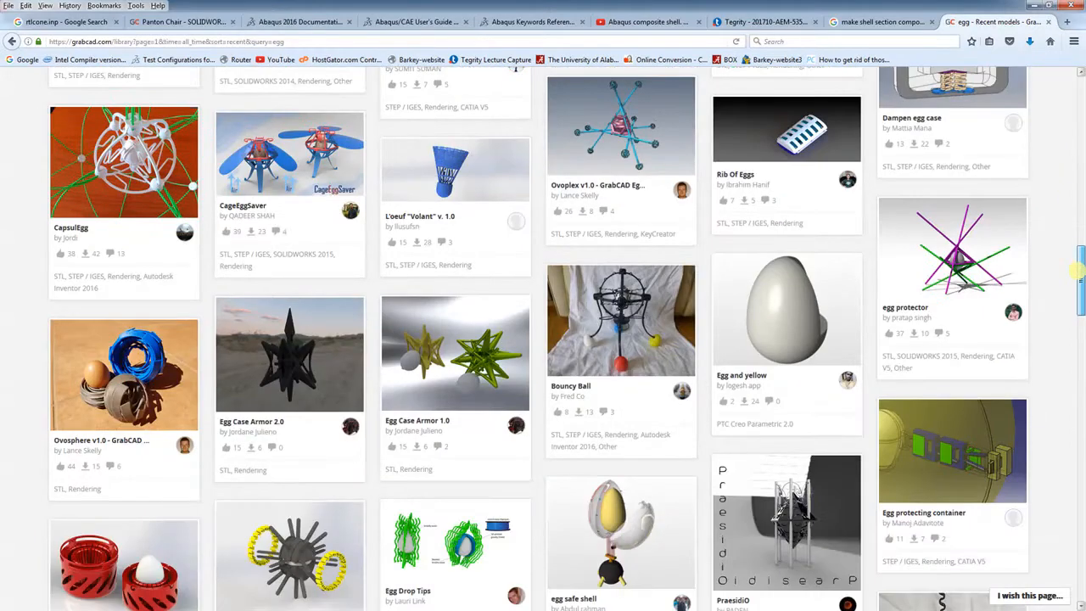
scroll("down", 3)
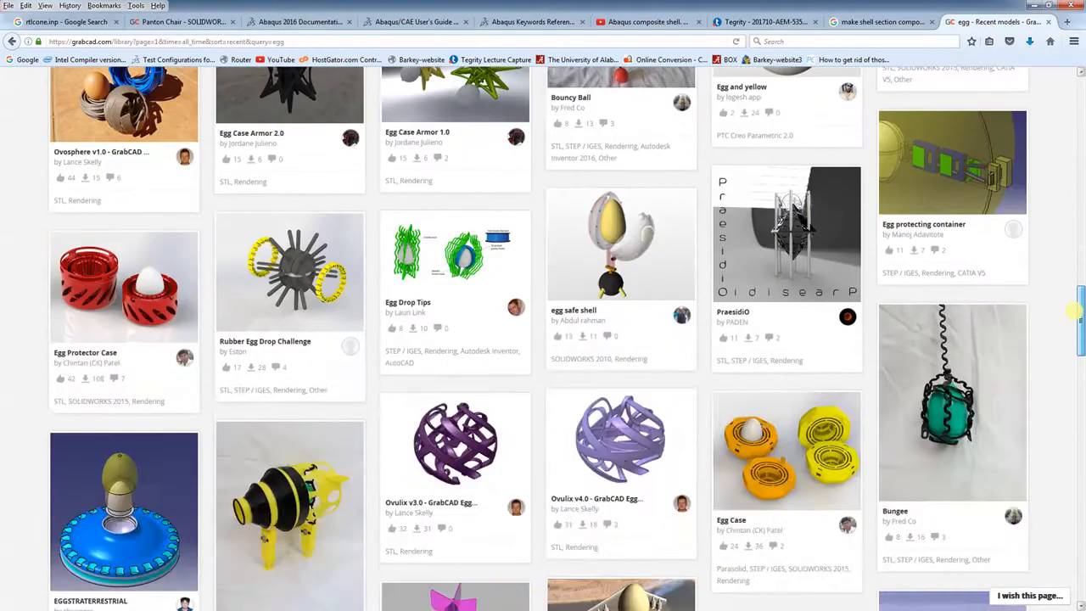
scroll("up", 3)
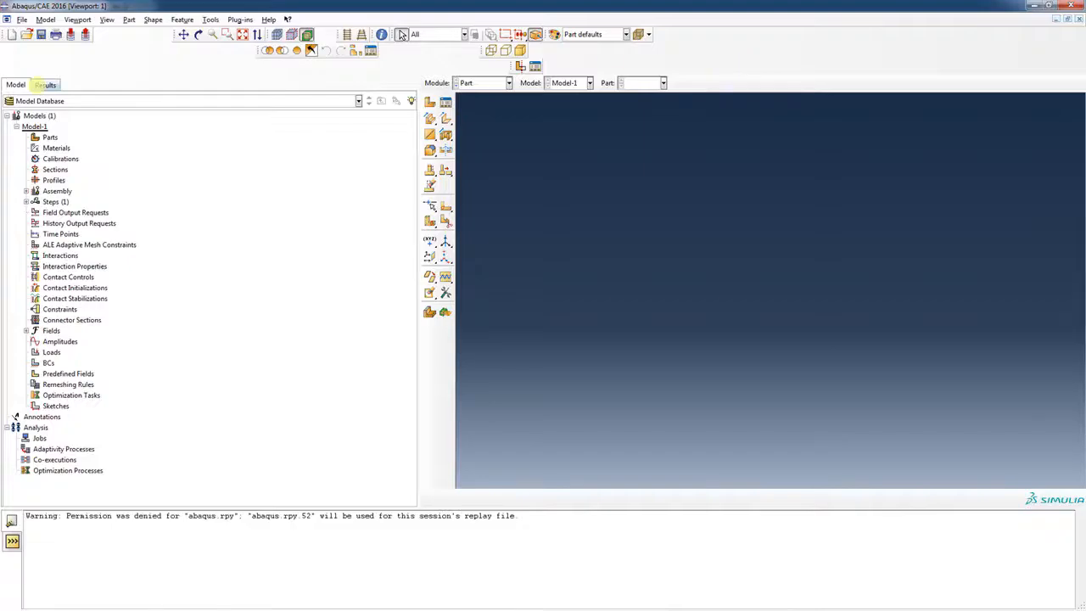
Start File > Import > Part and review the File Filter list of importable geometry formats.
left_click(20, 20)
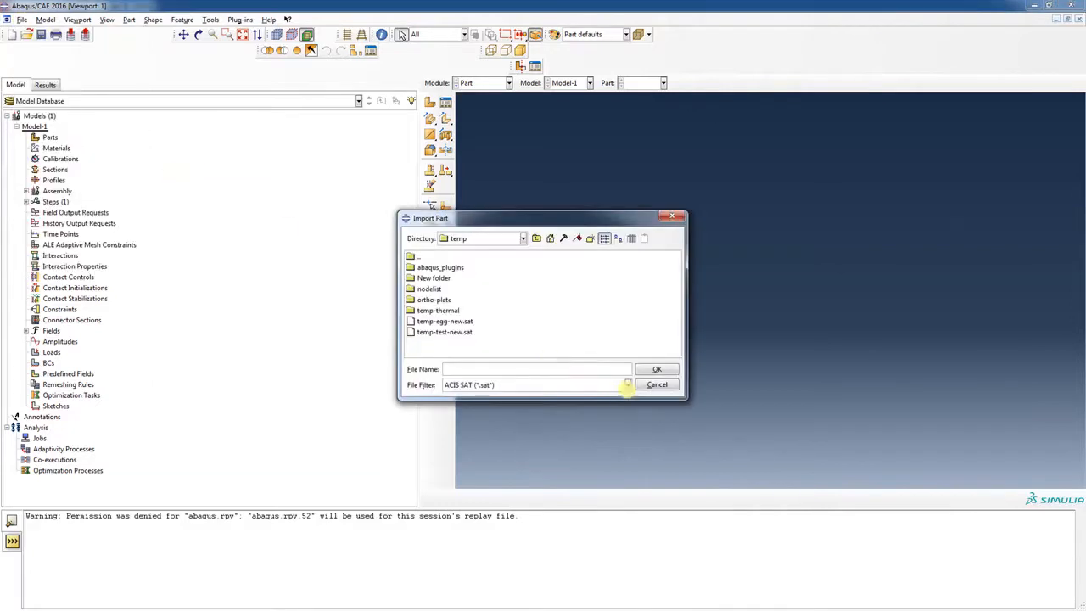
left_click(626, 383)
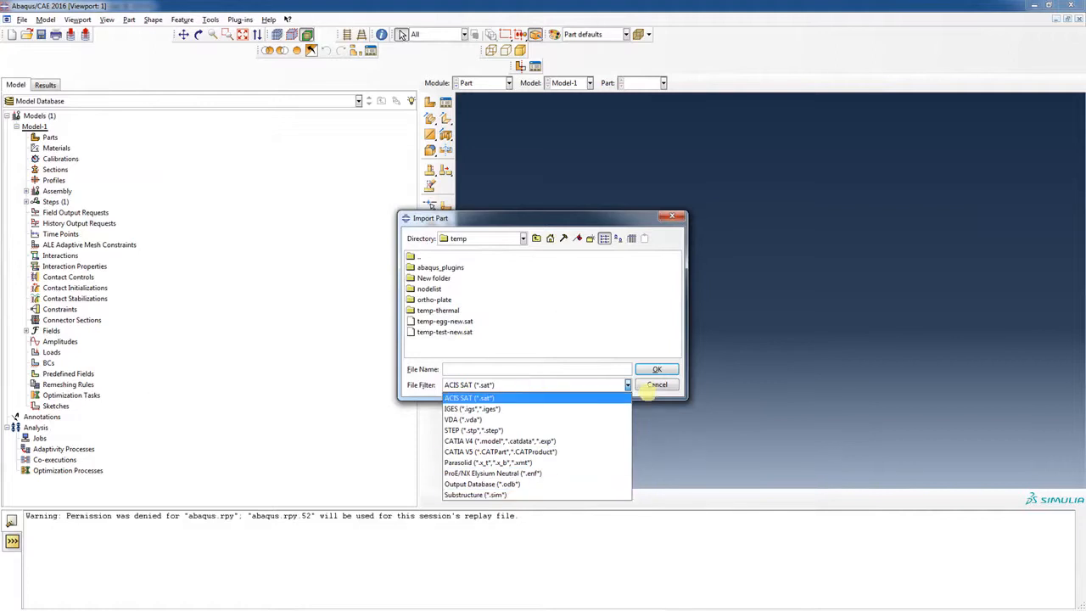
left_click(469, 398)
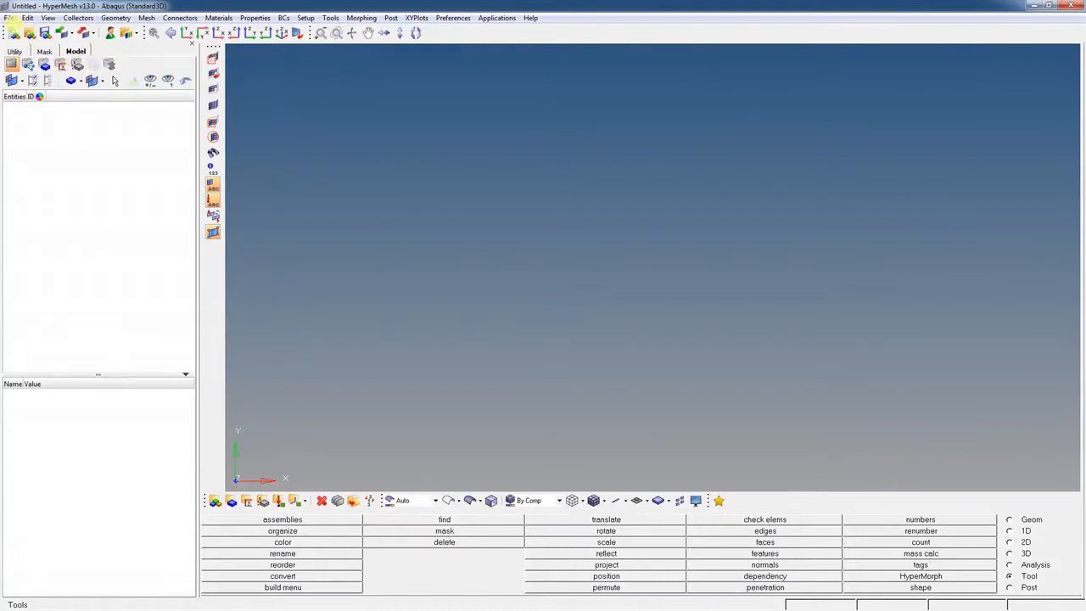
Bring up File > Import > Geometry, review supported file types, and select the old file path.
left_click(10, 17)
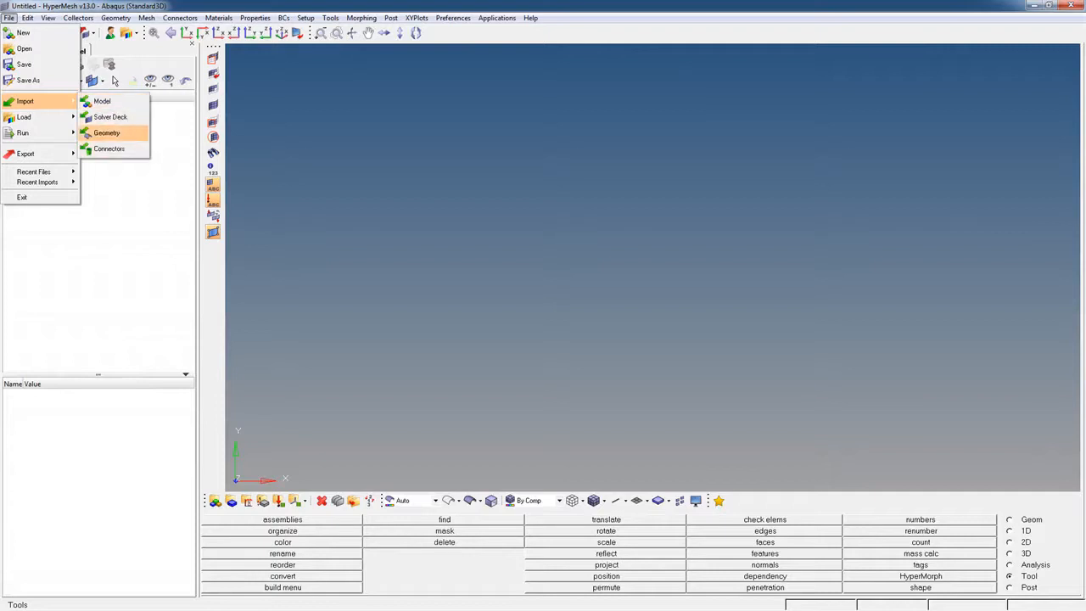
left_click(105, 132)
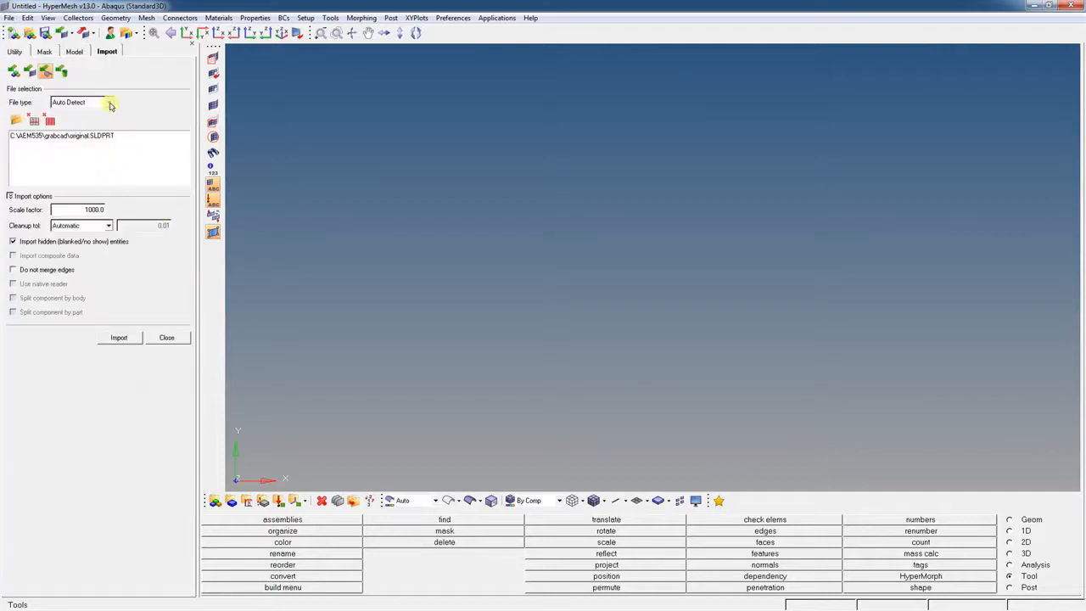
left_click(108, 102)
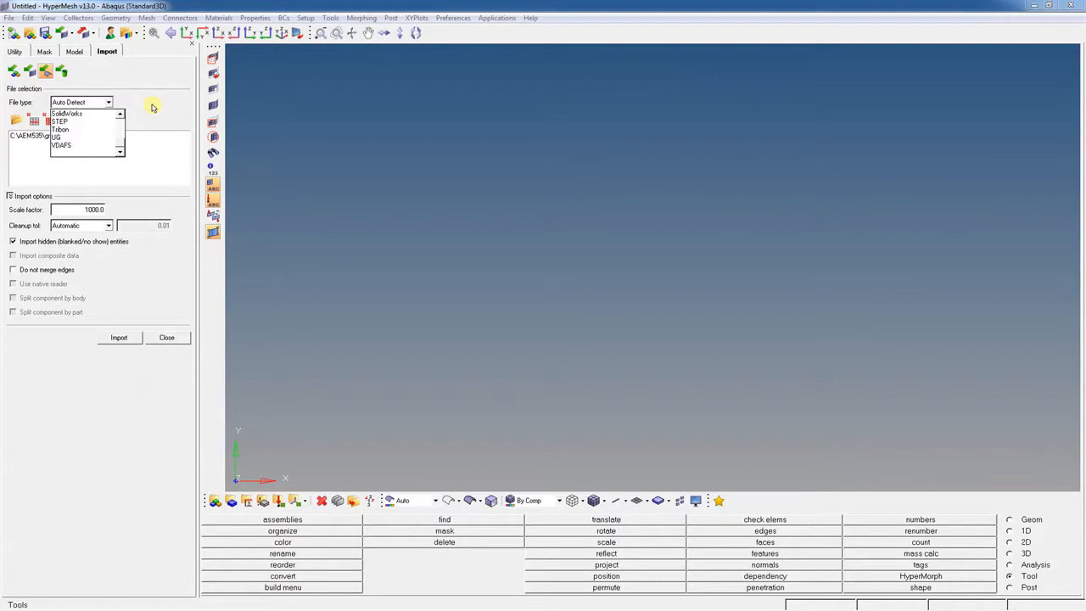
mouse_move(167, 337)
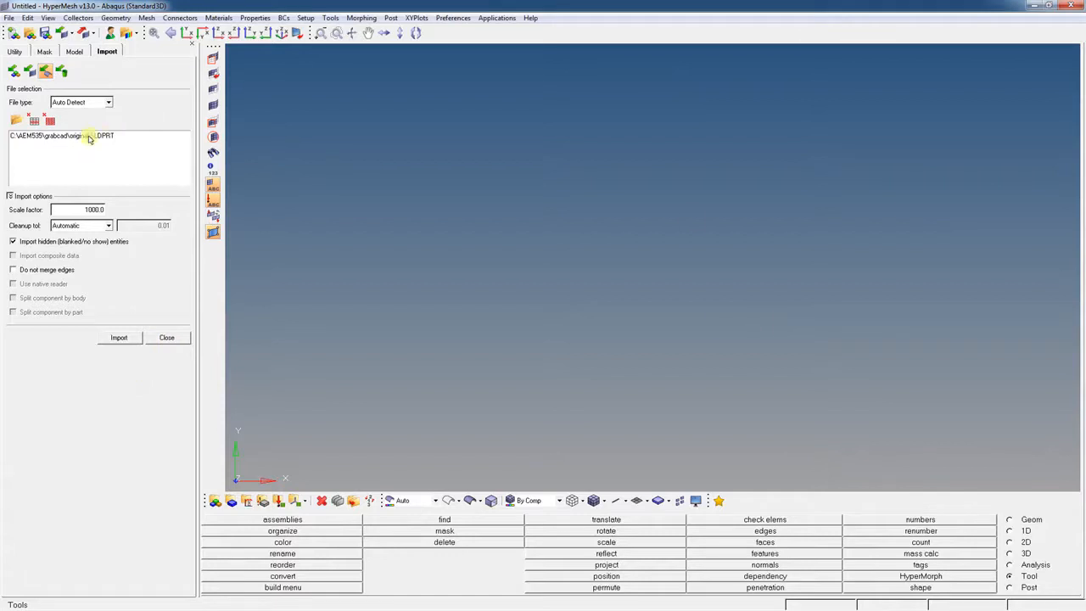
left_click(91, 136)
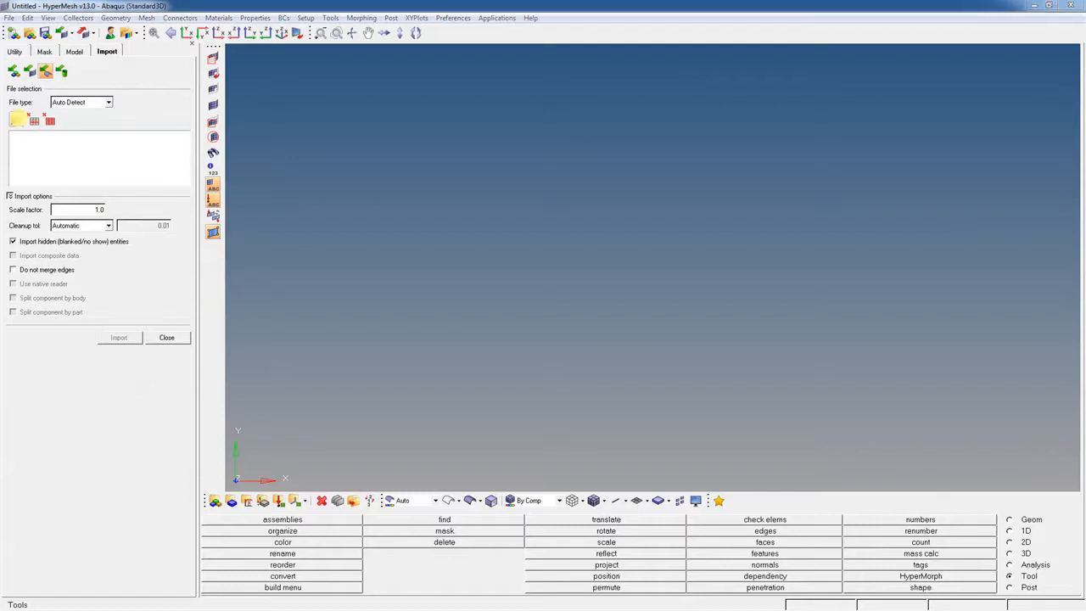
Browse C: into the egg model snapshot folder and import egg.igs as IGES geometry.
left_click(17, 119)
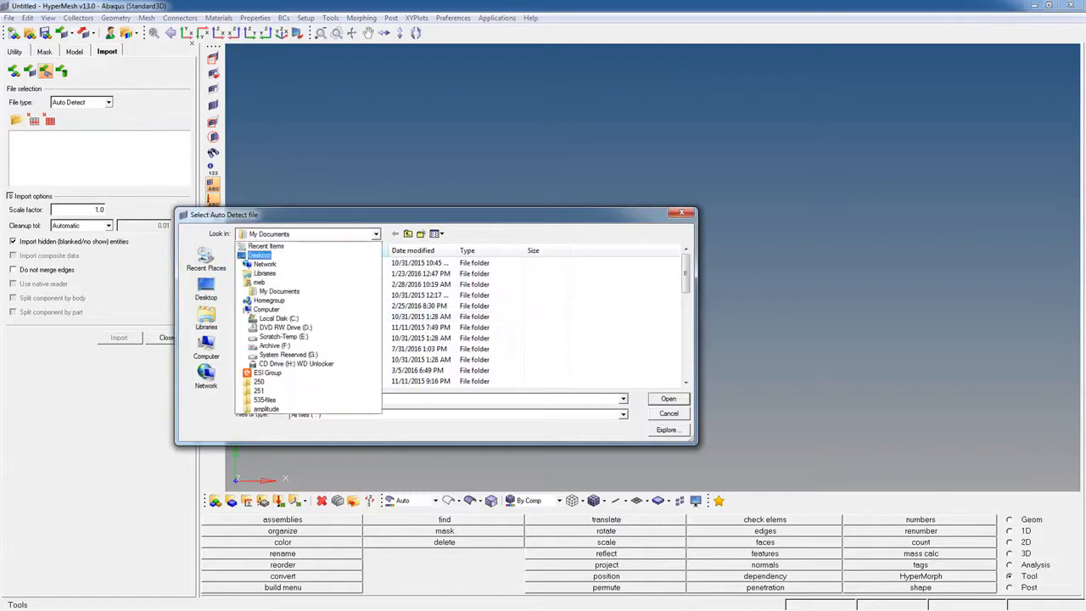
left_click(279, 319)
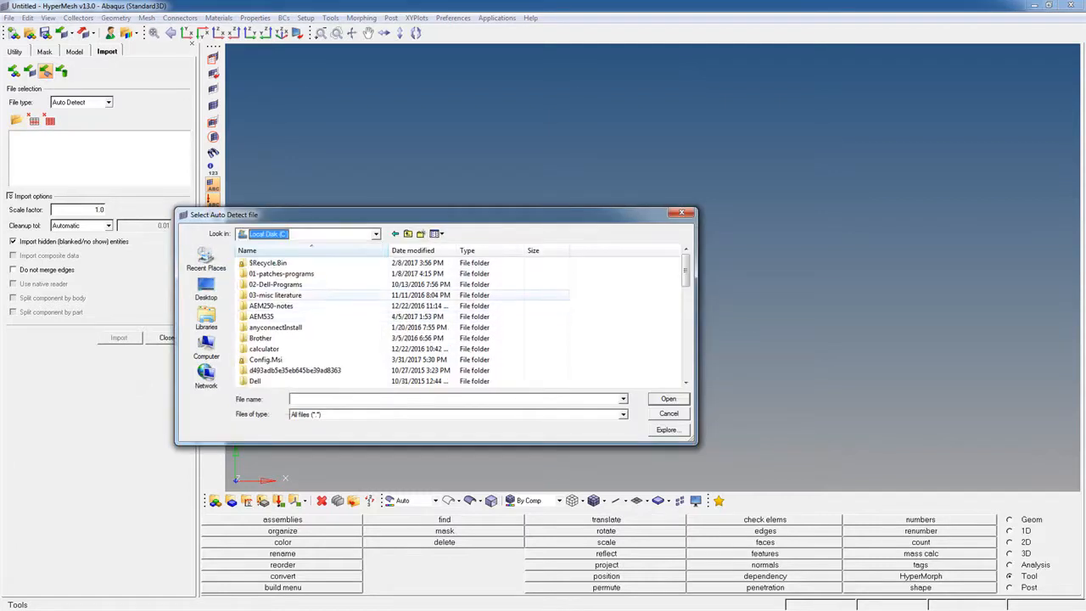
double_click(261, 315)
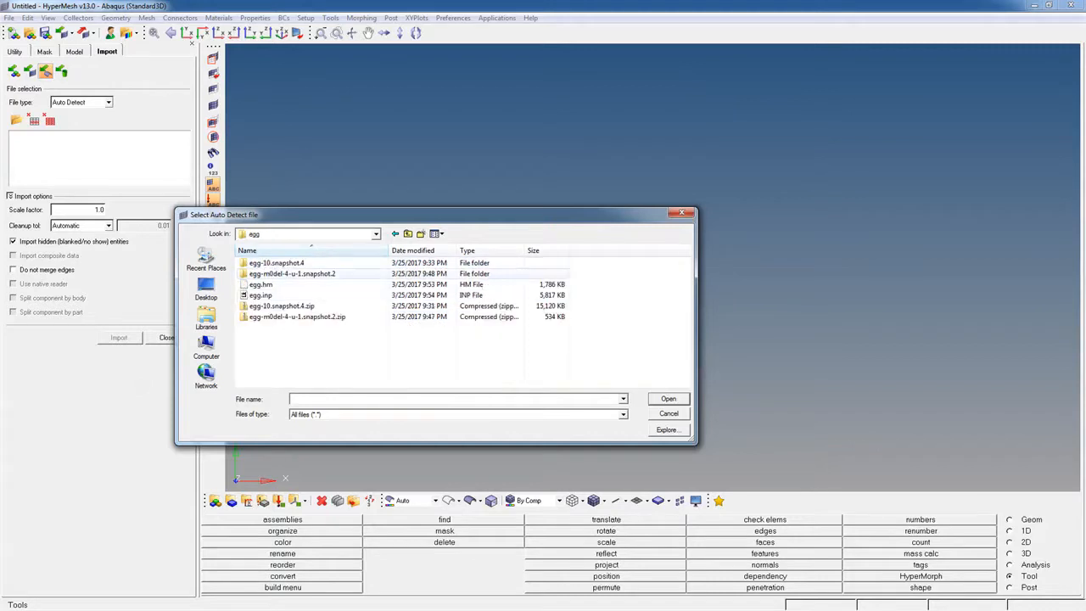
double_click(292, 273)
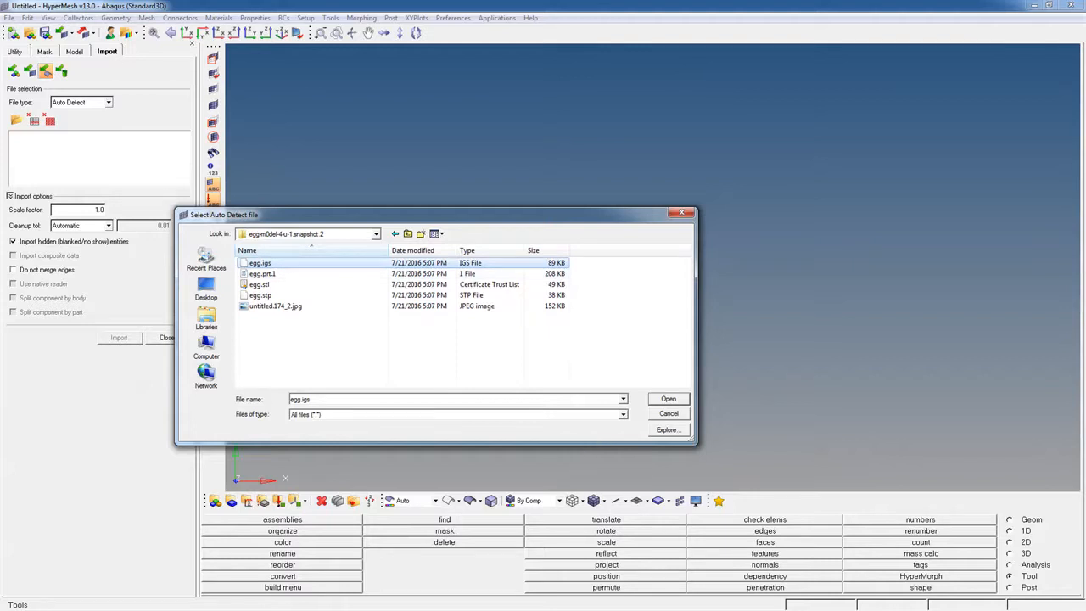
left_click(669, 399)
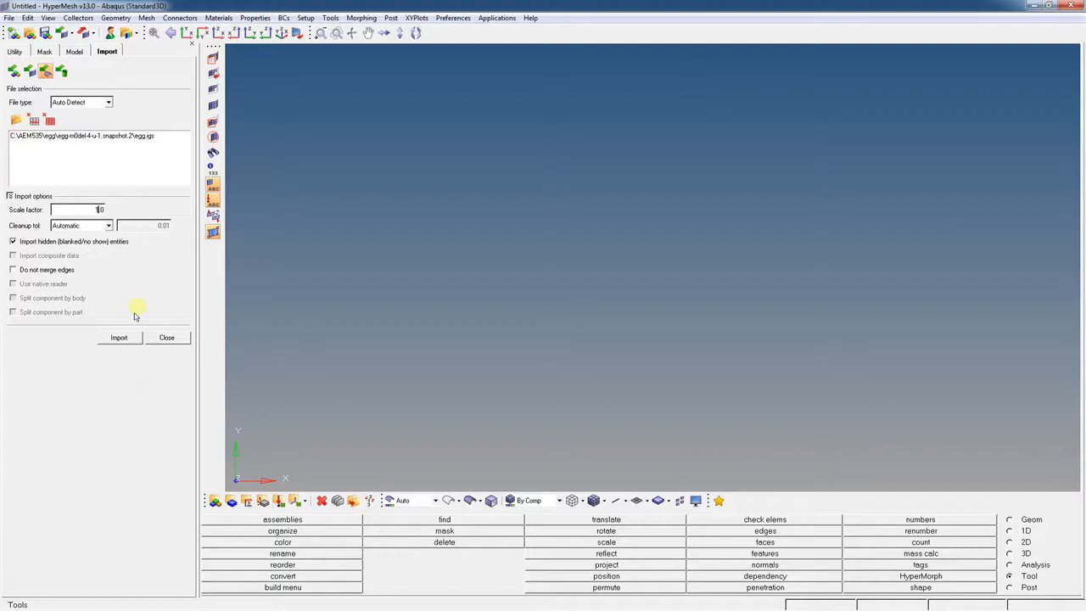
left_click(118, 338)
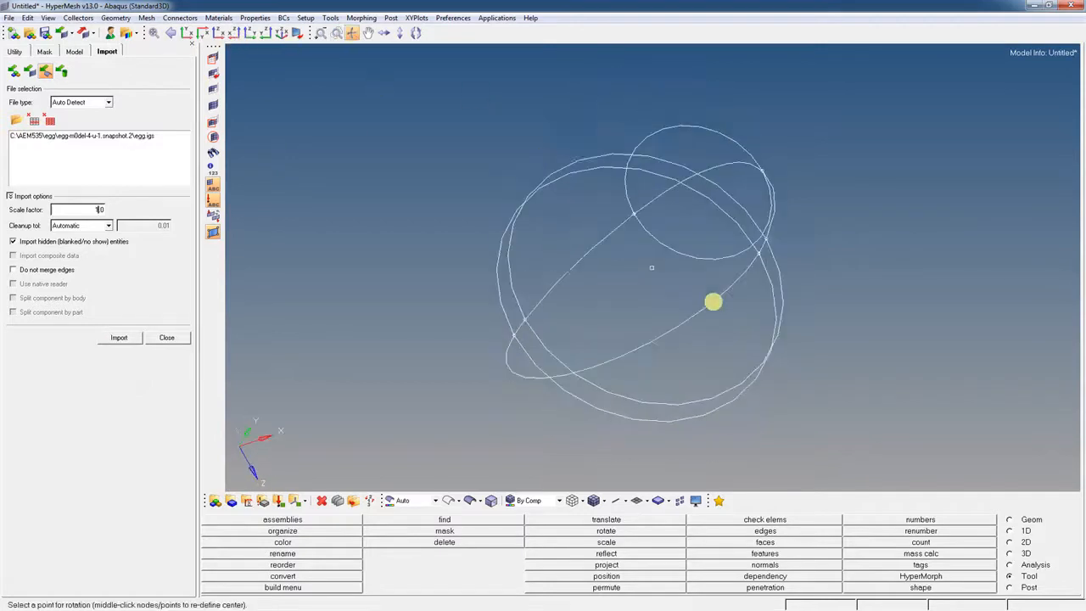
Automesh the egg surfaces with a fine uniform quad shell mesh and inspect it.
left_click_drag(713, 302, 767, 268)
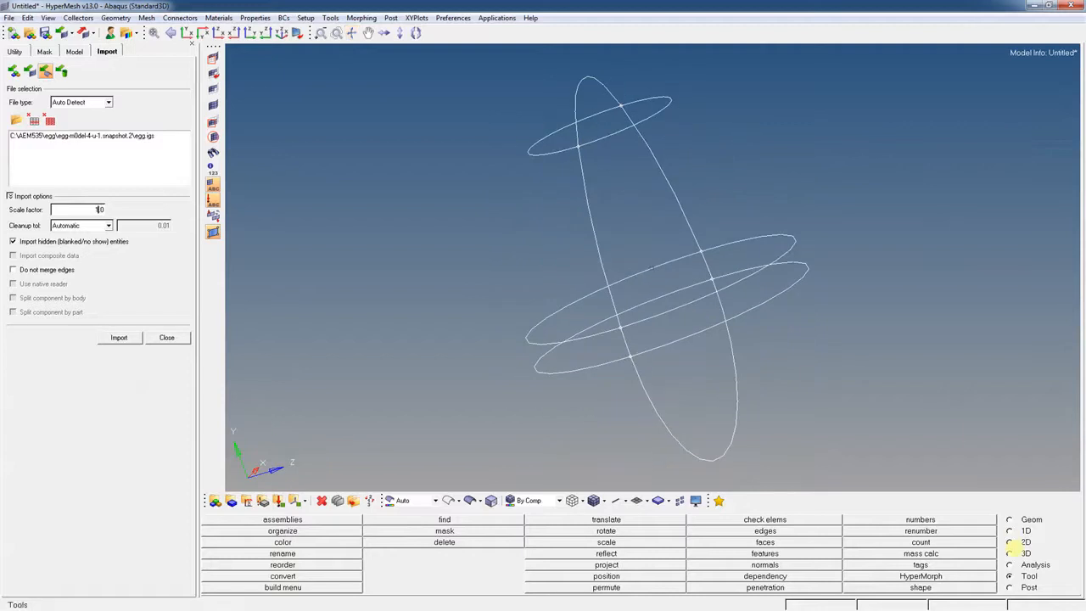
left_click(1008, 541)
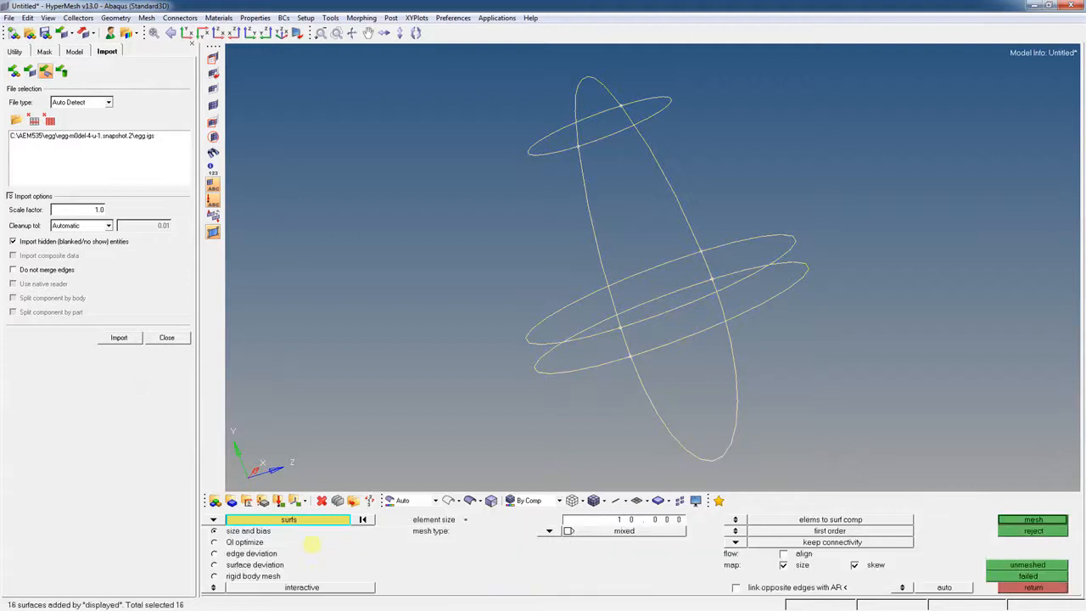
mouse_move(669, 577)
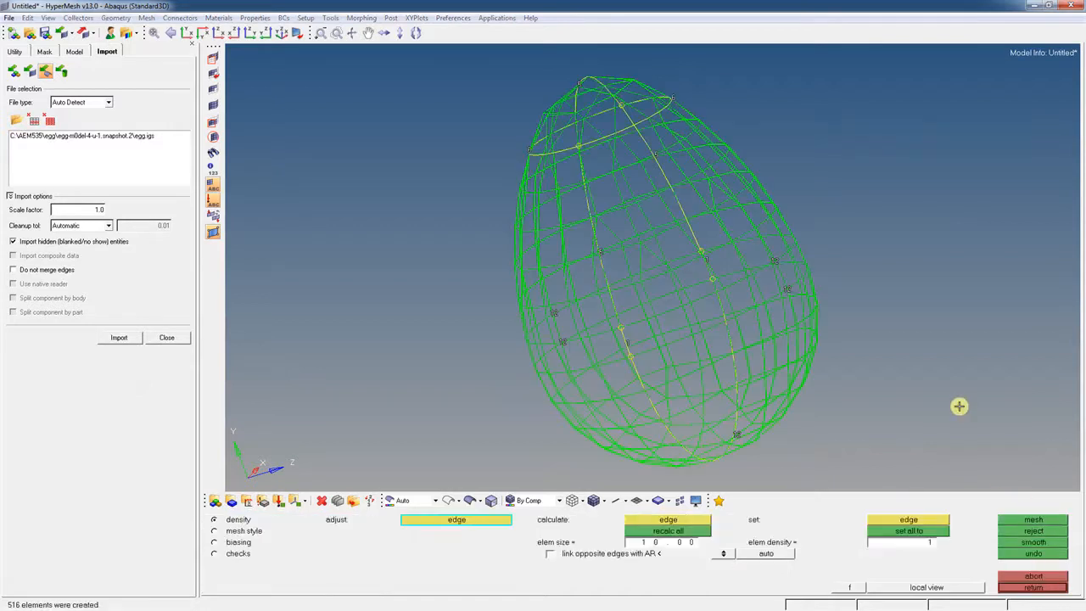
mouse_move(609, 474)
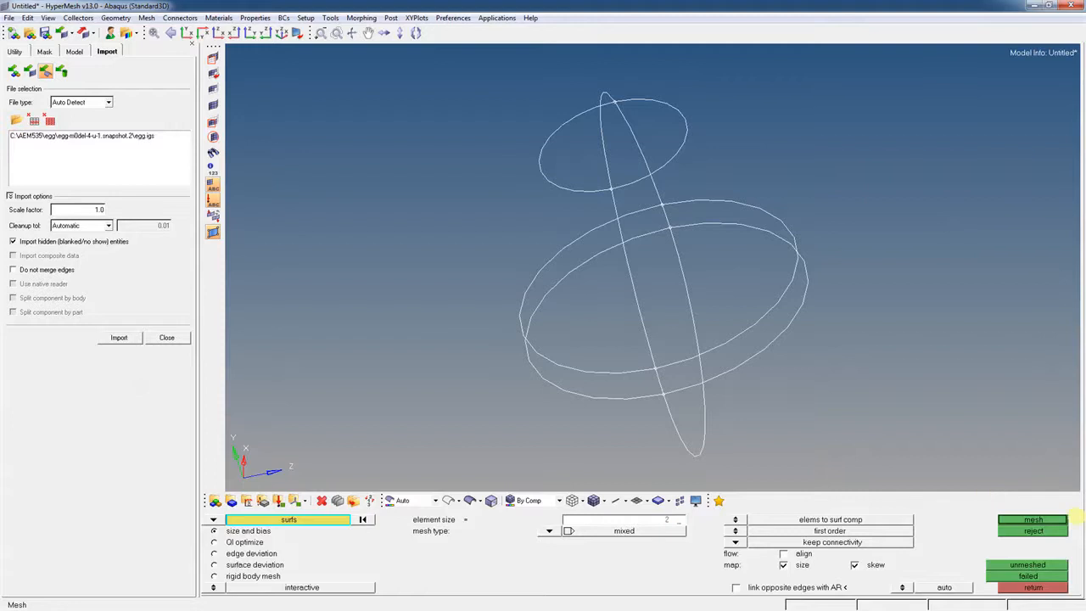
left_click(1033, 519)
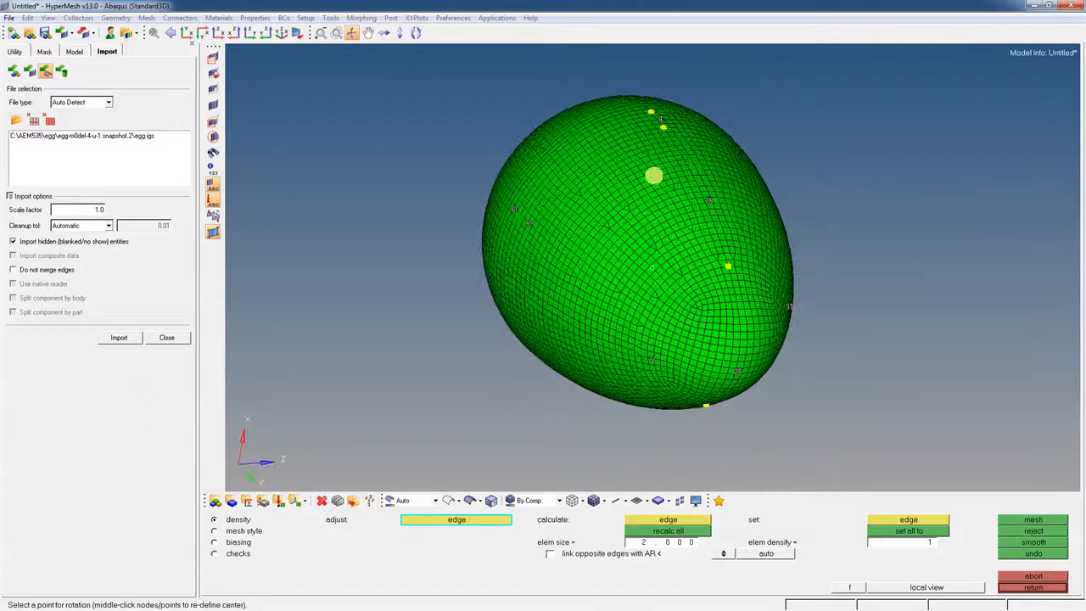
left_click_drag(645, 255, 653, 280)
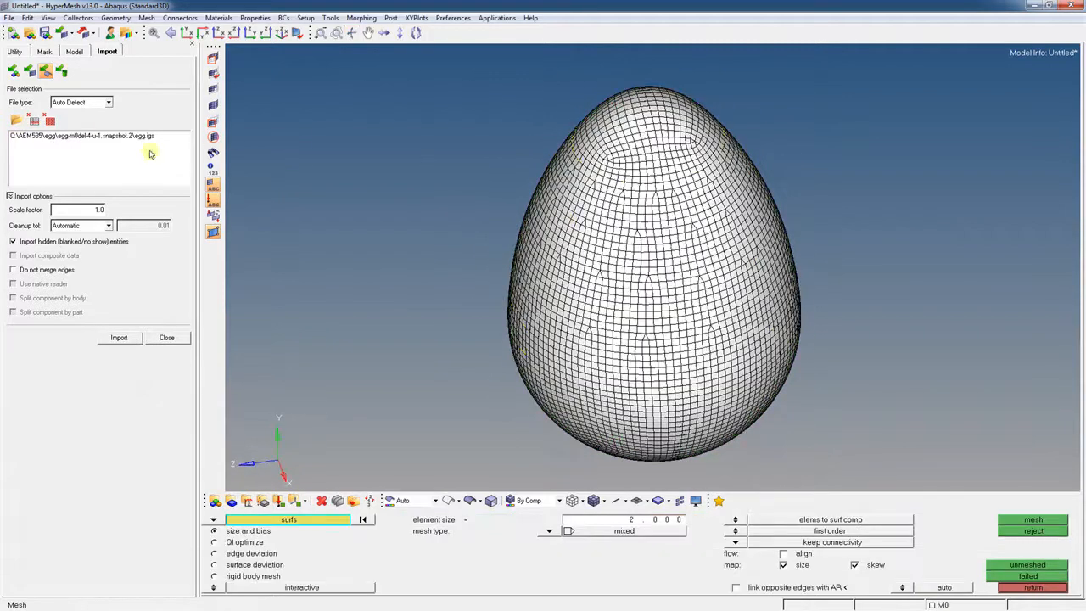
Rename the meshed component to 'egg' in the Model browser.
left_click(44, 51)
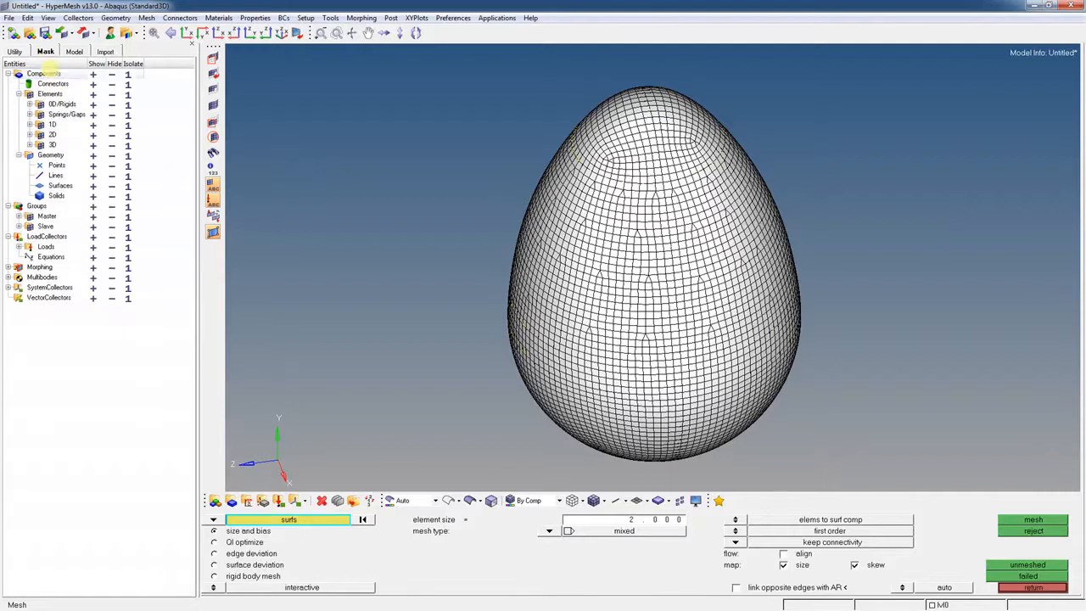
left_click(16, 51)
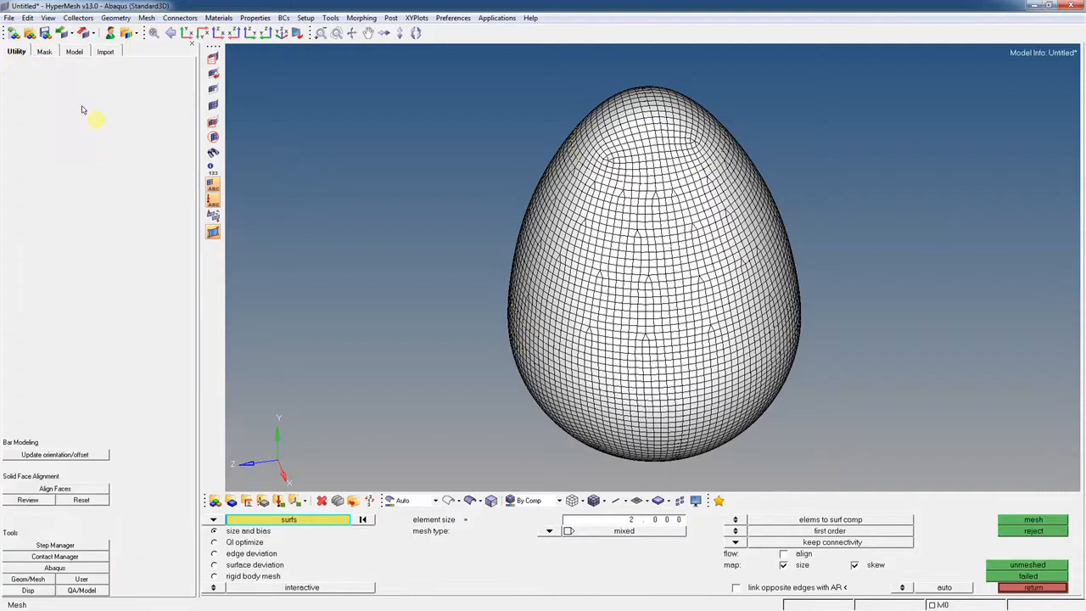
left_click(74, 51)
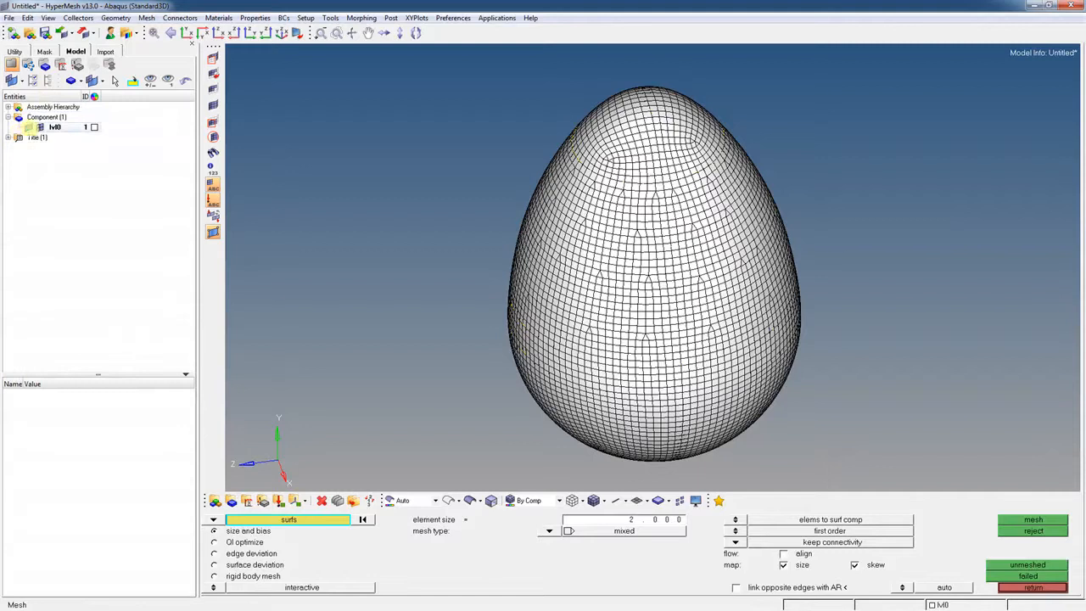
left_click(54, 126)
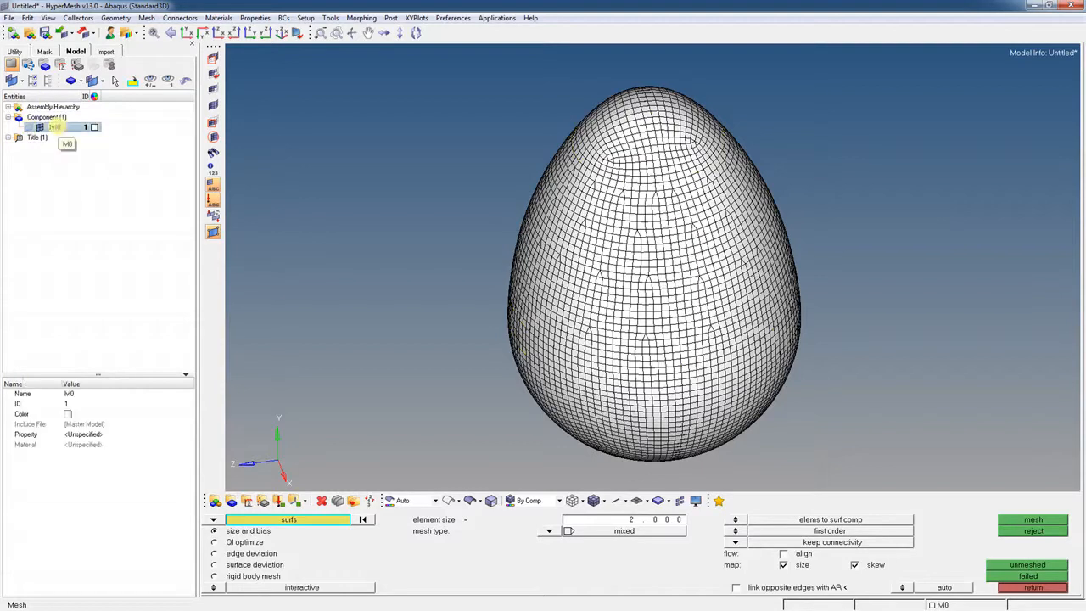
right_click(55, 126)
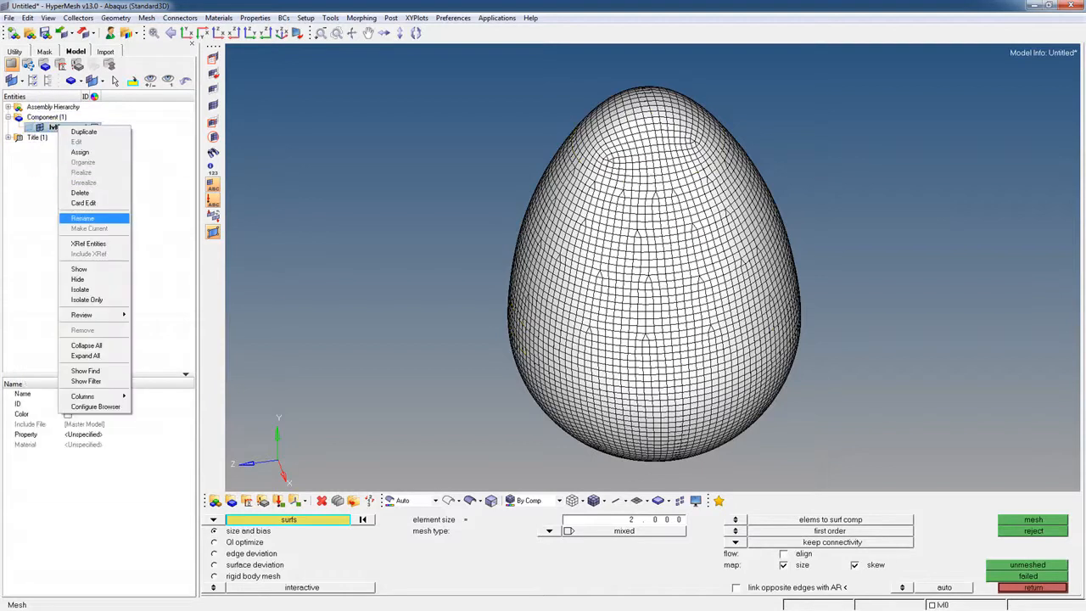
left_click(81, 217)
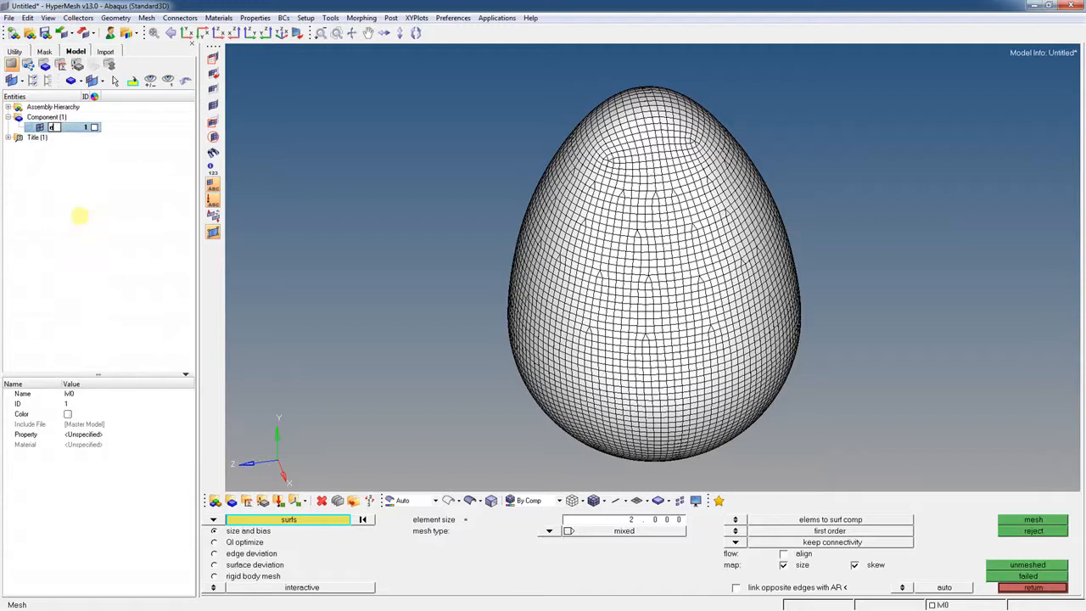
type("egg")
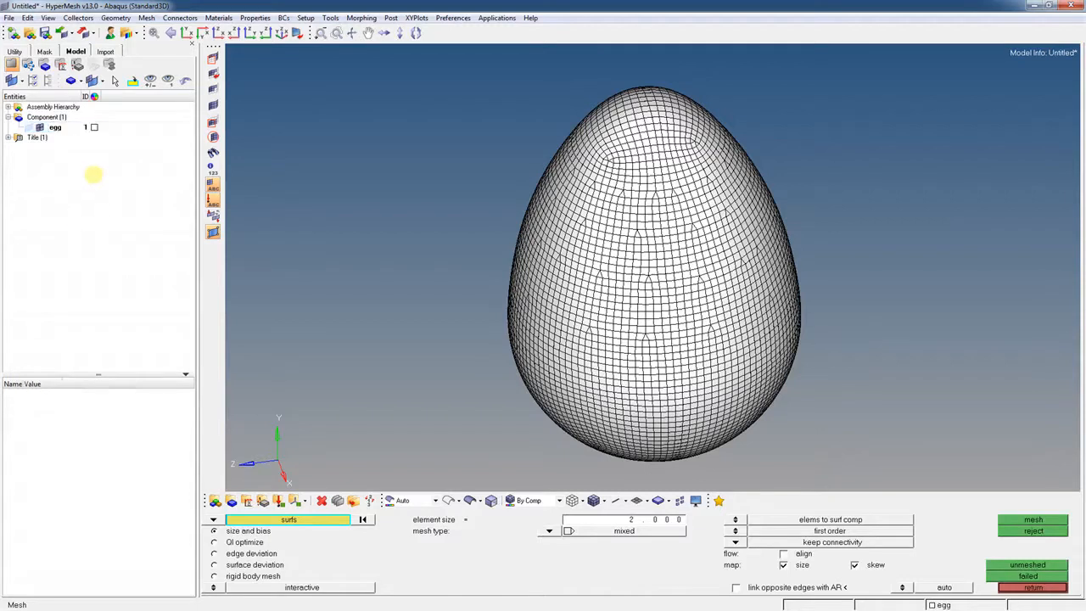
Assign the egg component a blue colour and inspect the shaded mesh.
left_click(95, 126)
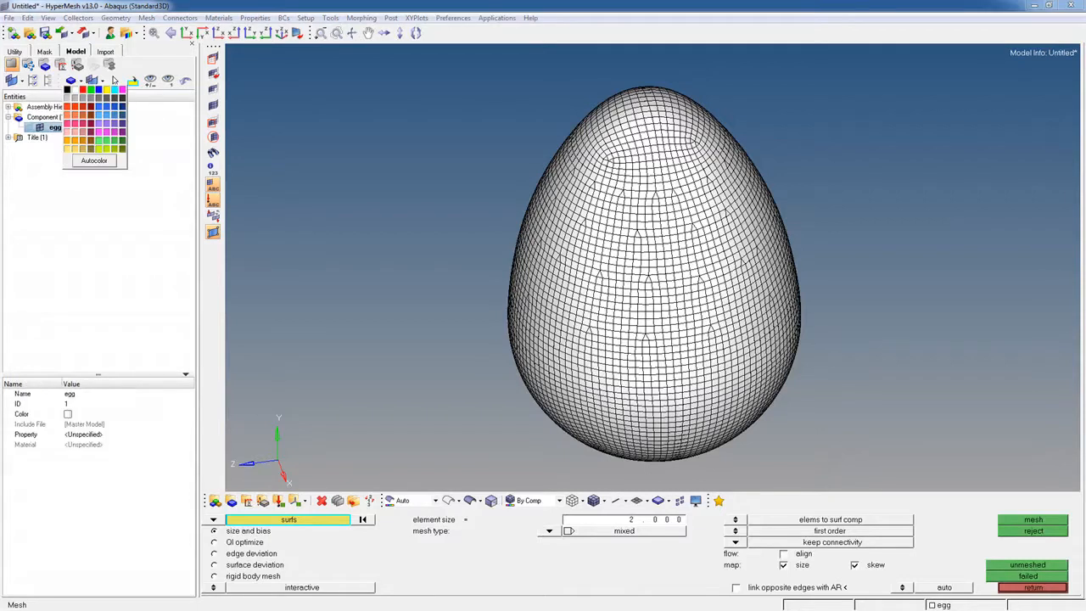
left_click(100, 119)
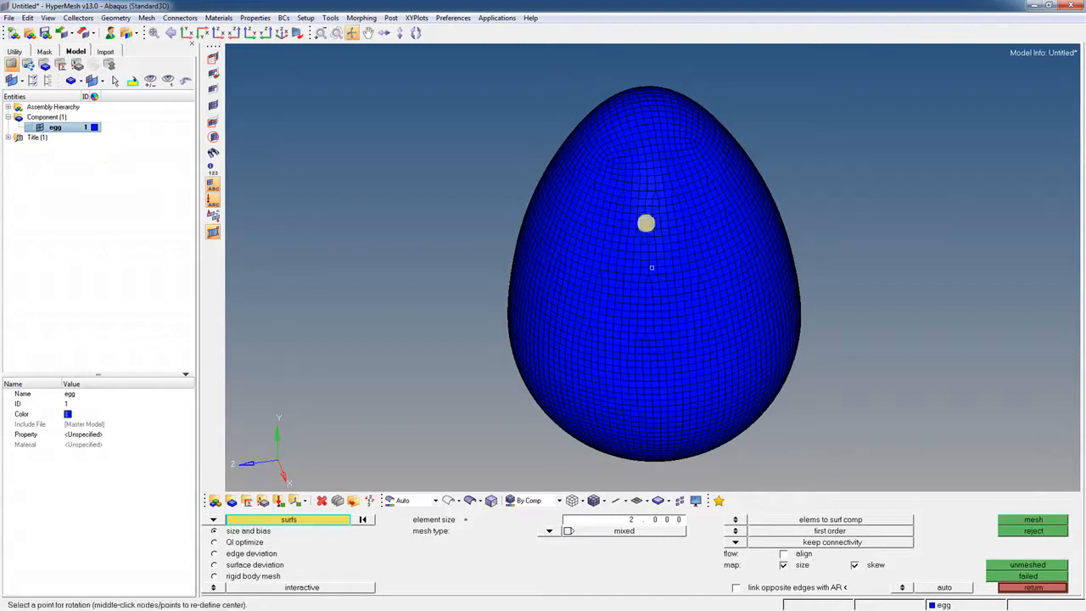
left_click_drag(645, 224, 675, 331)
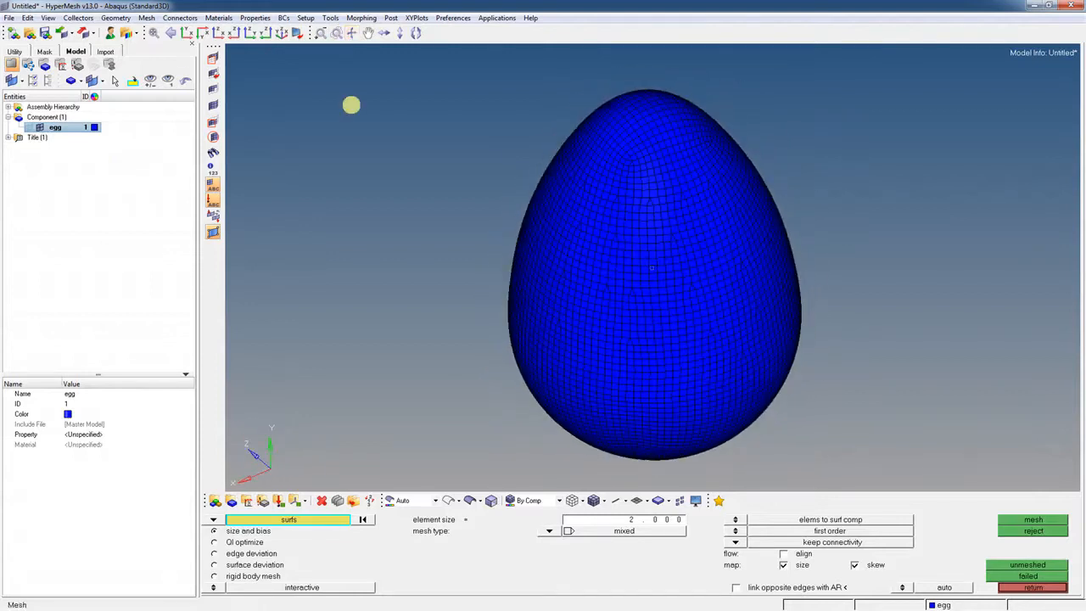
Save As into AEM535, creating and entering a new HW-12 folder.
left_click(9, 16)
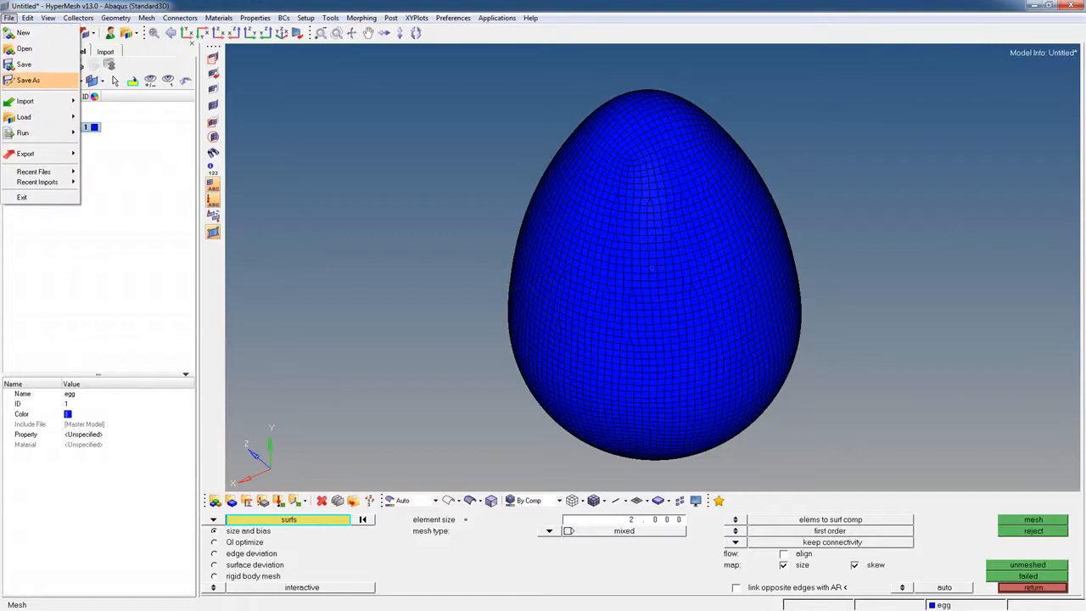
left_click(27, 80)
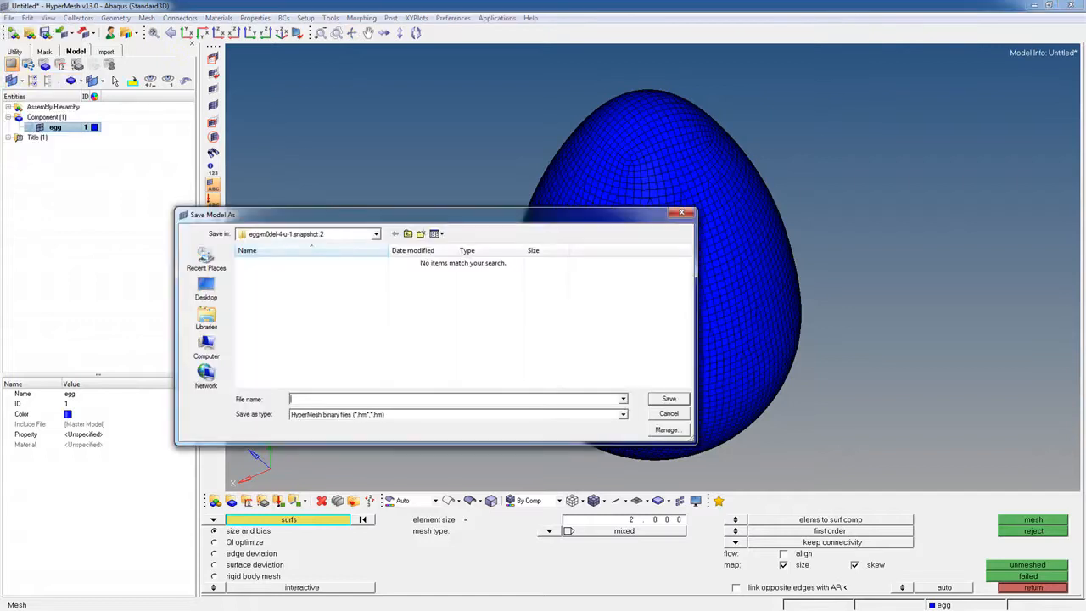
left_click(407, 234)
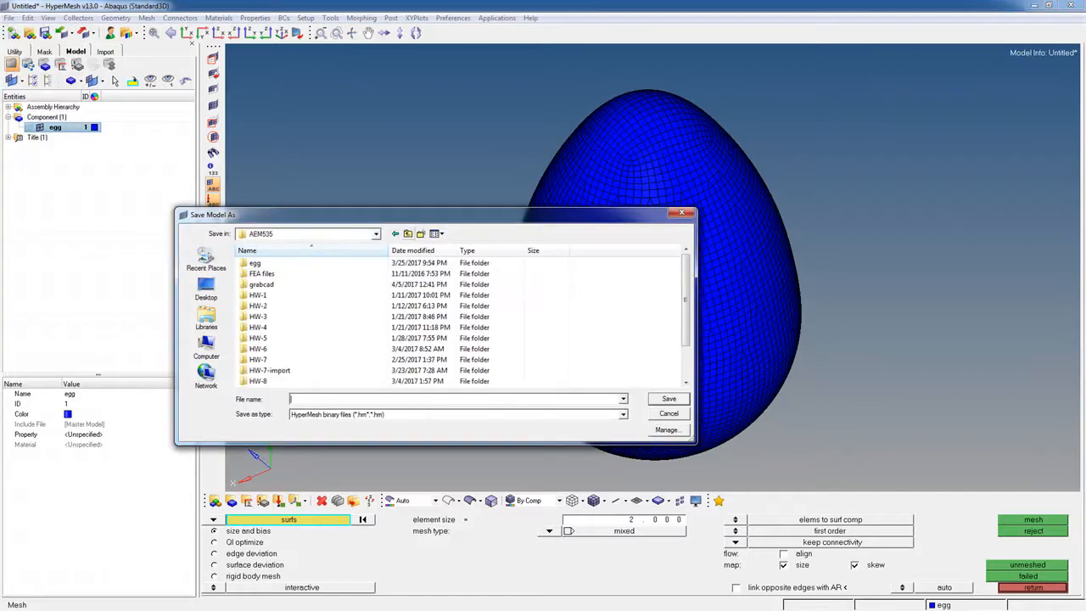
scroll("down", 3)
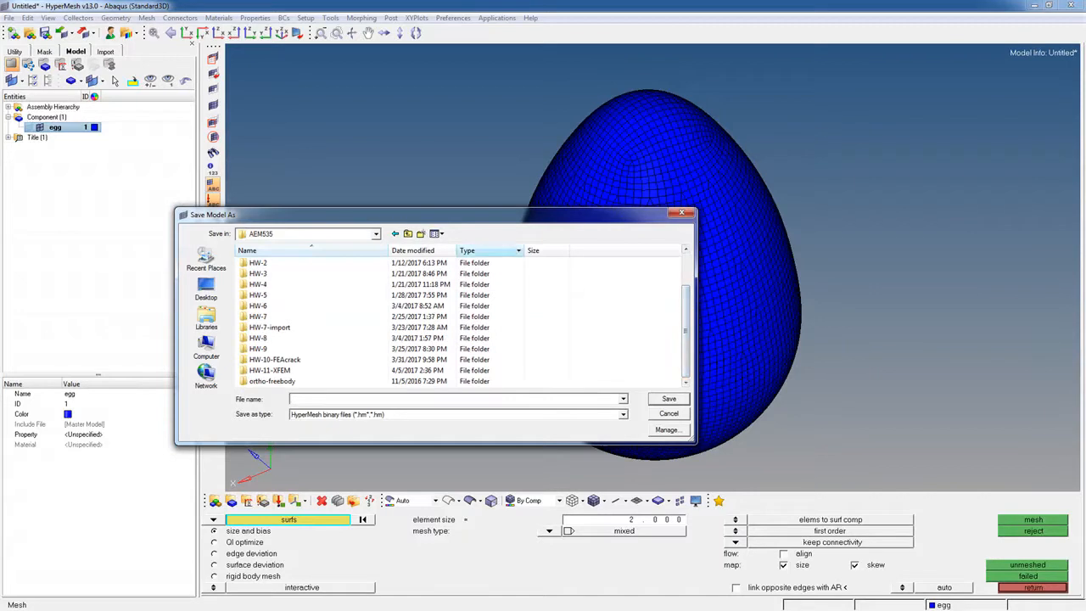
left_click(421, 235)
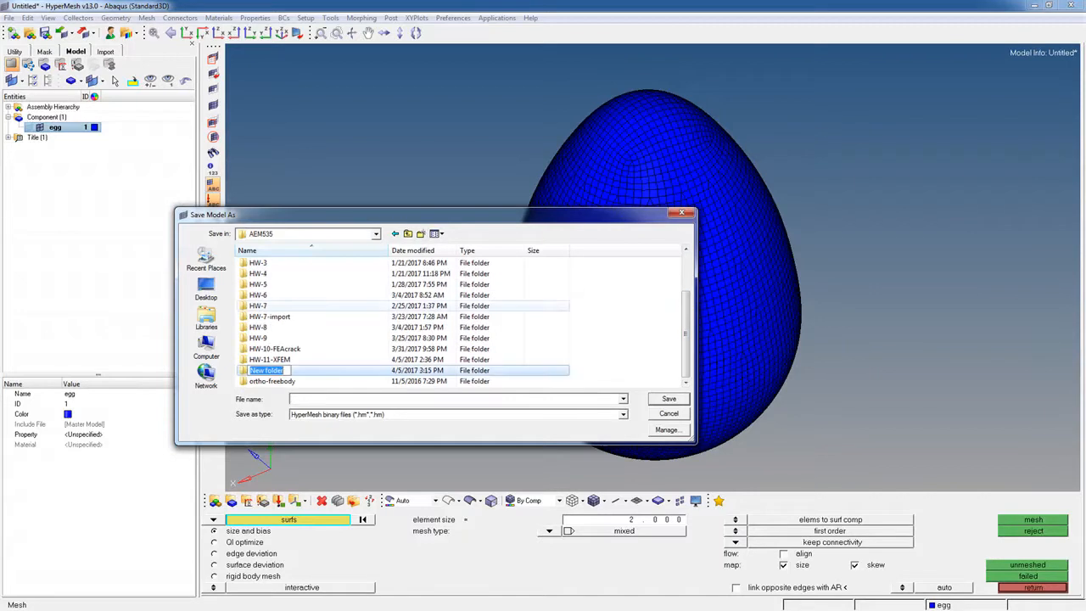
type("hw")
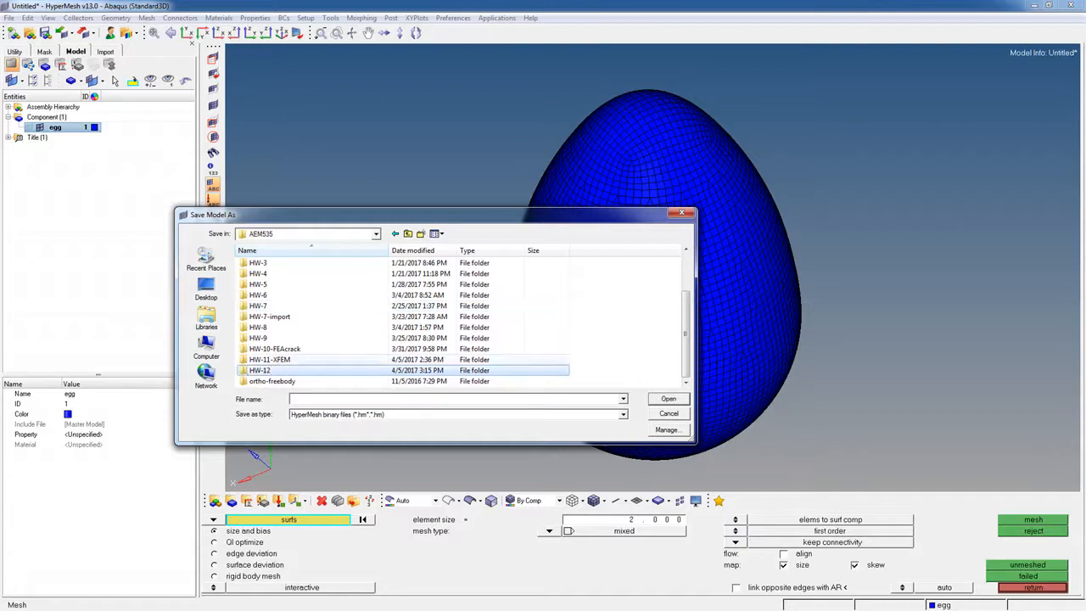
double_click(259, 370)
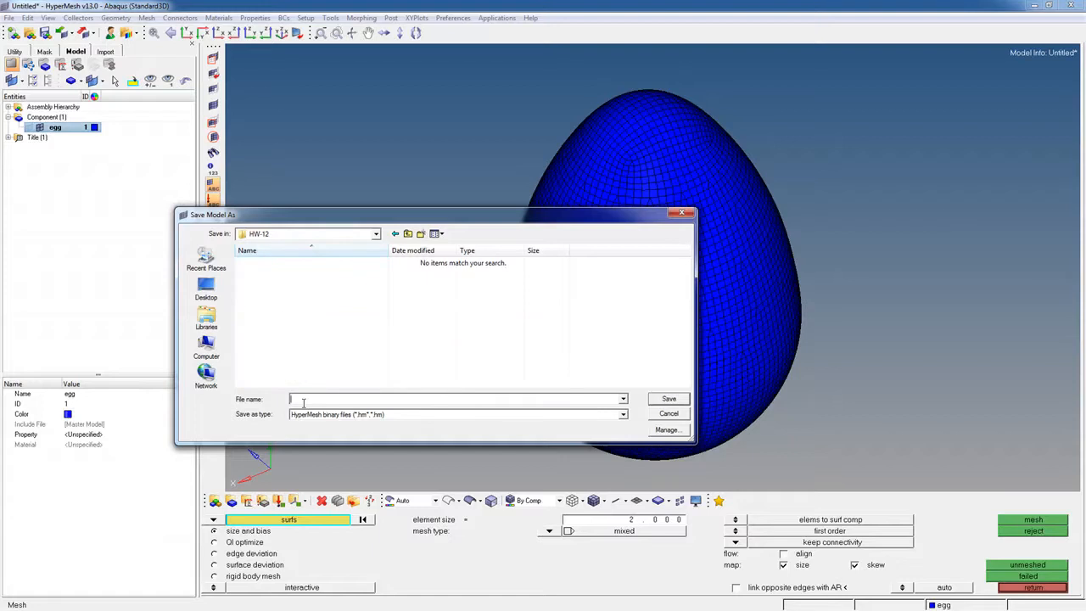
Save the model there as egg.hm.
type("egg.hm")
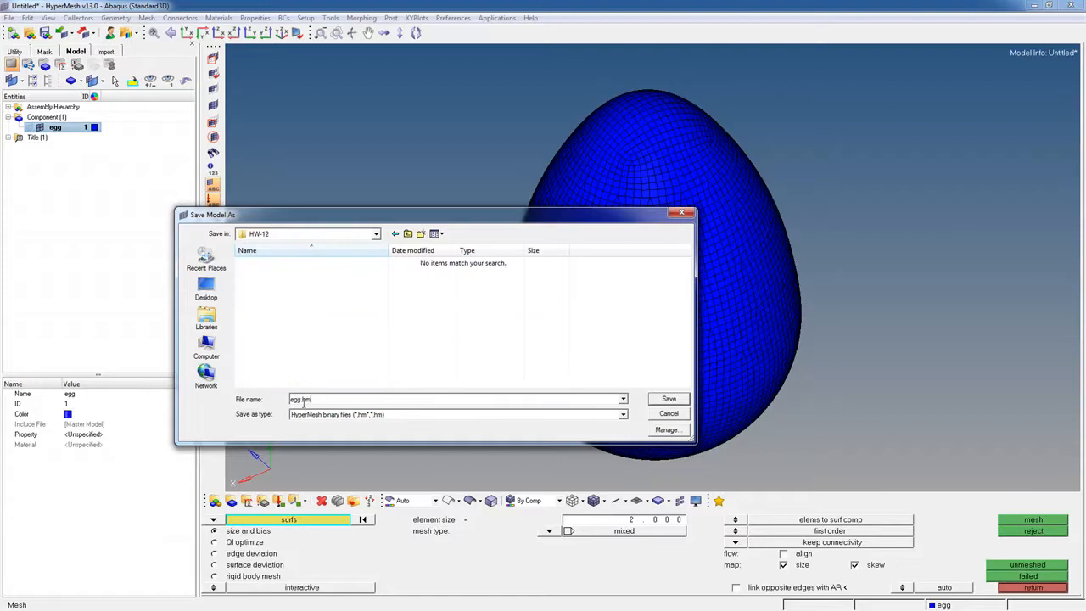
left_click(668, 399)
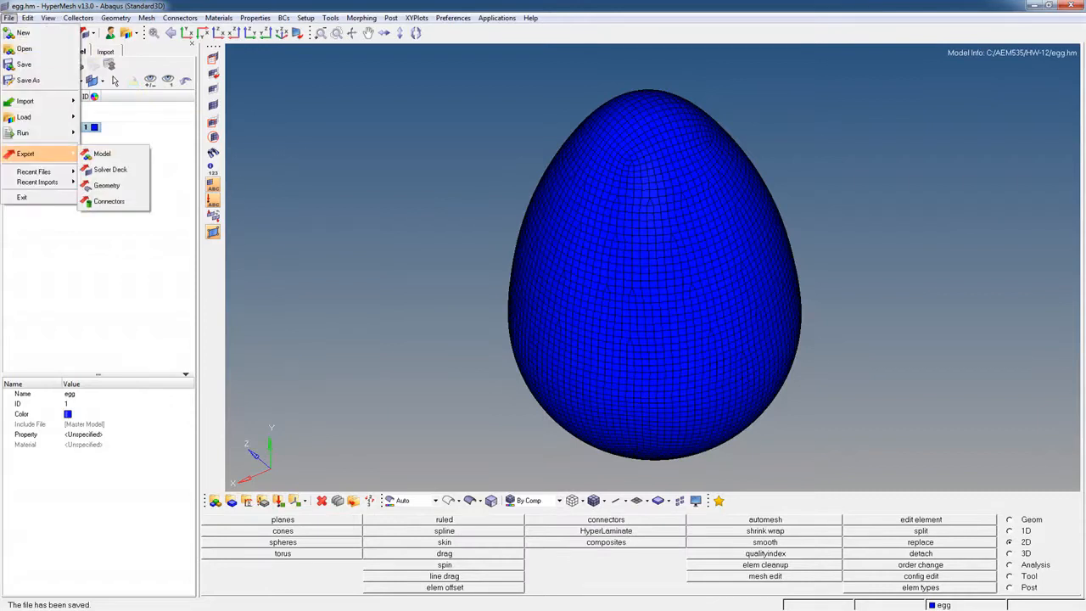
Set the Abaqus Standard3D export path to egg.inp in the HW-12 folder.
left_click(102, 153)
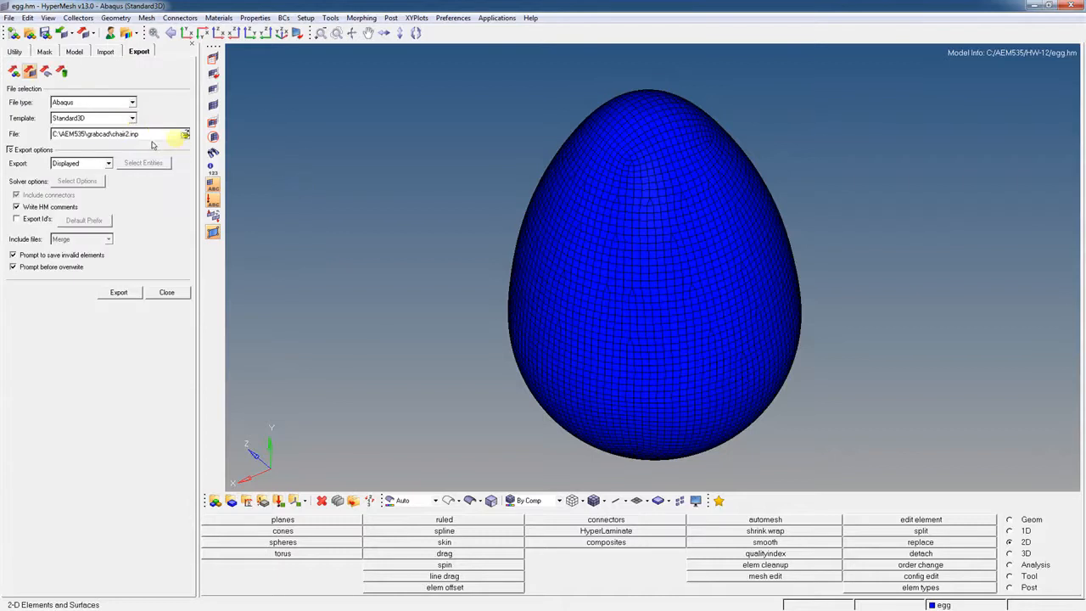
left_click(185, 134)
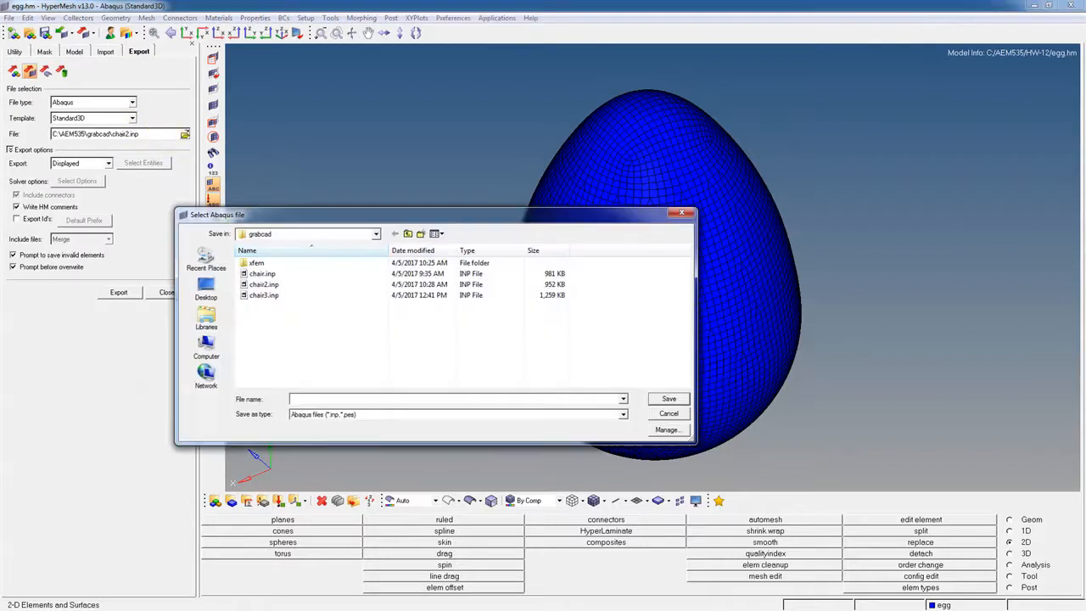
left_click(407, 234)
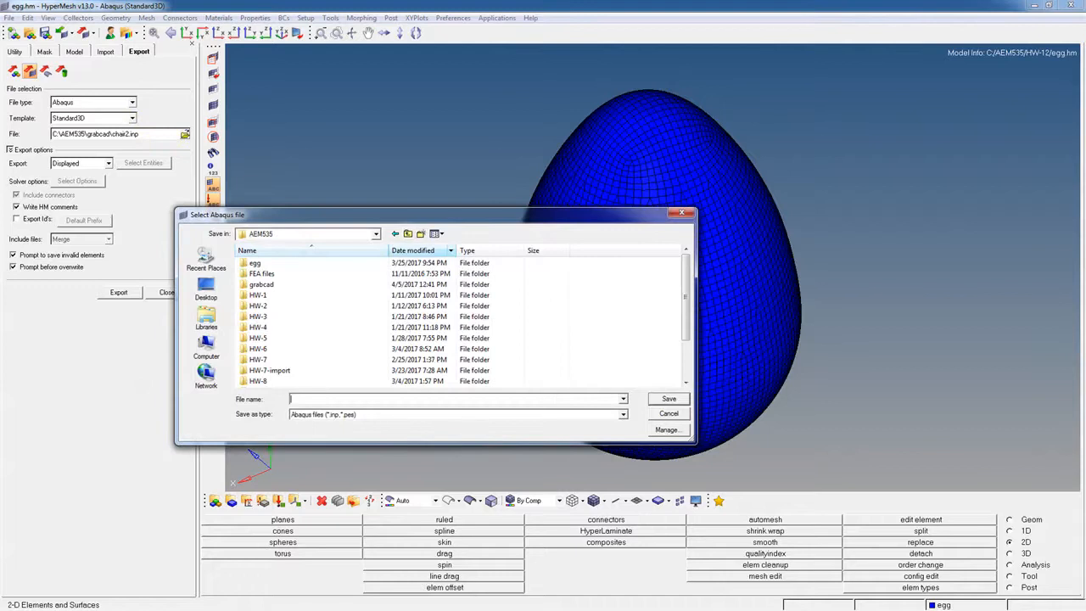
scroll("down", 3)
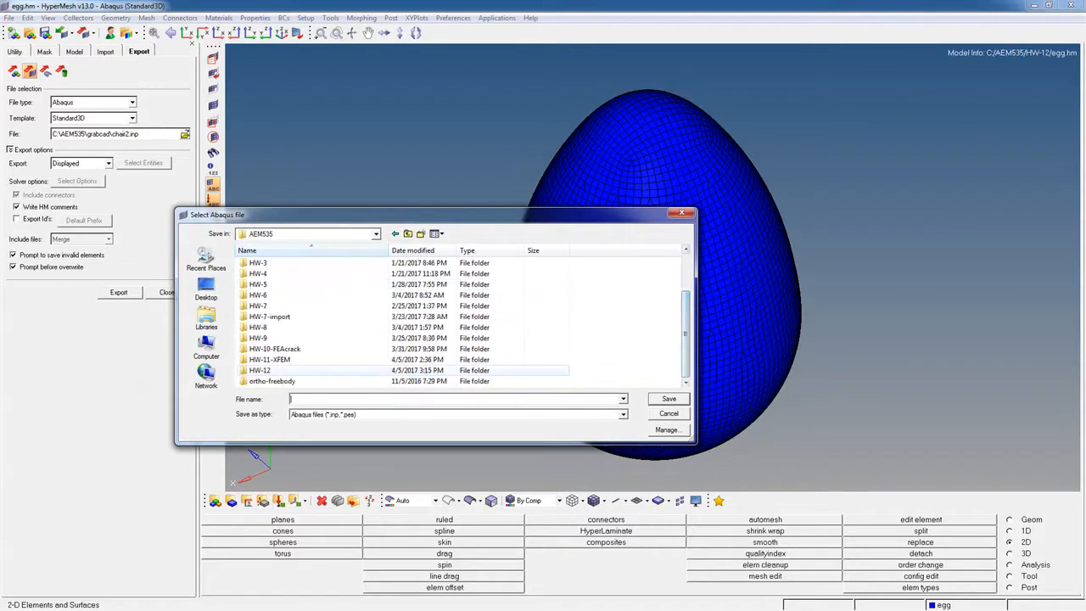
double_click(260, 370)
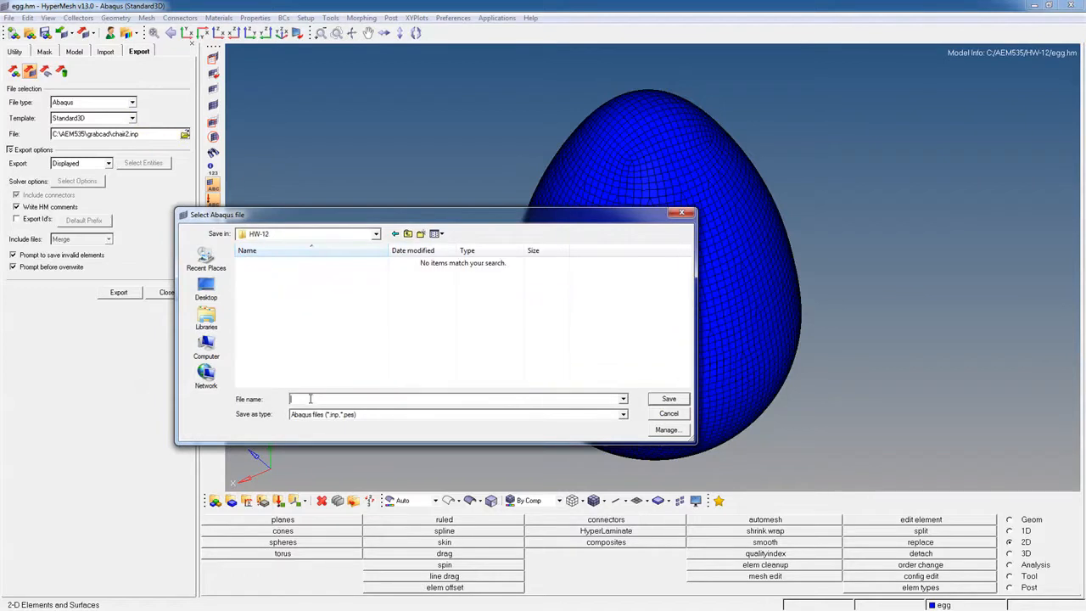
type("egg.i")
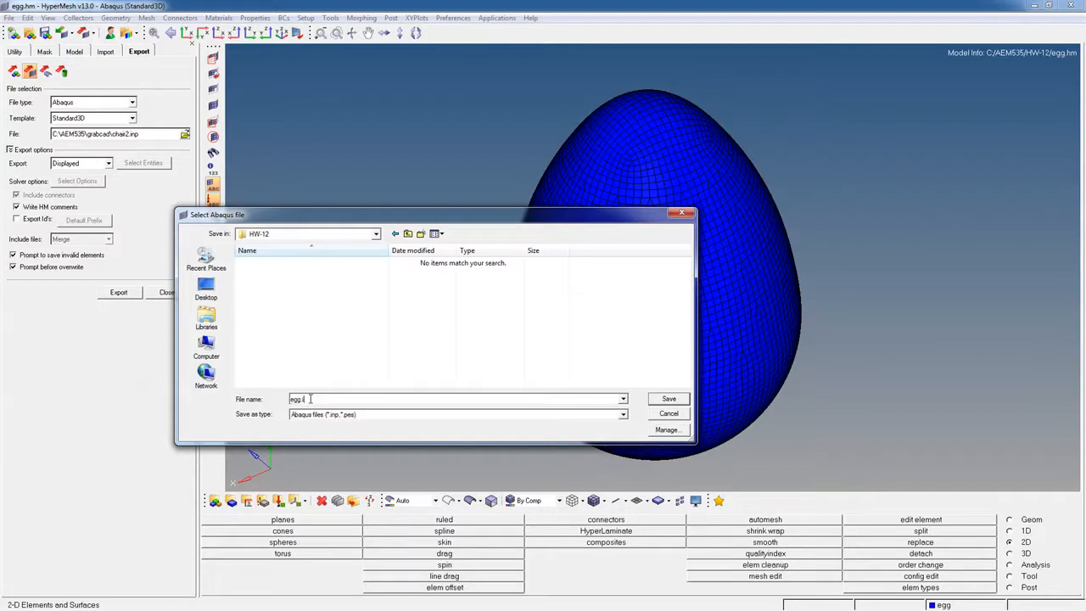
left_click(668, 399)
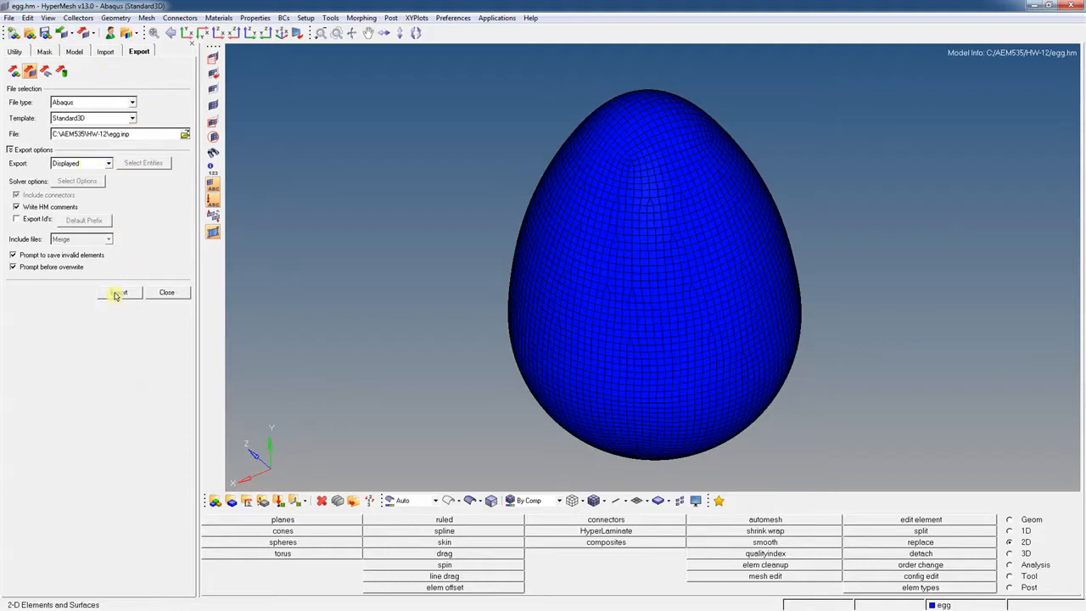
Export the egg shell mesh to the egg.inp input file.
left_click(117, 292)
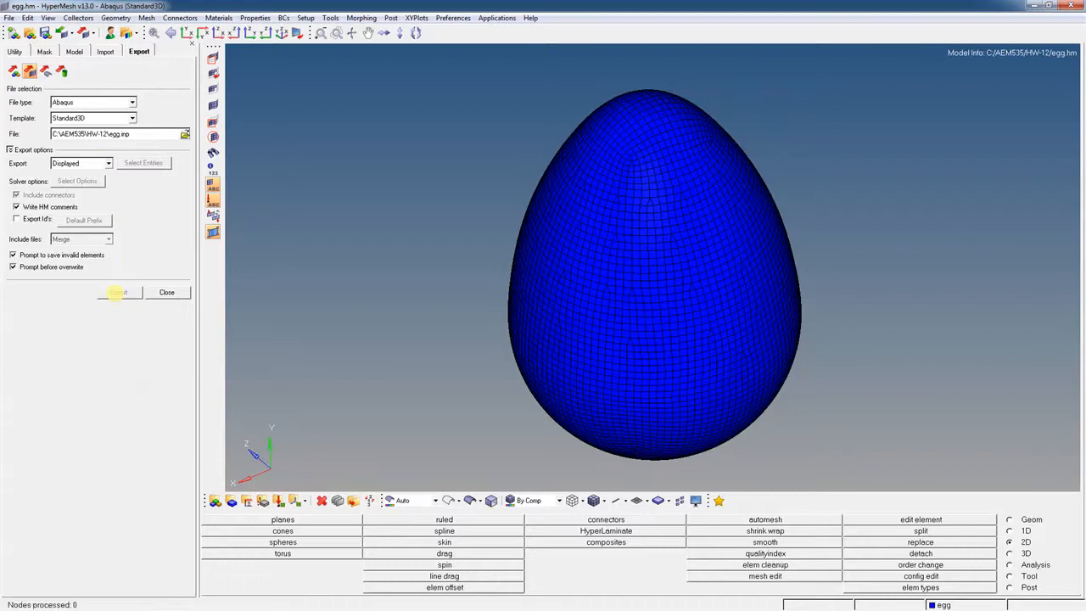
left_click(118, 292)
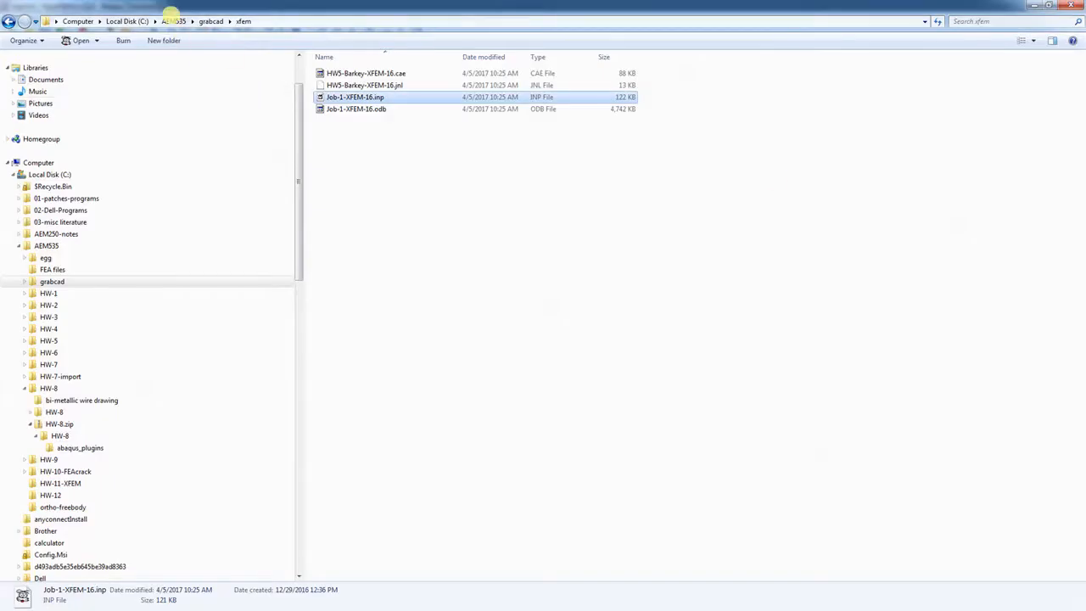
Open egg.inp from AEM535 > HW-12 in the text editor.
left_click(51, 496)
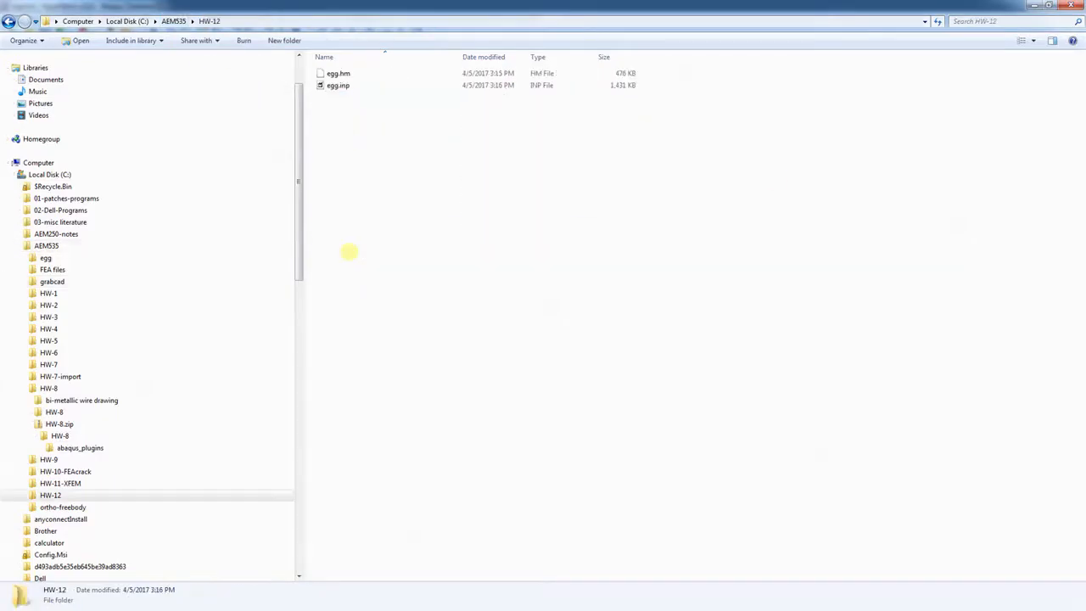
left_click(338, 85)
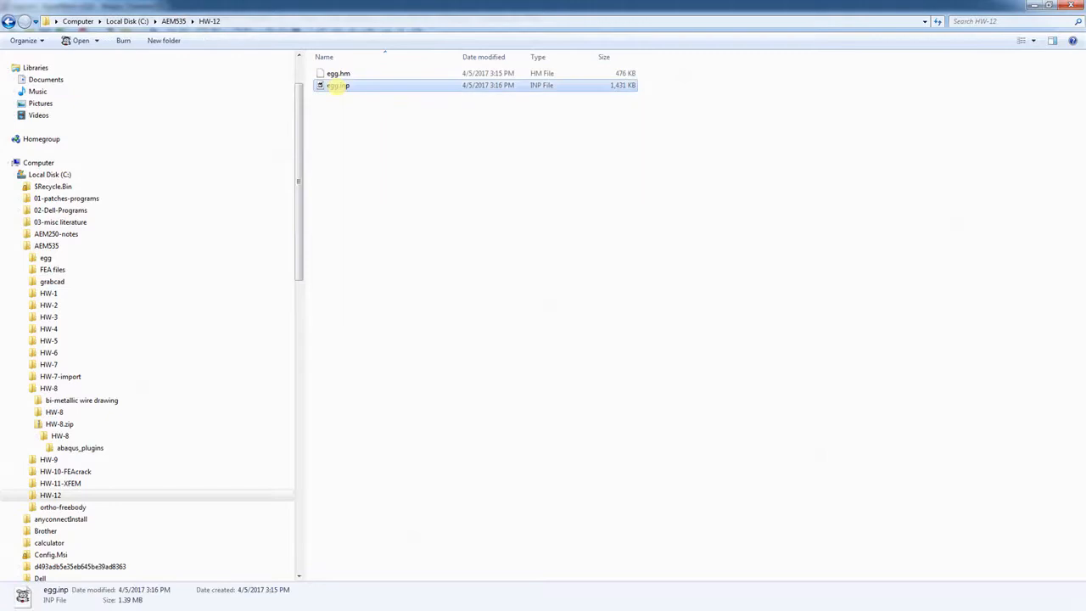
double_click(340, 85)
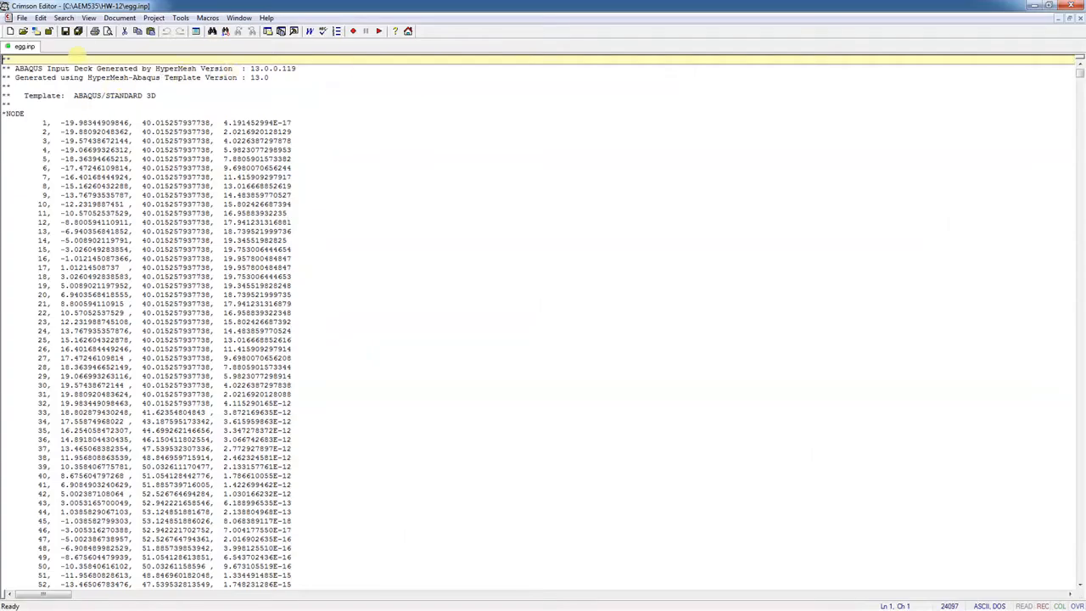
Search egg.inp for 'element' and scroll through the *ELEMENT S4R connectivity block.
left_click(64, 31)
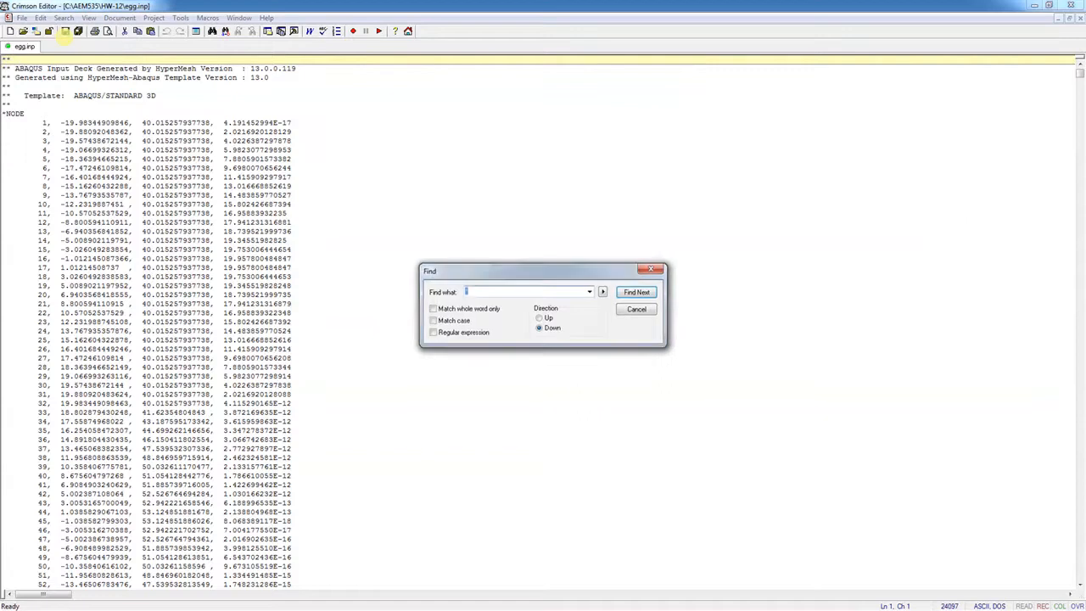
type("element")
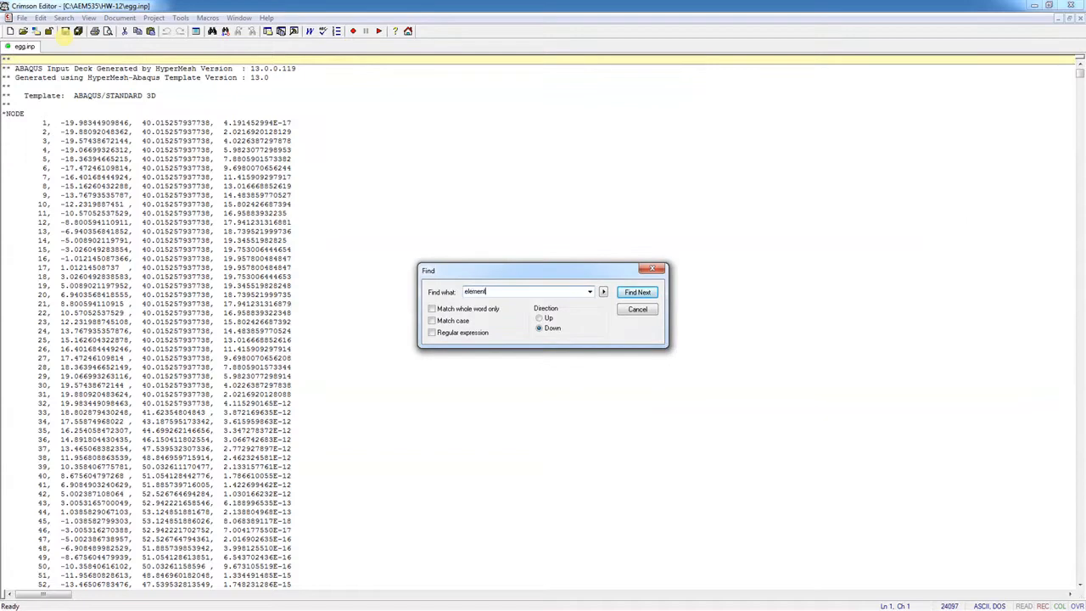
left_click(638, 292)
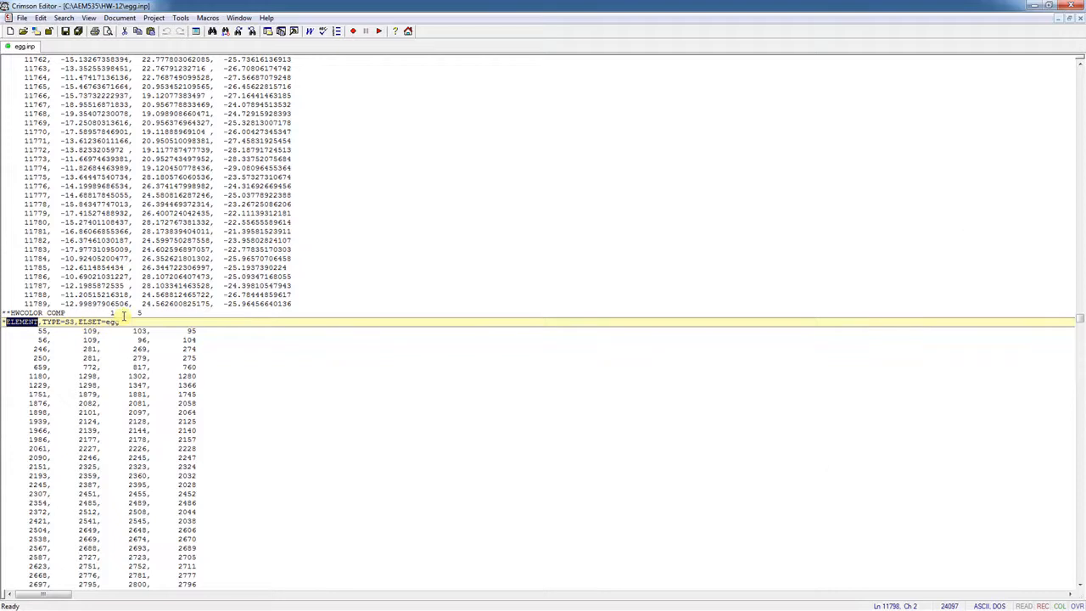
scroll("down", 3)
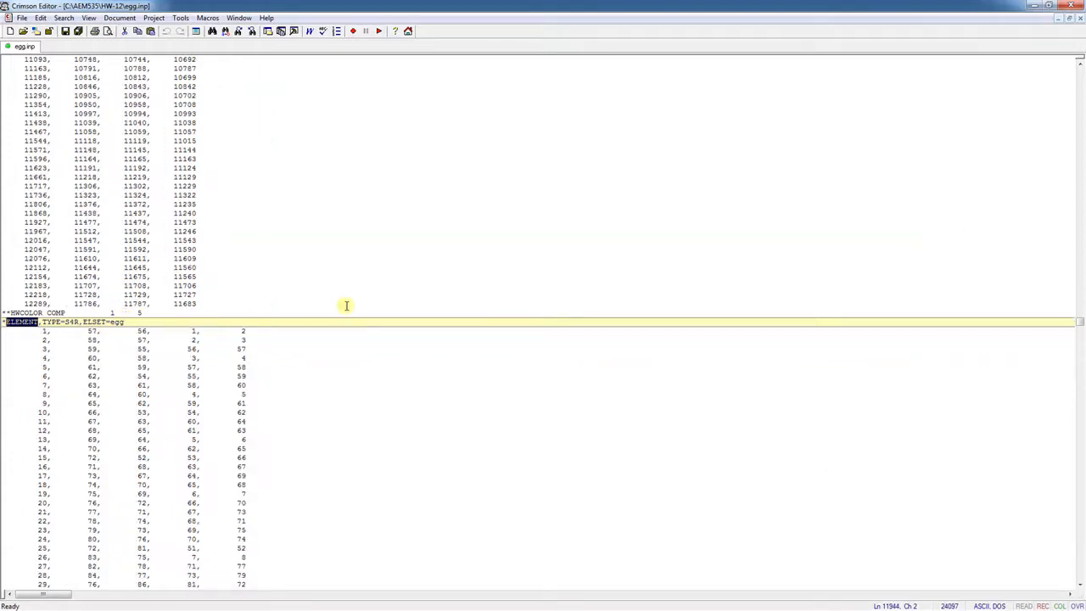
mouse_move(404, 303)
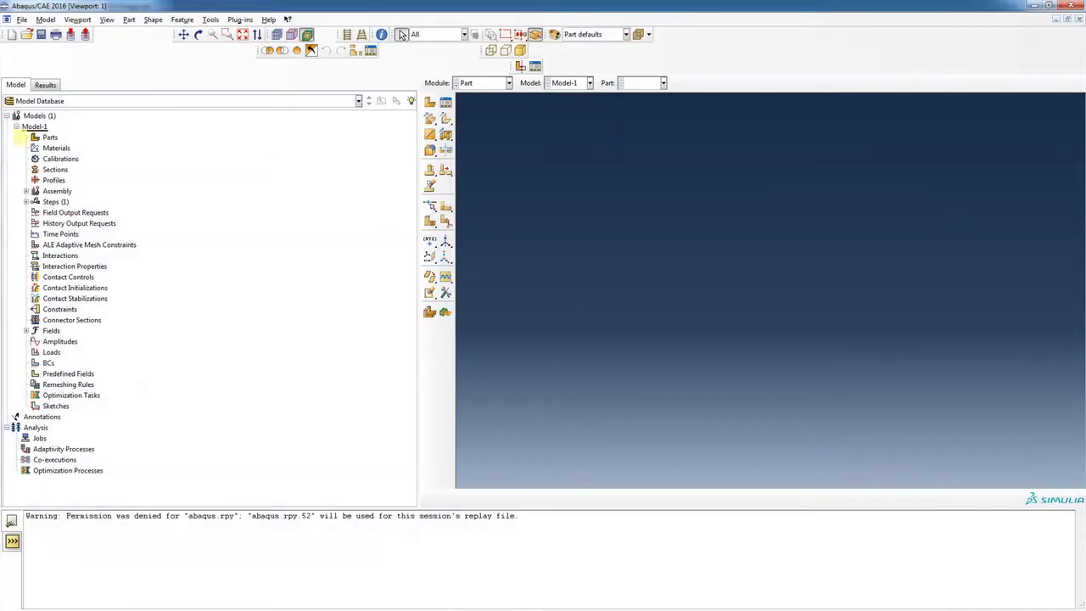
Import a part from the egg IGES file under AEM535\HW-12\egg with the IGES filter.
left_click(20, 18)
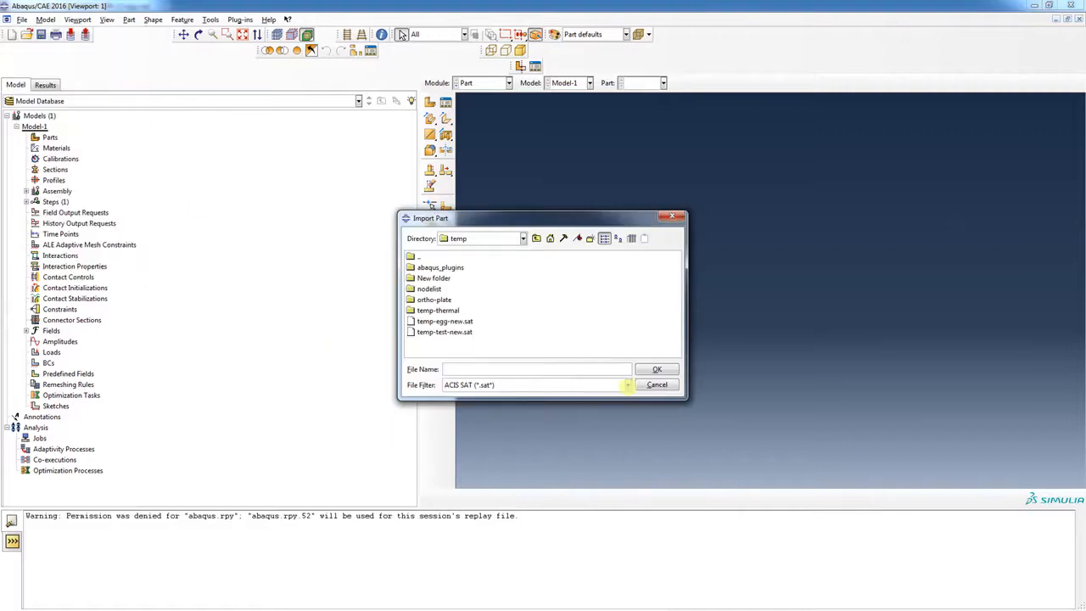
left_click(628, 383)
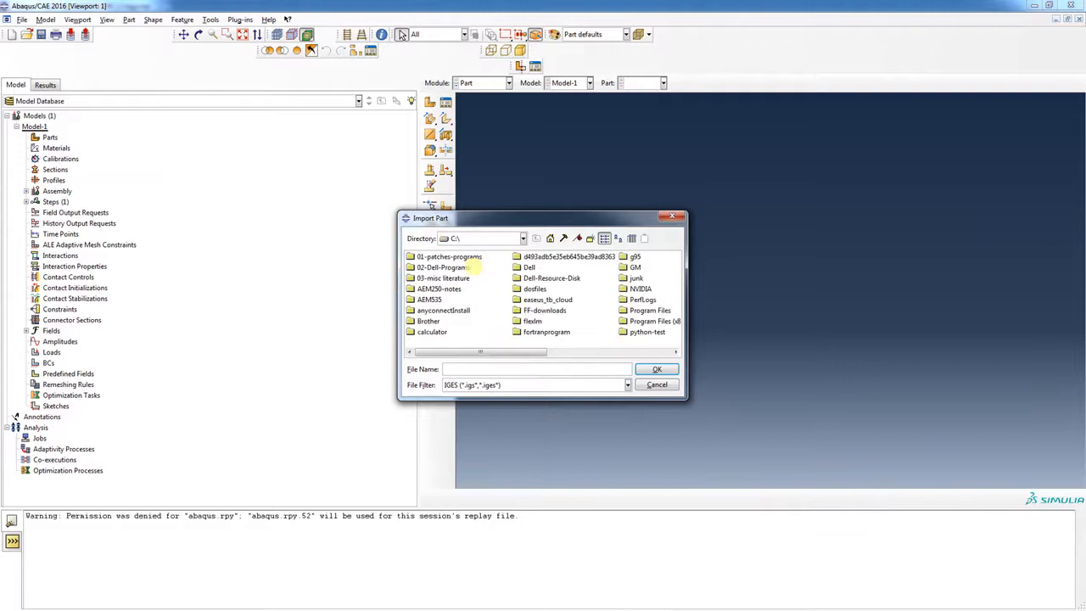
double_click(438, 288)
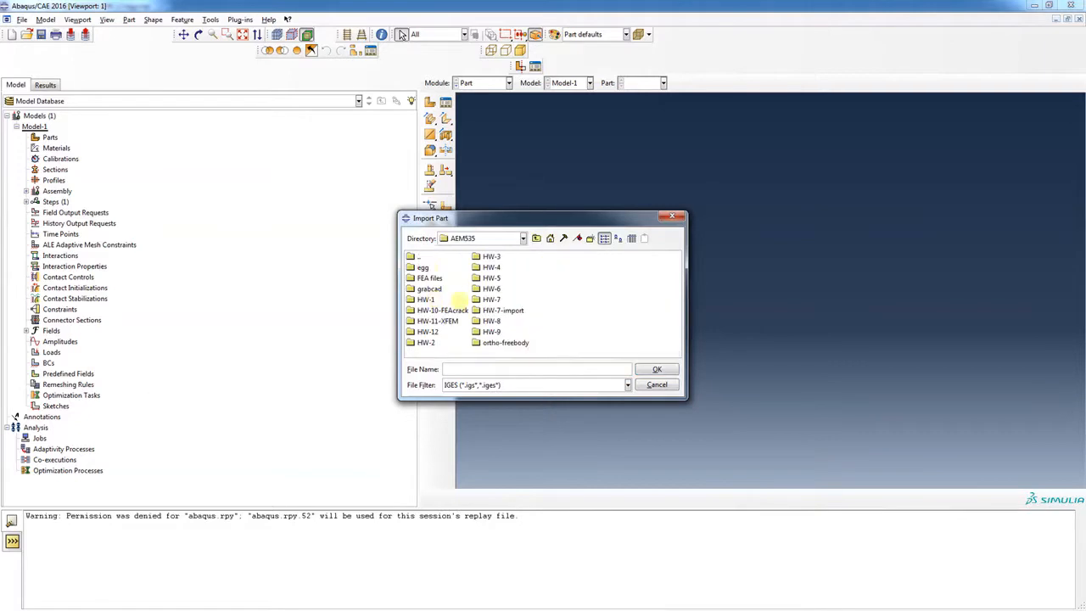
left_click(428, 331)
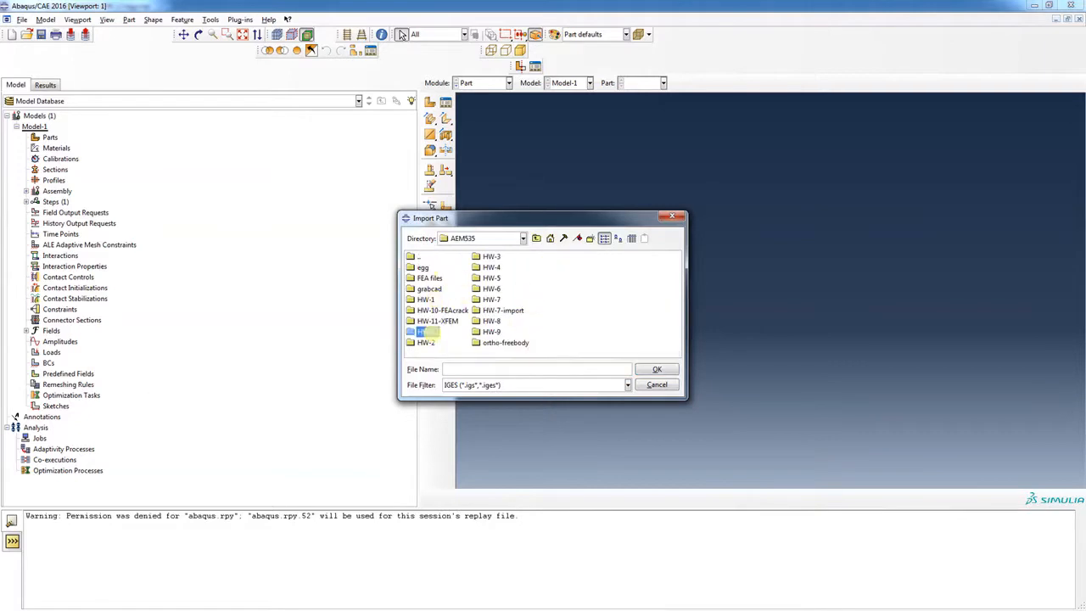
double_click(428, 331)
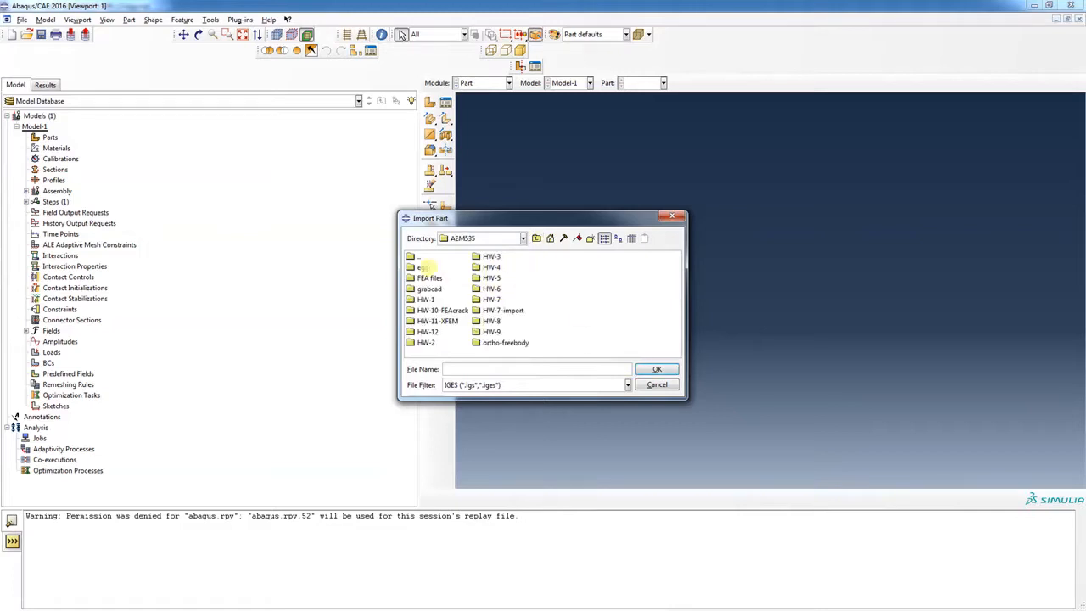
double_click(424, 266)
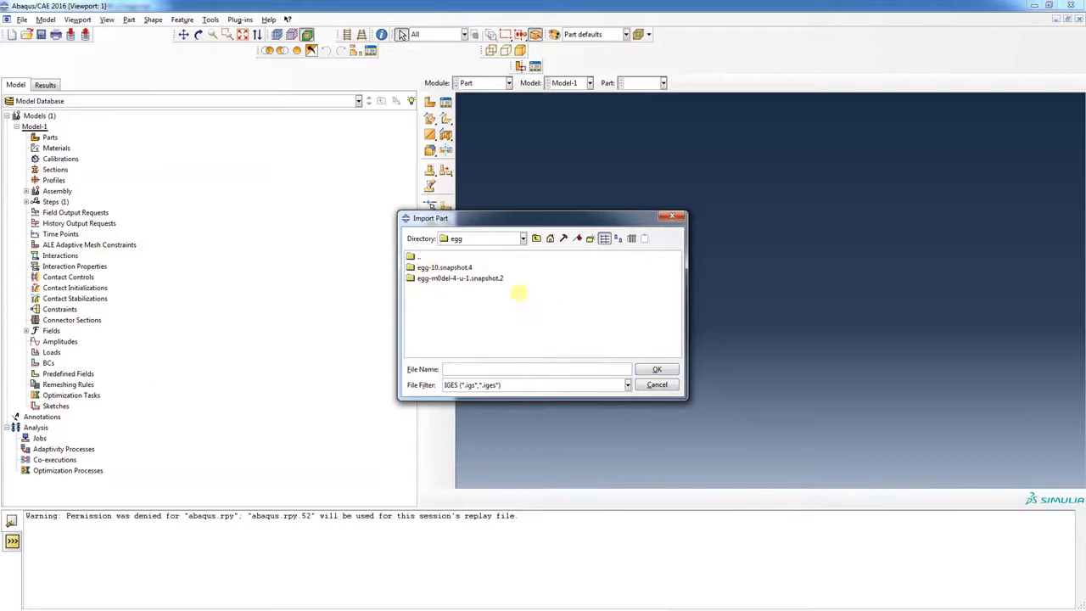
double_click(460, 278)
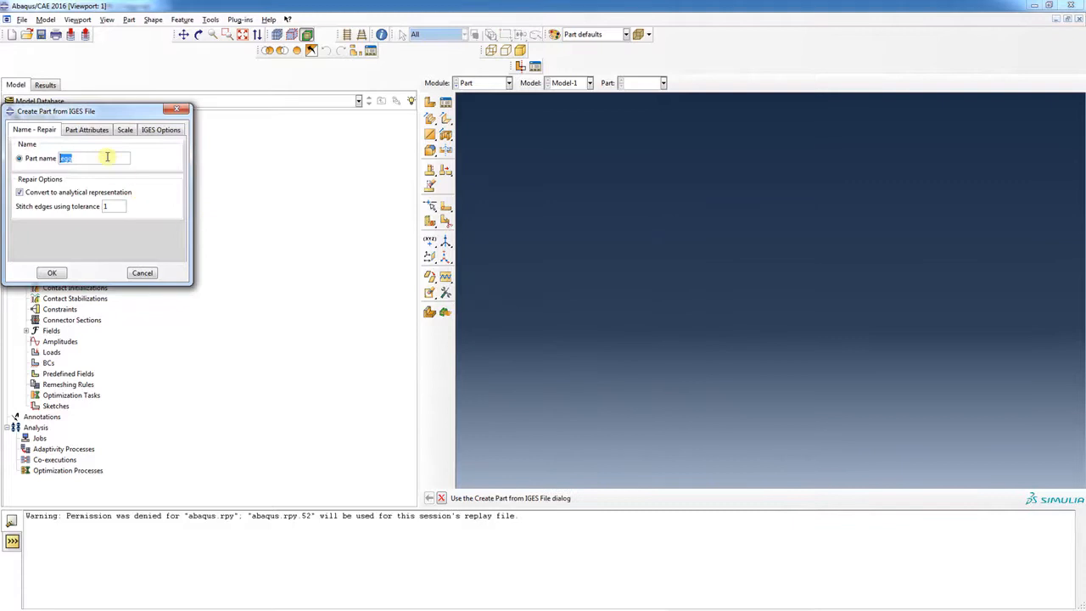
Name the imported part egg-aba, review the IGES options and create it.
type("egg")
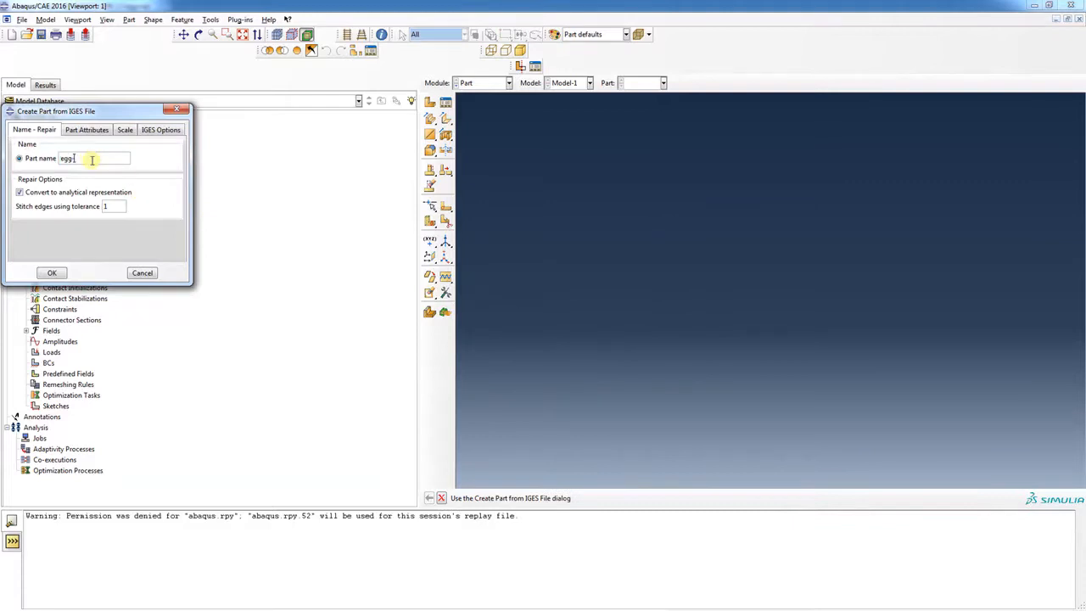
type("-aba")
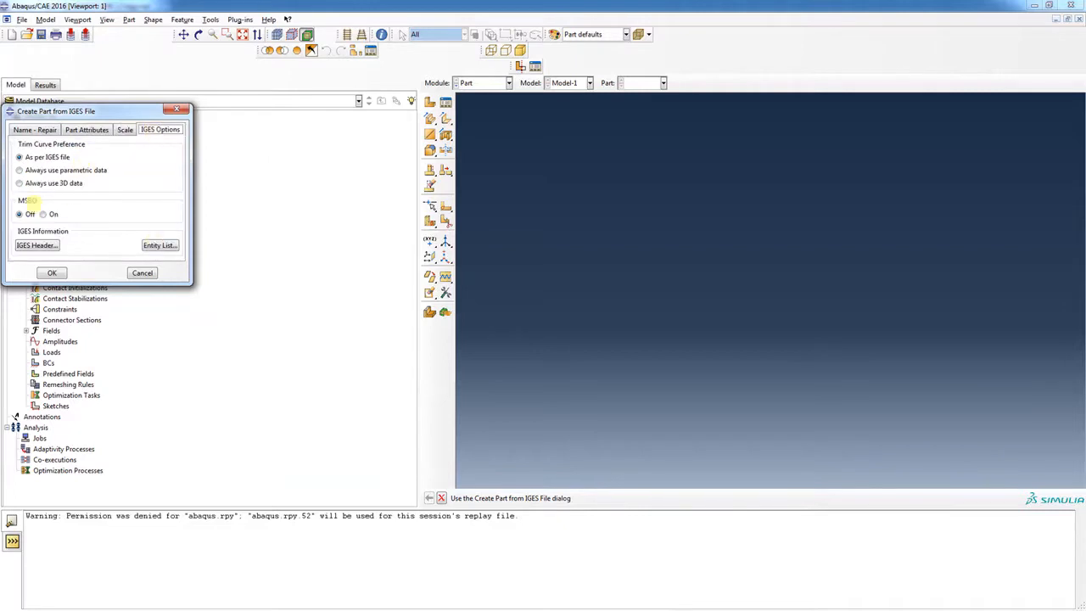
left_click(34, 129)
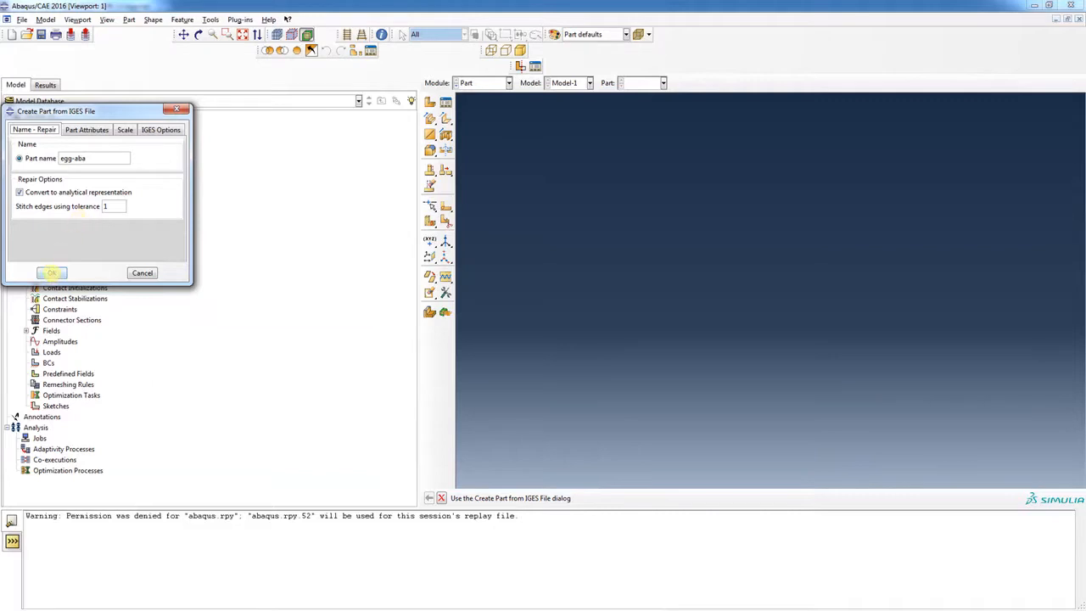
left_click(51, 271)
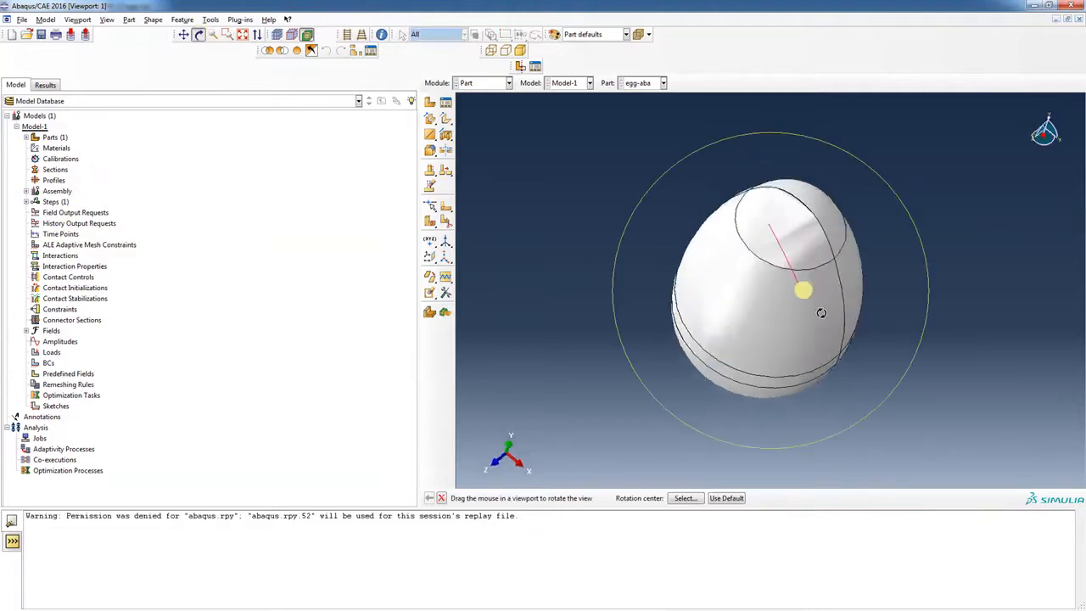
left_click_drag(801, 291, 613, 273)
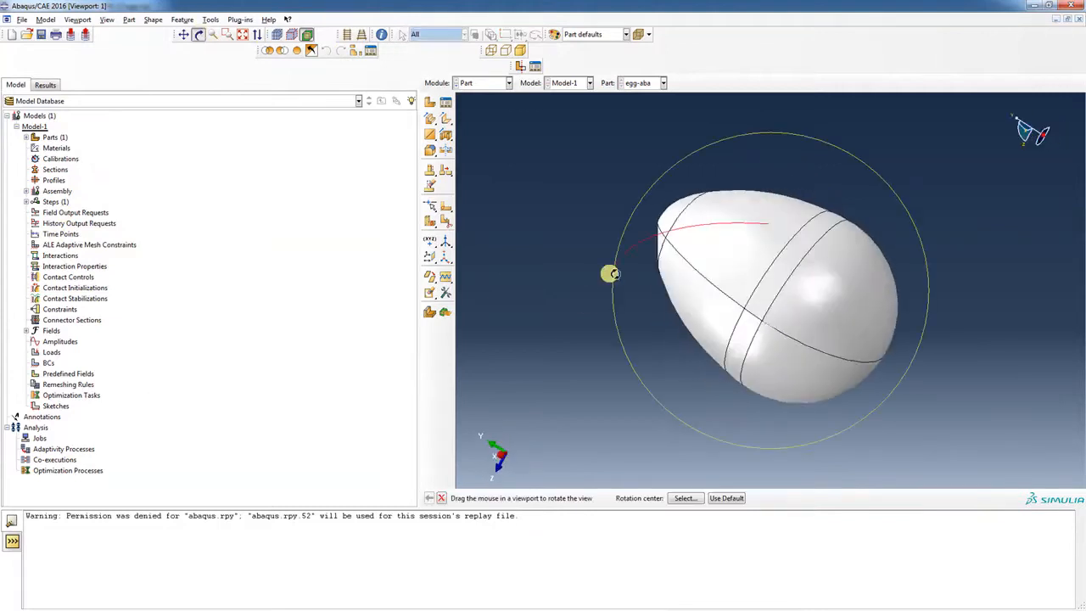
left_click_drag(611, 273, 750, 331)
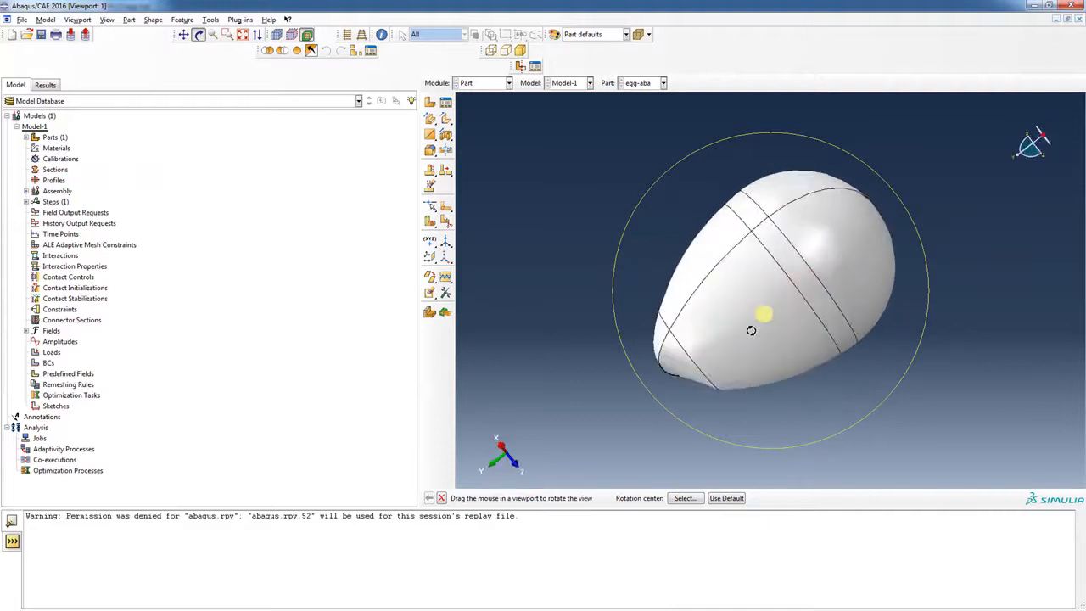
left_click_drag(764, 331, 804, 246)
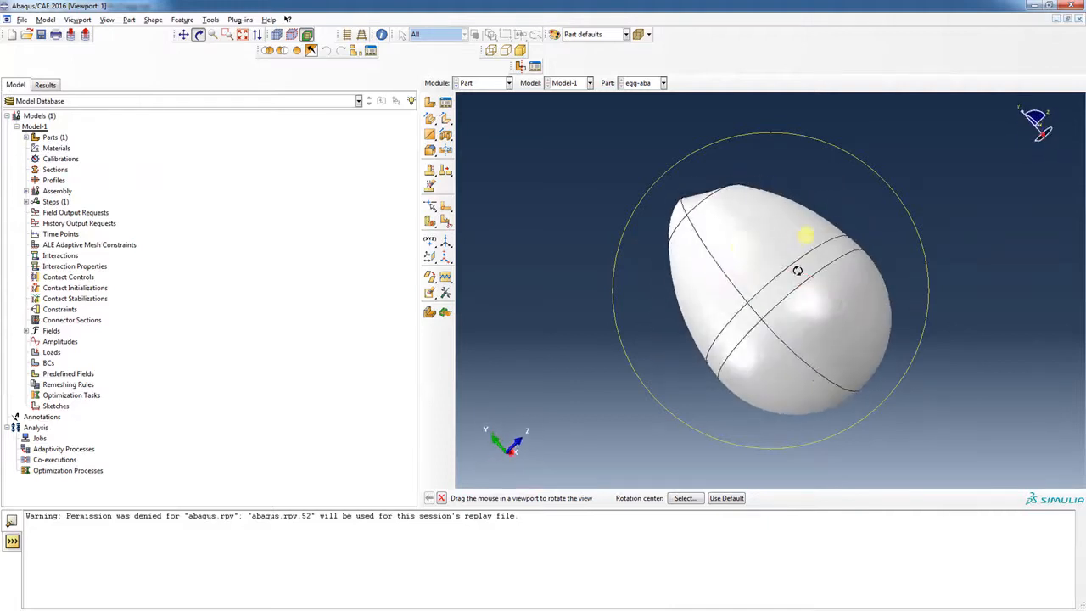
left_click_drag(797, 271, 738, 258)
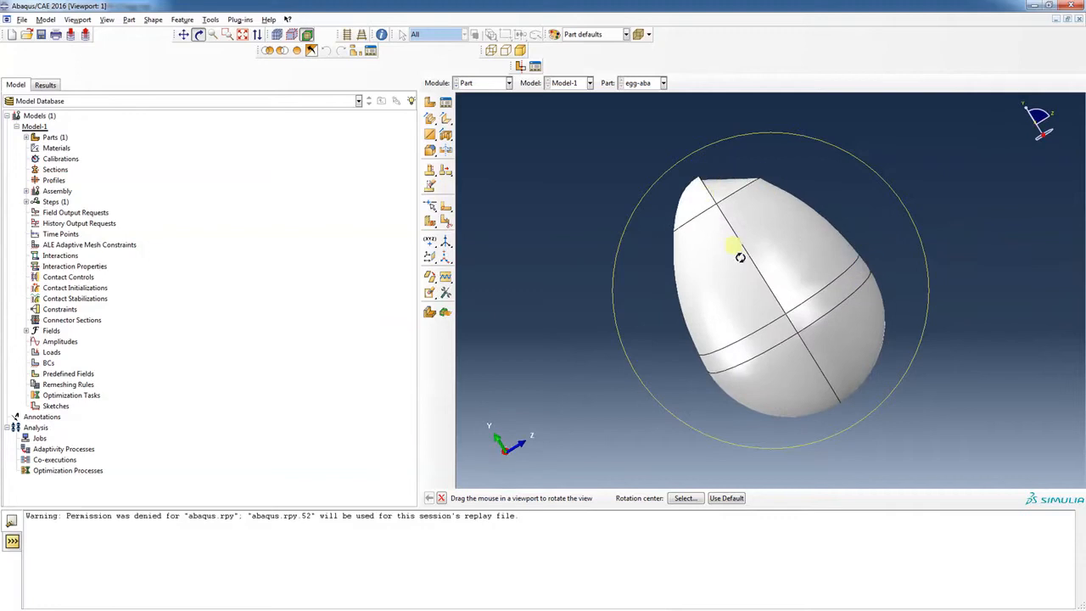
left_click_drag(733, 254, 840, 272)
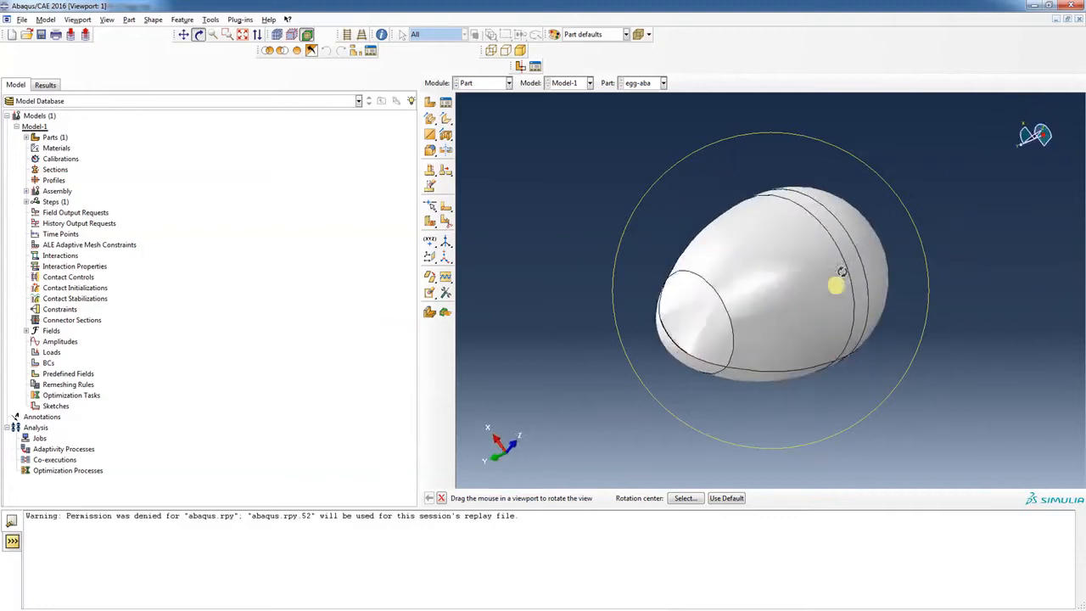
left_click_drag(840, 271, 704, 338)
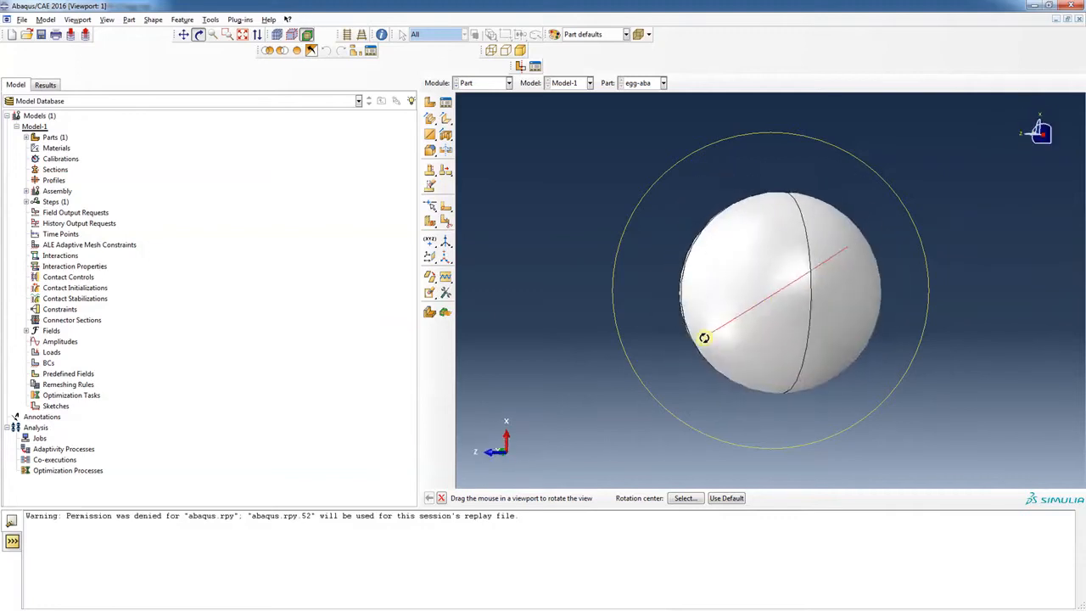
left_click_drag(704, 338, 787, 414)
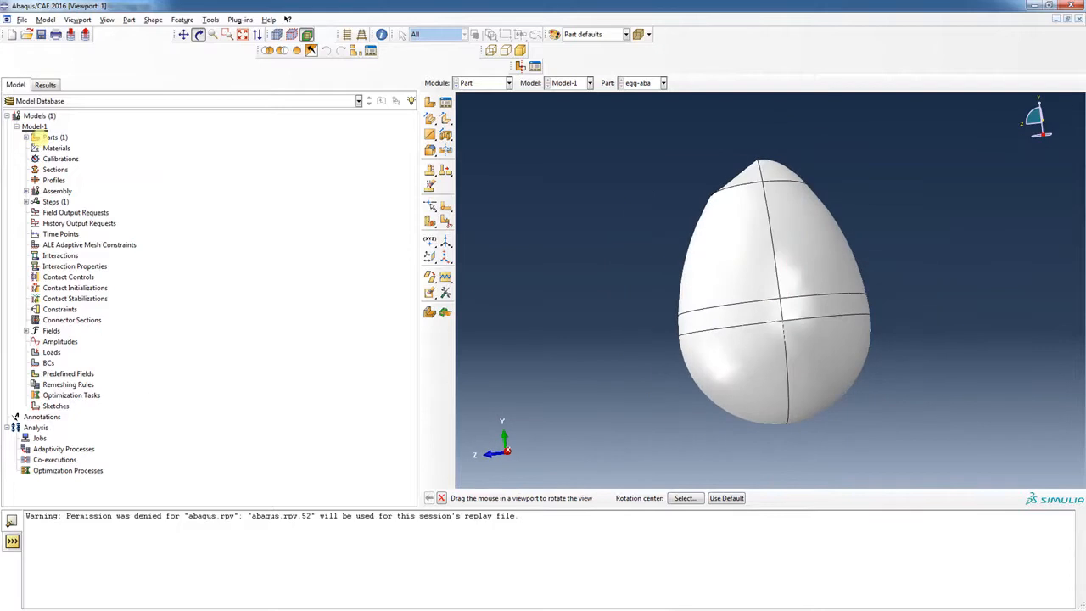
Start a model import and browse to C:\AEM535\HW-12.
right_click(34, 116)
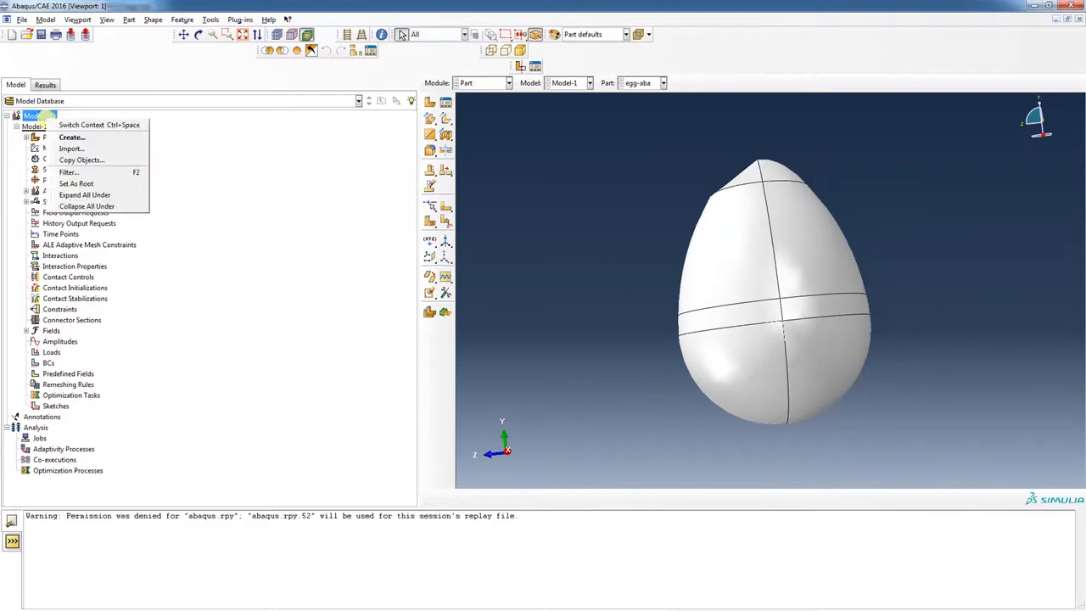
mouse_move(71, 150)
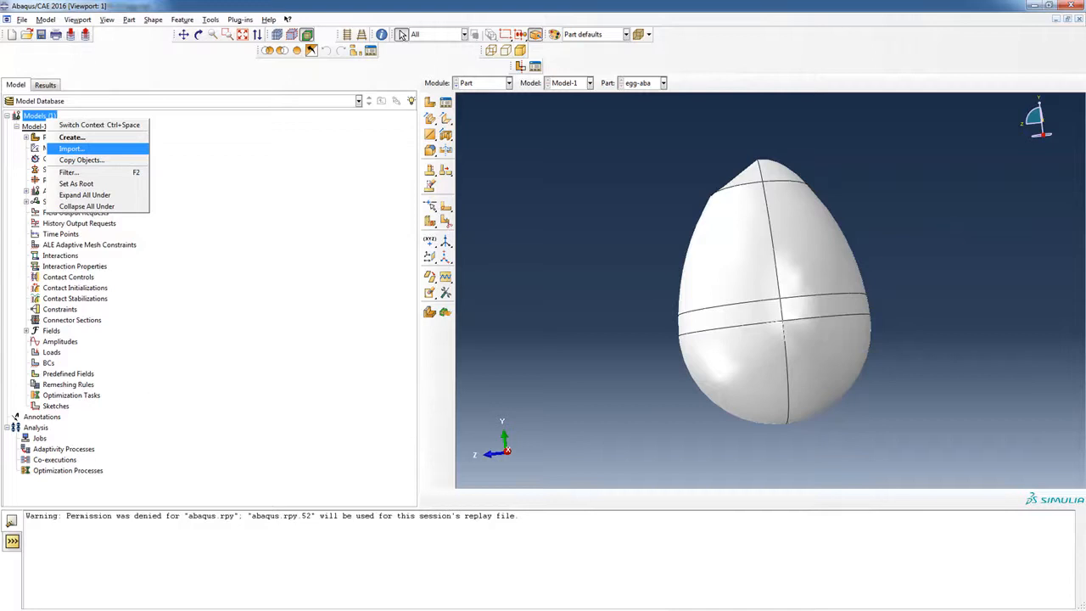
left_click(71, 149)
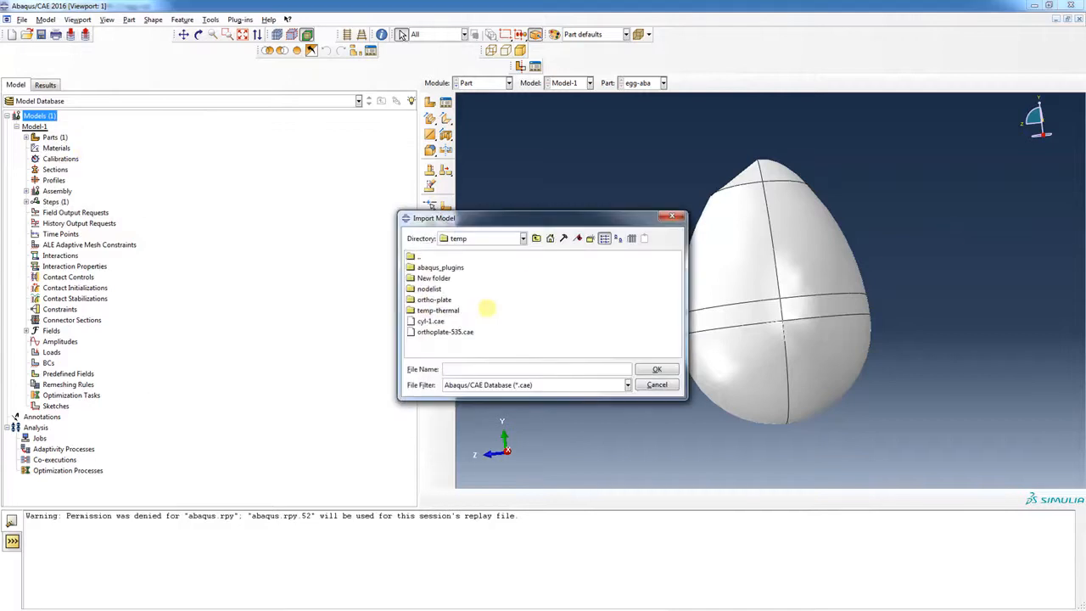
left_click(523, 237)
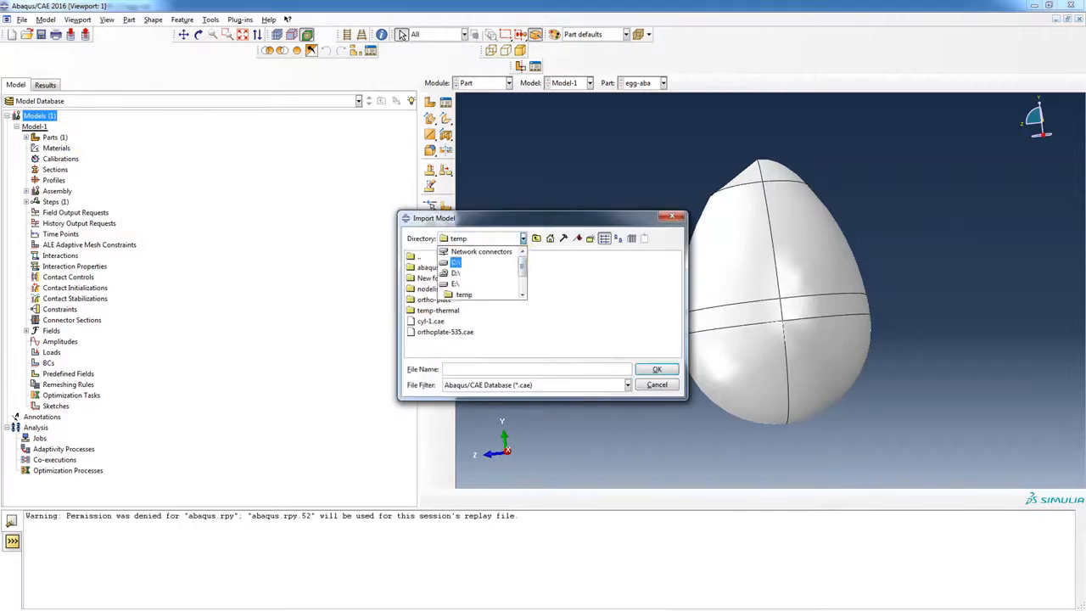
left_click(457, 261)
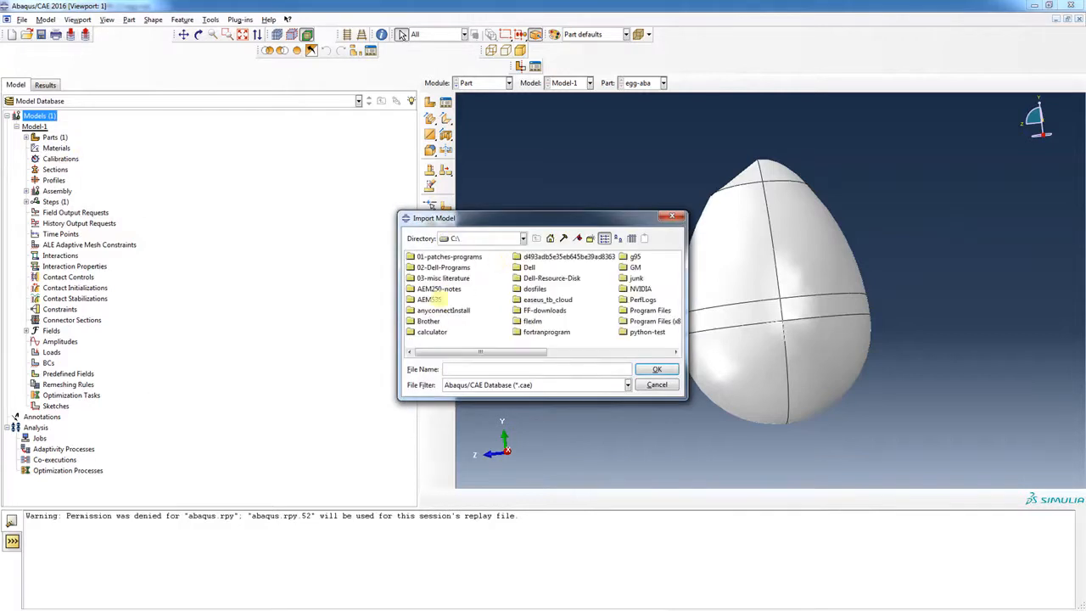
double_click(438, 299)
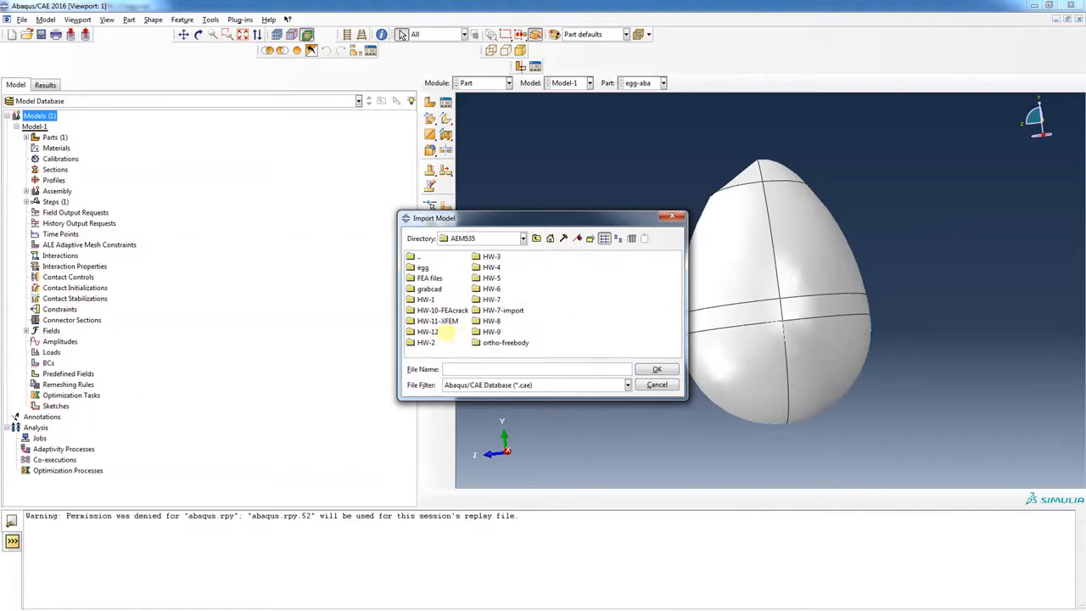
double_click(427, 331)
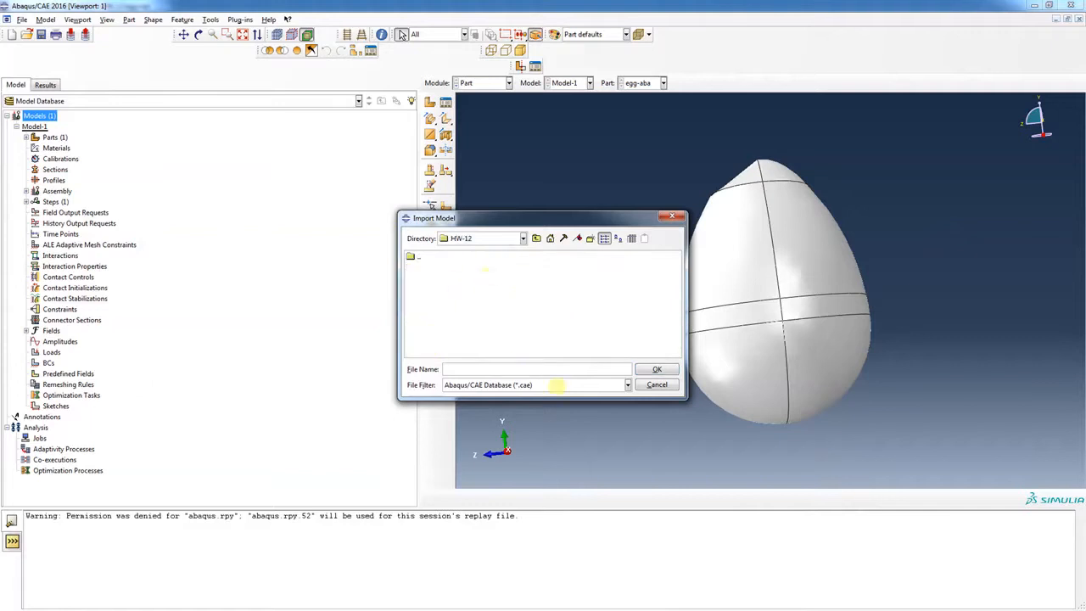
Filter for Abaqus input files and import egg.inp as a new model.
left_click(628, 384)
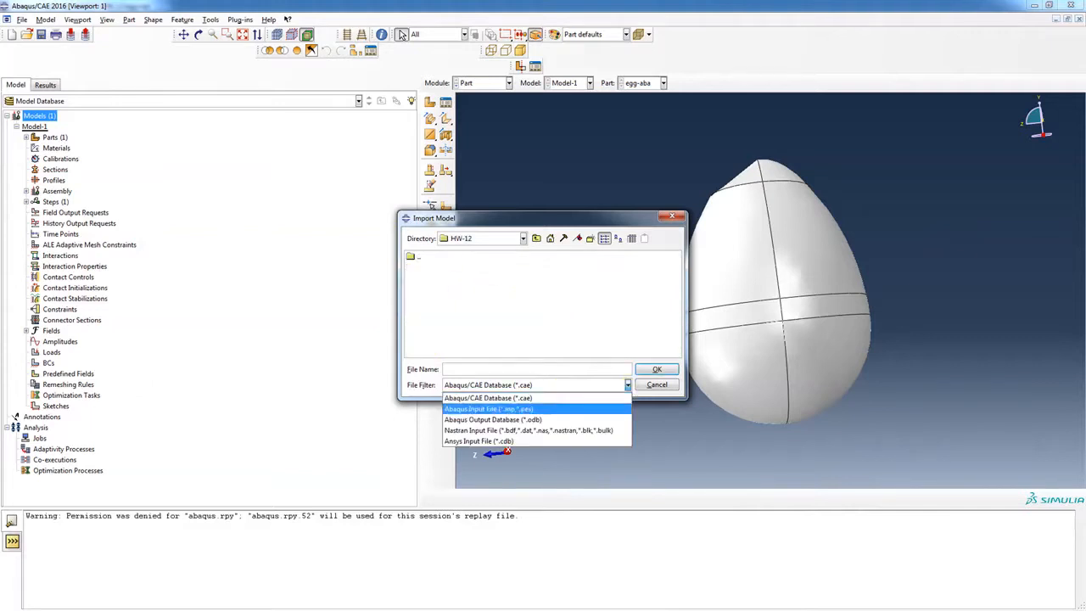
left_click(489, 409)
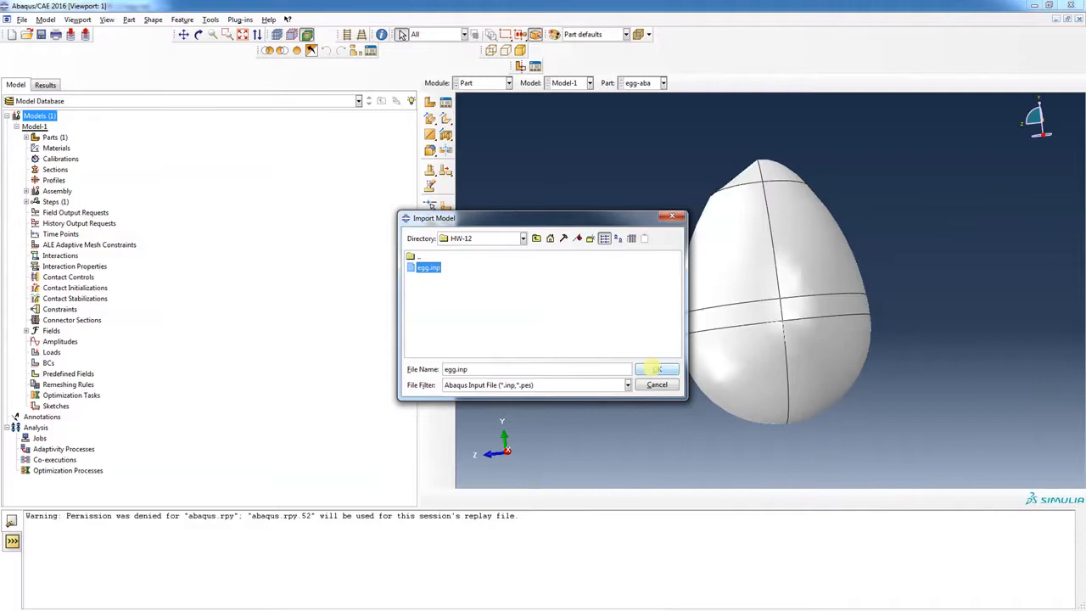
left_click(655, 369)
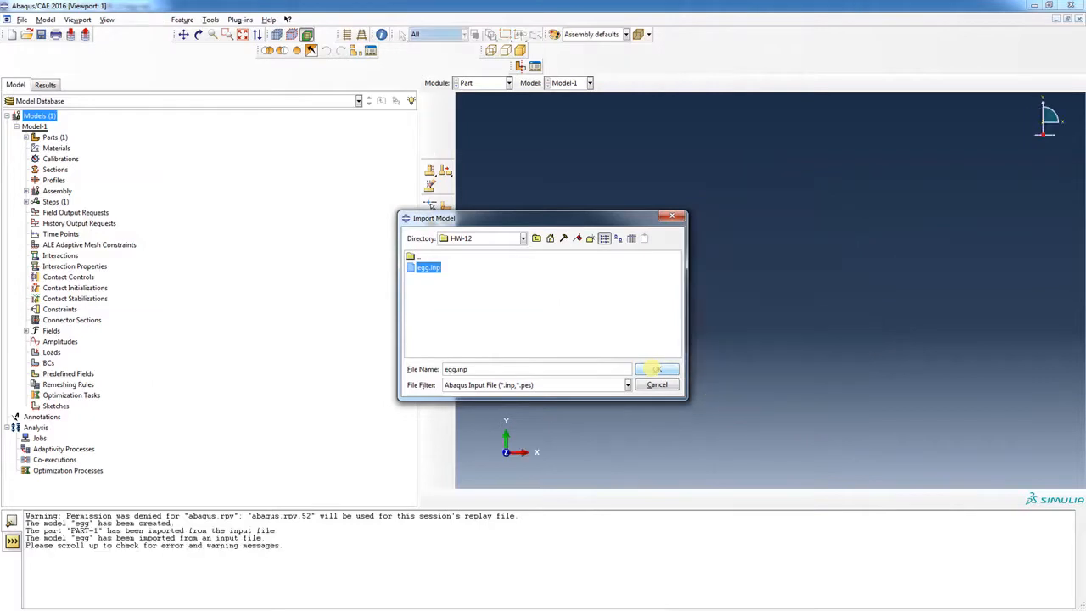
left_click(659, 368)
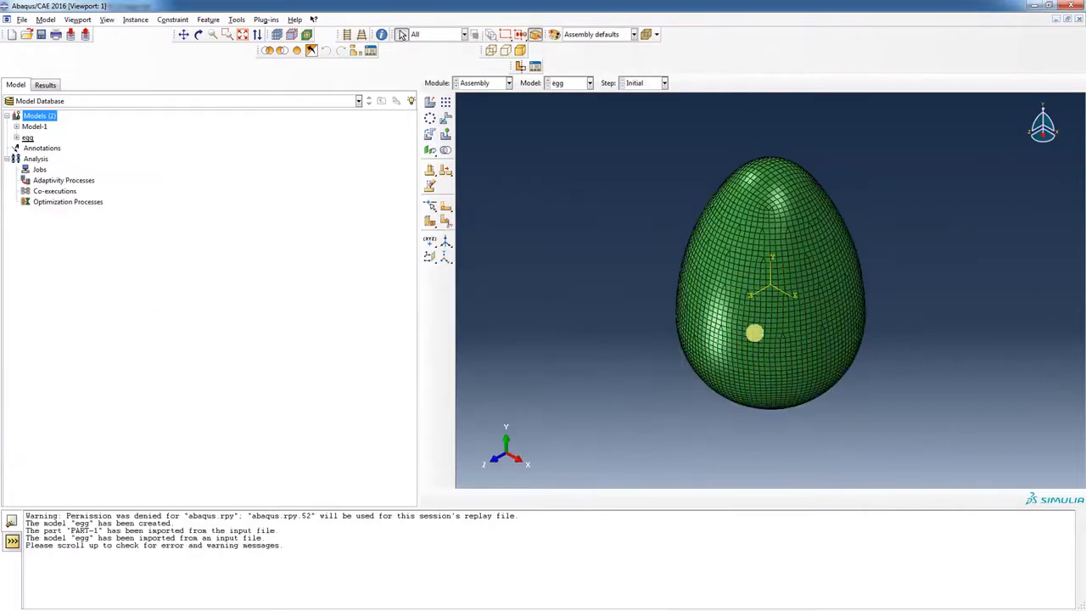
Expand the egg model tree to show its part and PART-1-1 instance, orbiting the mesh.
left_click(17, 137)
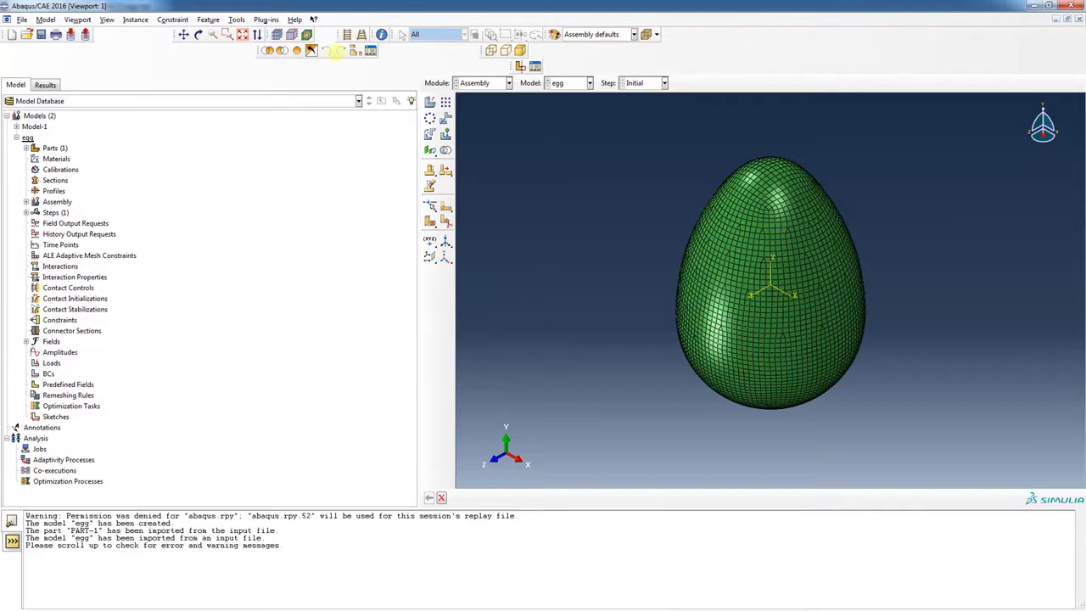
left_click(198, 34)
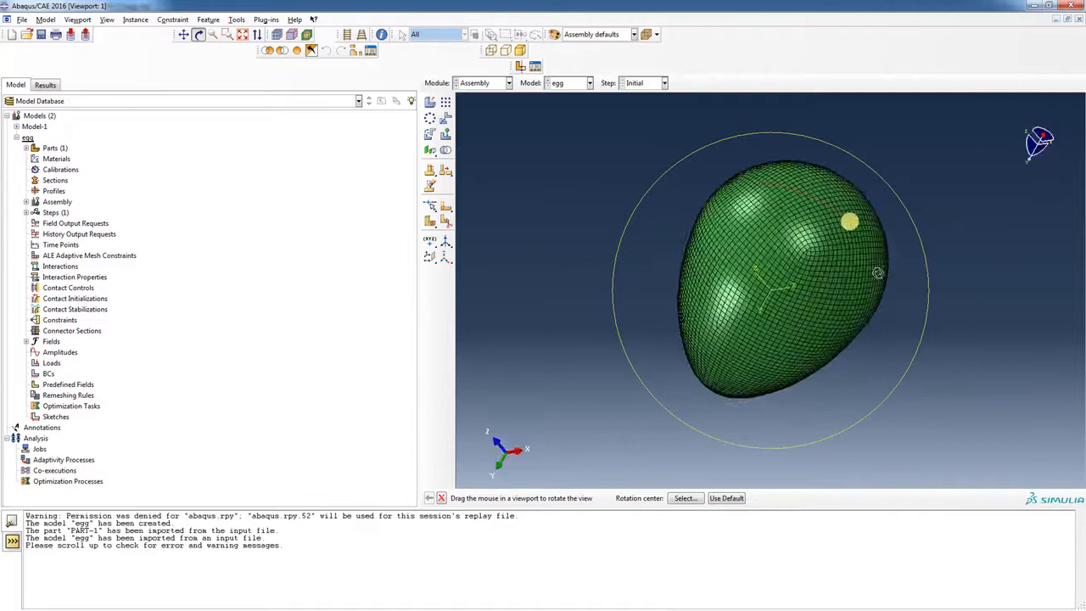
left_click_drag(849, 221, 716, 217)
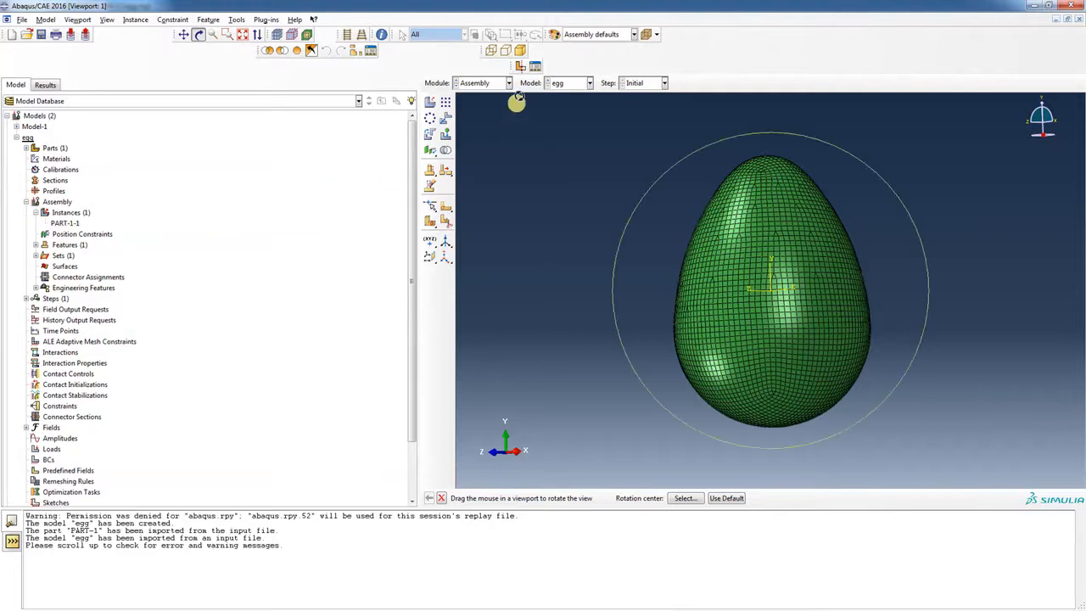
left_click(484, 82)
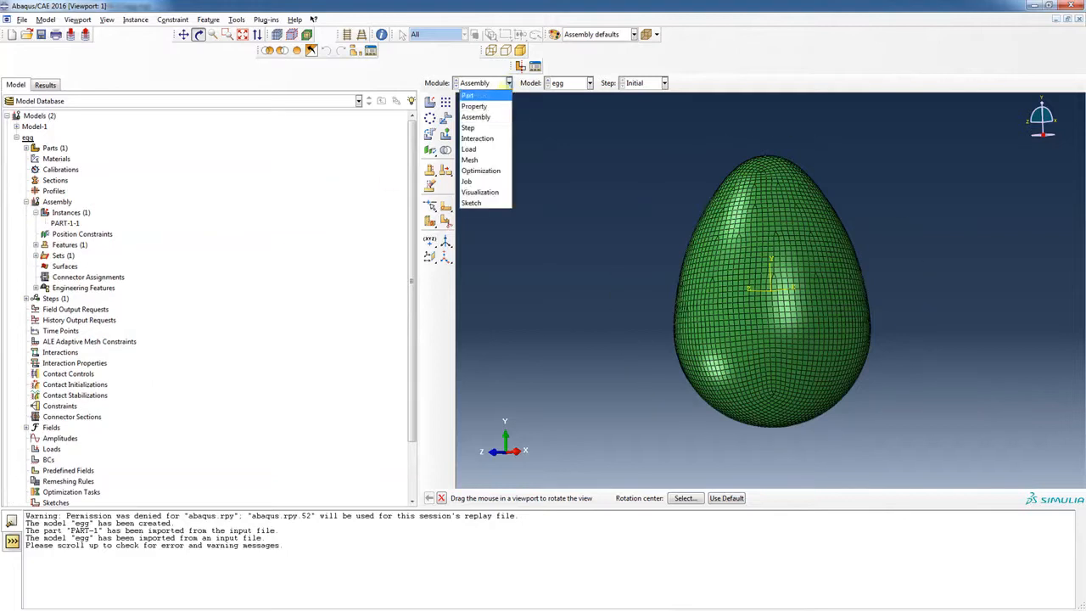
In the Property module start Material-1 with elastic behaviour of Lamina type.
left_click(475, 105)
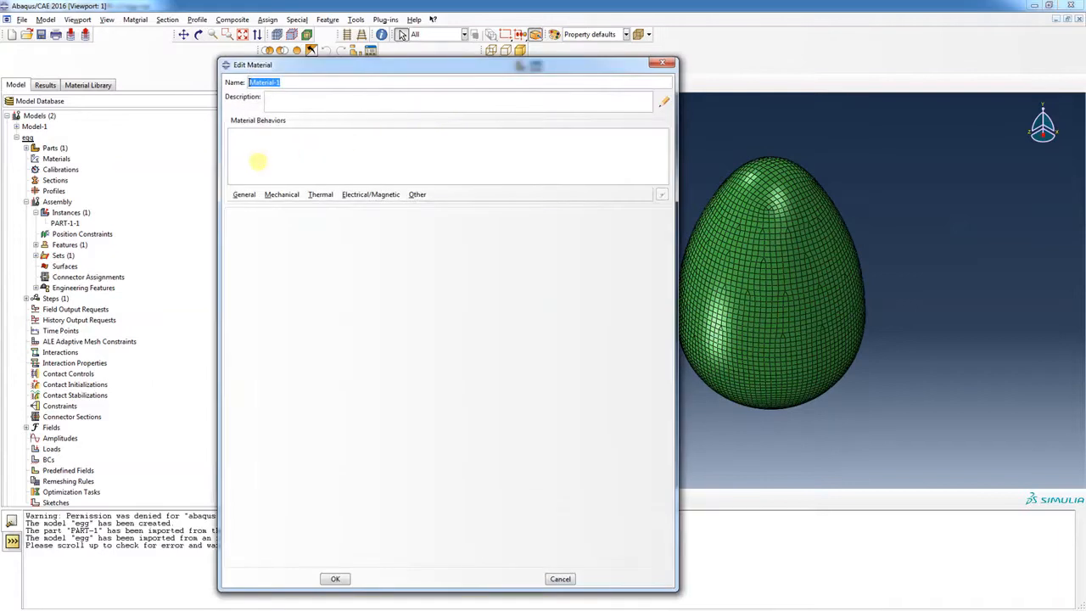
left_click(282, 194)
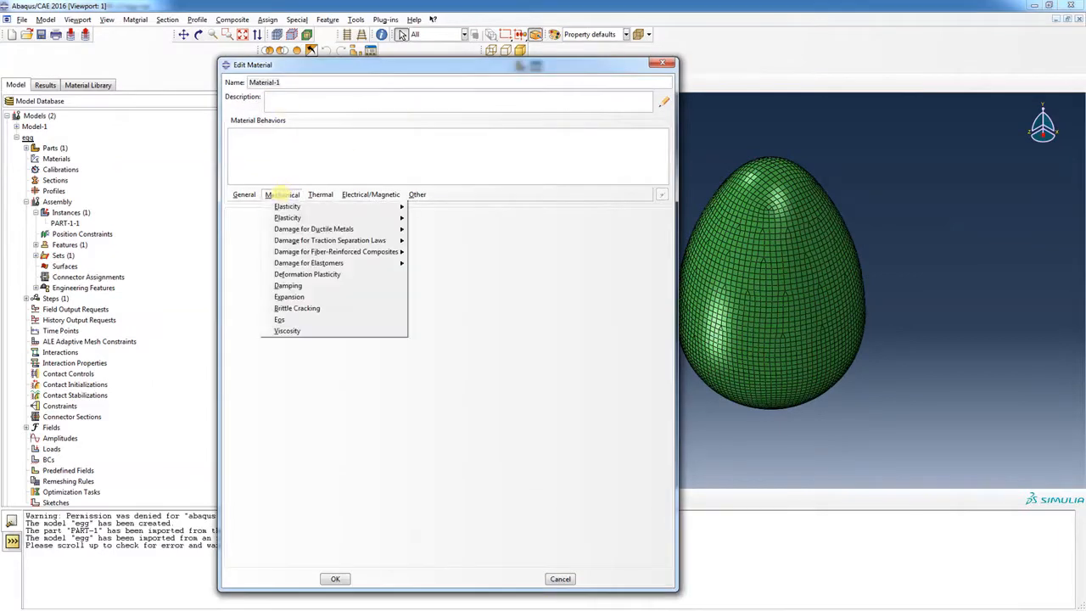
mouse_move(287, 207)
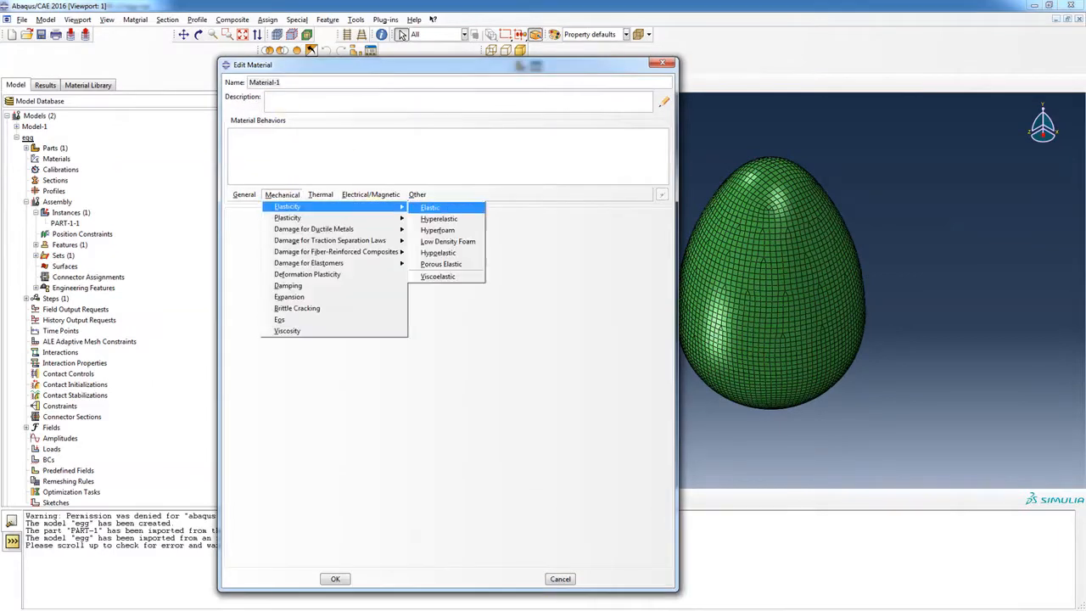
left_click(430, 207)
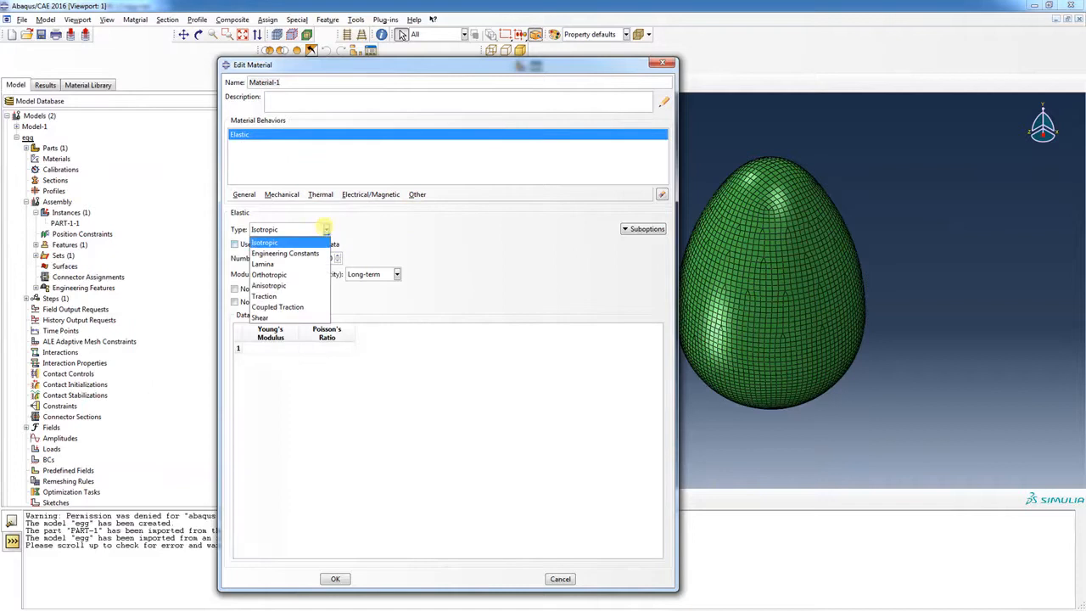
mouse_move(288, 265)
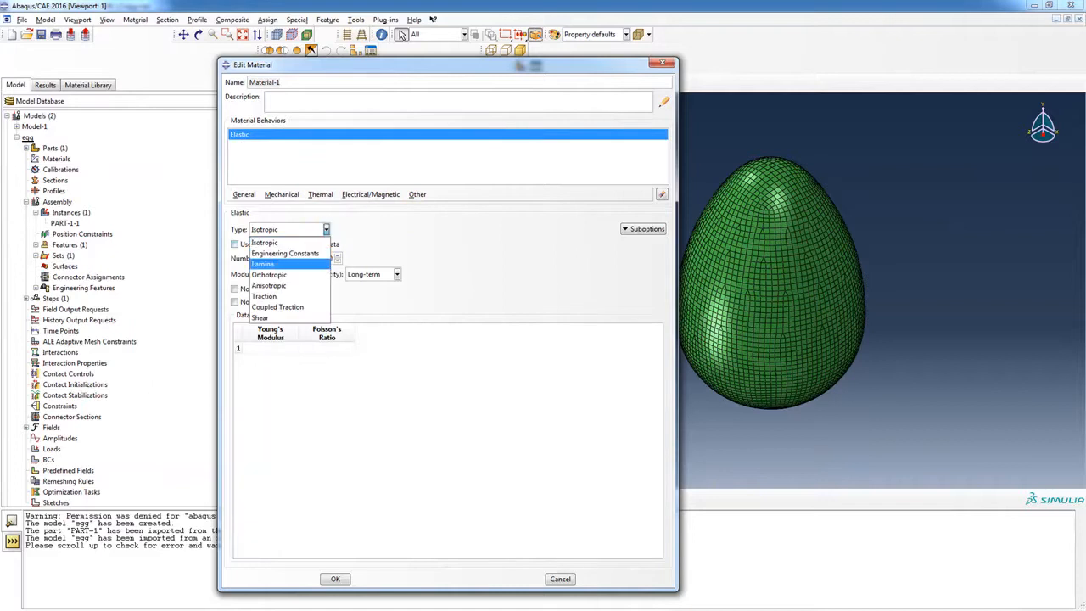
left_click(263, 264)
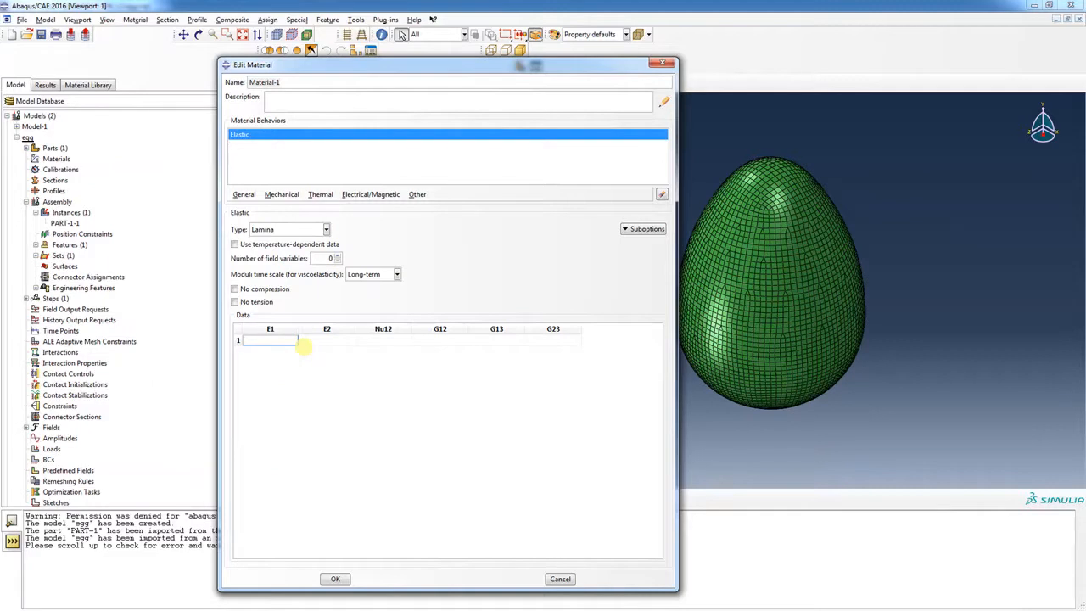
mouse_move(442, 336)
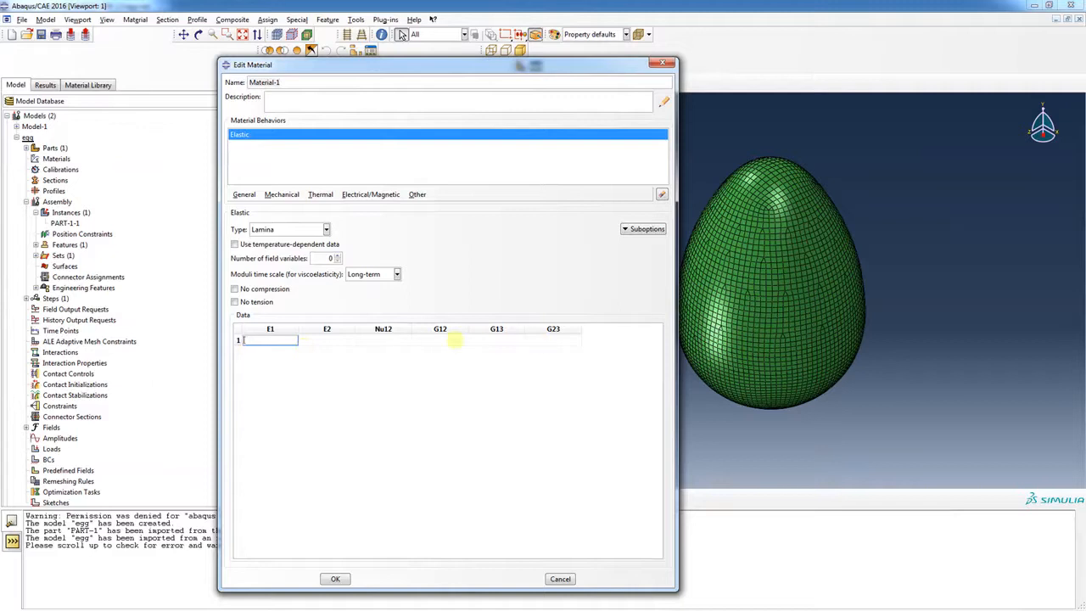
mouse_move(435, 367)
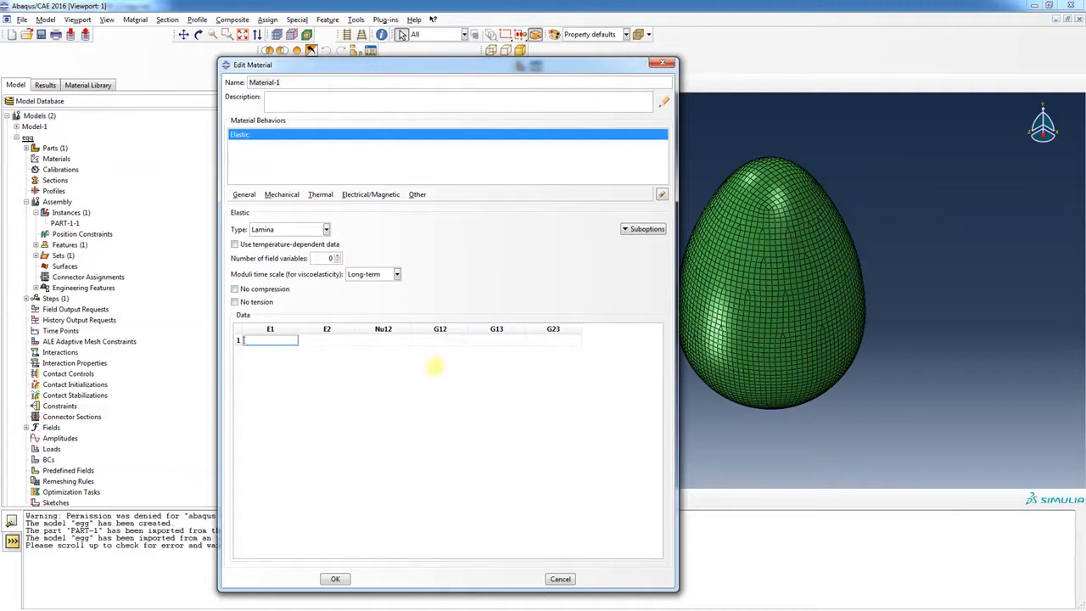
mouse_move(441, 377)
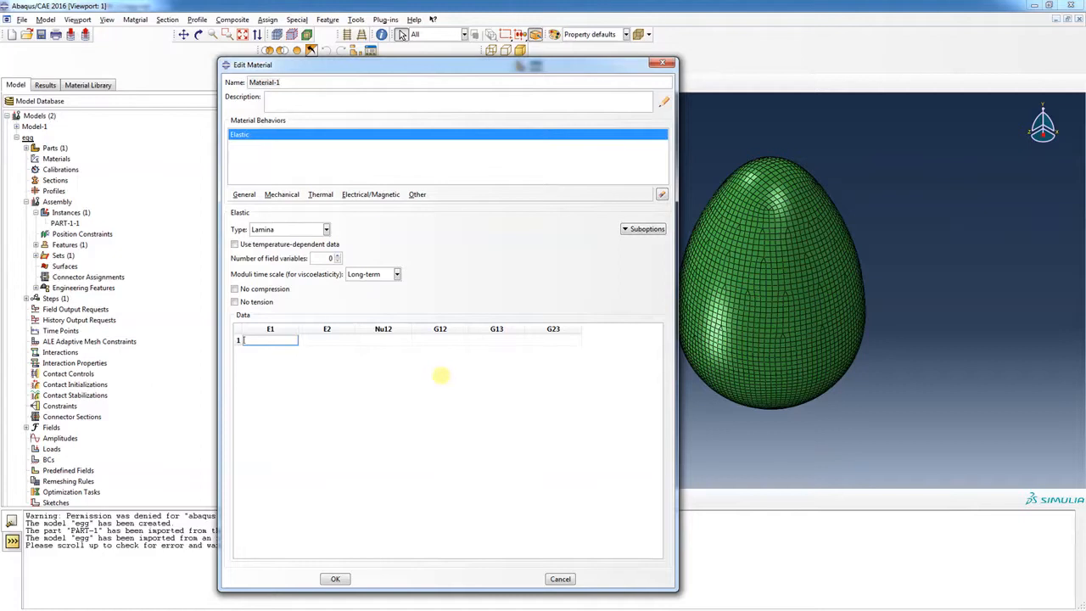
mouse_move(441, 375)
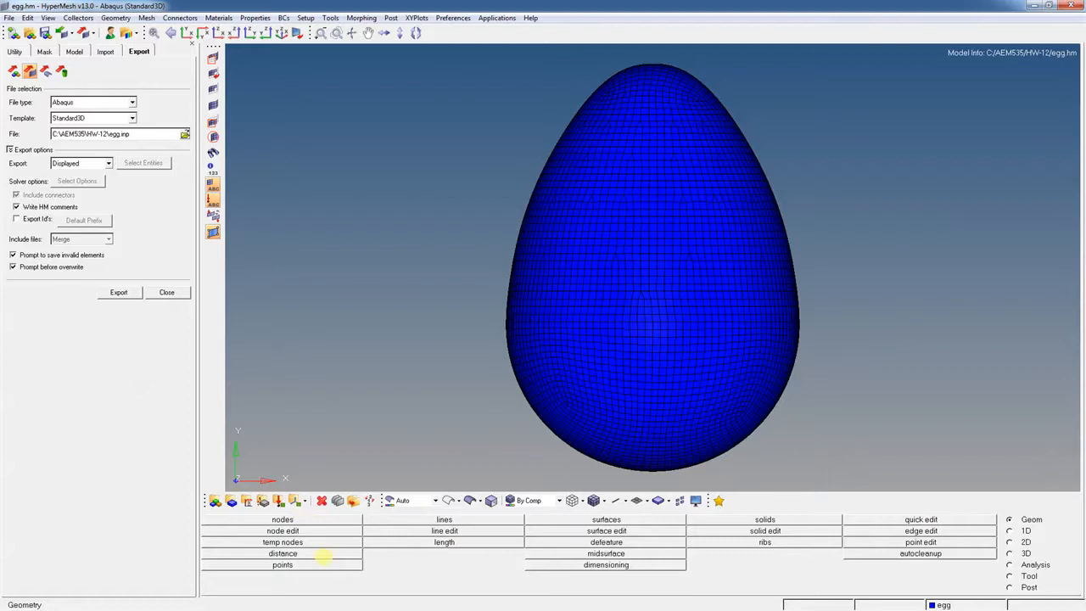
left_click(281, 553)
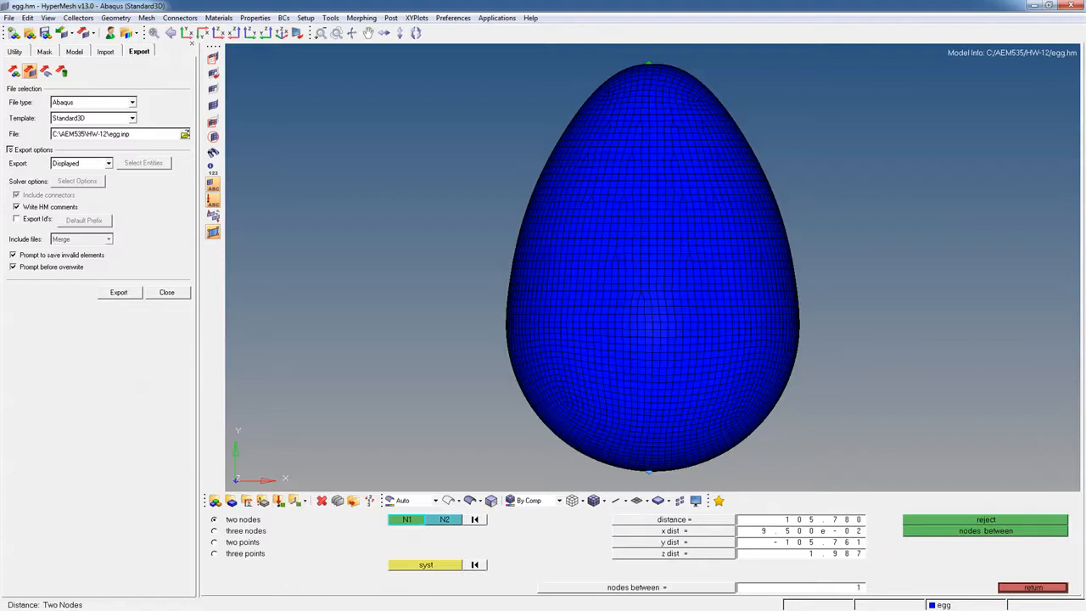
mouse_move(847, 418)
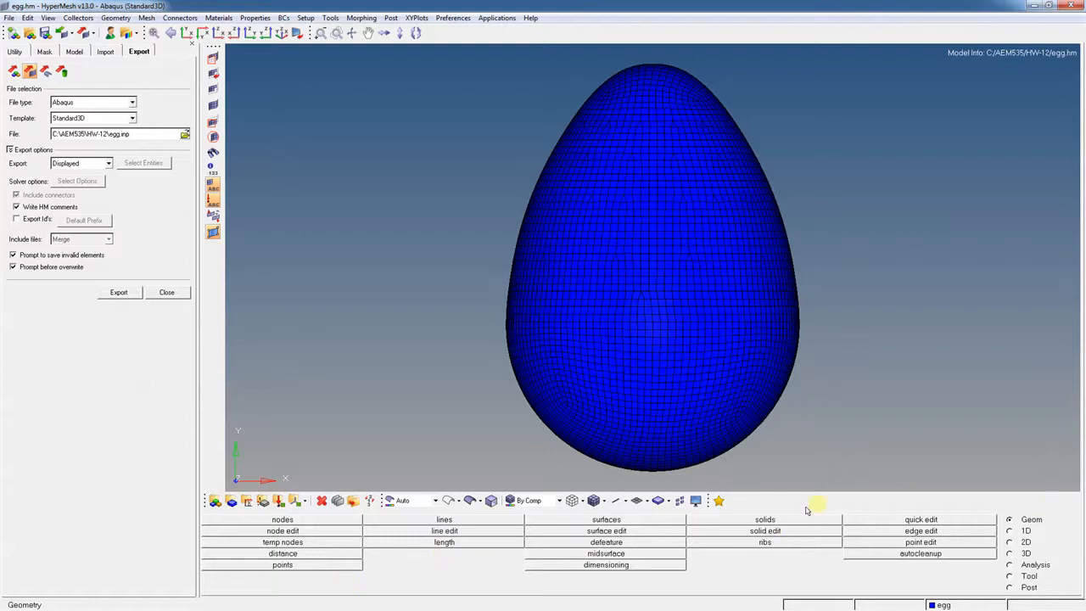
mouse_move(974, 506)
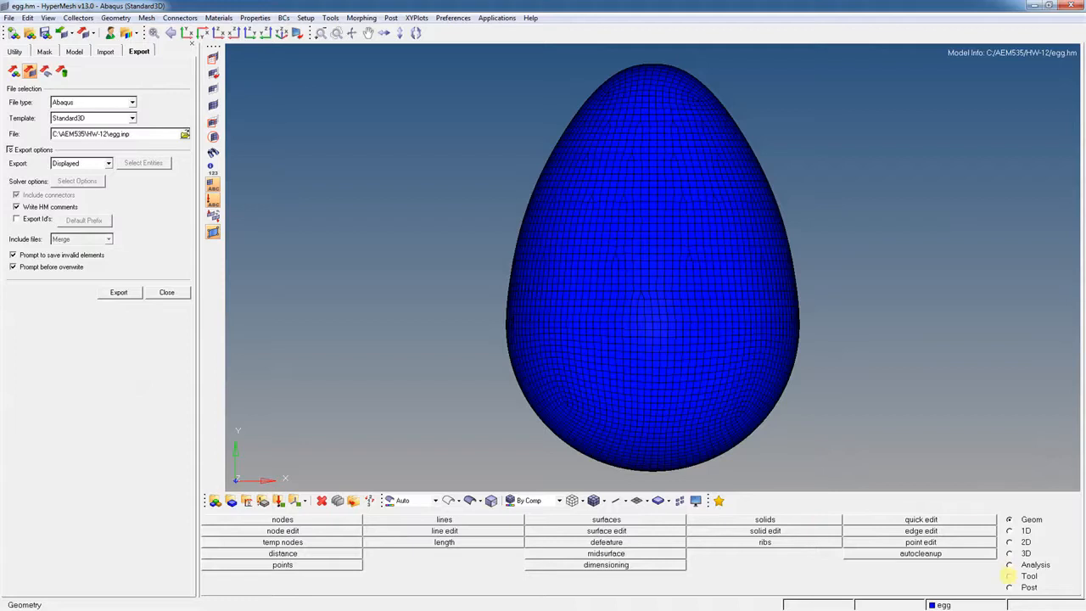
Scale all displayed nodes of the egg mesh down with the Scale panel.
left_click(1029, 577)
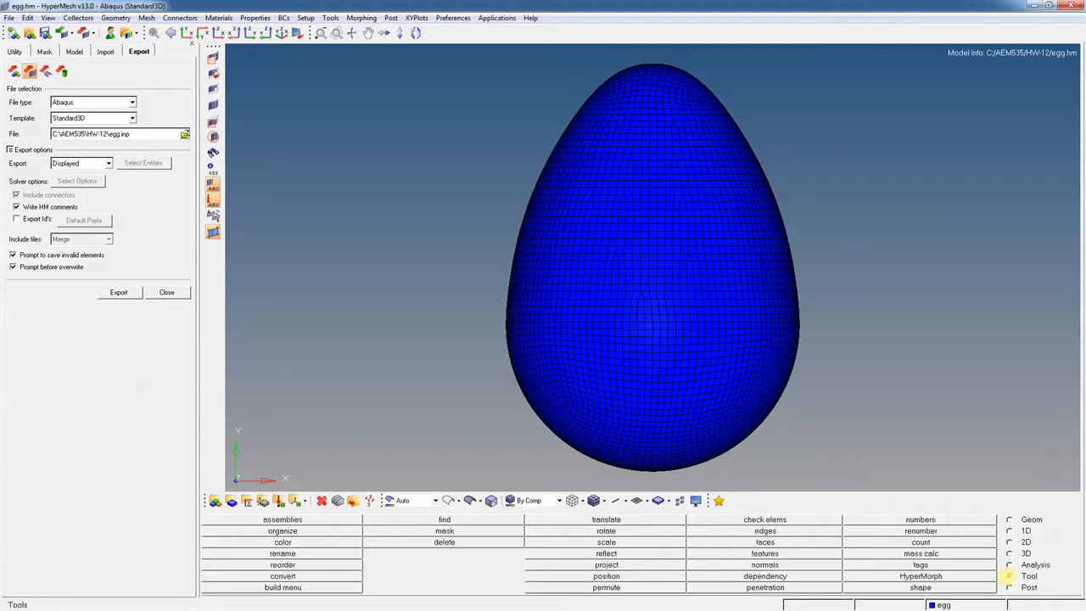
left_click(606, 541)
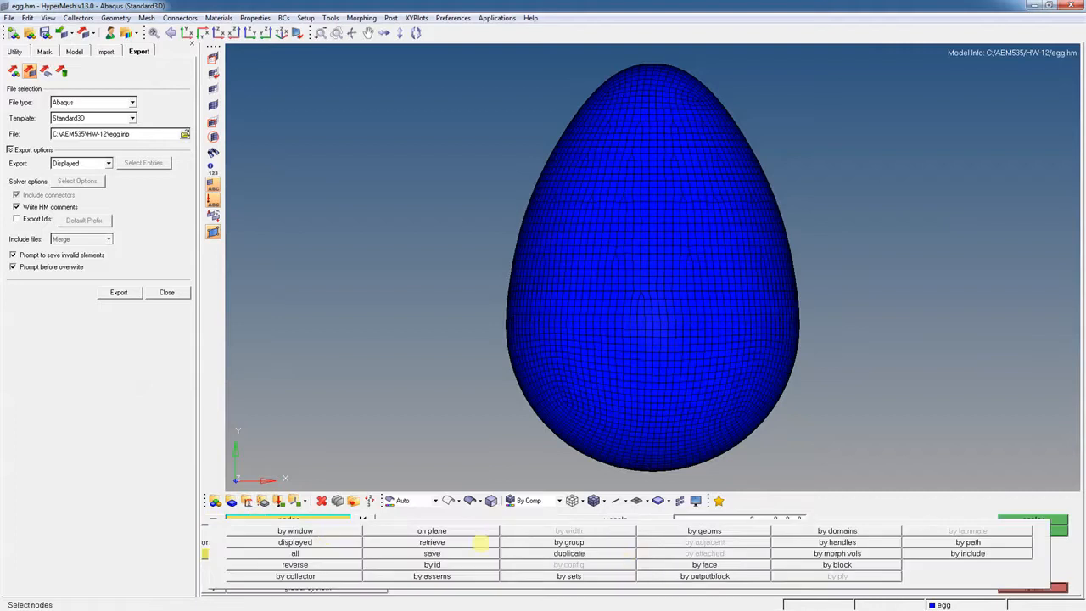
left_click(296, 541)
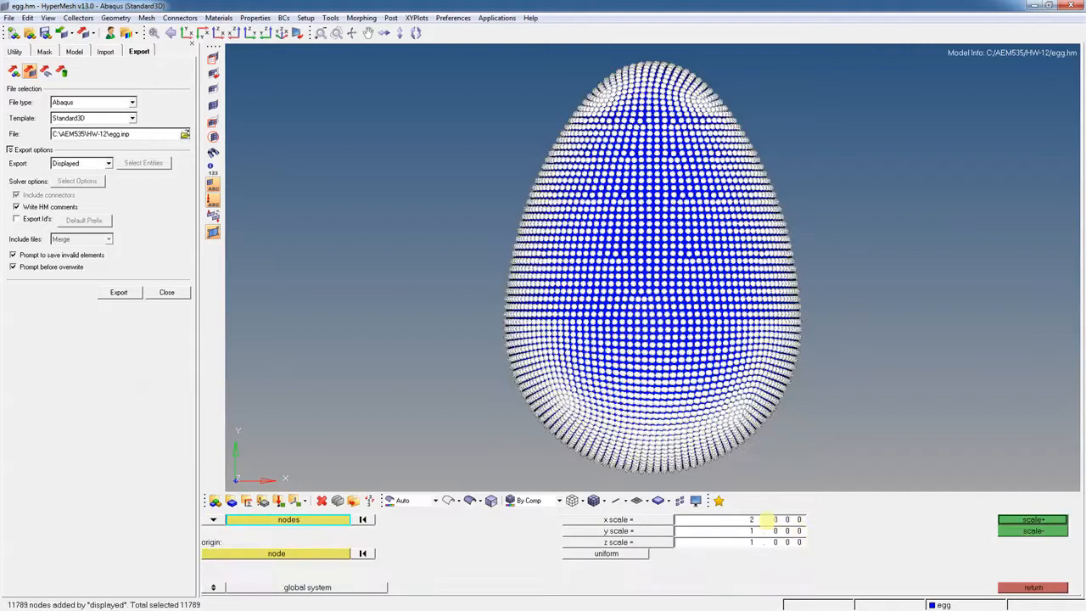
left_click(750, 519)
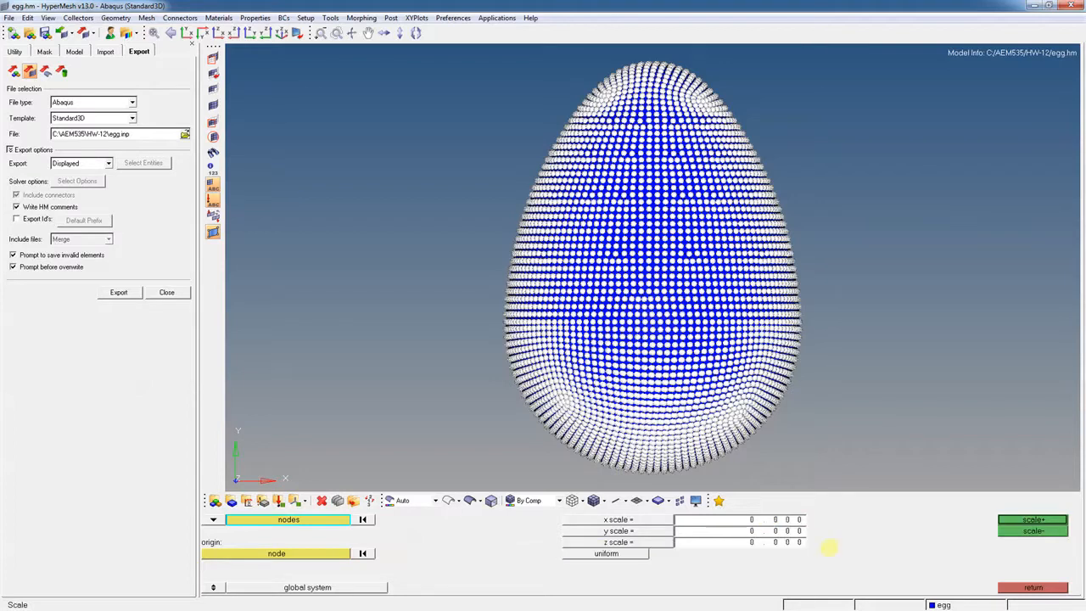
left_click(751, 520)
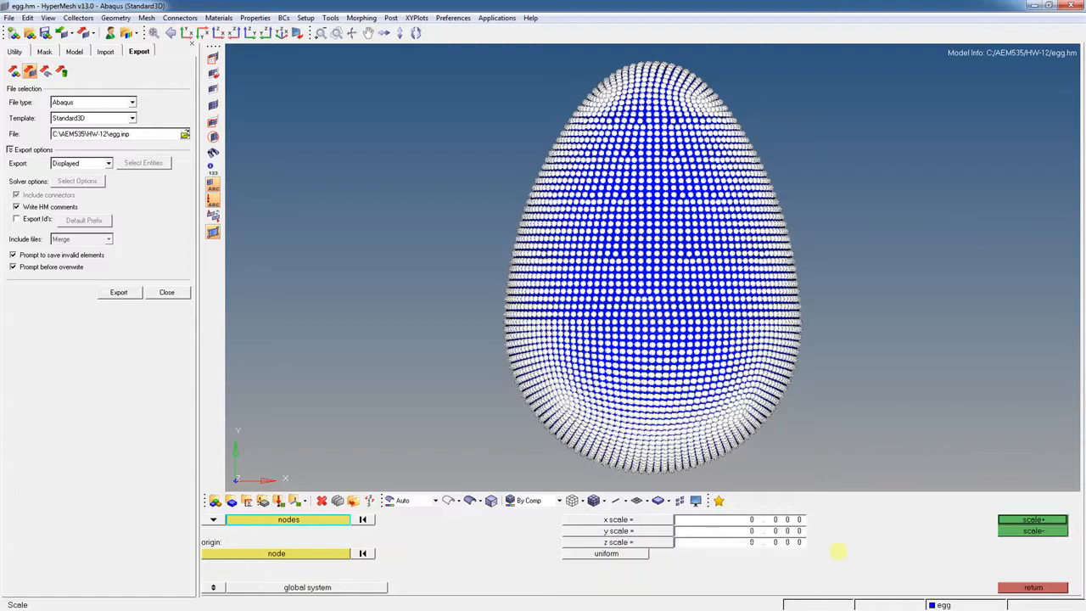
left_click(606, 553)
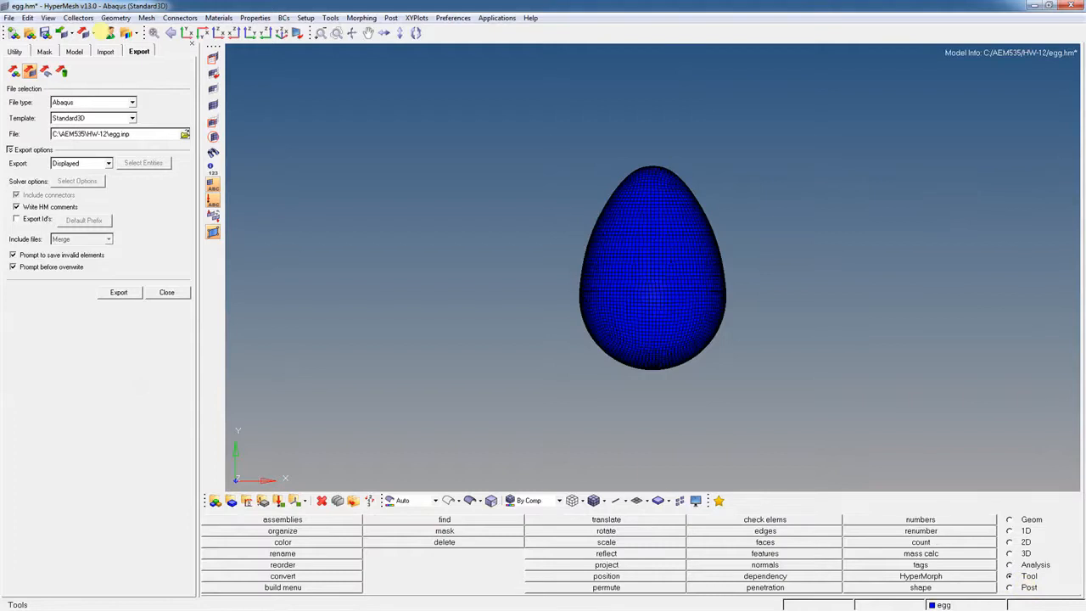
Save the HyperMesh model and export it over the existing egg.inp.
left_click(10, 17)
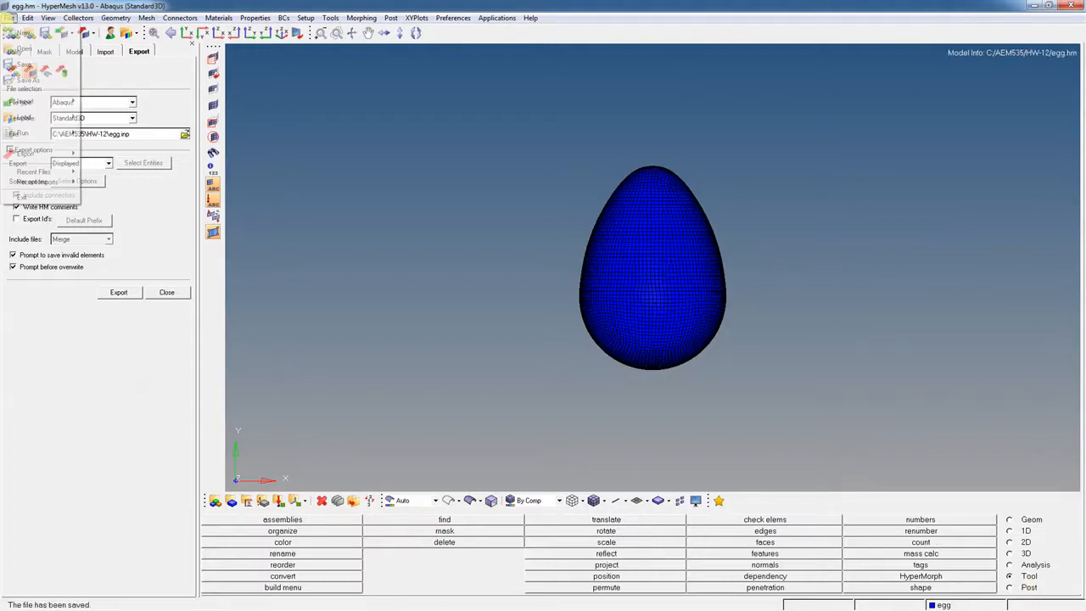
left_click(10, 17)
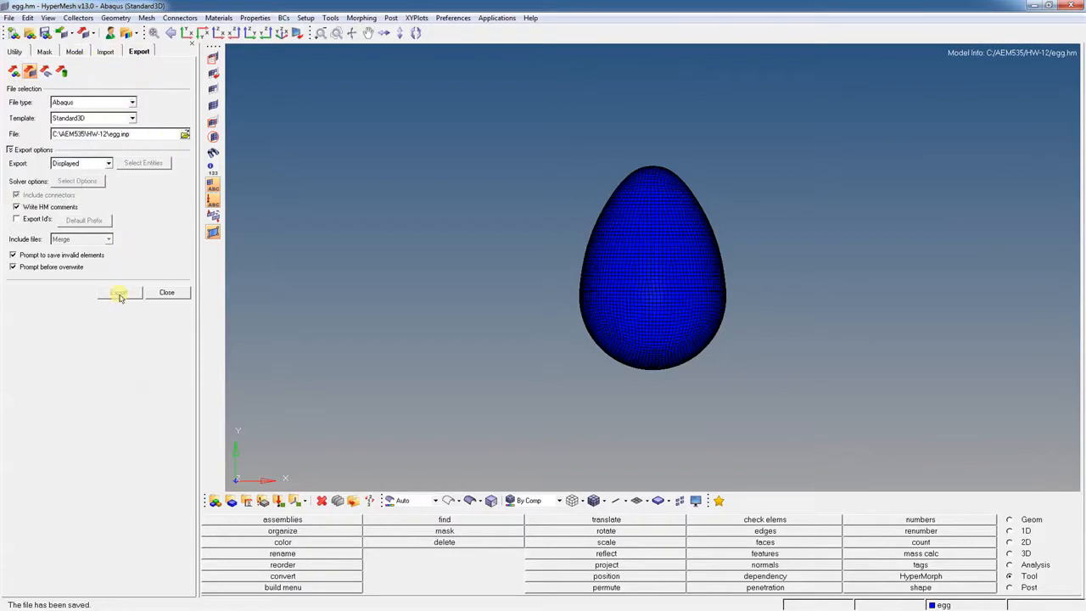
left_click(118, 292)
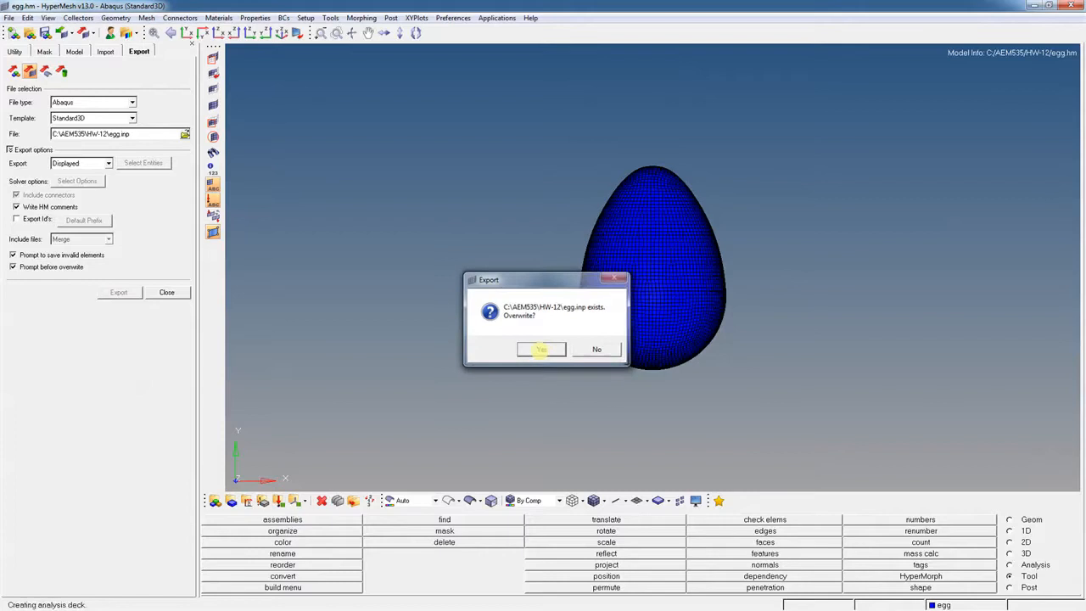
left_click(541, 349)
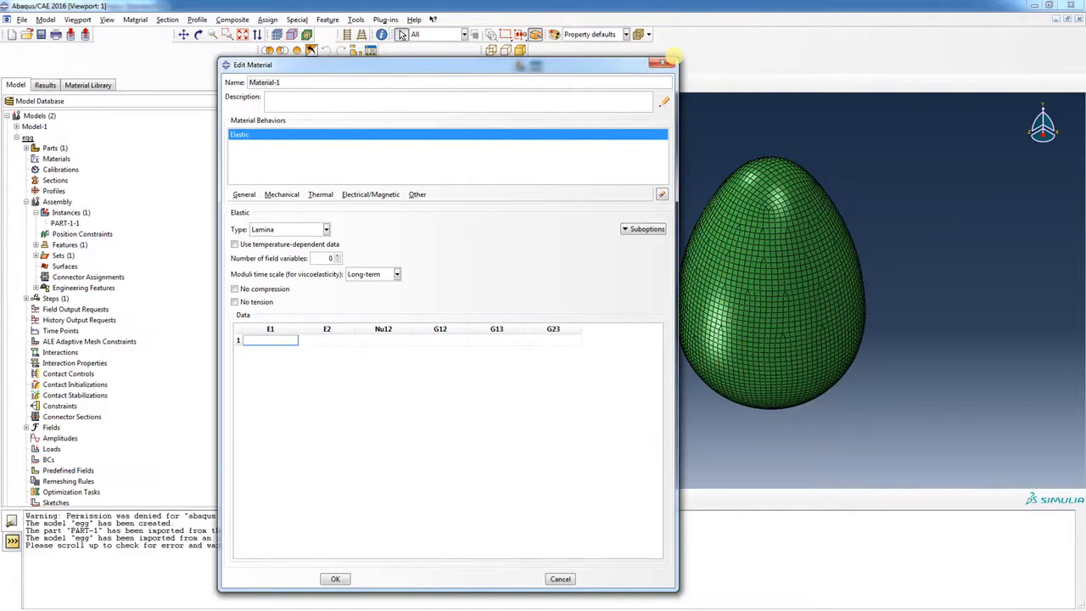
Cancel the material editor and delete the old egg model.
left_click(662, 63)
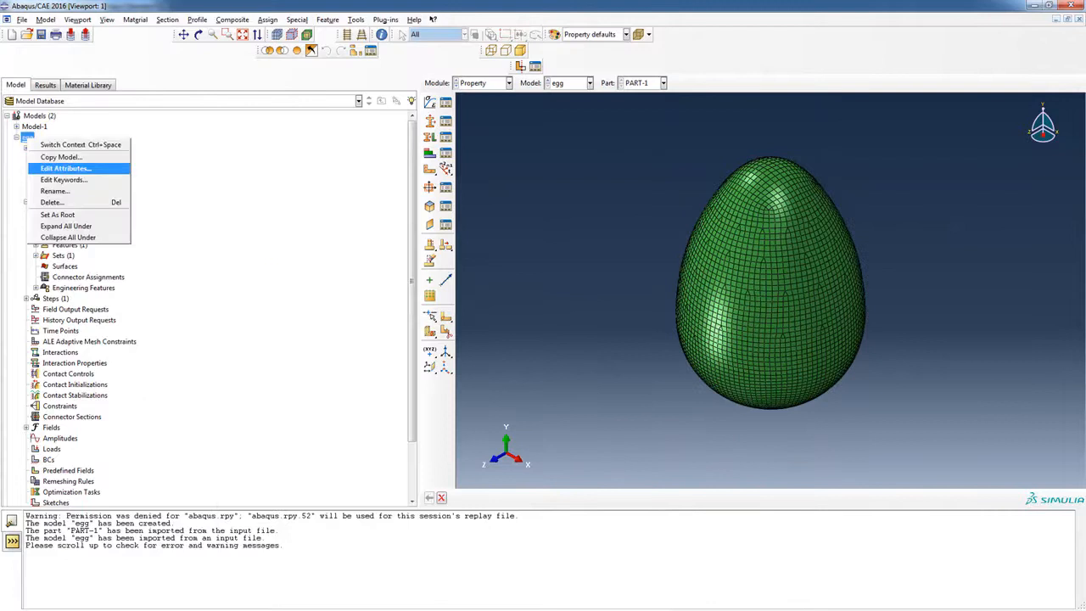
left_click(51, 202)
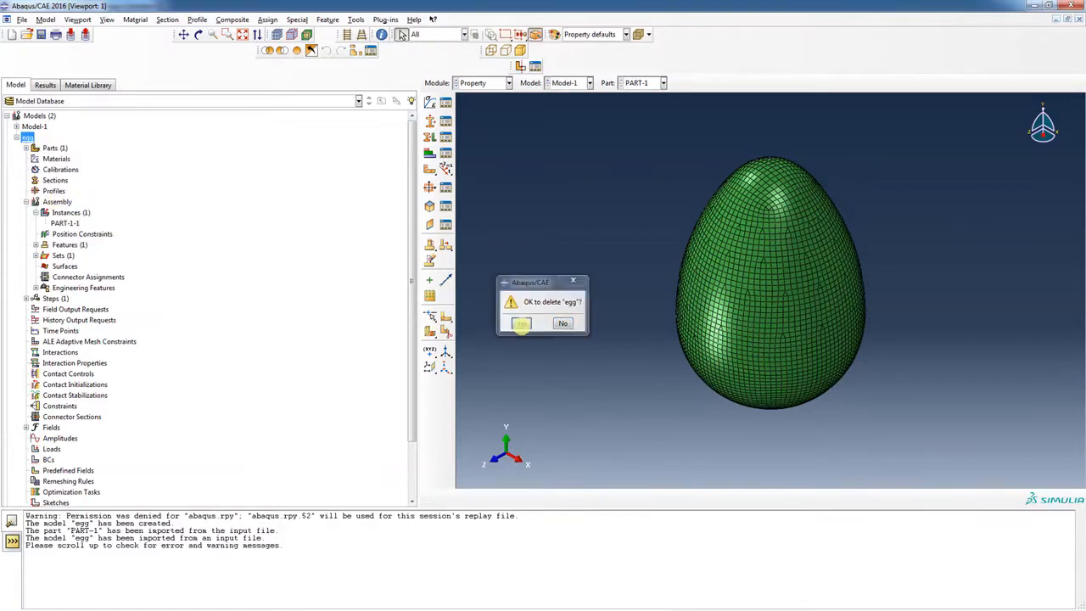
left_click(21, 19)
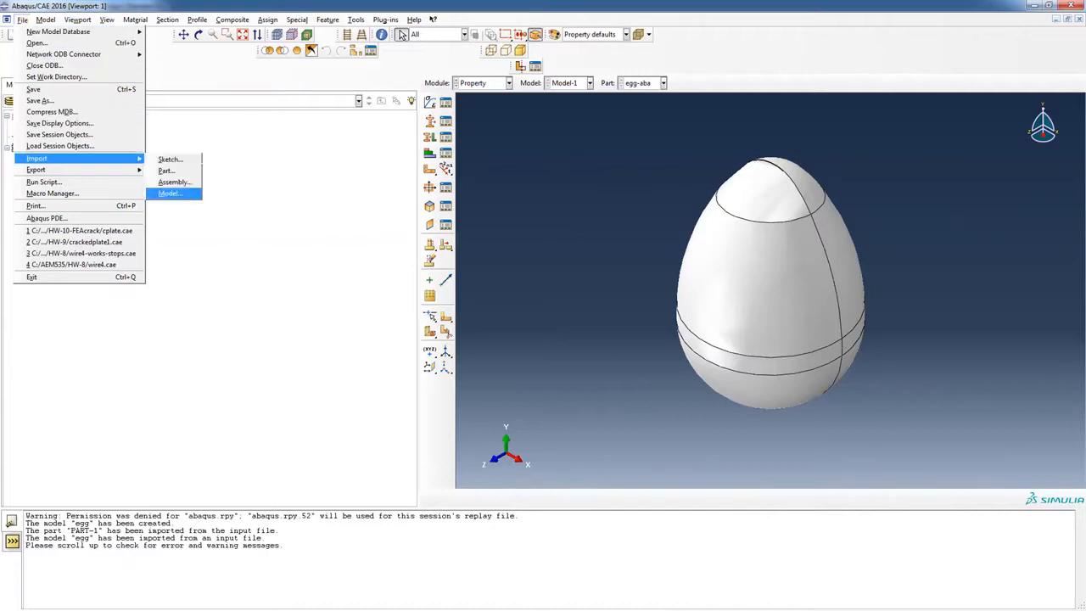
left_click(169, 194)
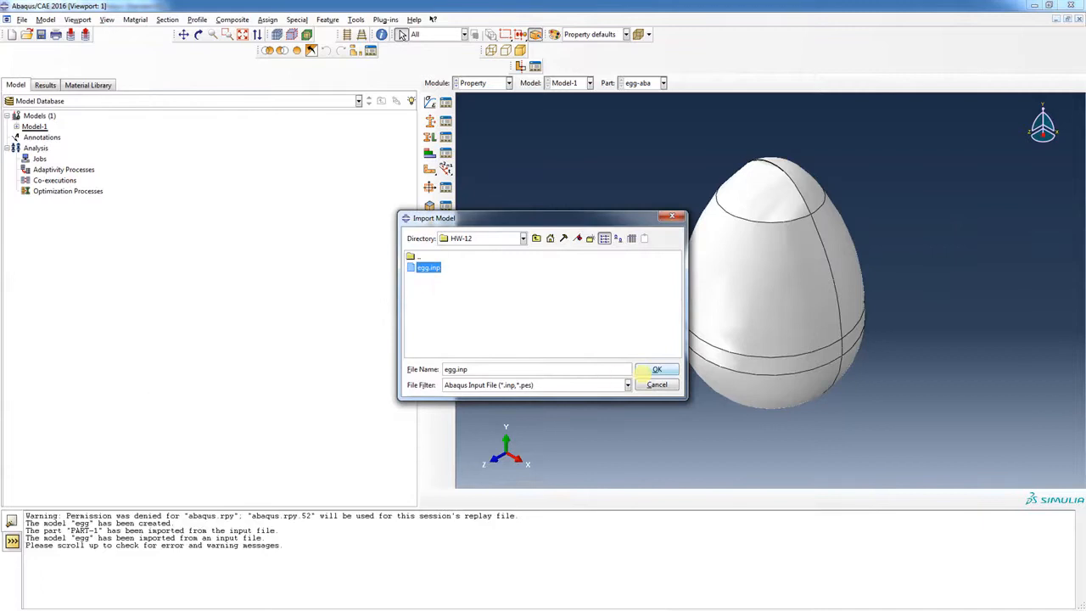
Re-import egg.inp as a model and delete Model-1.
left_click(657, 370)
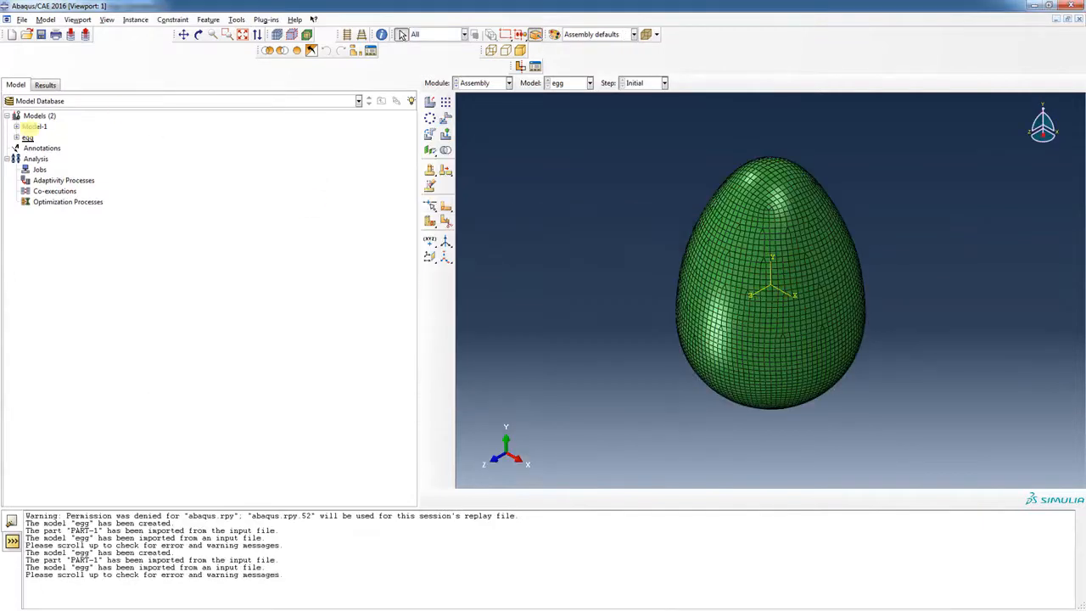
right_click(34, 126)
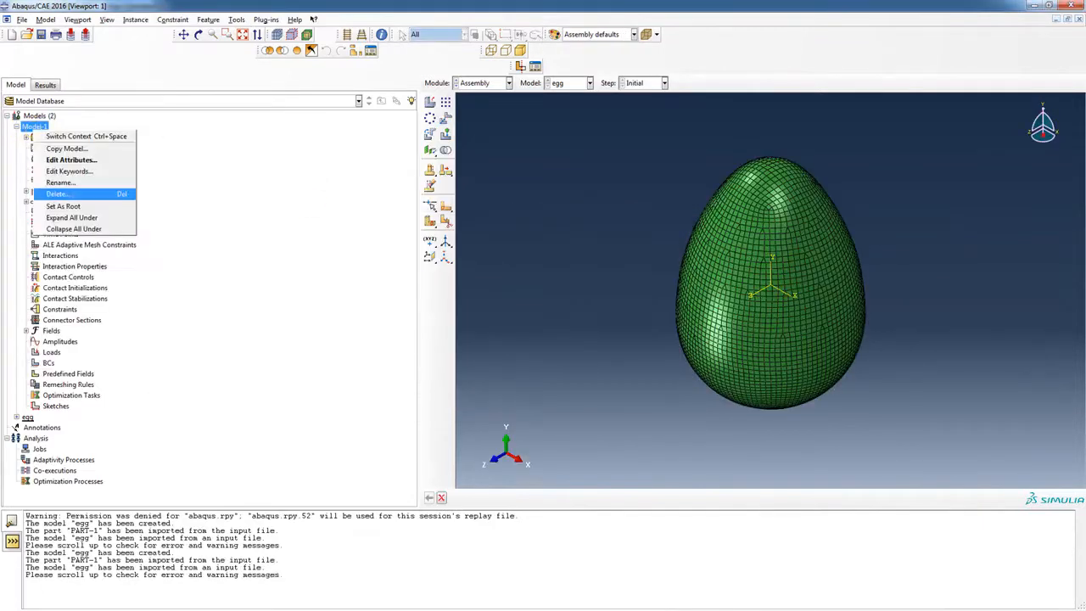
left_click(56, 193)
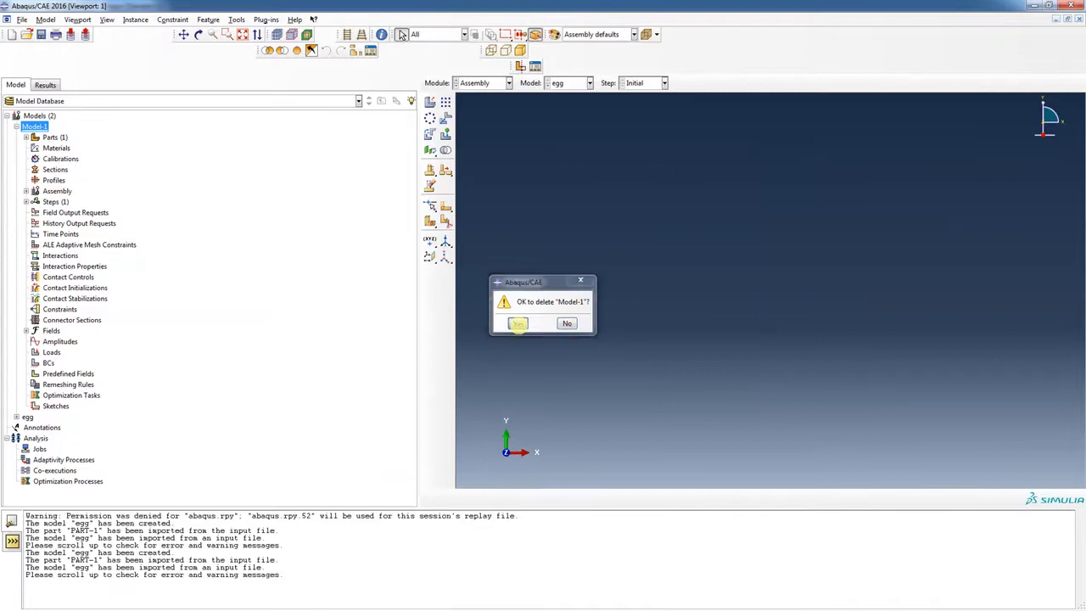
left_click(517, 322)
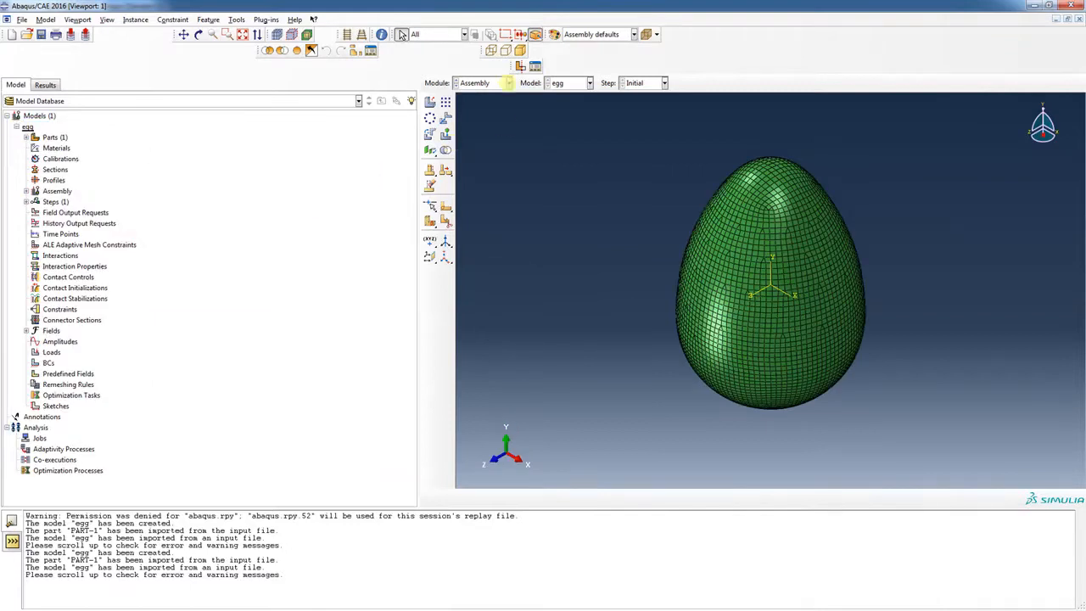
Create a new material with Lamina-type elastic behaviour.
left_click(483, 81)
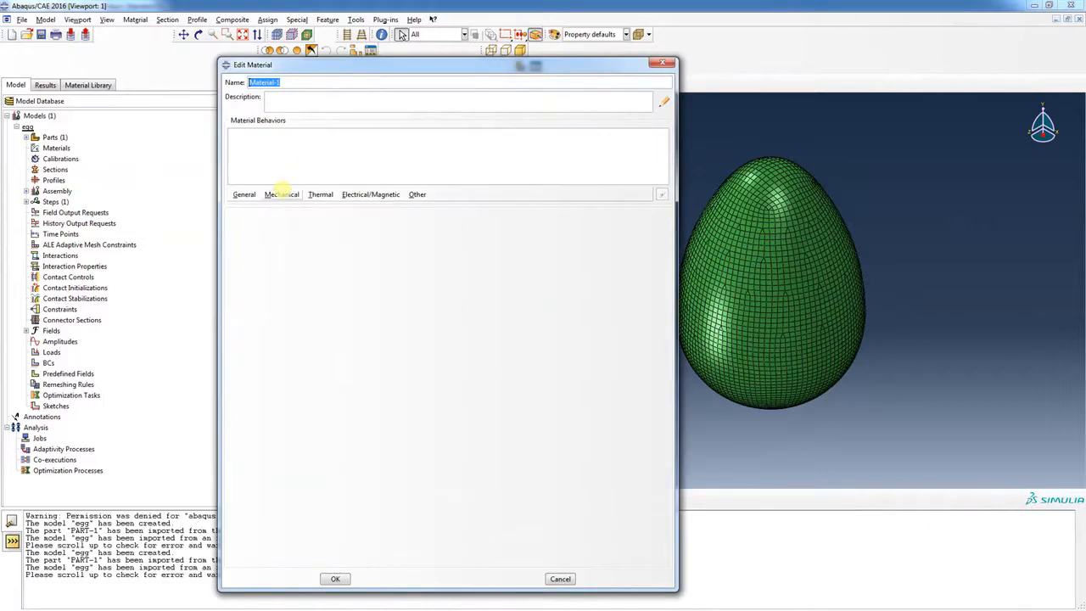
left_click(282, 194)
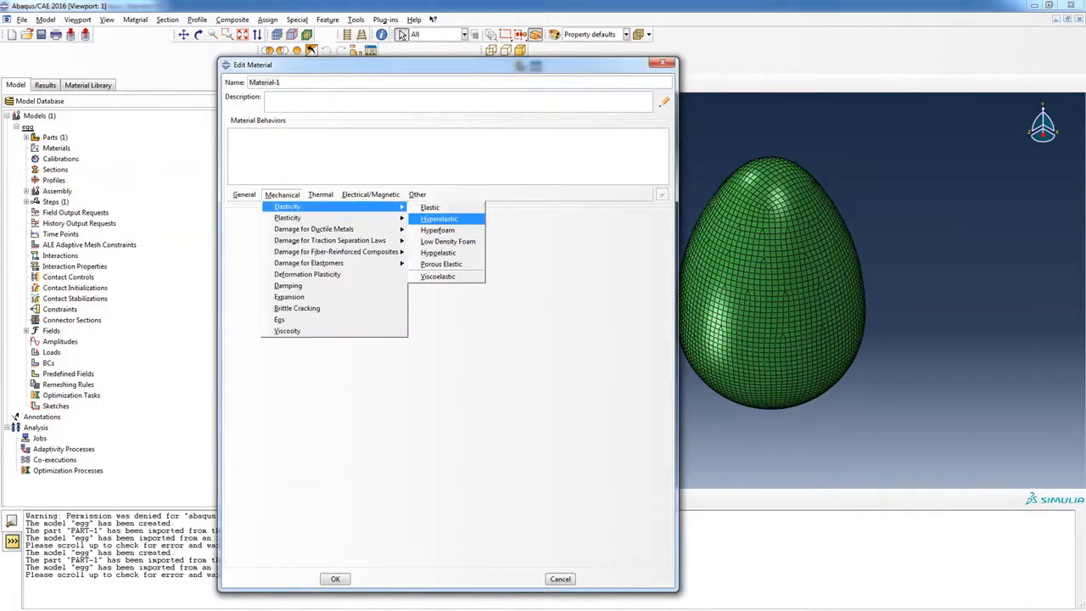
left_click(431, 207)
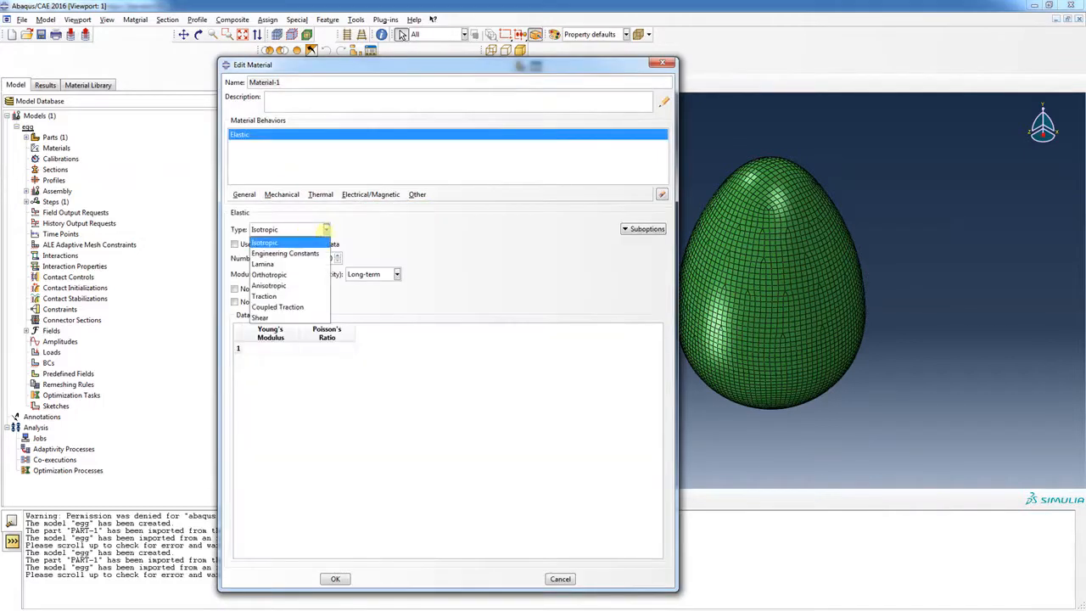
left_click(261, 265)
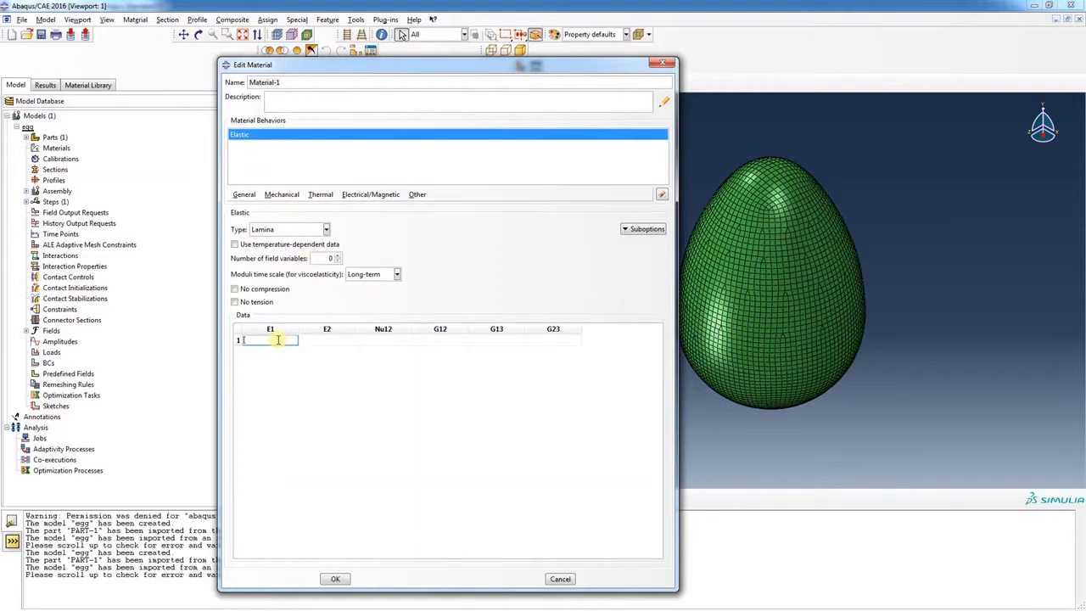
Enter E1 14000, E2 3500, G12/G13/G23 4200 and save Material-1.
type("14000")
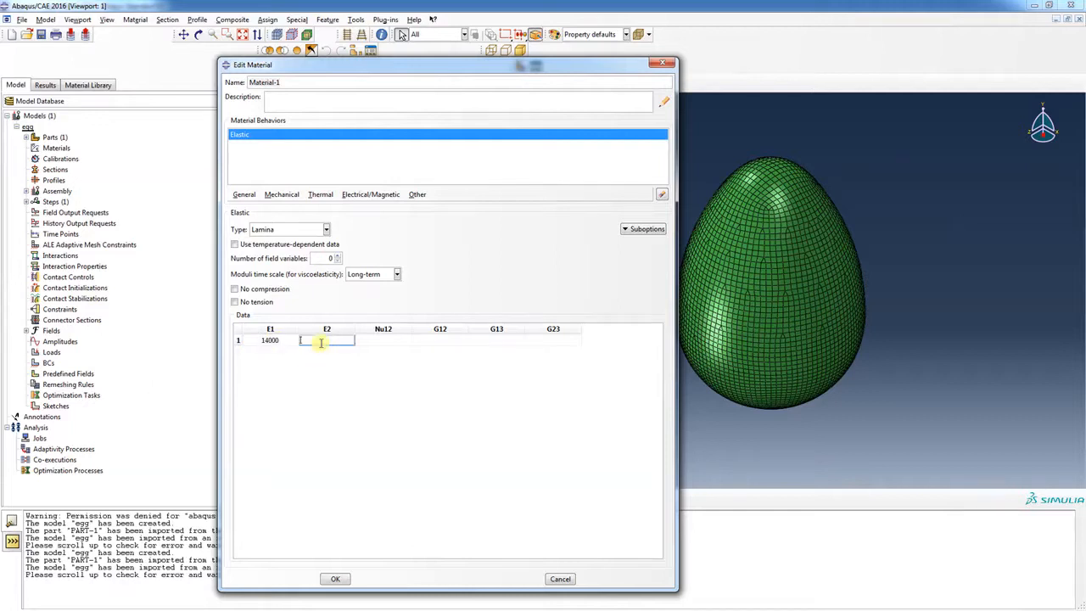
type("3500")
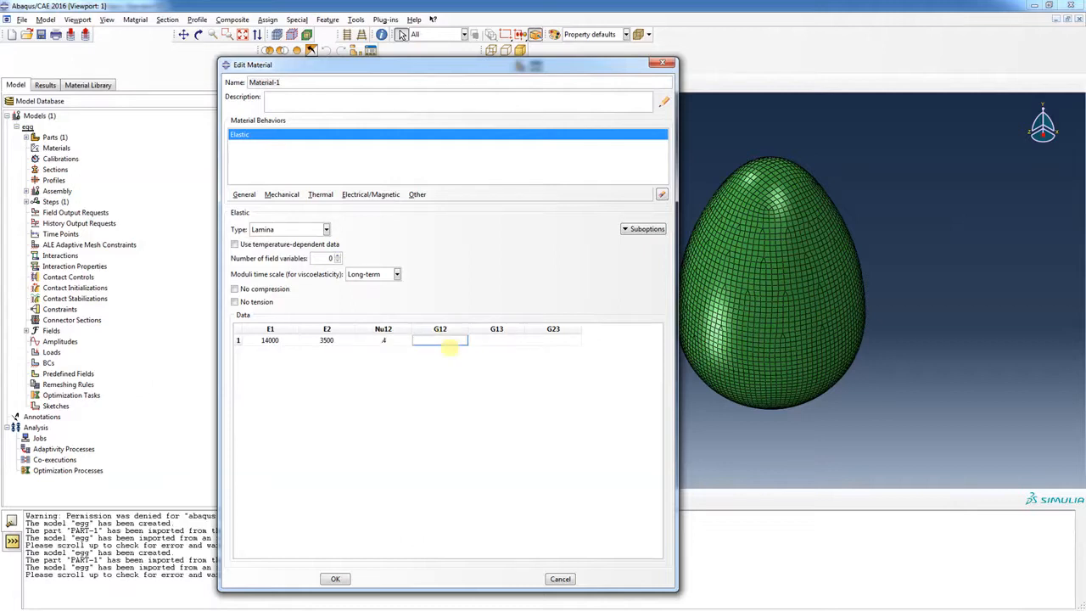
type("4200")
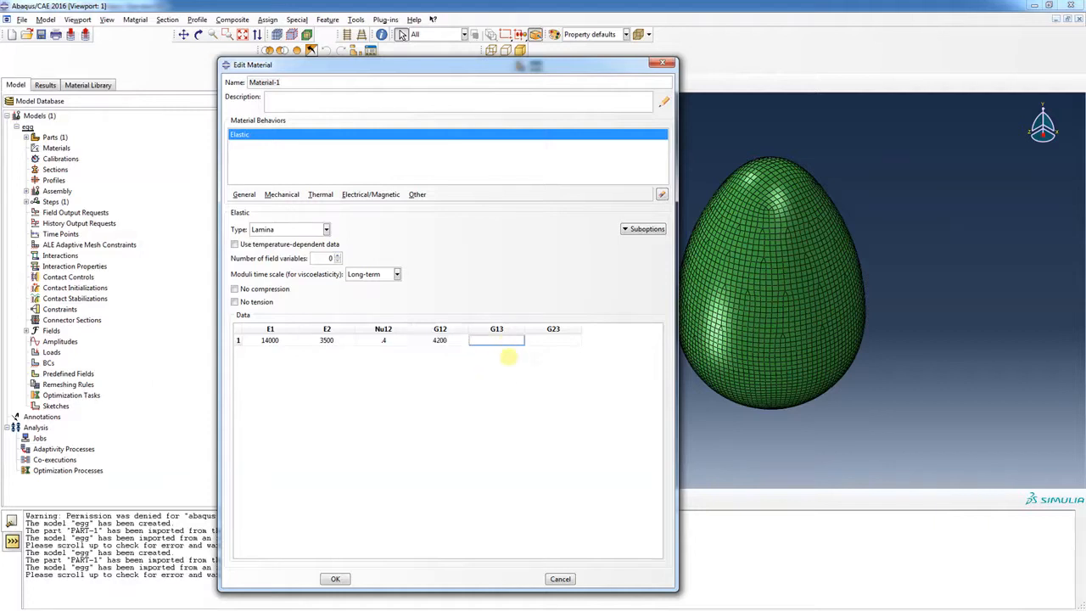
type("4200")
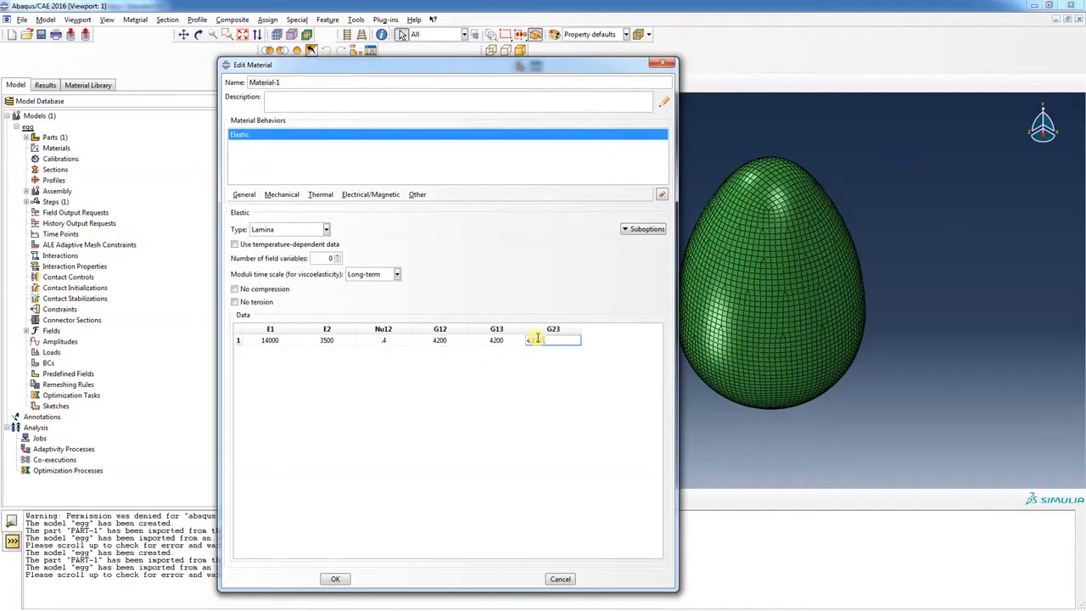
type("4200")
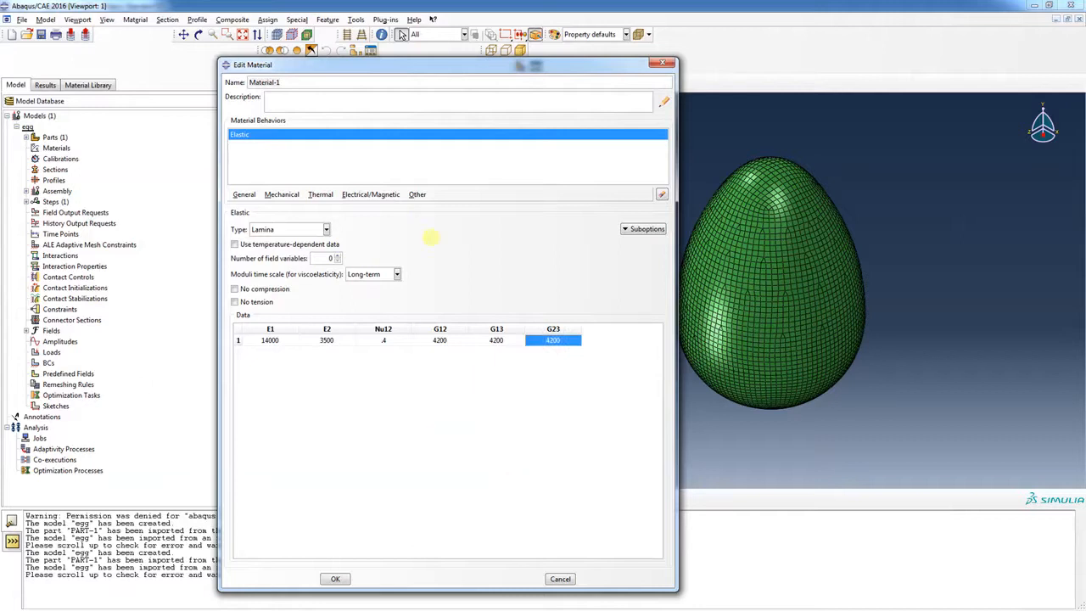
mouse_move(375, 480)
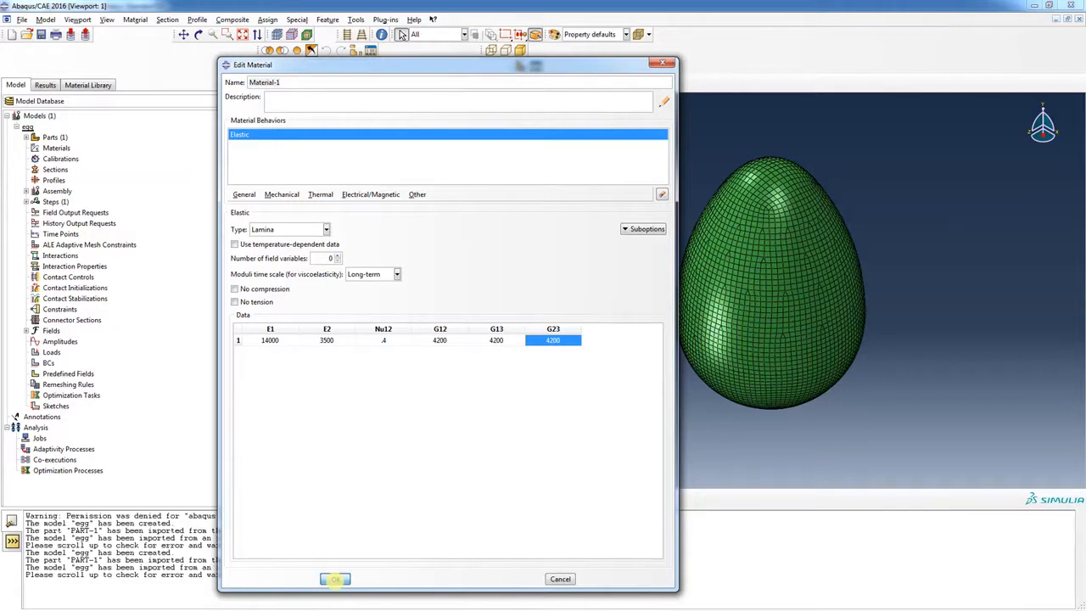
left_click(334, 579)
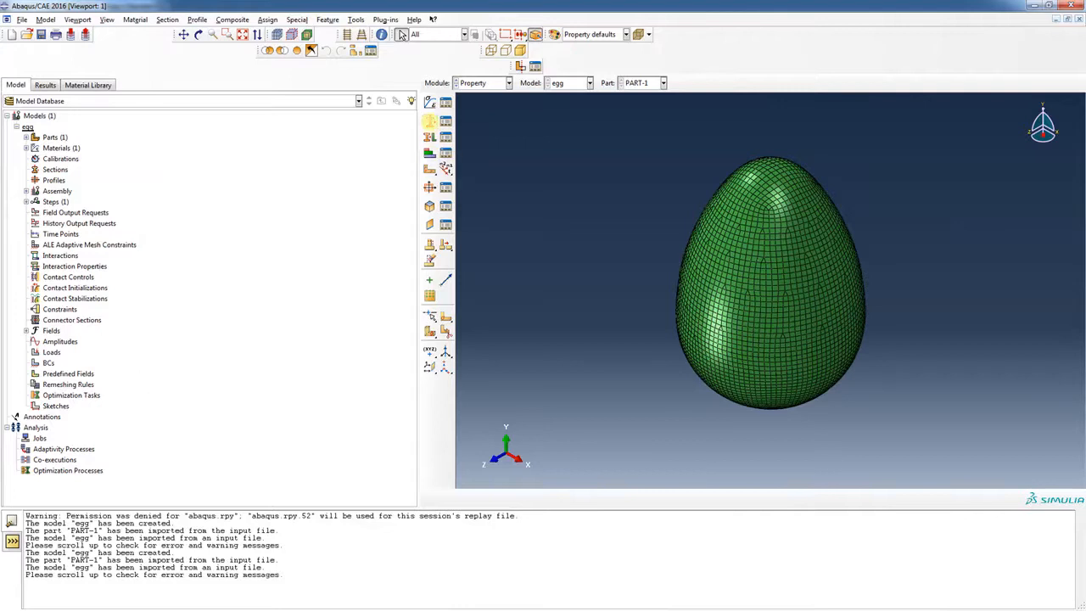
mouse_move(429, 123)
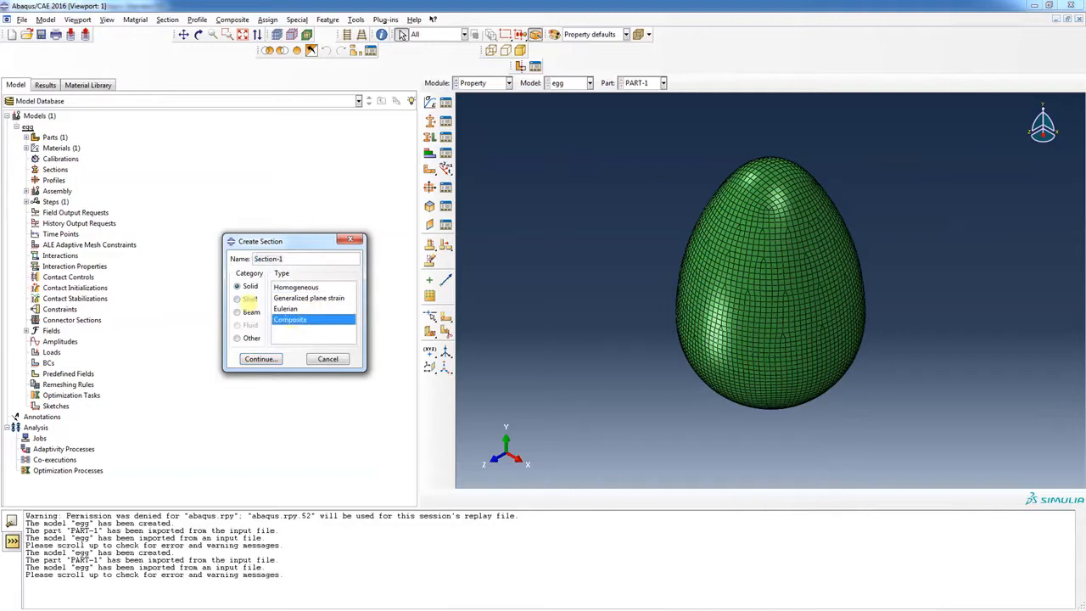
Create a Shell > Composite section Section-1 and add three ply rows to its table.
left_click(238, 299)
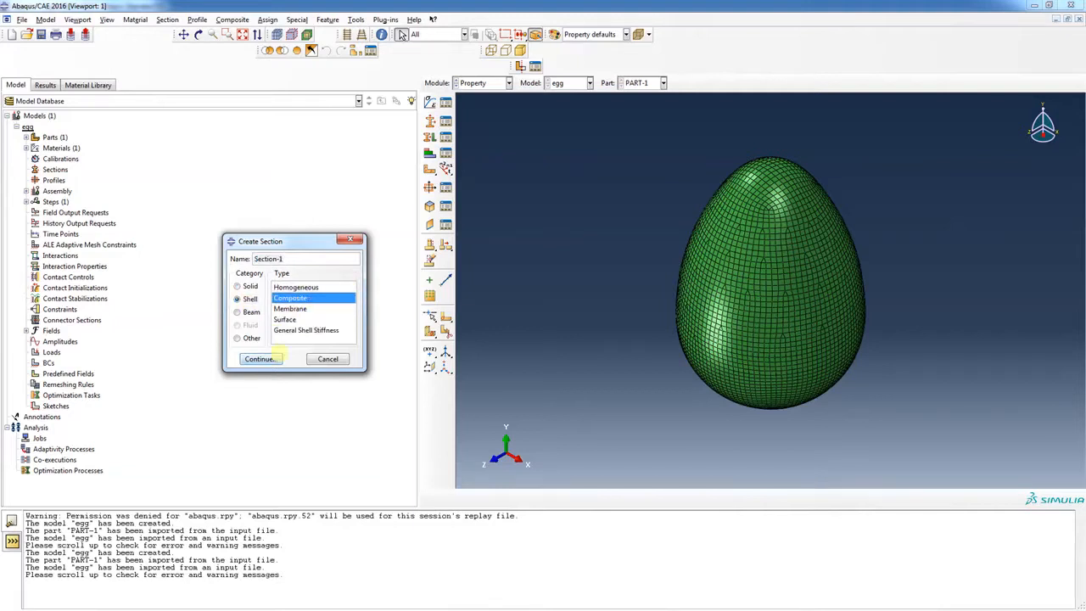
left_click(260, 358)
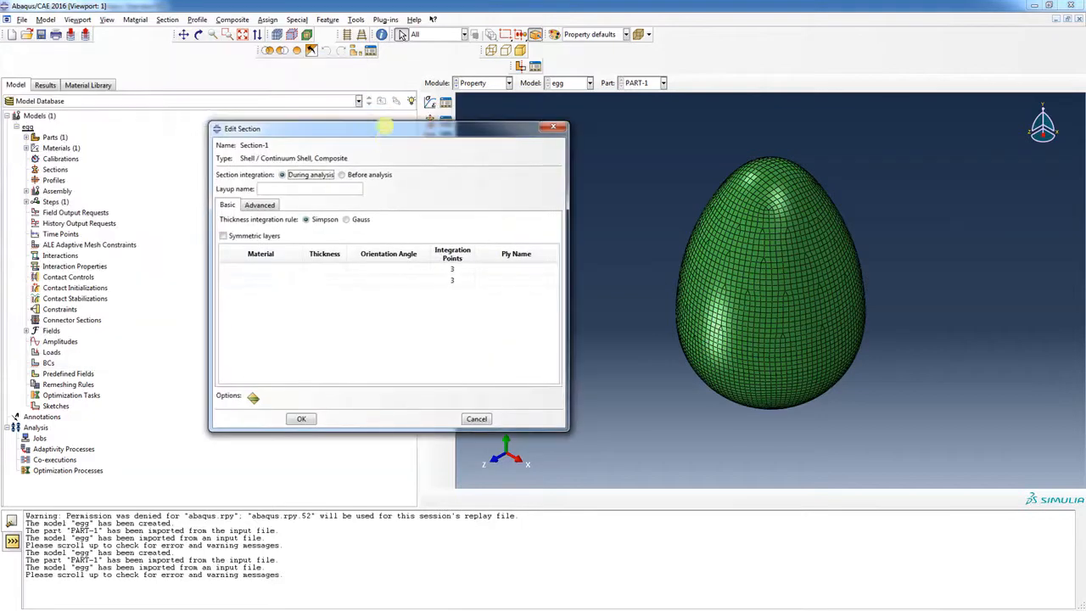
mouse_move(535, 275)
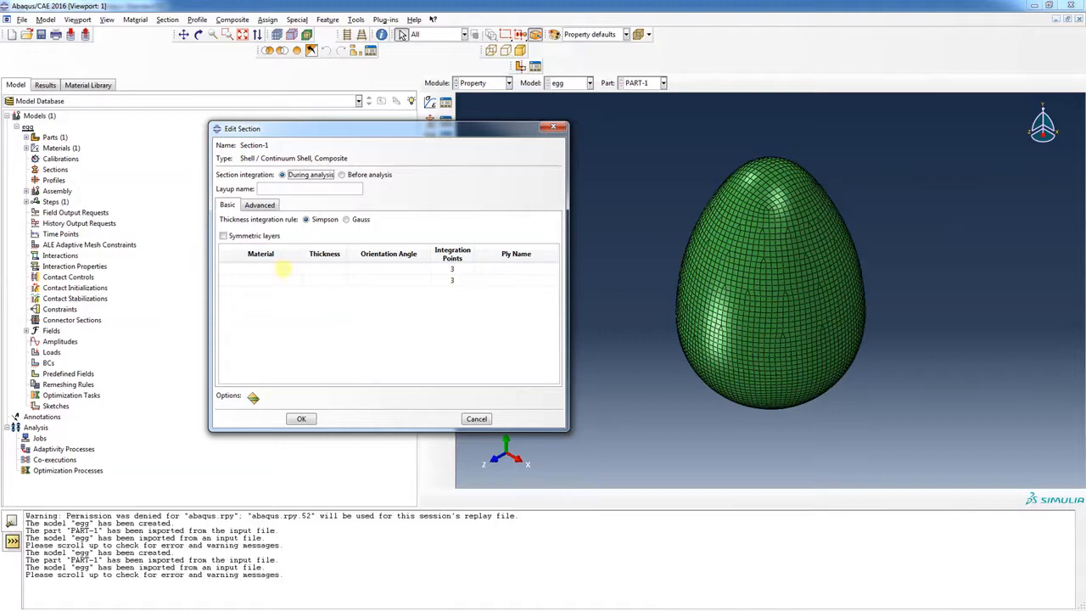
mouse_move(522, 288)
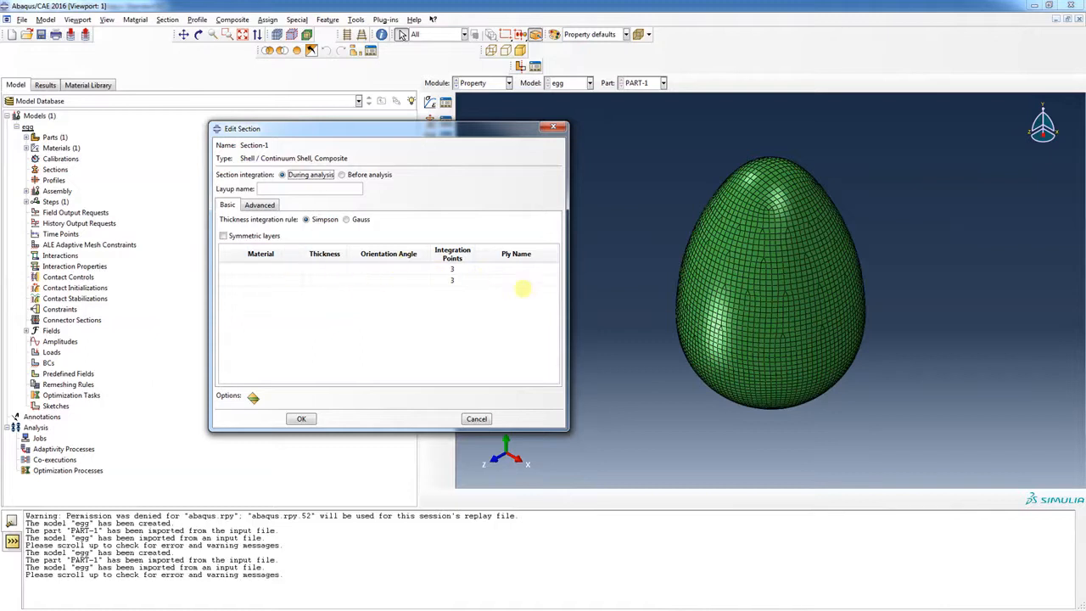
left_click(516, 280)
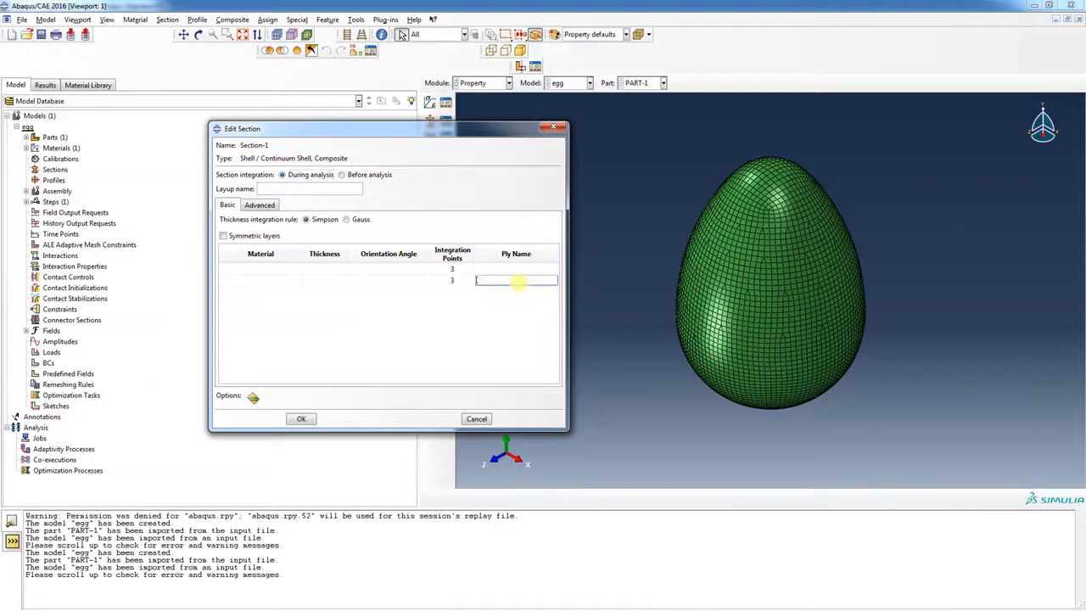
left_click(262, 292)
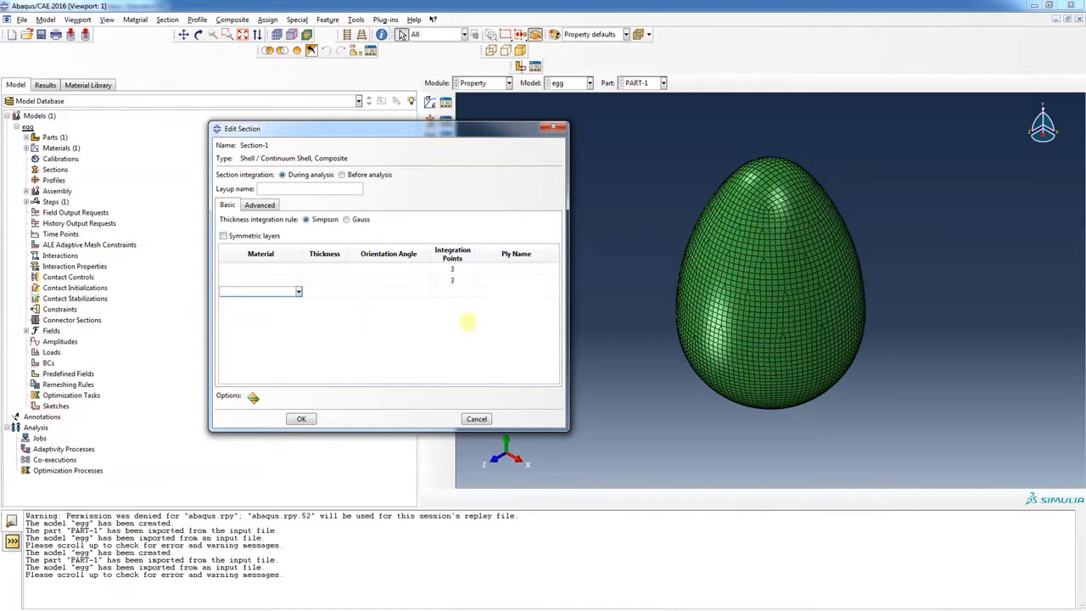
left_click(451, 292)
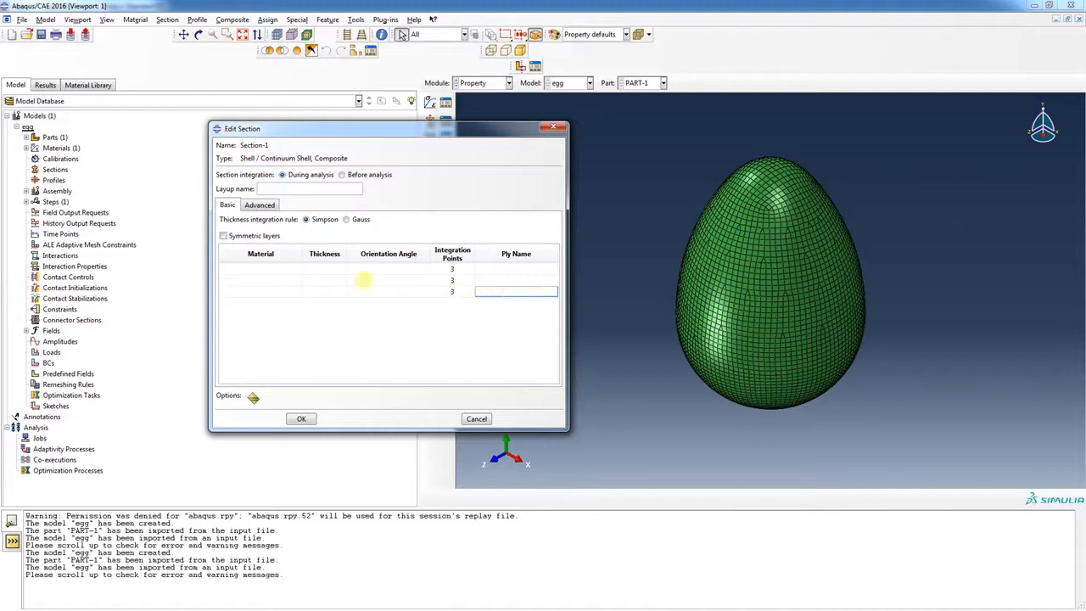
Name the layup and set Material-1 for all three plies.
left_click(309, 189)
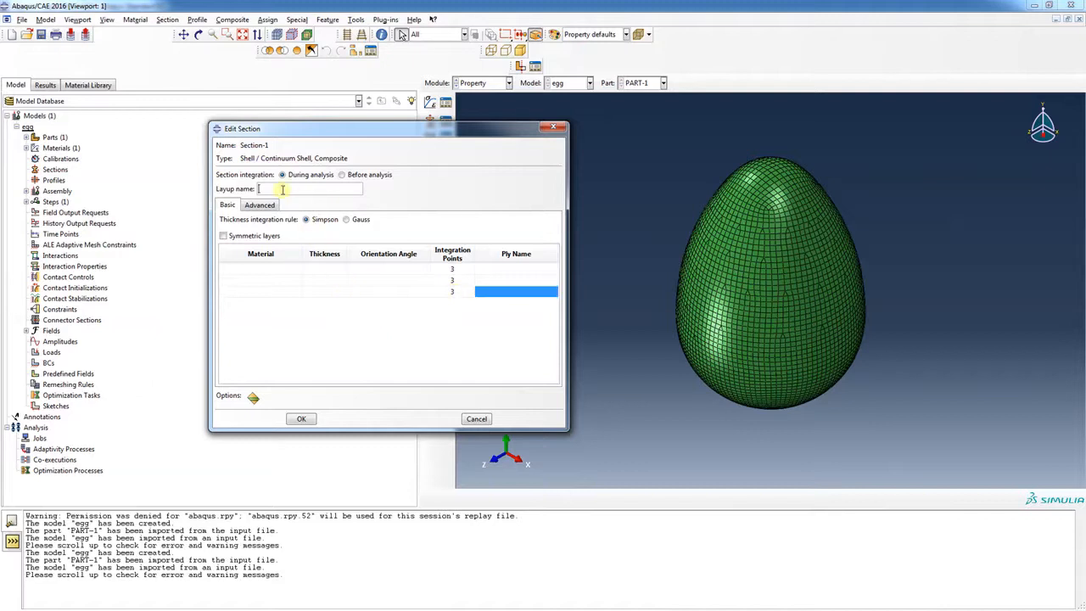
type("L1")
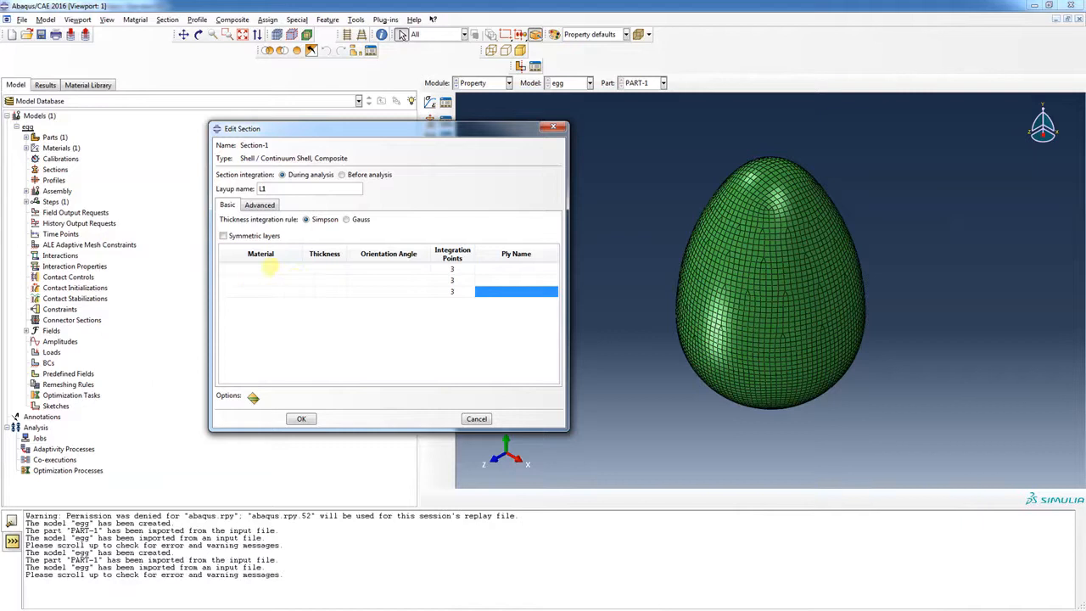
left_click(261, 268)
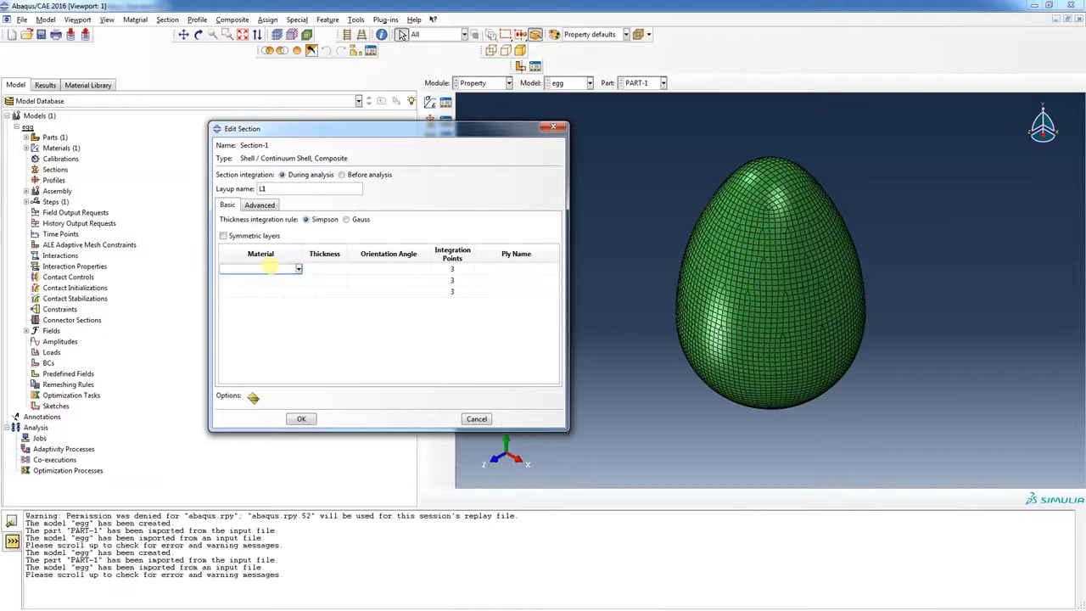
left_click(261, 285)
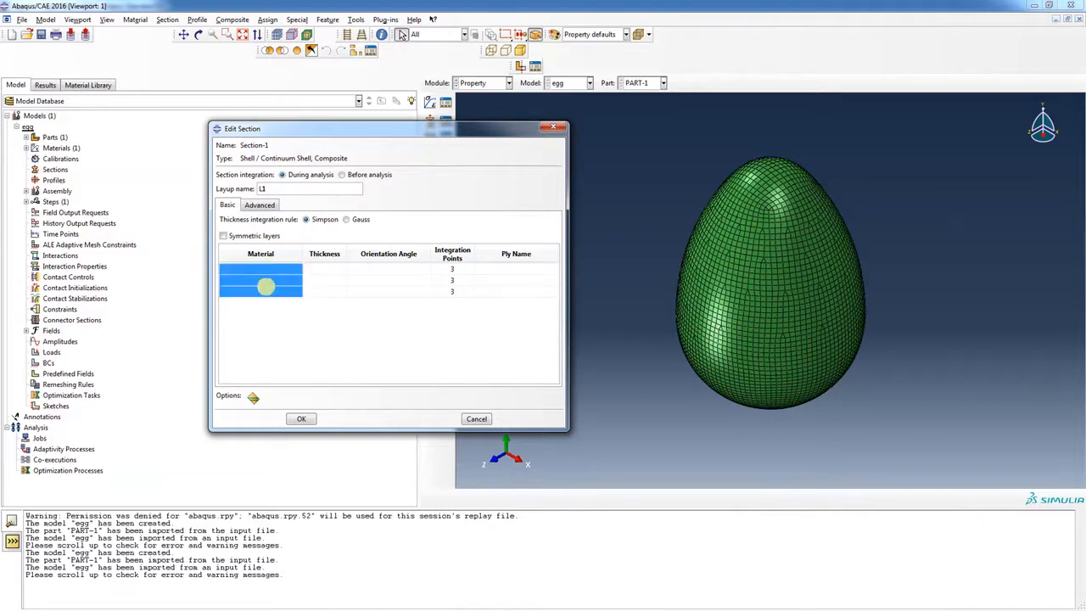
left_click(261, 268)
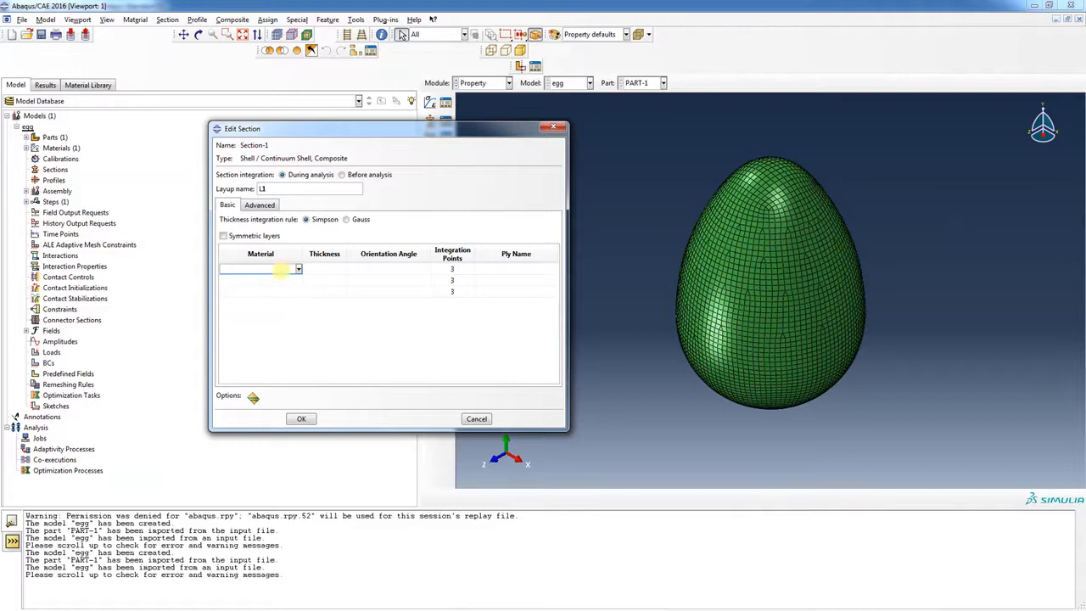
left_click(299, 268)
type("1")
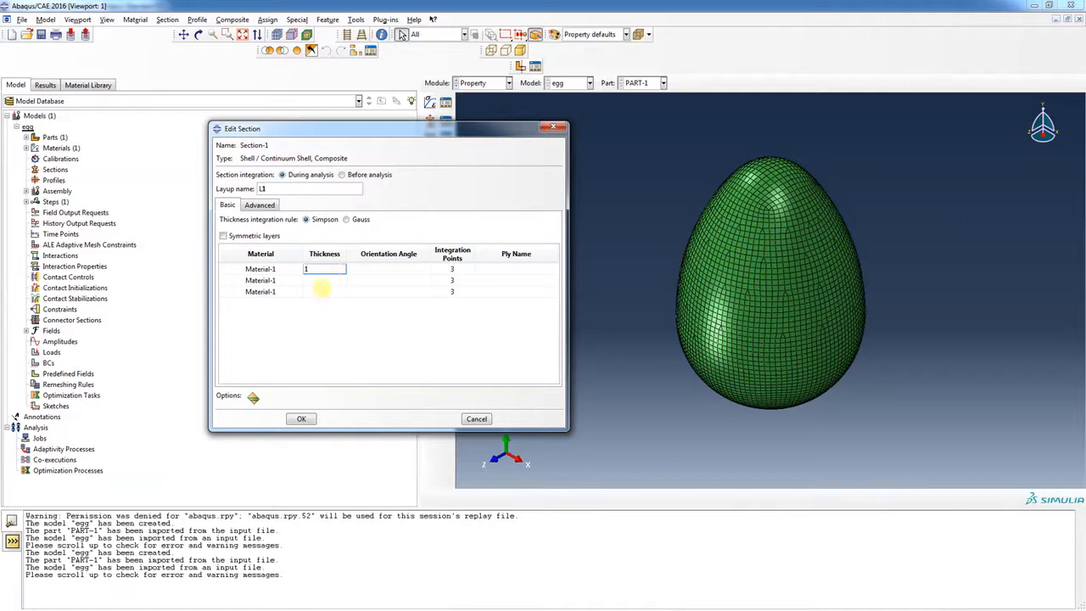
Enter ply thicknesses, orientations 45, 0, -45 and ply names p1, p2, p3.
left_click(325, 280)
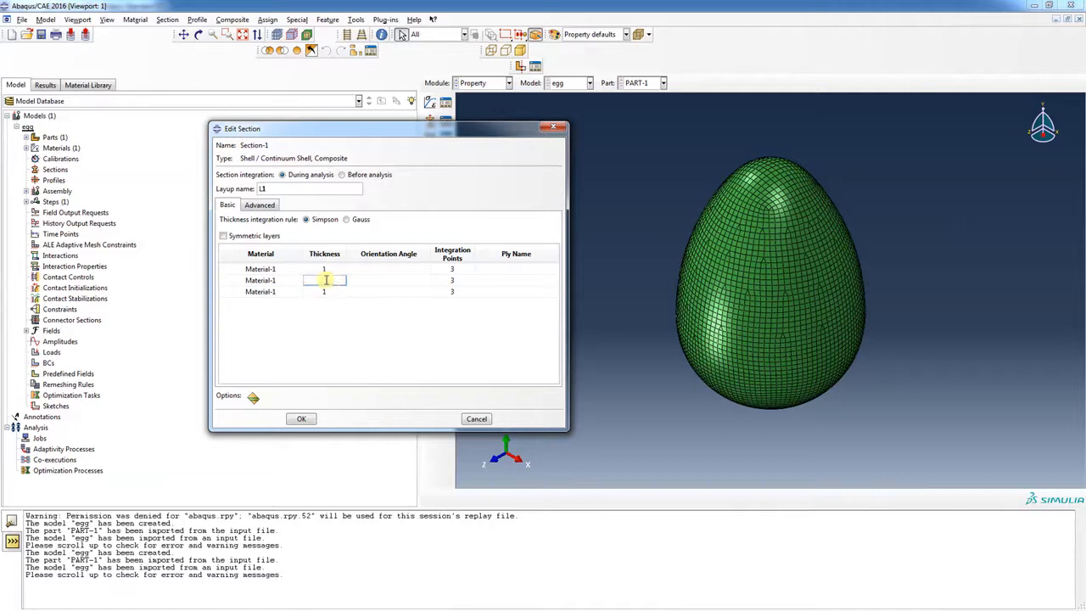
left_click(387, 268)
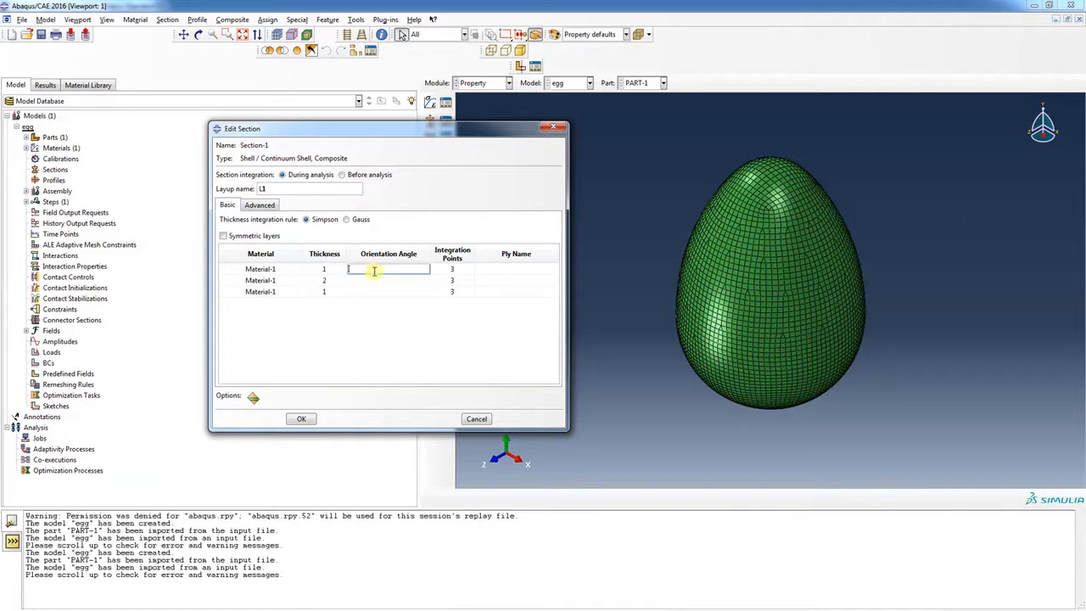
type("45")
left_click(389, 291)
type("-45")
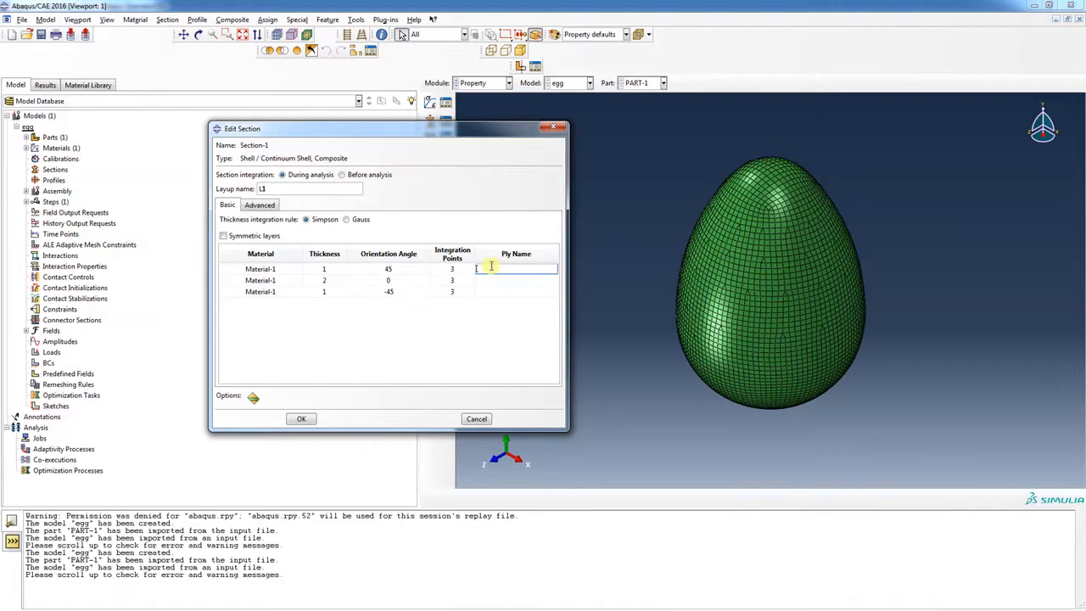
type("pl")
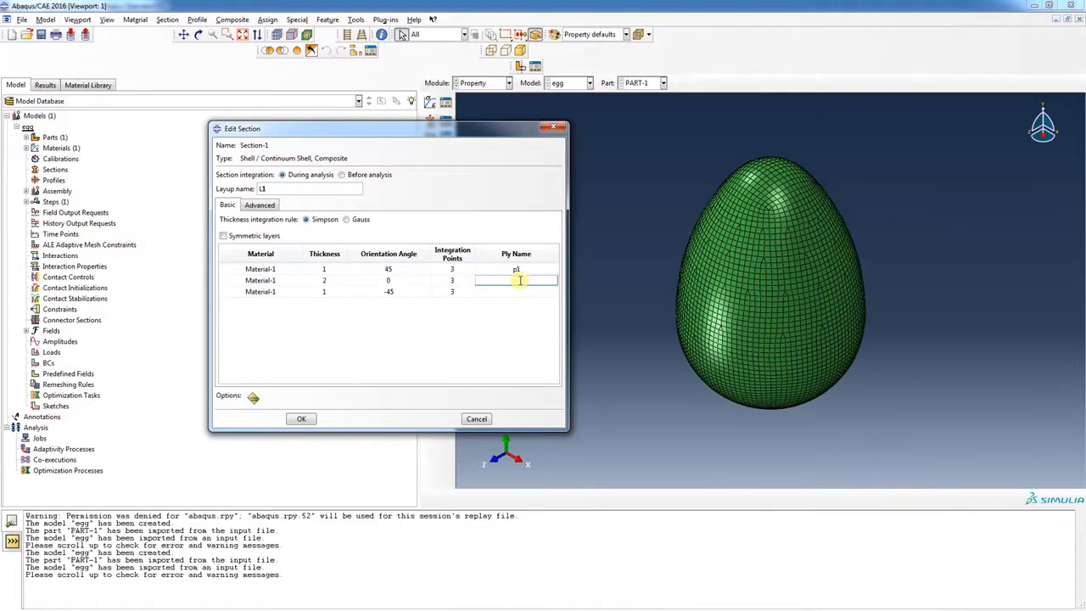
type("p2")
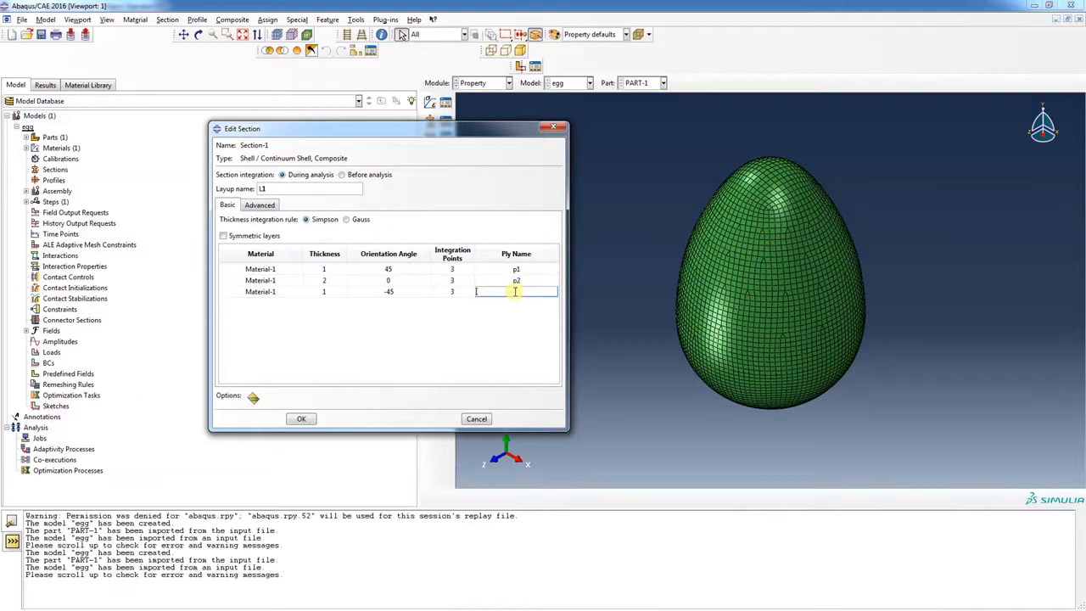
type("p3")
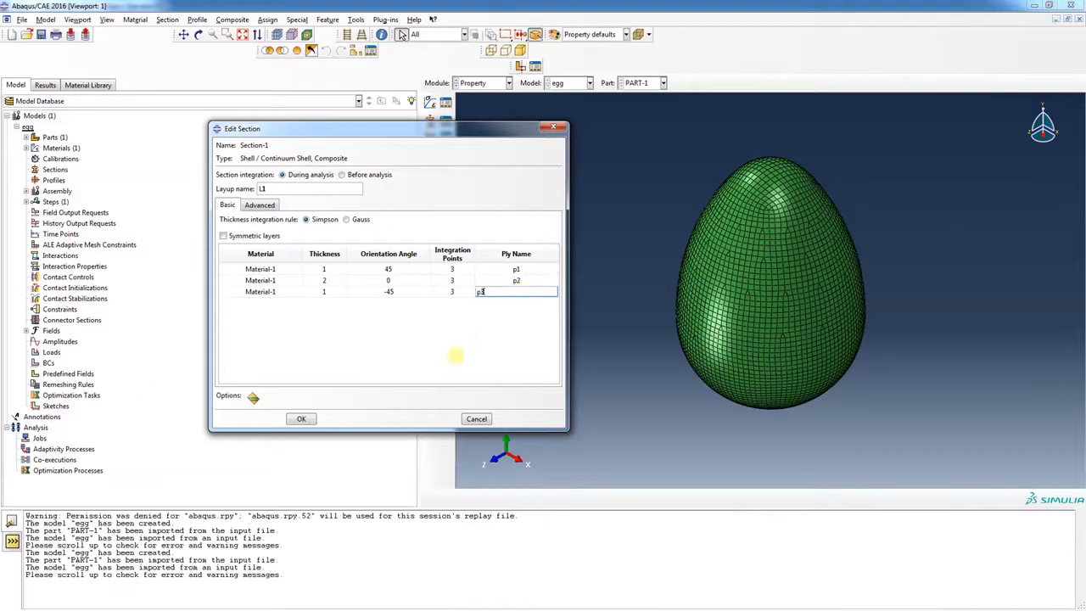
left_click(260, 204)
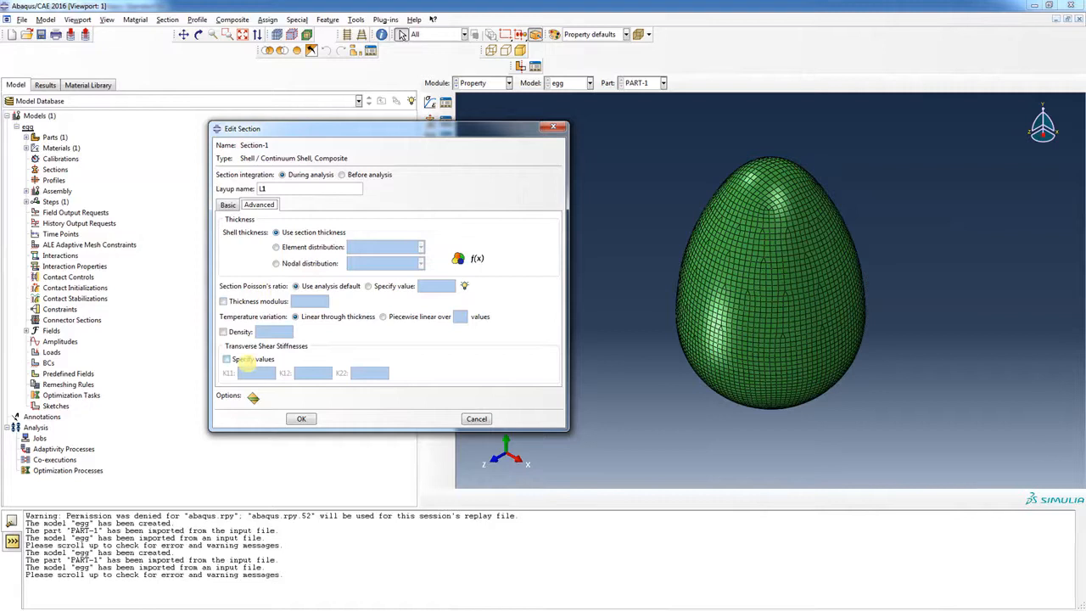
Save the finished composite section Section-1.
left_click(228, 203)
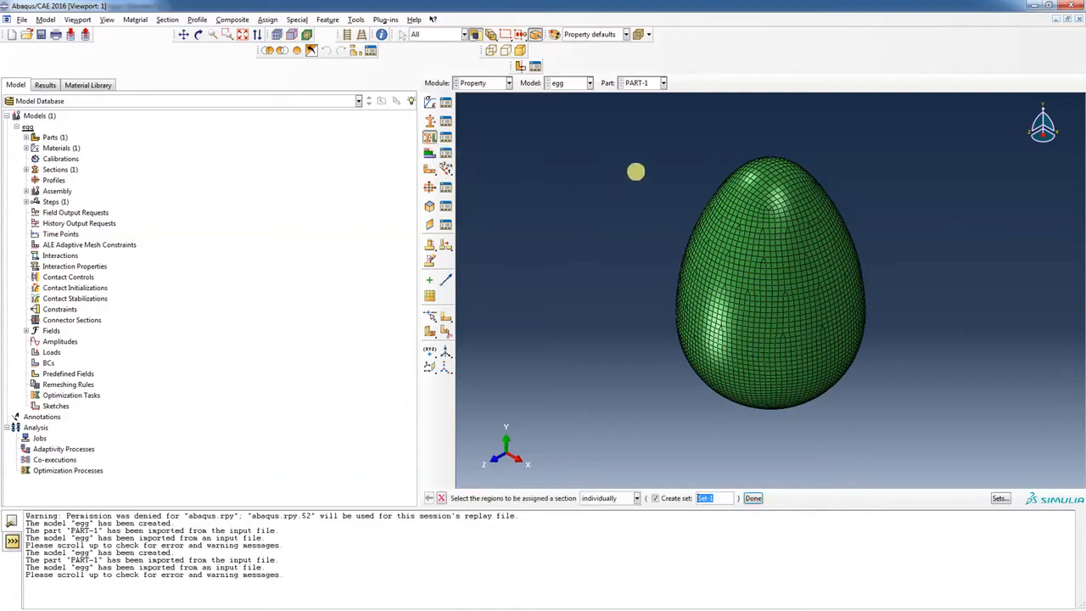
Assign Section-1 to the whole egg surface region with middle-surface shell offset.
left_click(771, 288)
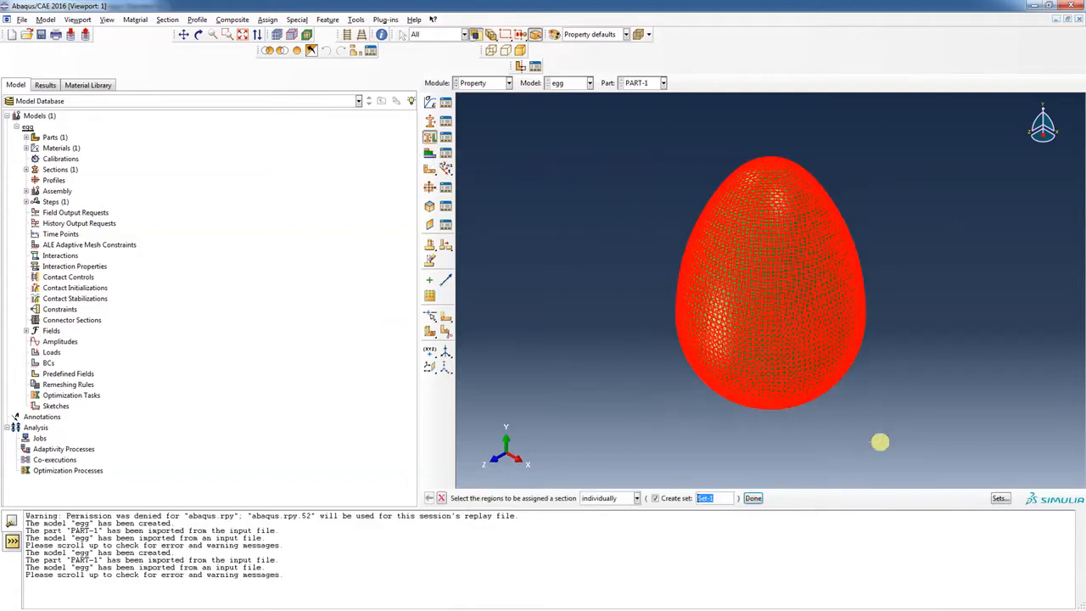
left_click(753, 499)
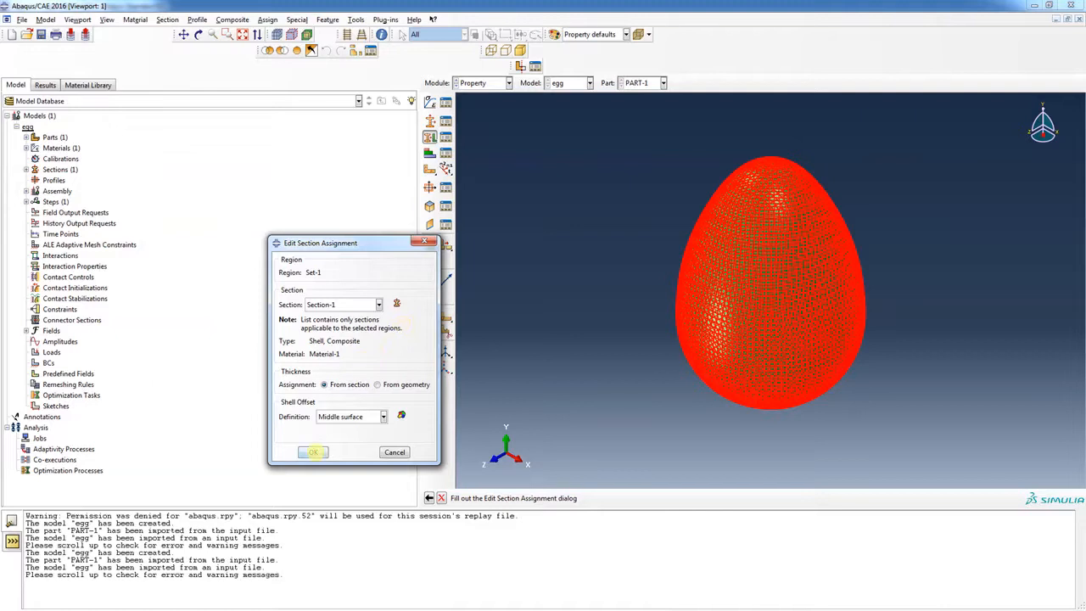
left_click(313, 451)
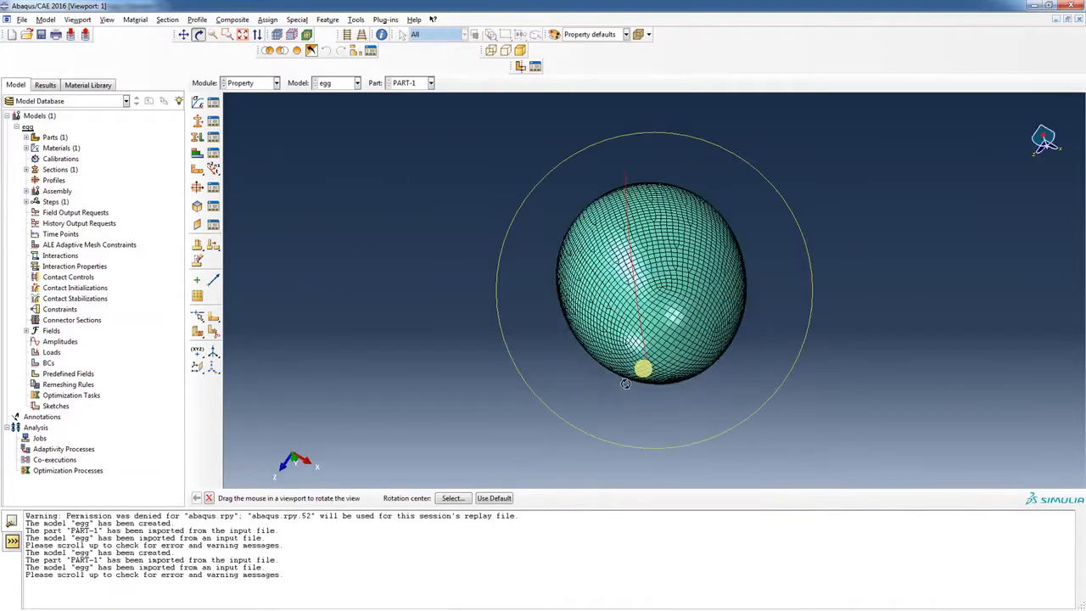
Orbit the section-assigned egg for inspection and bring up the Module list.
left_click_drag(641, 367, 563, 152)
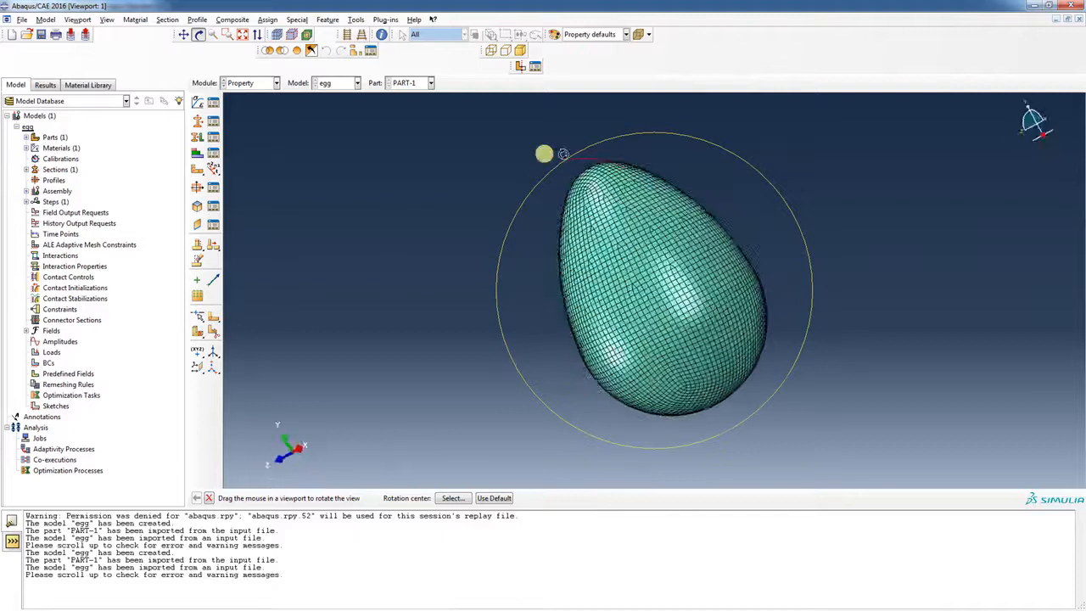
left_click(274, 81)
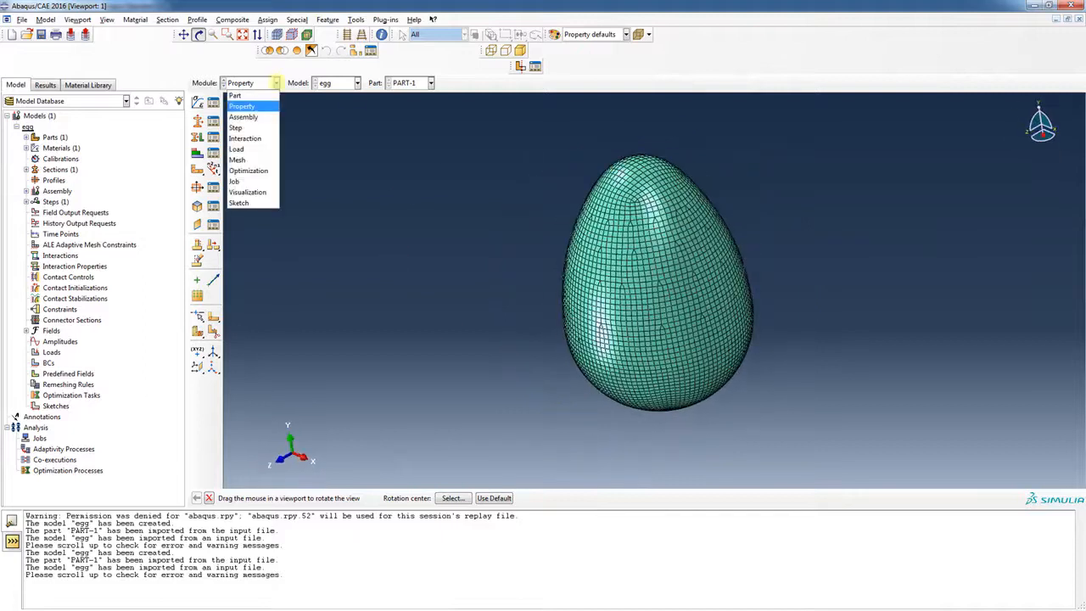
Create a Static, General step Step-1 after Initial with time period 10.
left_click(234, 127)
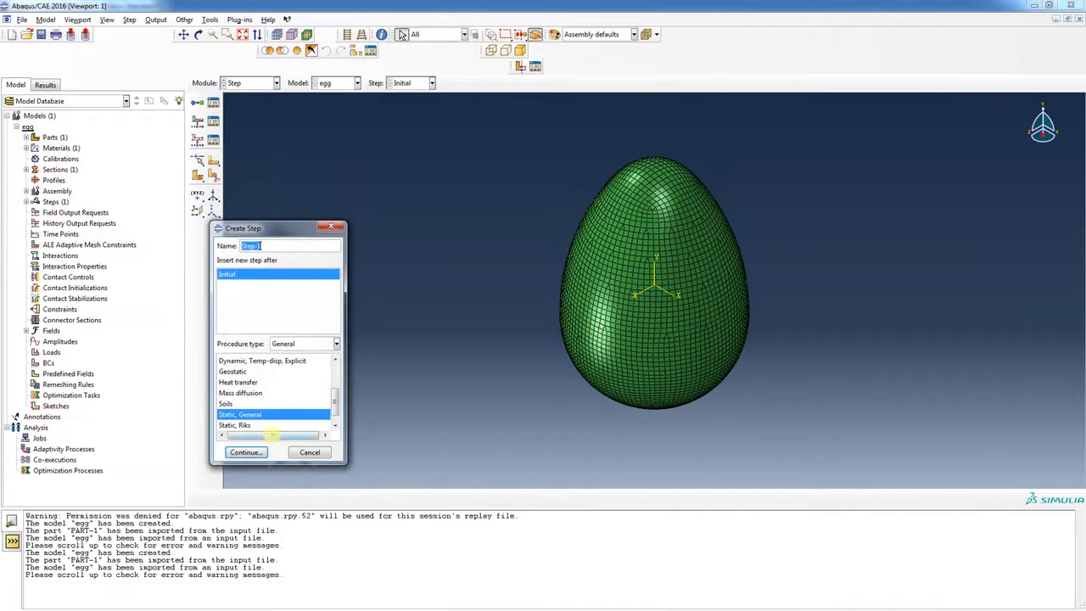
left_click(246, 451)
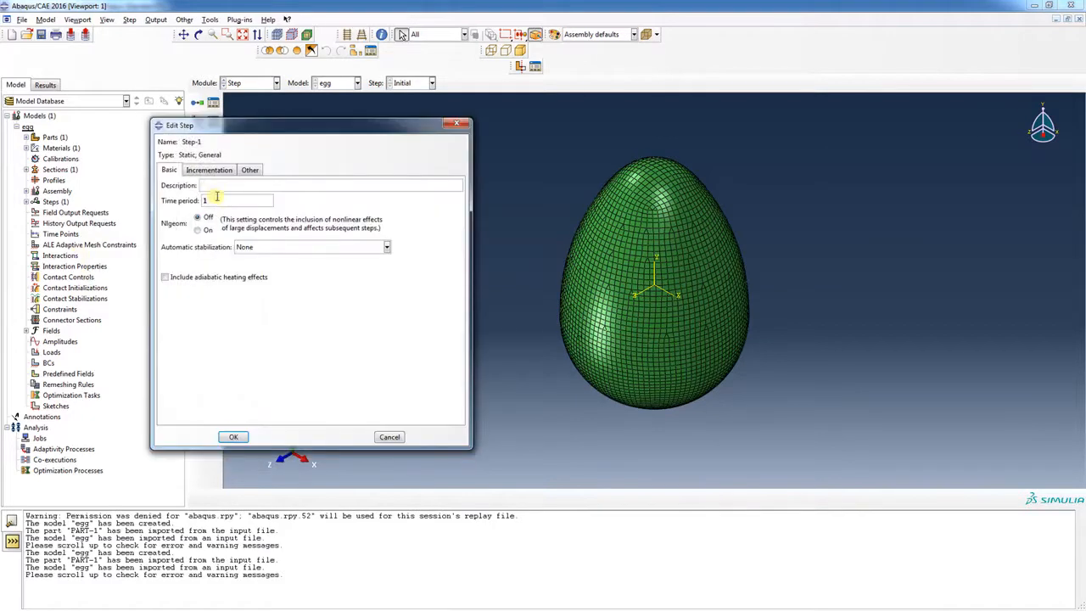
type("0")
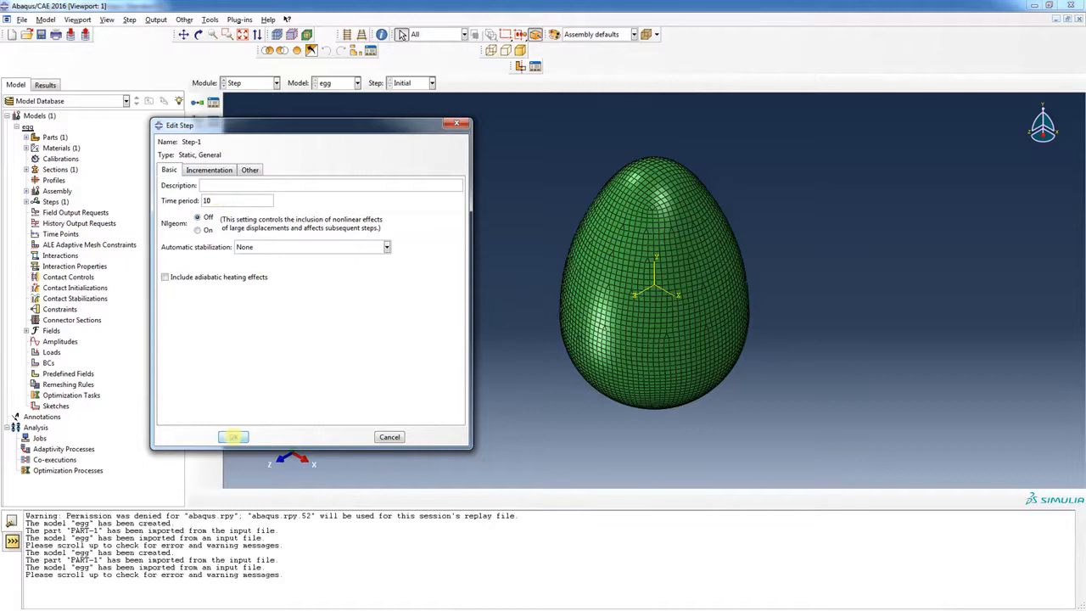
left_click(234, 436)
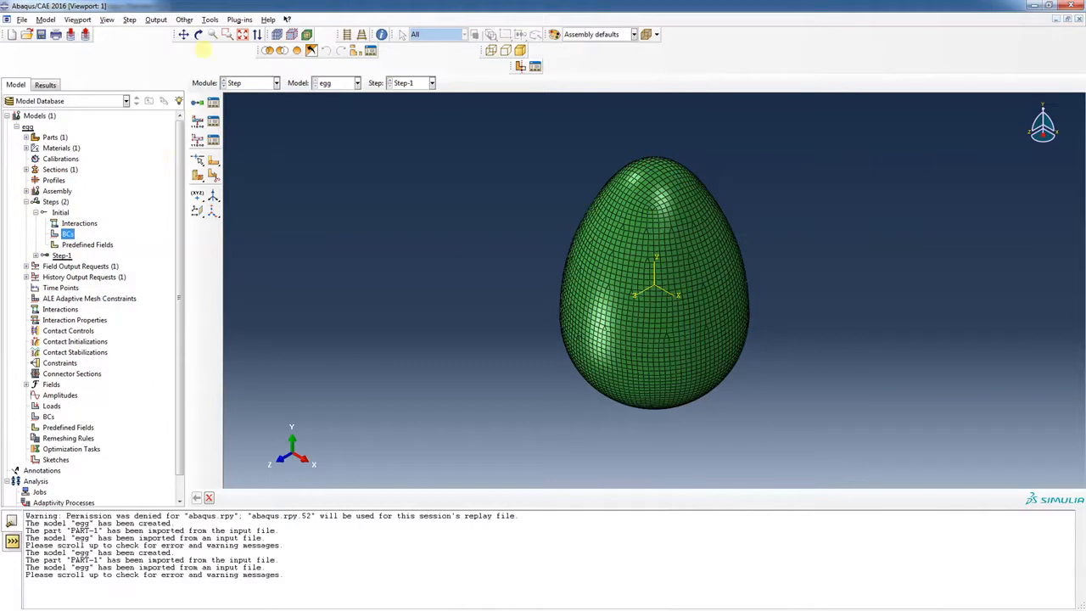
Enable the Views toolbar via Customize and dock it in the top toolbar area.
left_click(197, 34)
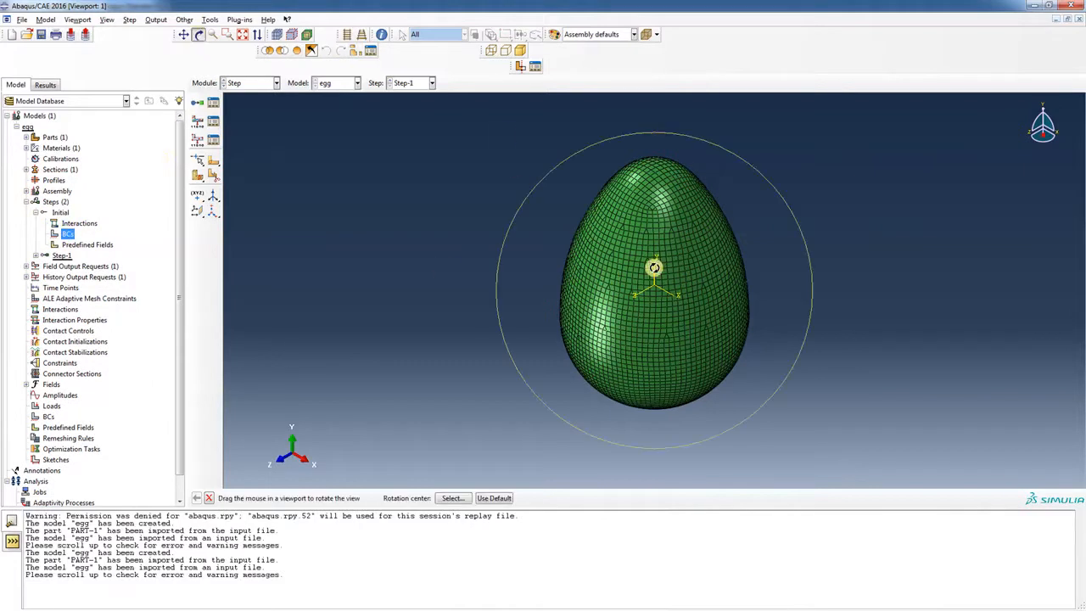
left_click_drag(653, 269, 562, 285)
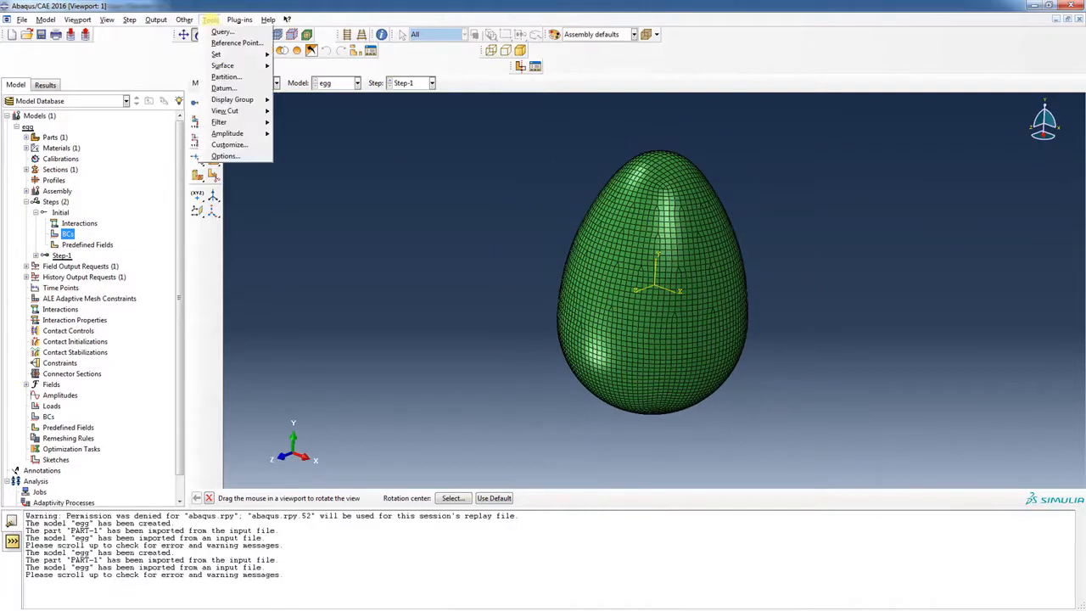
left_click(229, 144)
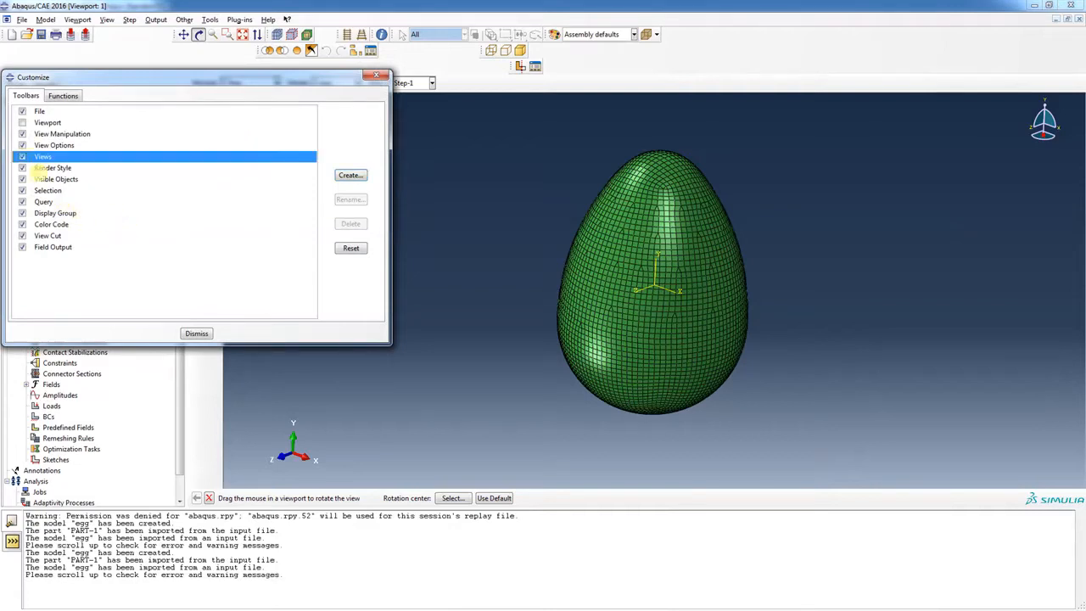
left_click(197, 332)
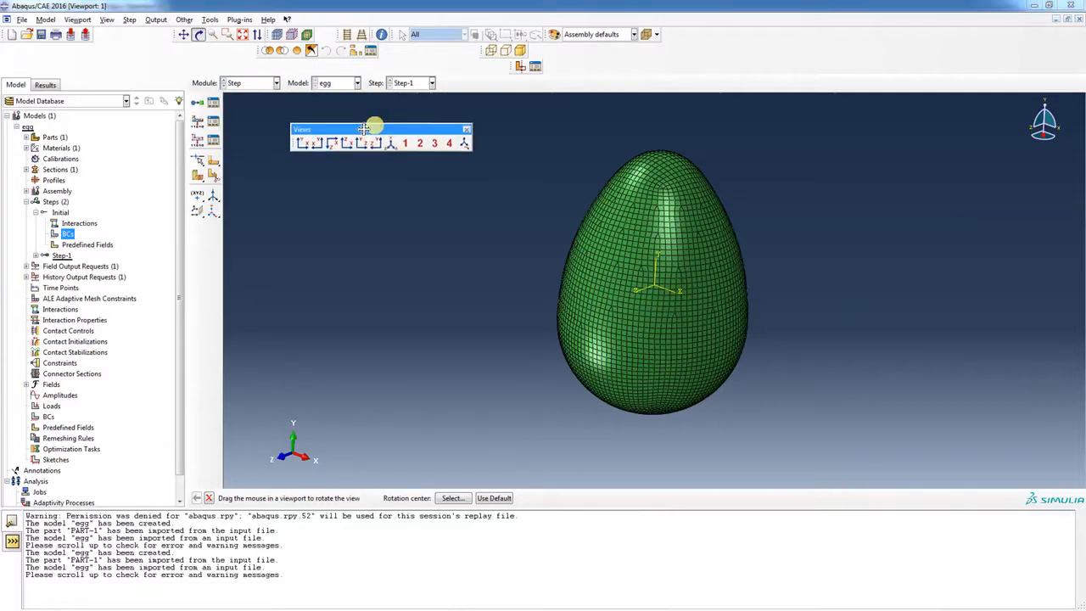
left_click_drag(373, 129, 331, 136)
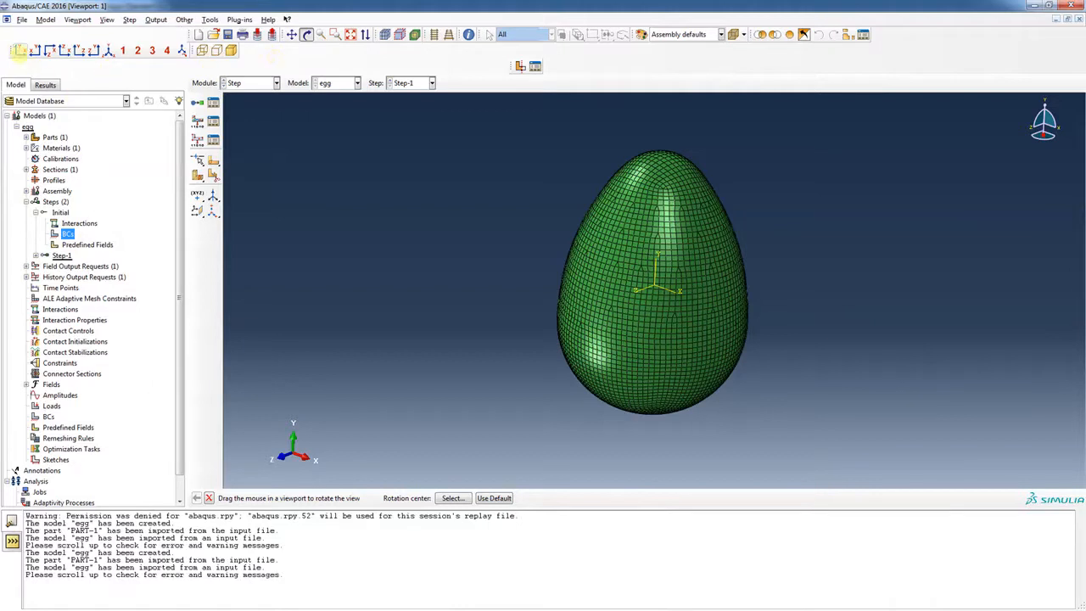
mouse_move(18, 51)
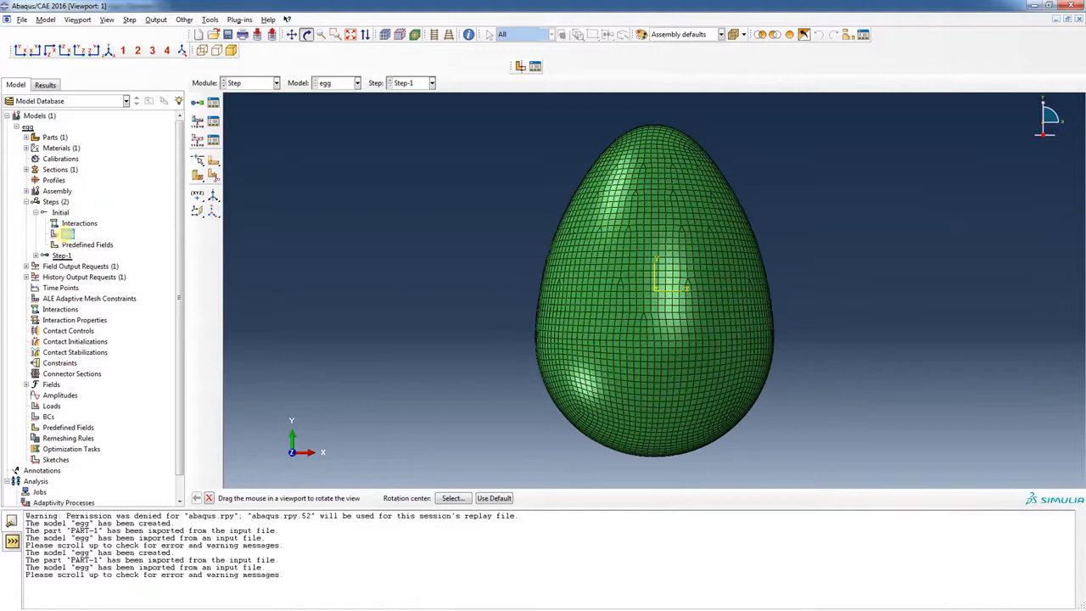
Start a Displacement/Rotation boundary condition in the initial step.
left_click(68, 234)
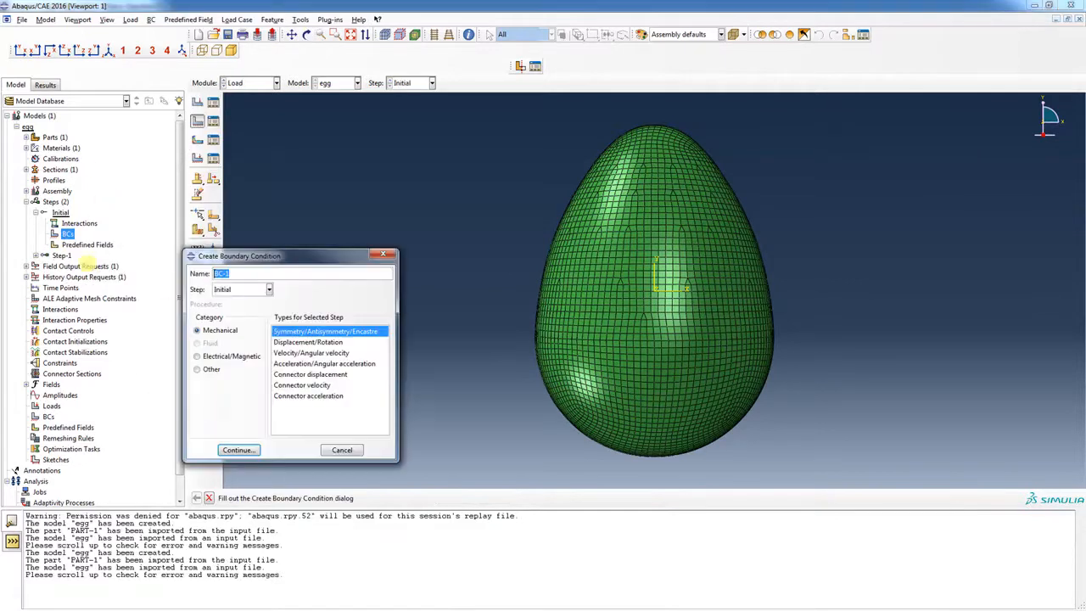
left_click(309, 343)
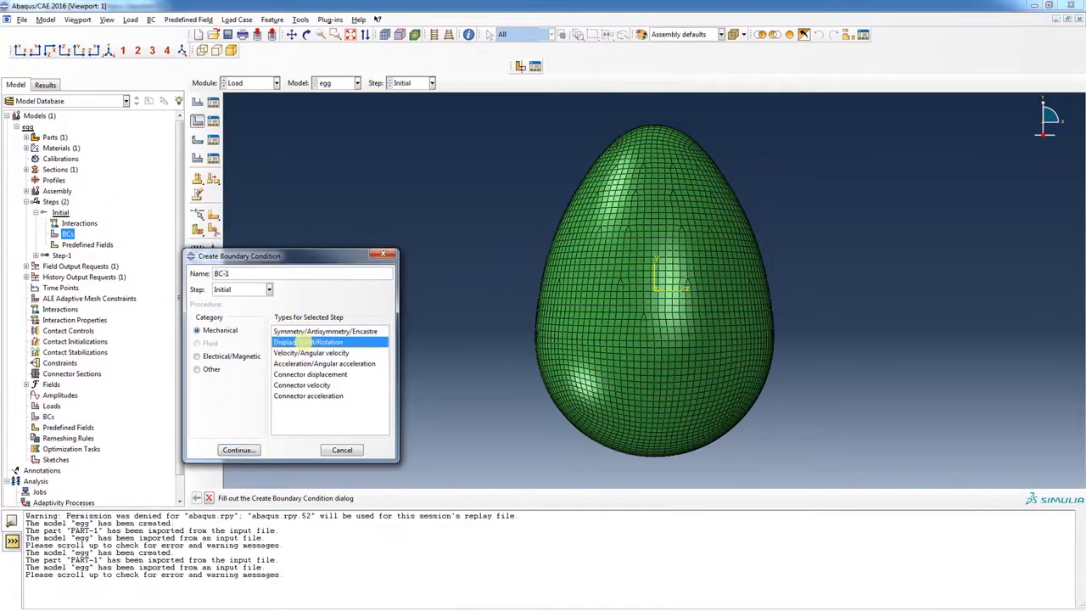
left_click(237, 450)
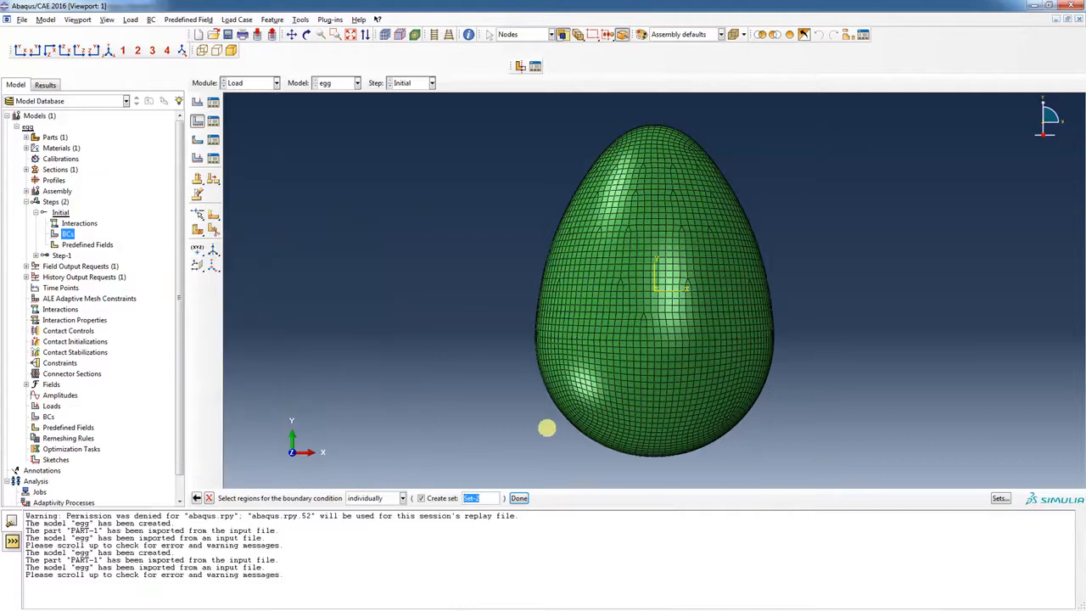
mouse_move(619, 472)
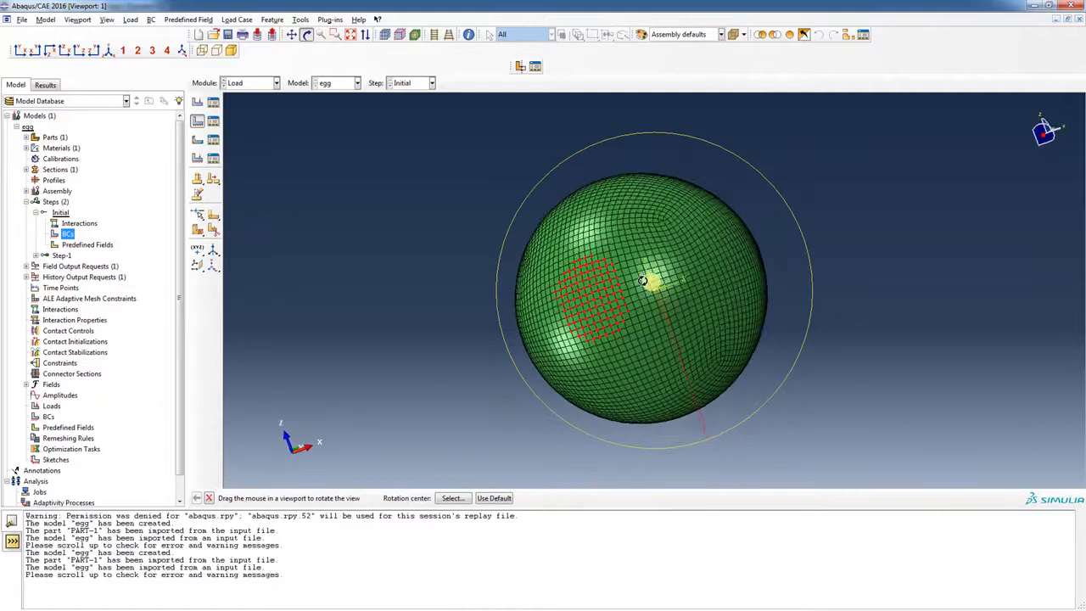
Pick the egg's bottom-tip nodes and fix all six components U1–UR3 as BC-1.
left_click_drag(643, 282, 689, 194)
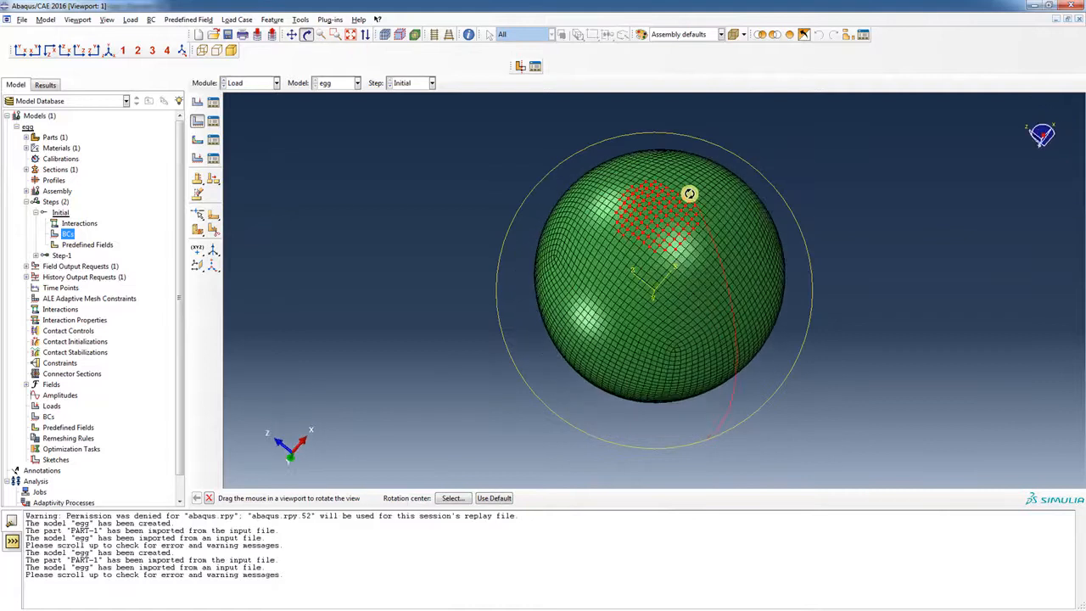
left_click_drag(689, 193, 665, 326)
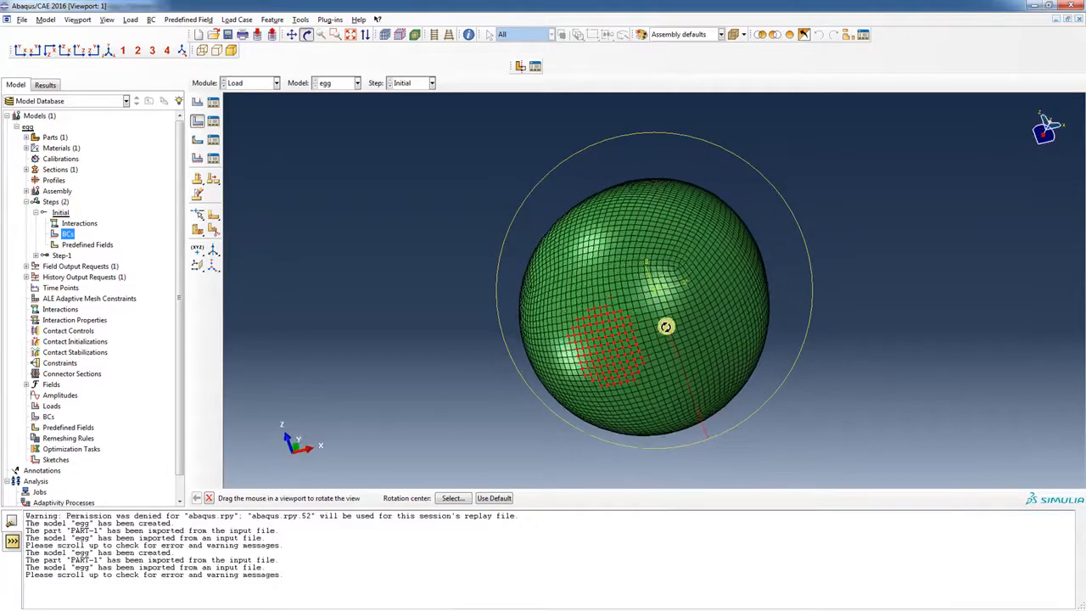
left_click_drag(665, 325, 687, 264)
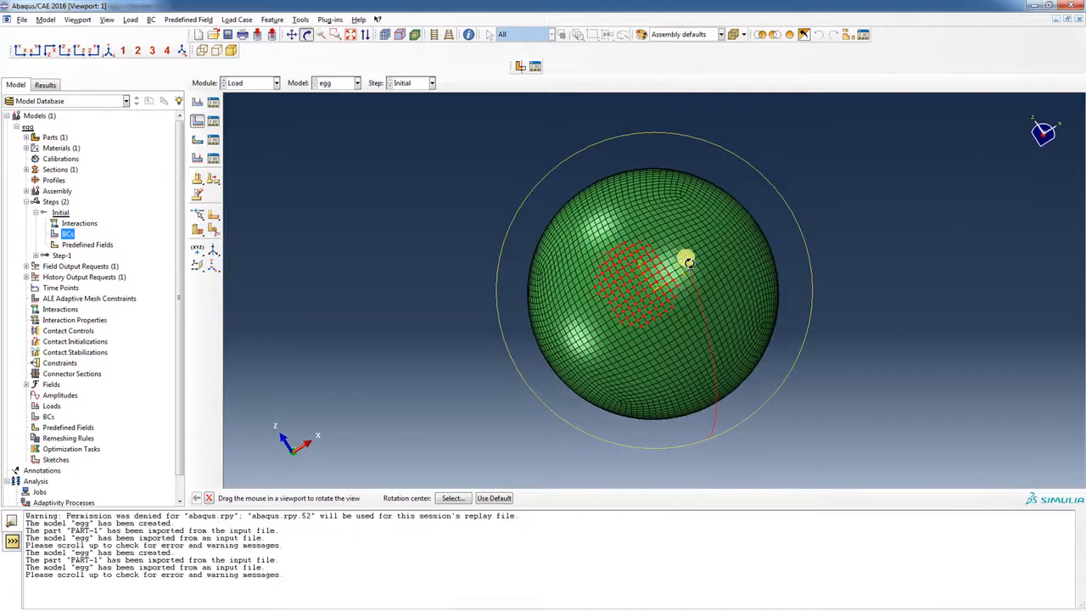
left_click_drag(688, 263, 671, 331)
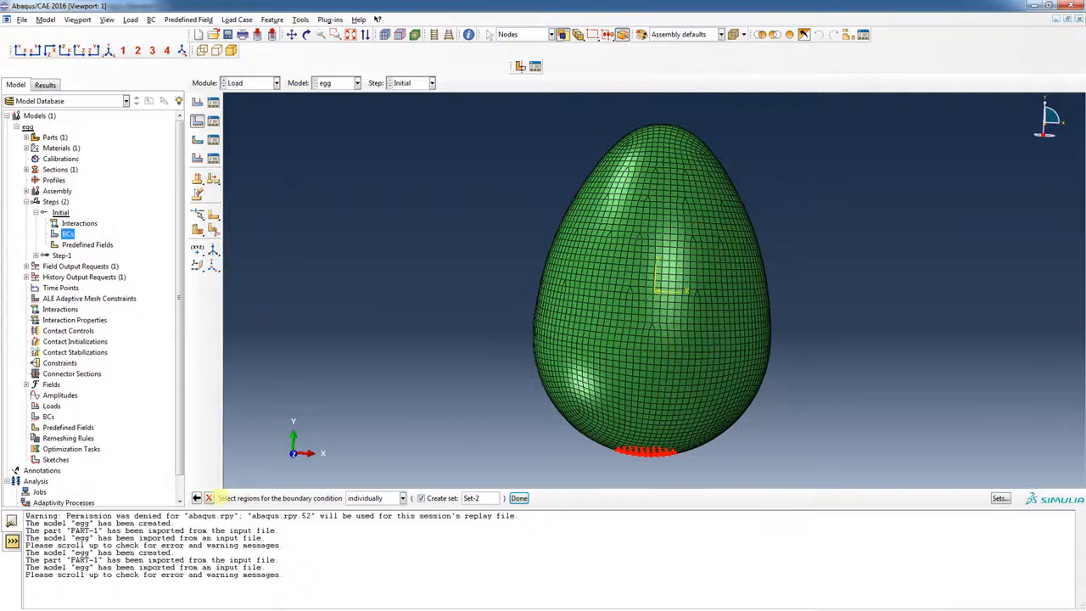
left_click(519, 499)
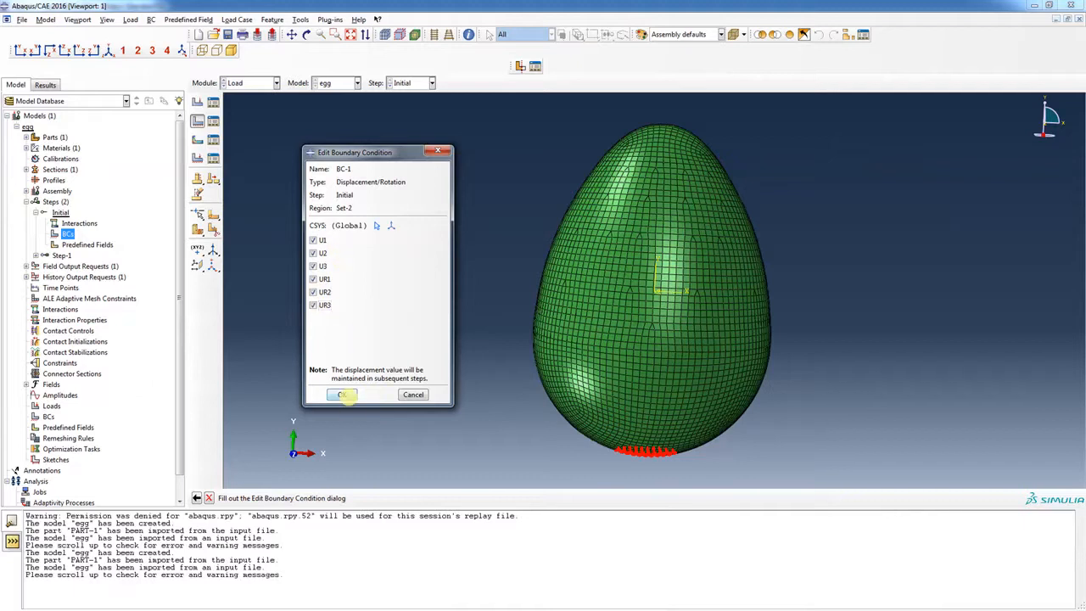
left_click(343, 394)
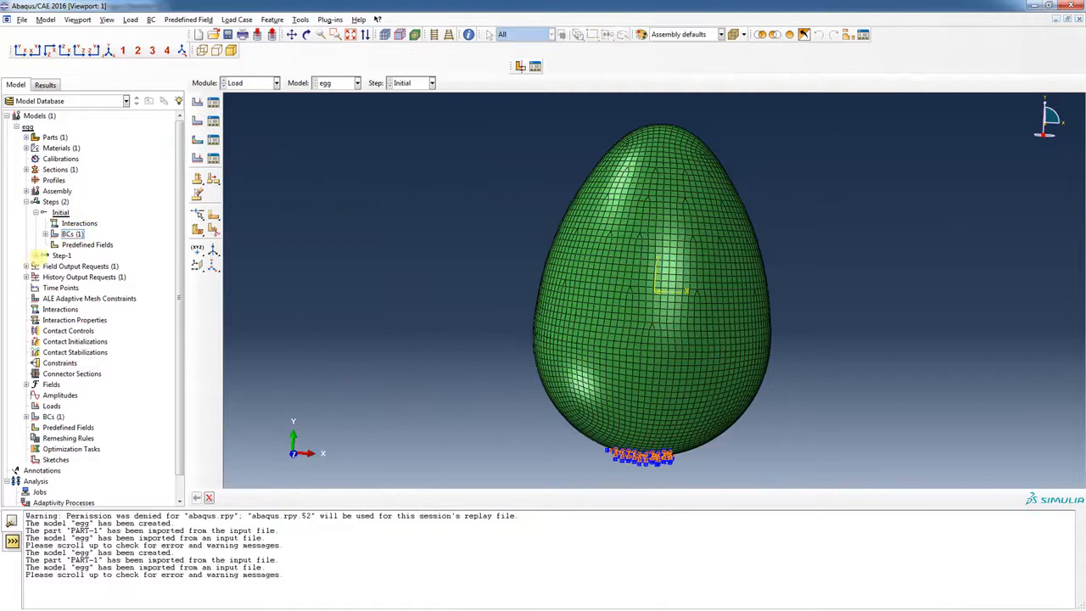
Create a Pressure load in Step-1 on the small face patch at the egg's tip.
right_click(70, 309)
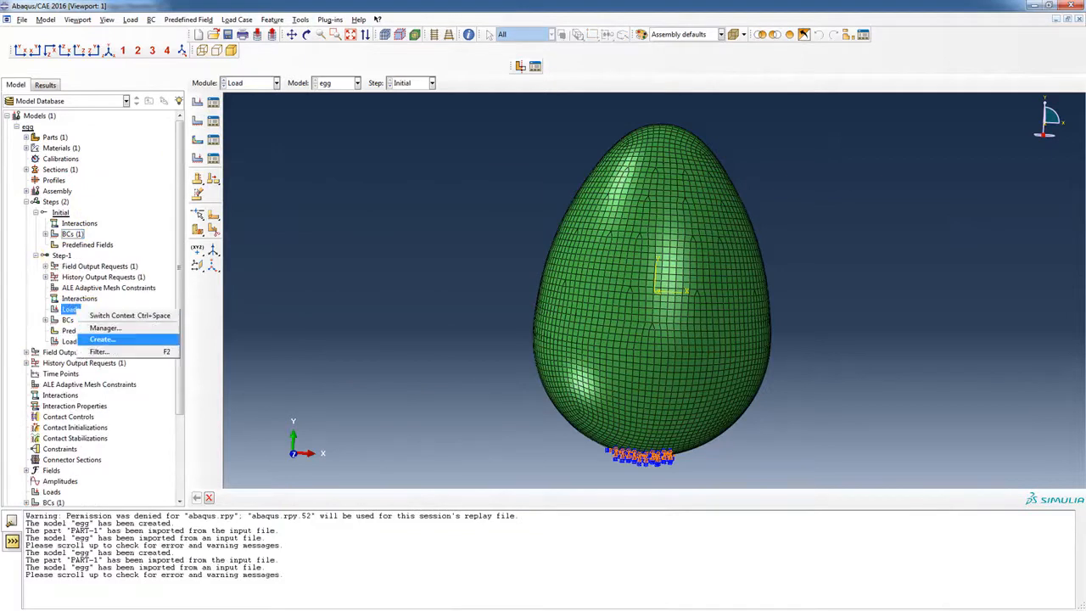
left_click(102, 340)
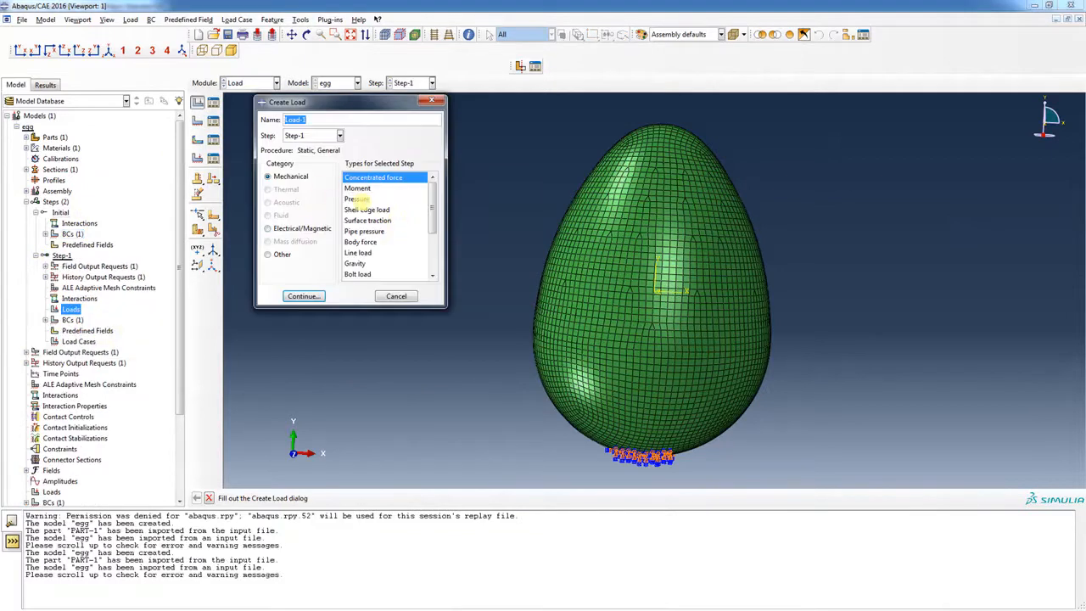
left_click(302, 296)
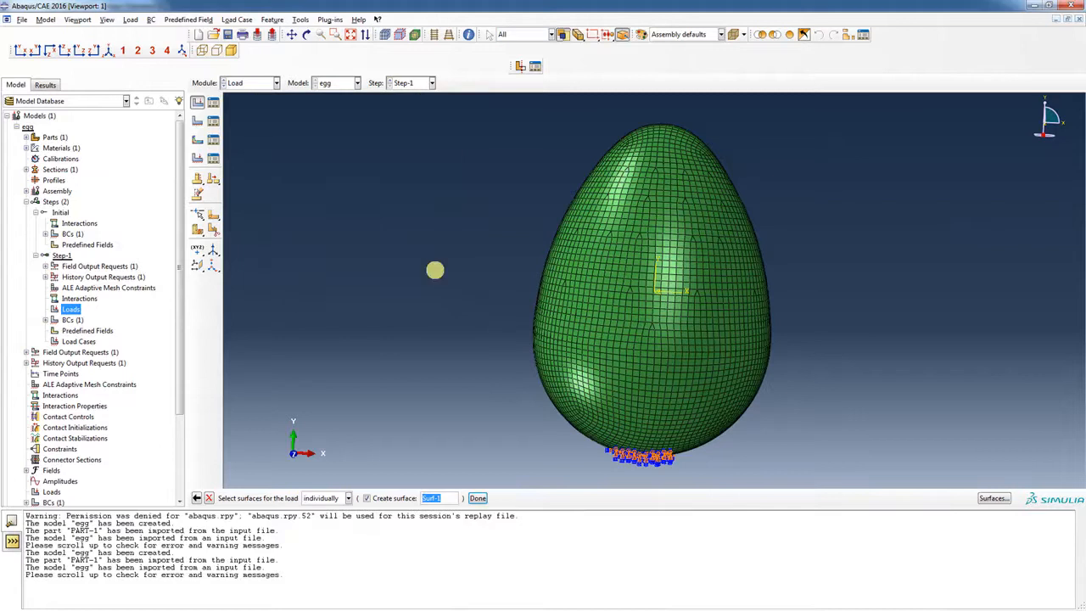
mouse_move(354, 470)
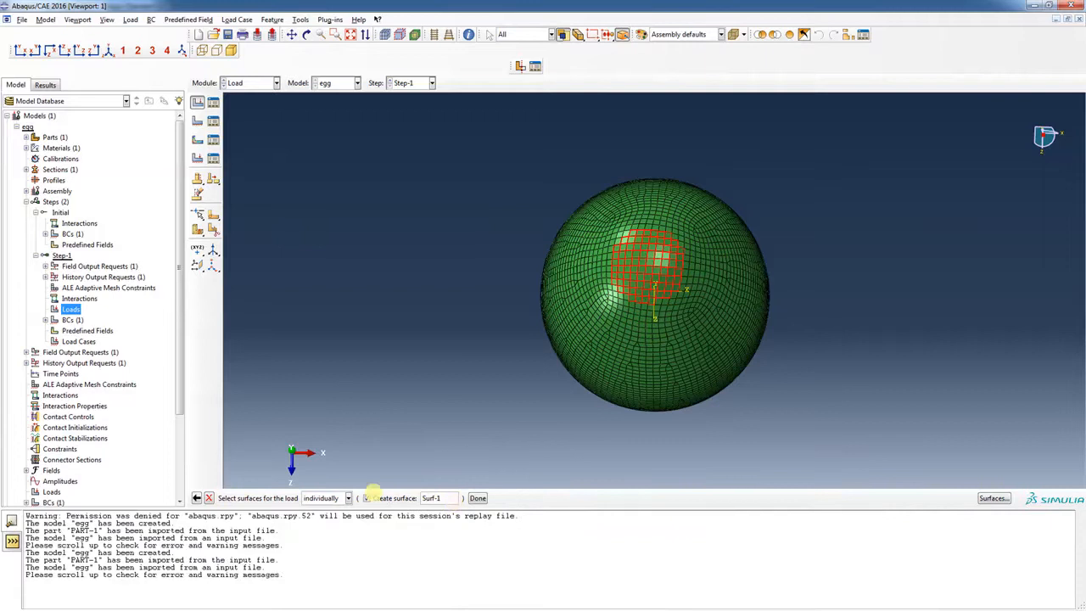
left_click(477, 499)
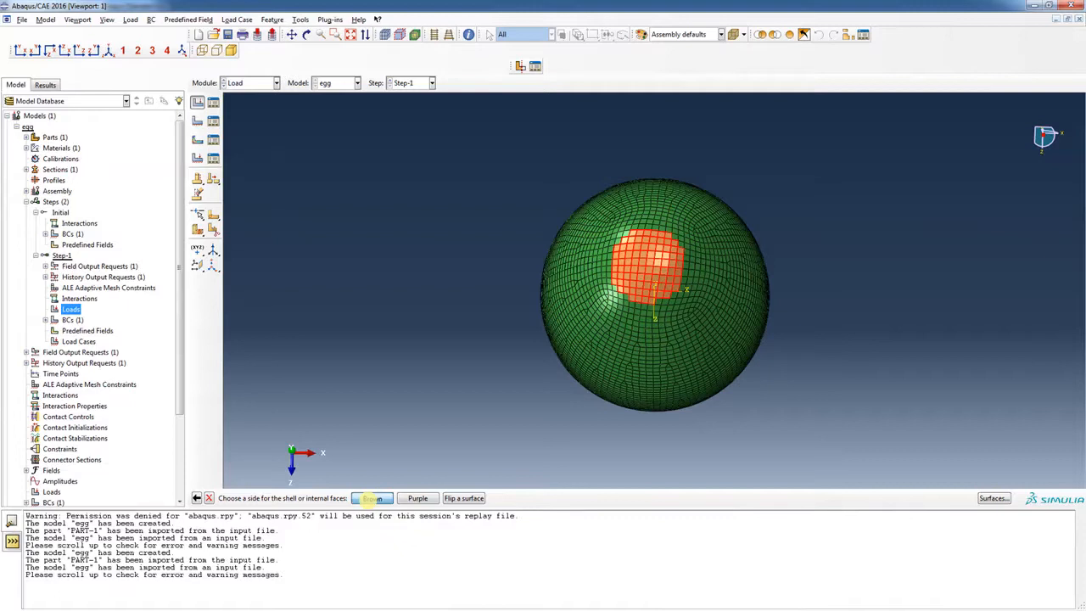
Choose the pressed shell side and set the pressure magnitude to 100 as Load-1.
left_click(370, 499)
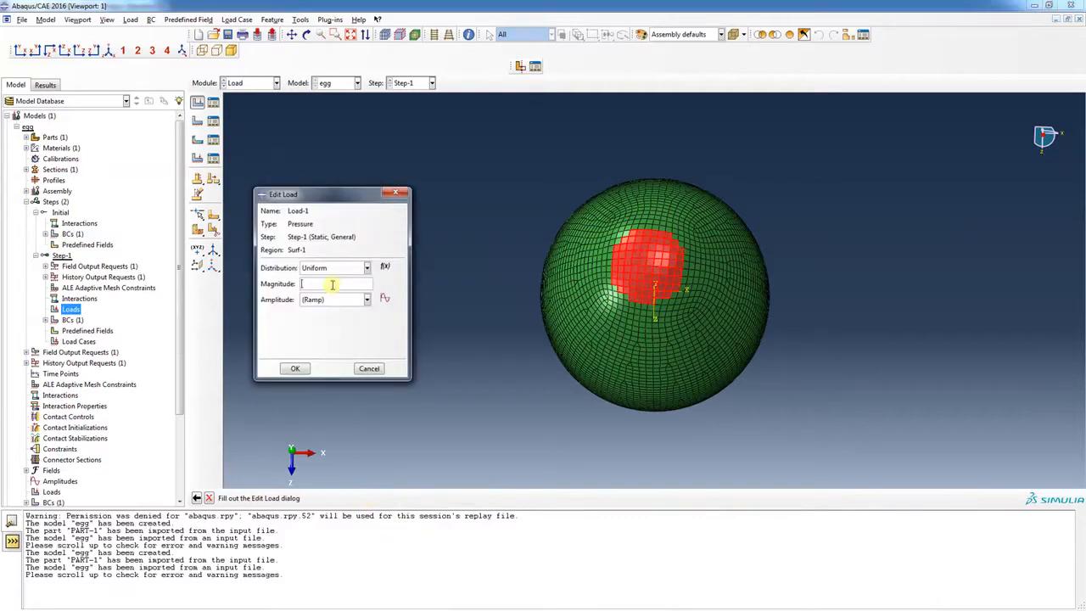
type("1")
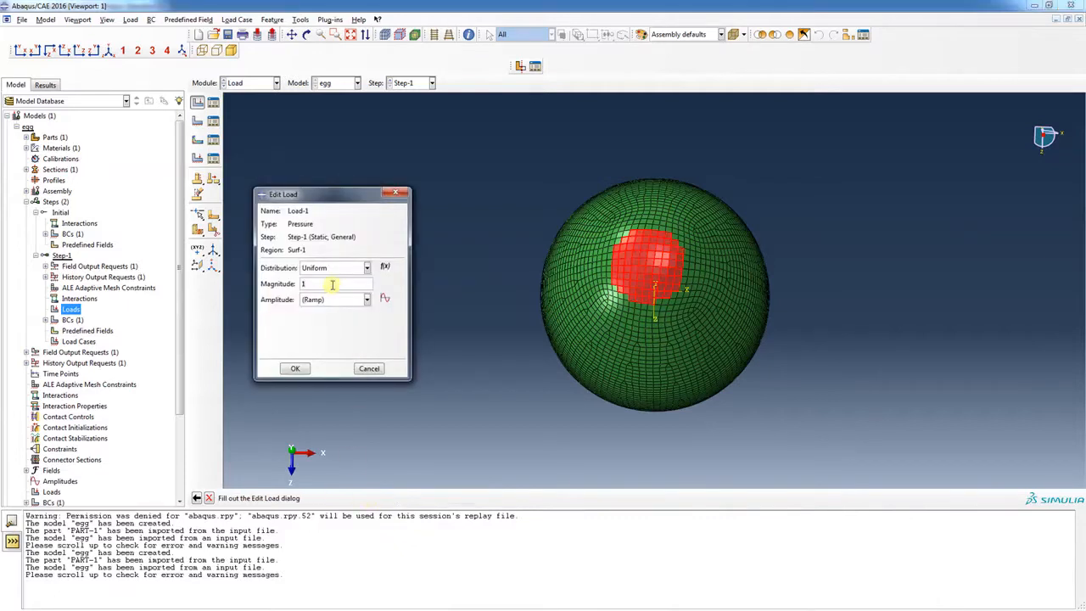
type("100")
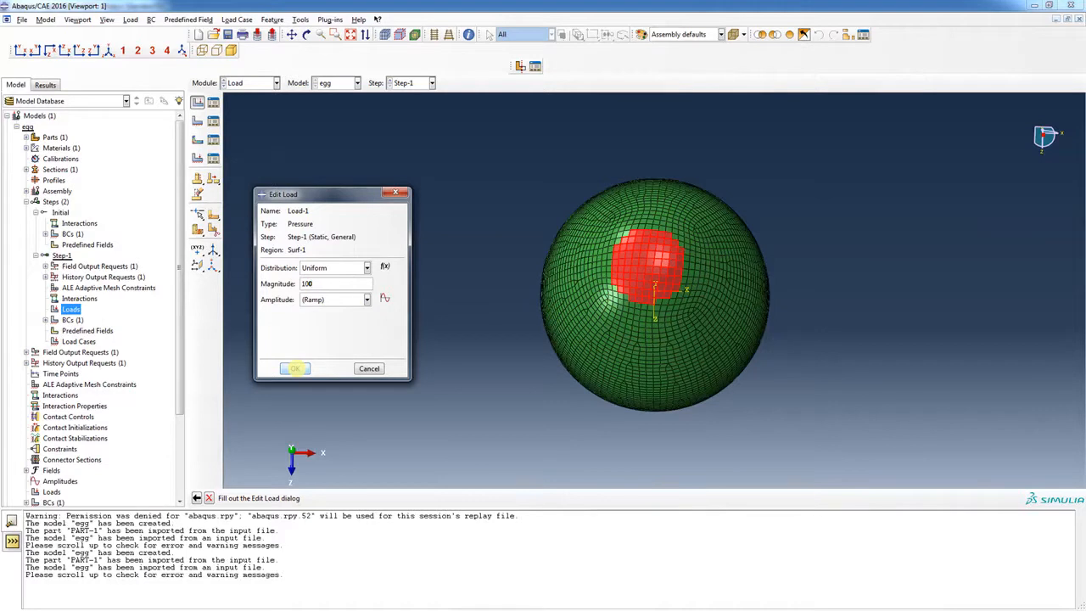
left_click(296, 368)
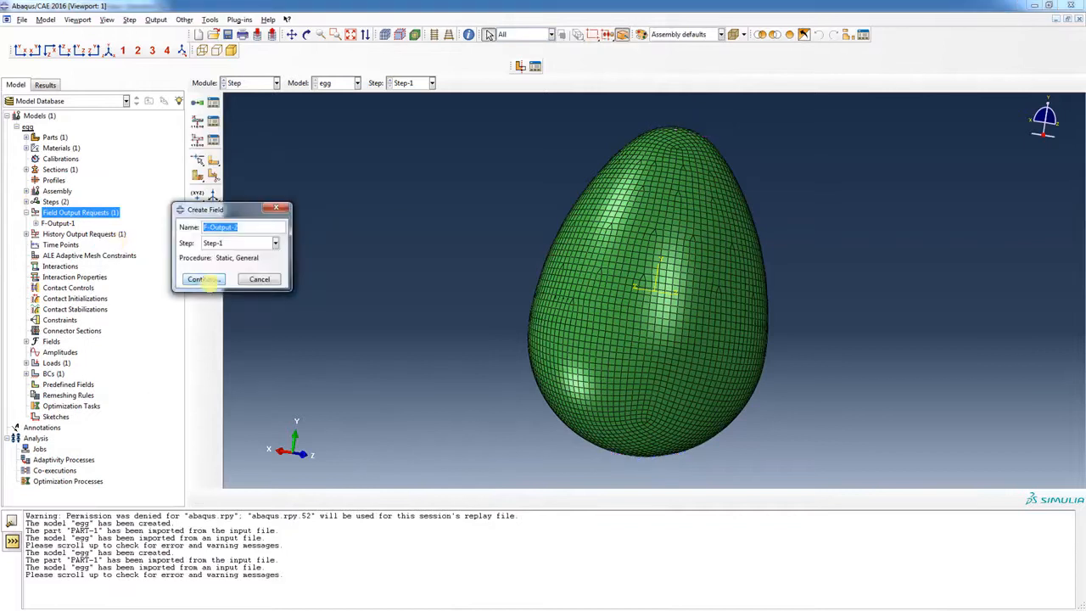
left_click(199, 279)
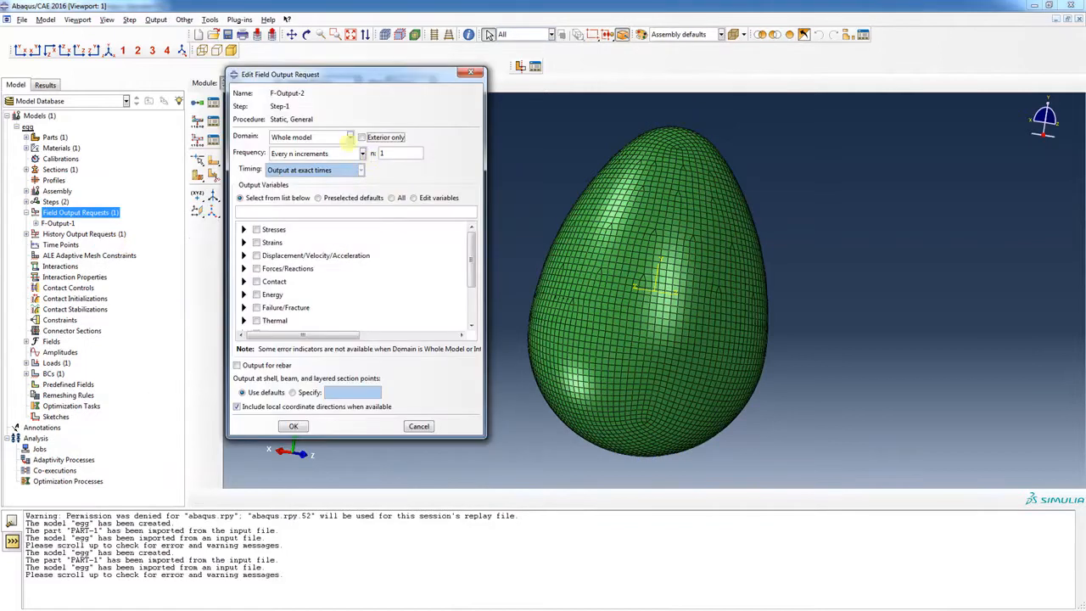
left_click(349, 136)
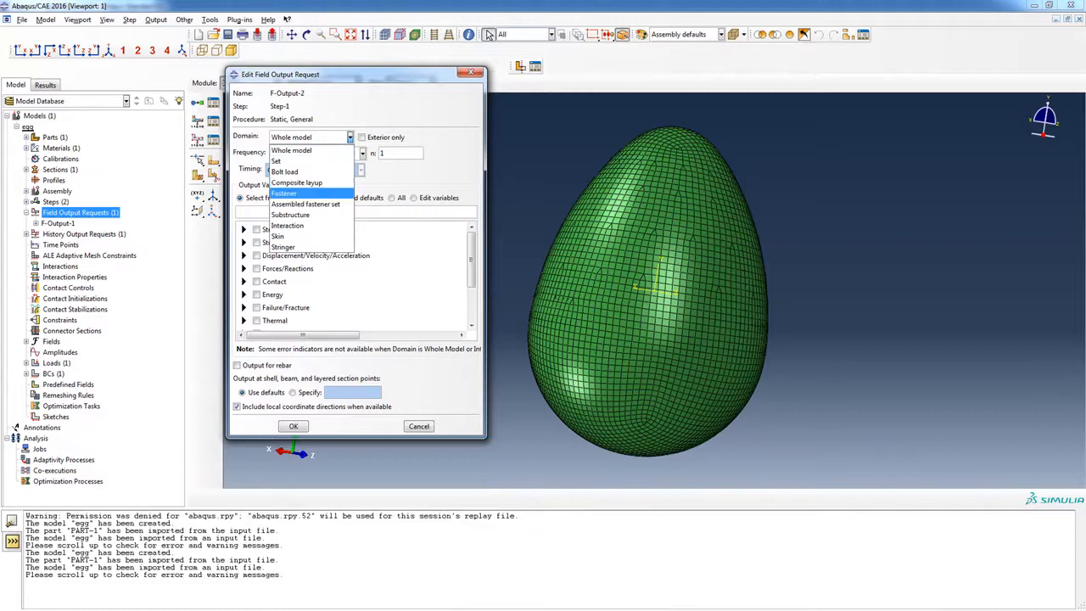
left_click(297, 183)
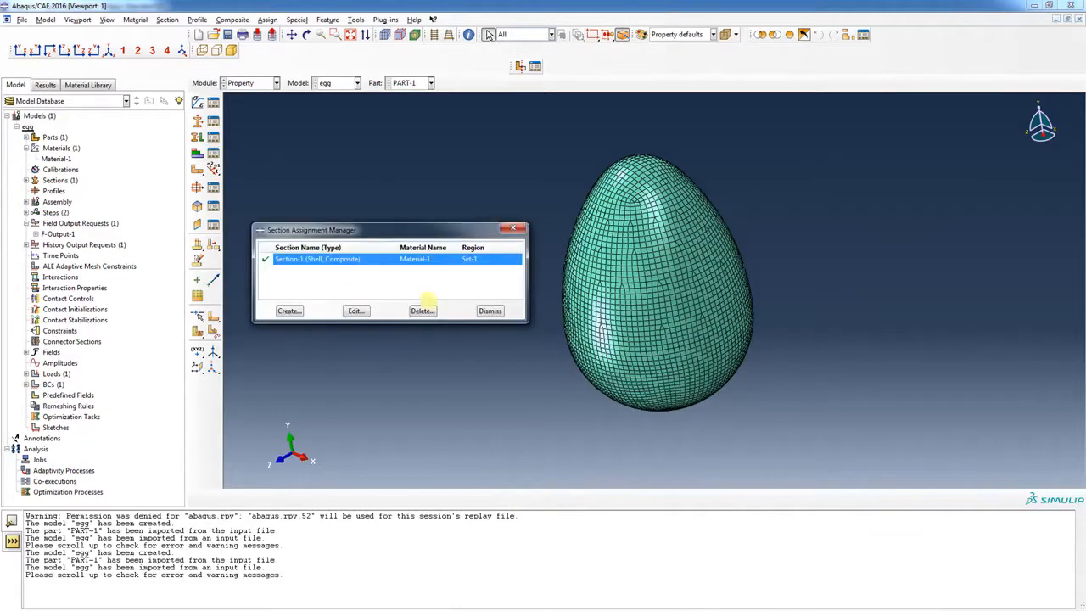
Delete the Section-1 assignment from the egg and dismiss the Section Assignment Manager.
left_click(421, 310)
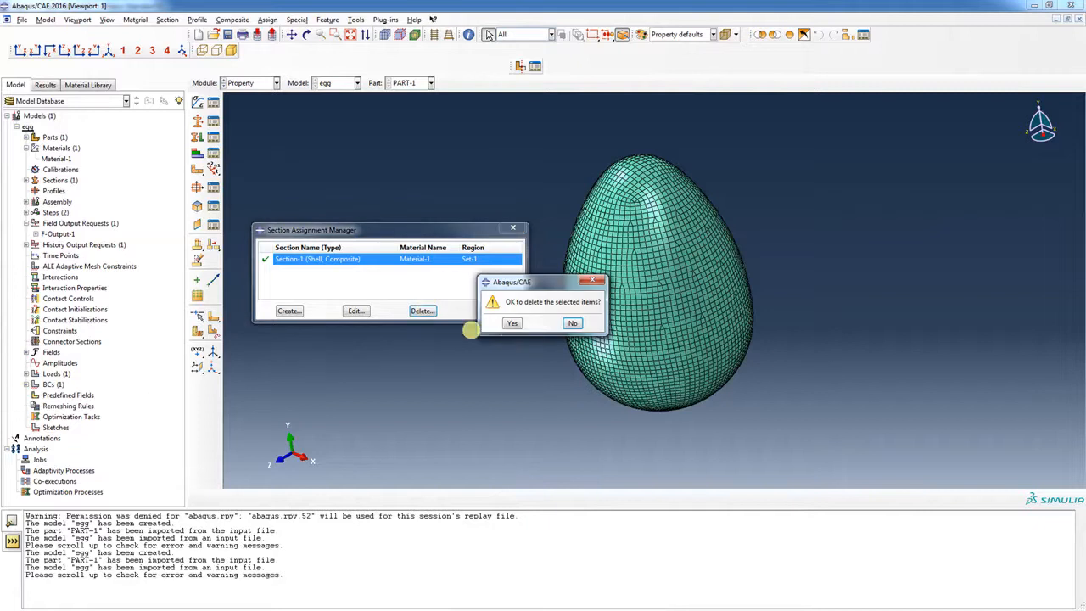
left_click(513, 323)
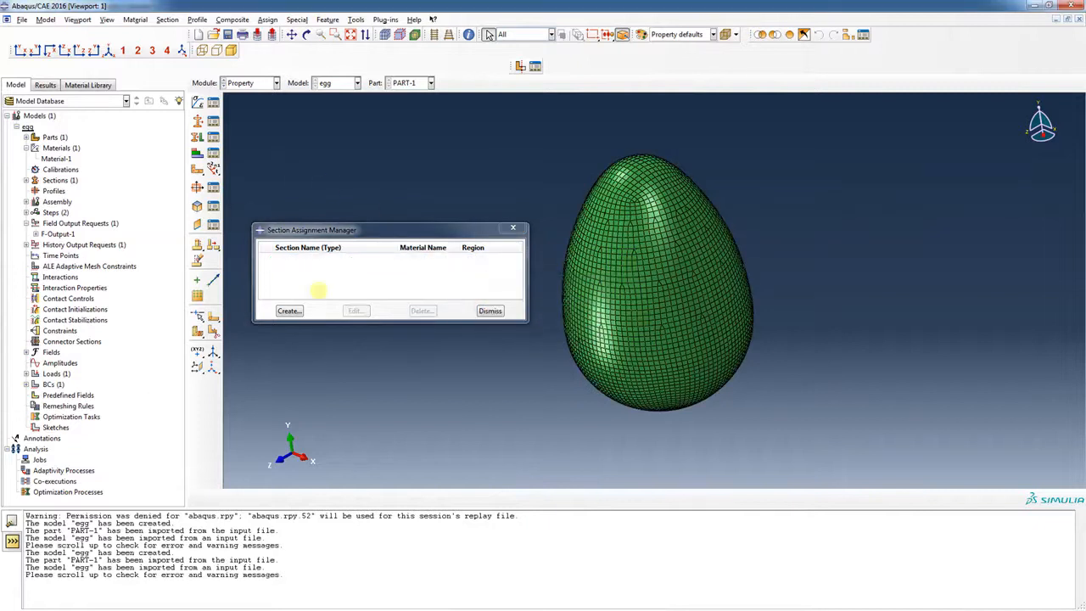
left_click(489, 310)
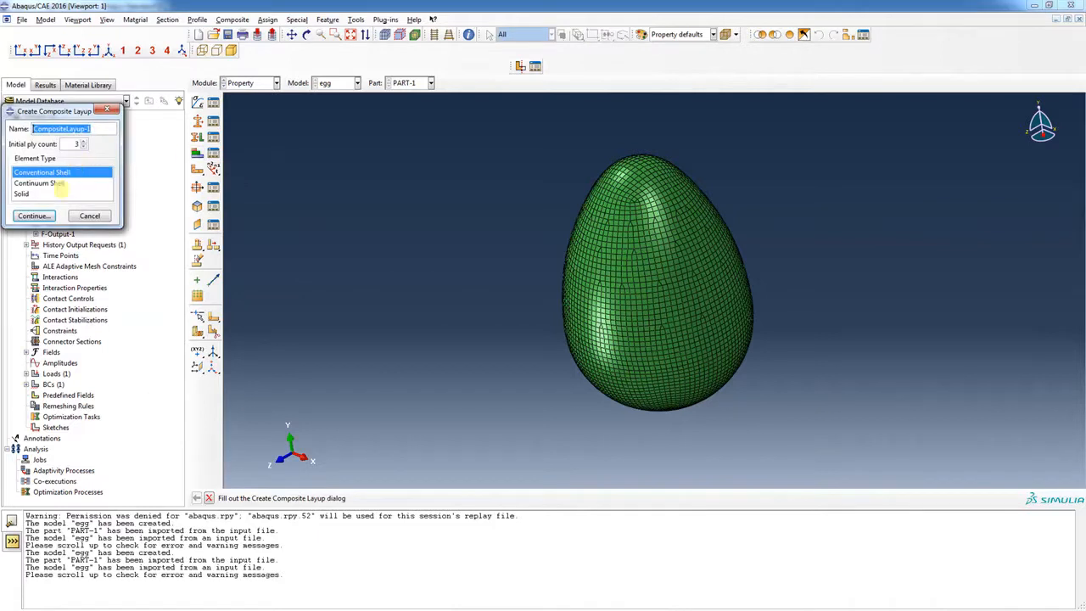
Create CompositeLayup-1 as a 3-ply conventional shell and pick the whole egg as each ply's region.
left_click(34, 215)
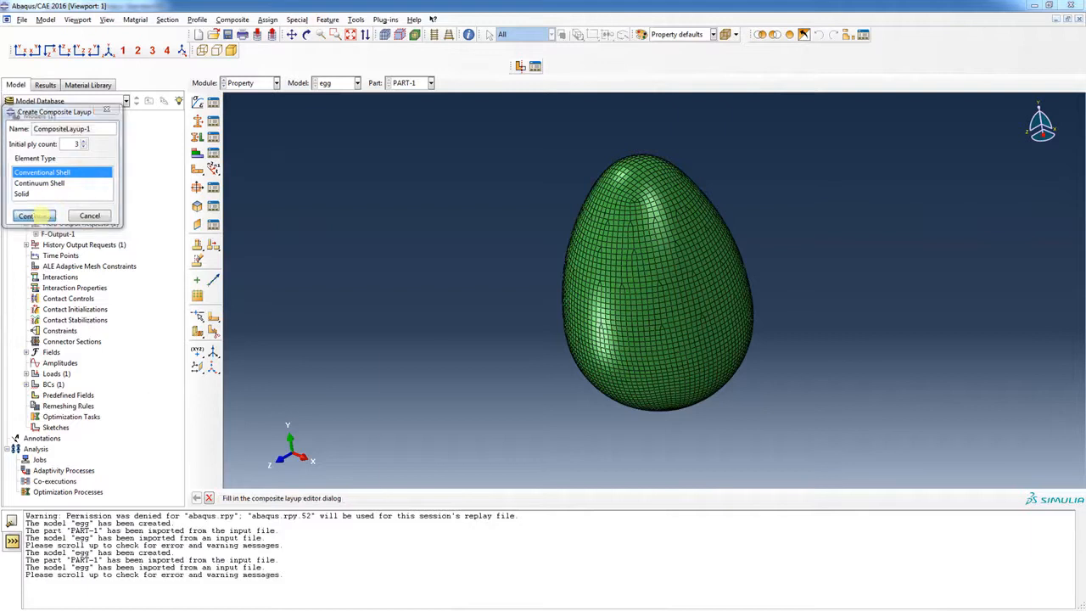
left_click(27, 215)
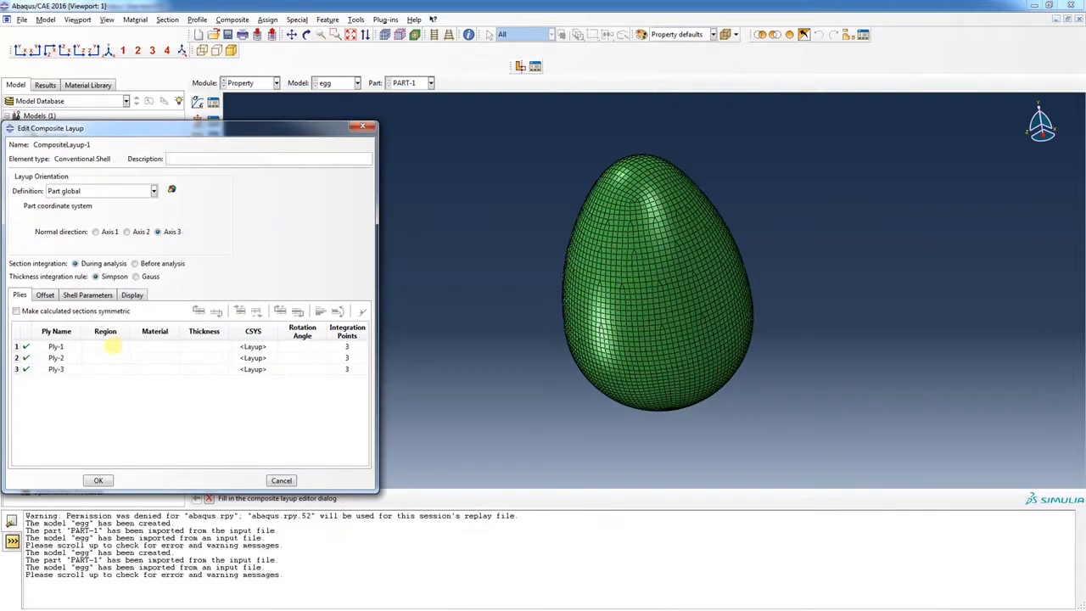
left_click(105, 346)
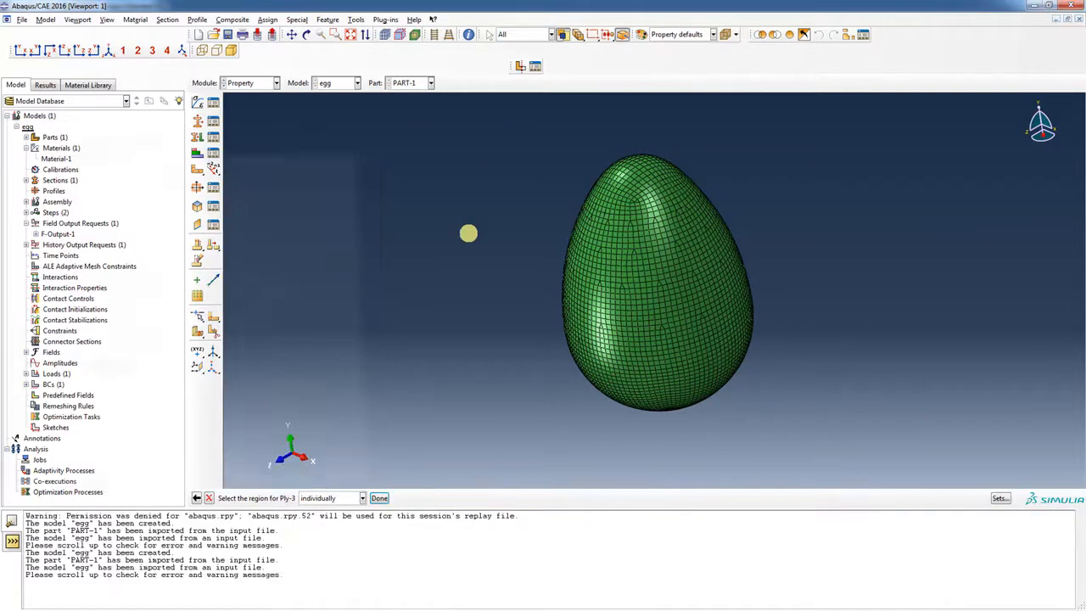
left_click(658, 285)
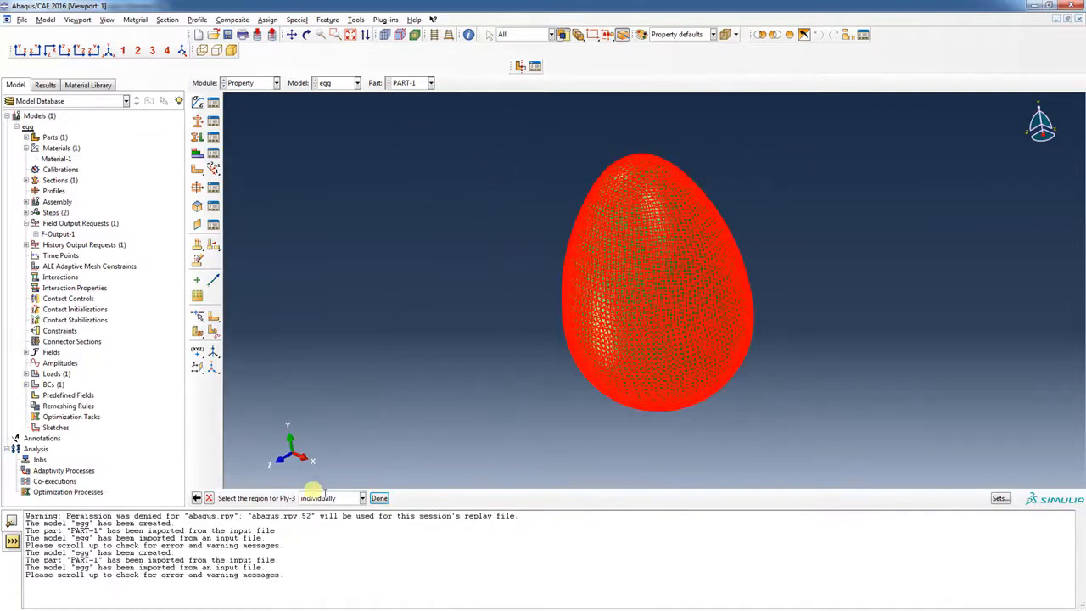
left_click(378, 499)
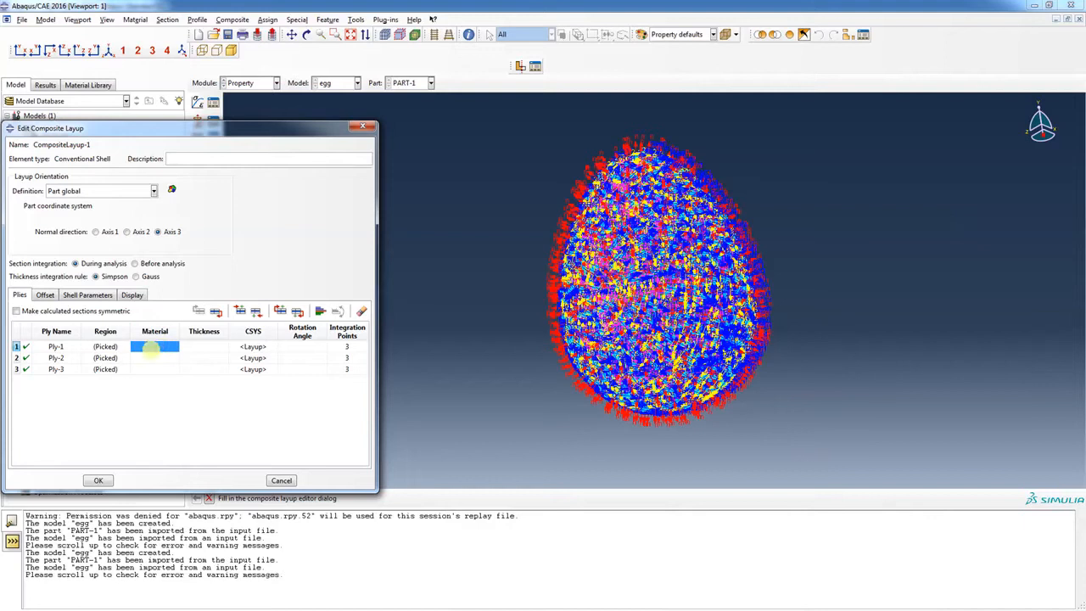
Assign Material-1 to Ply-1, Ply-2 and Ply-3 in the layup table.
right_click(155, 347)
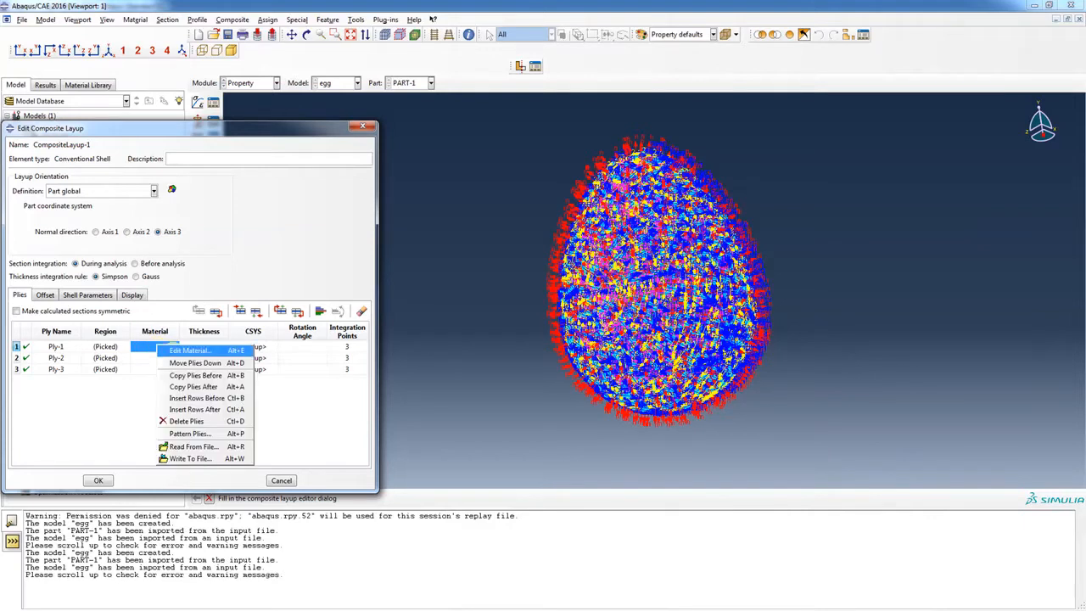
left_click(189, 350)
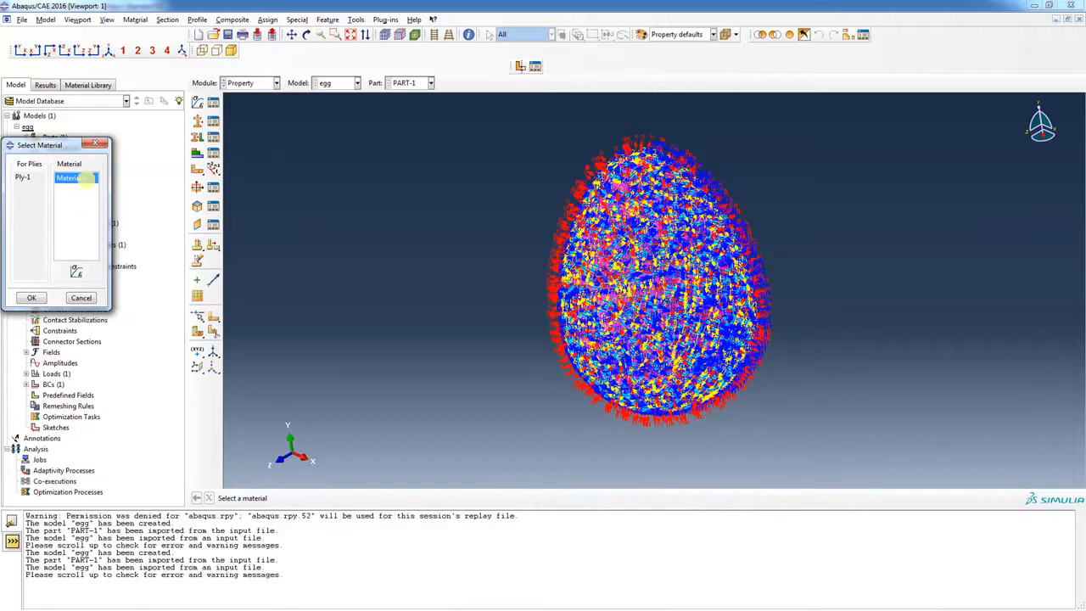
left_click(30, 297)
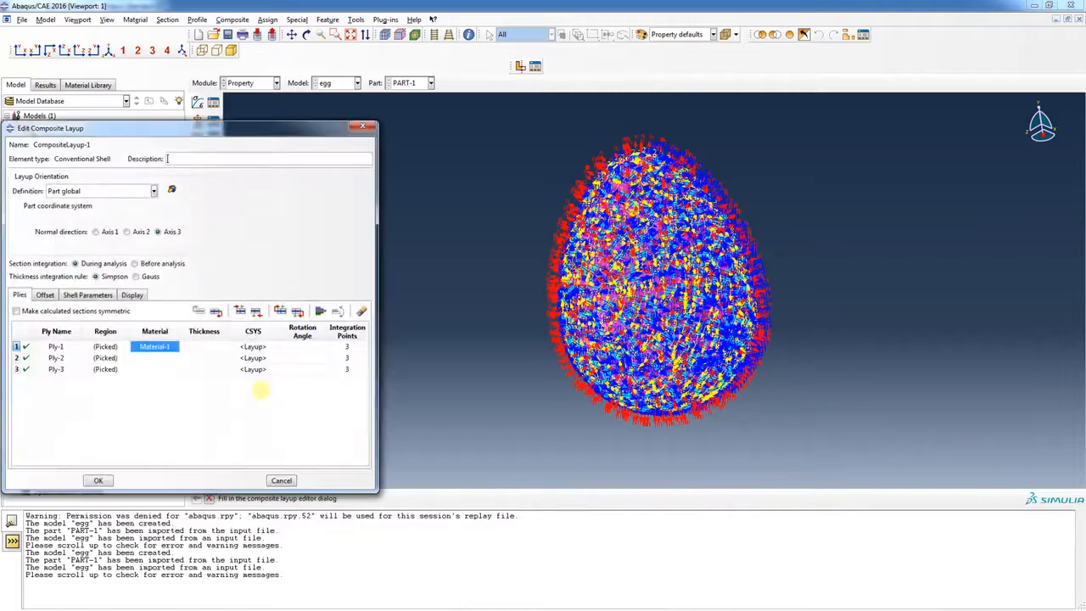
left_click(154, 357)
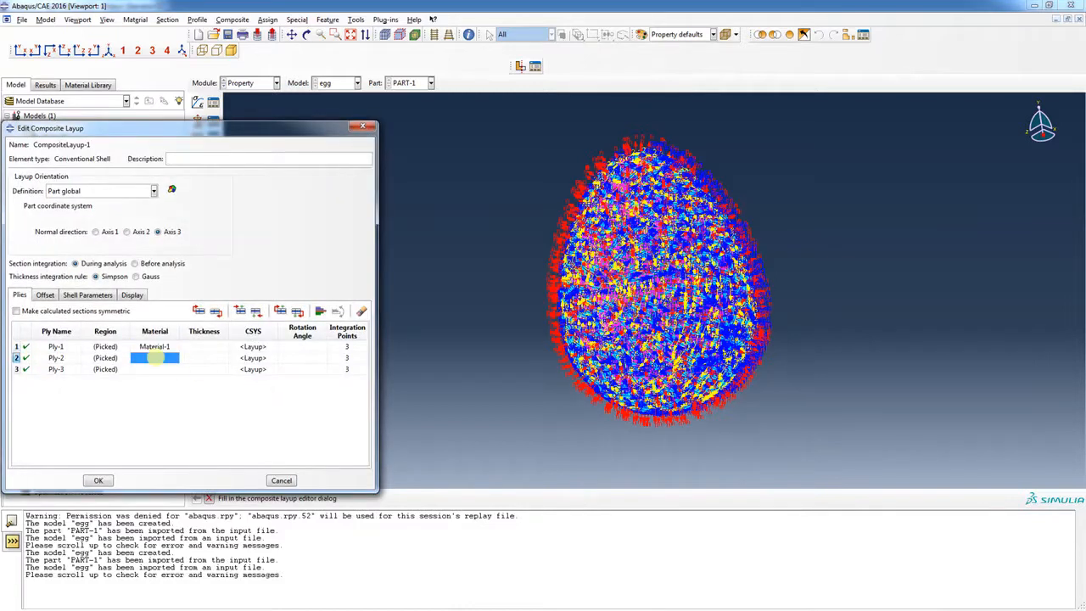
right_click(156, 357)
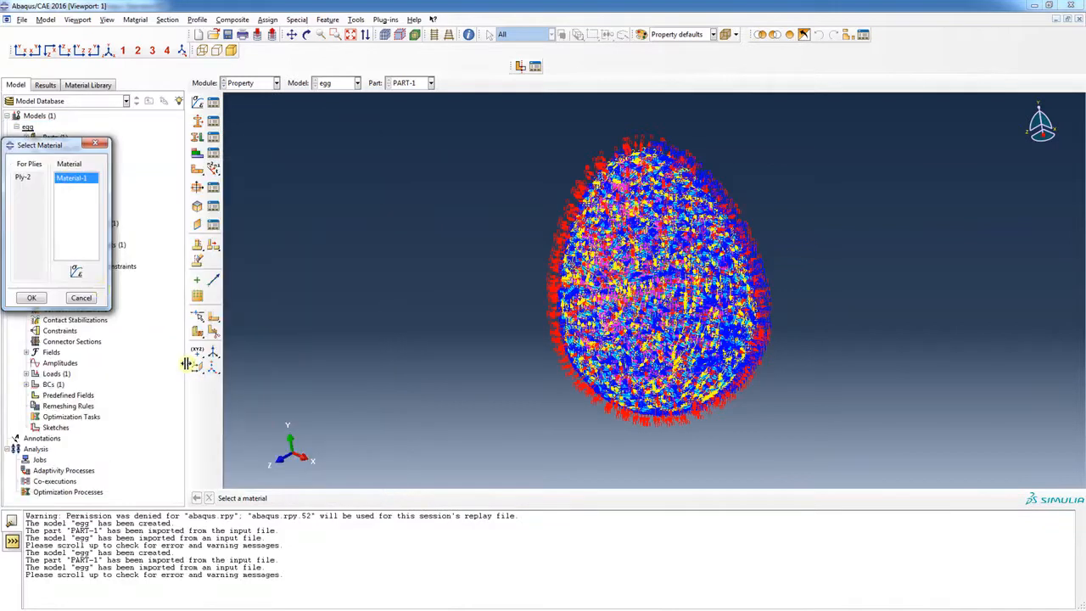
left_click(31, 297)
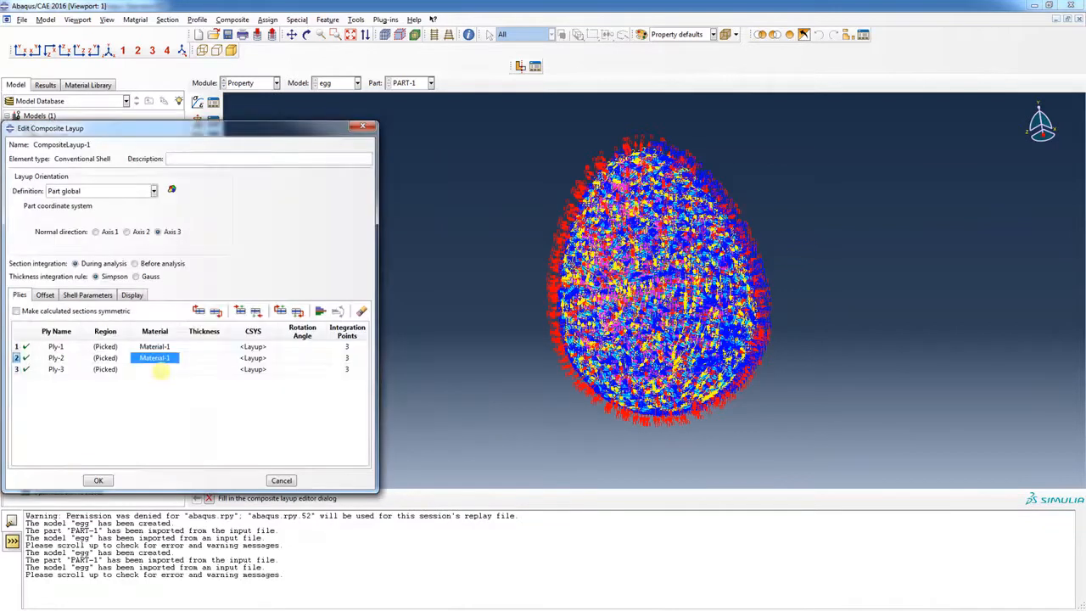
left_click(155, 370)
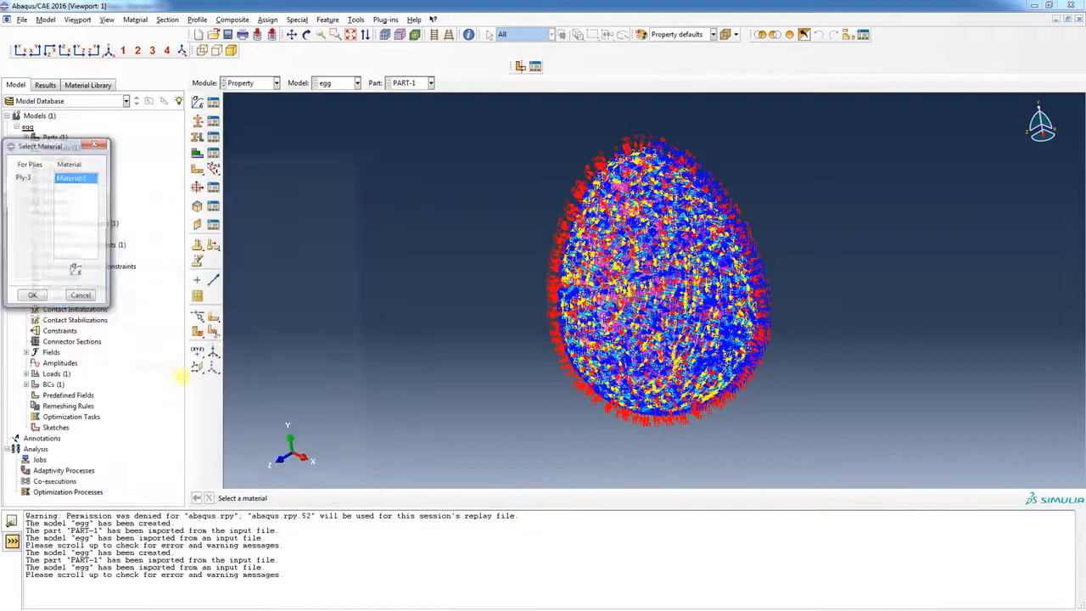
left_click(32, 295)
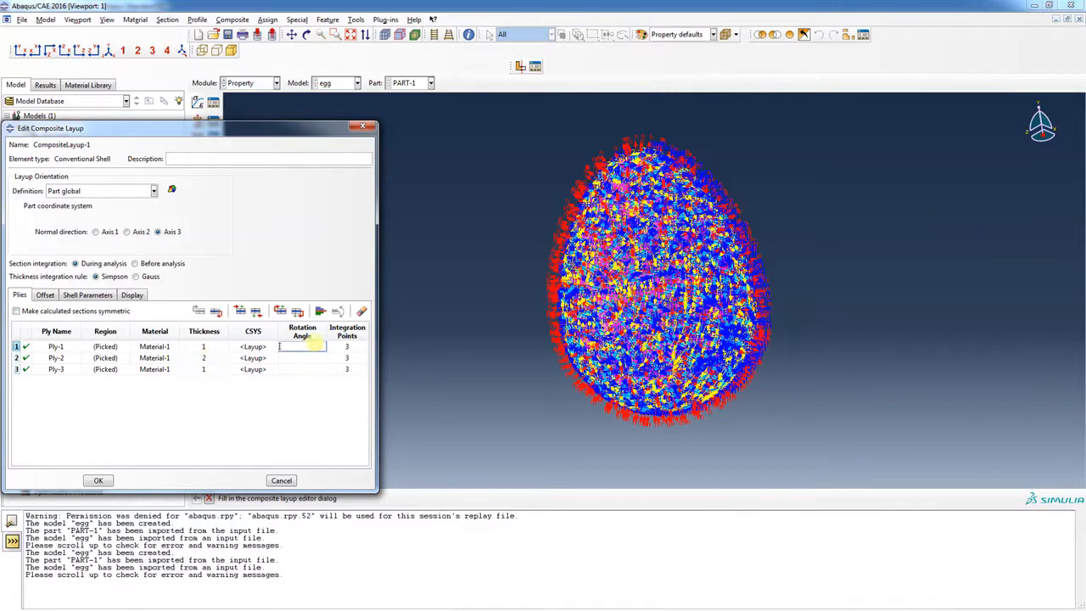
Set the ply rotation angles to -45, 0 and 45.
left_click(302, 346)
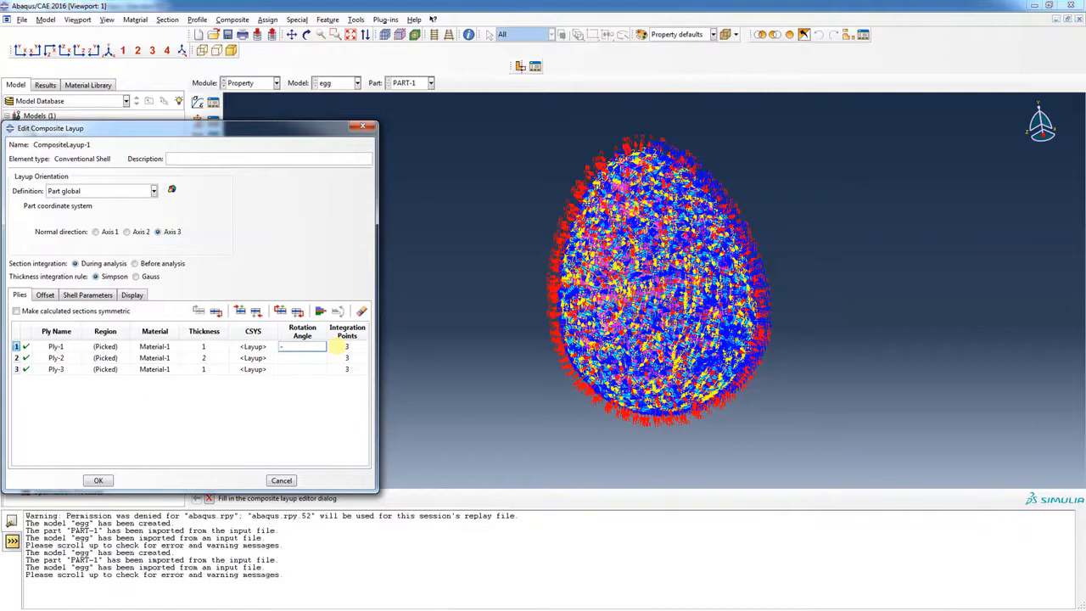
type("-45")
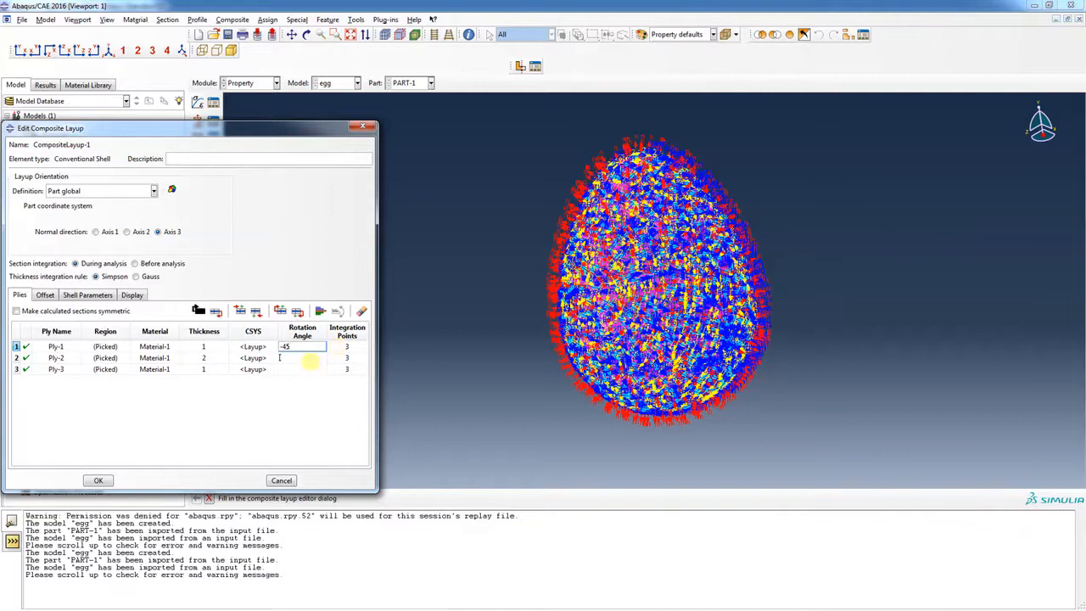
left_click(302, 370)
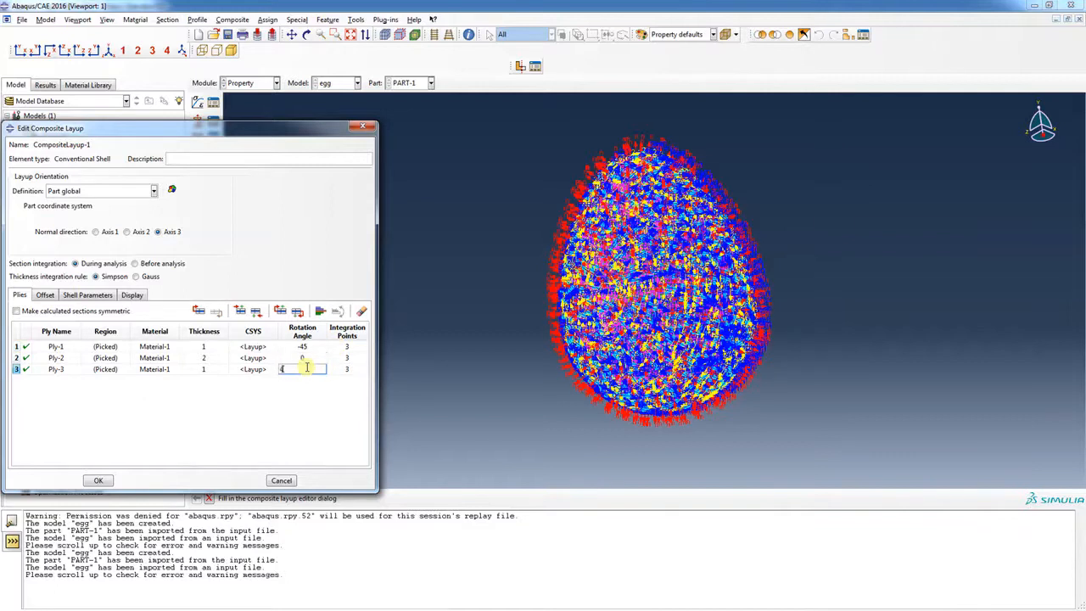
type("45")
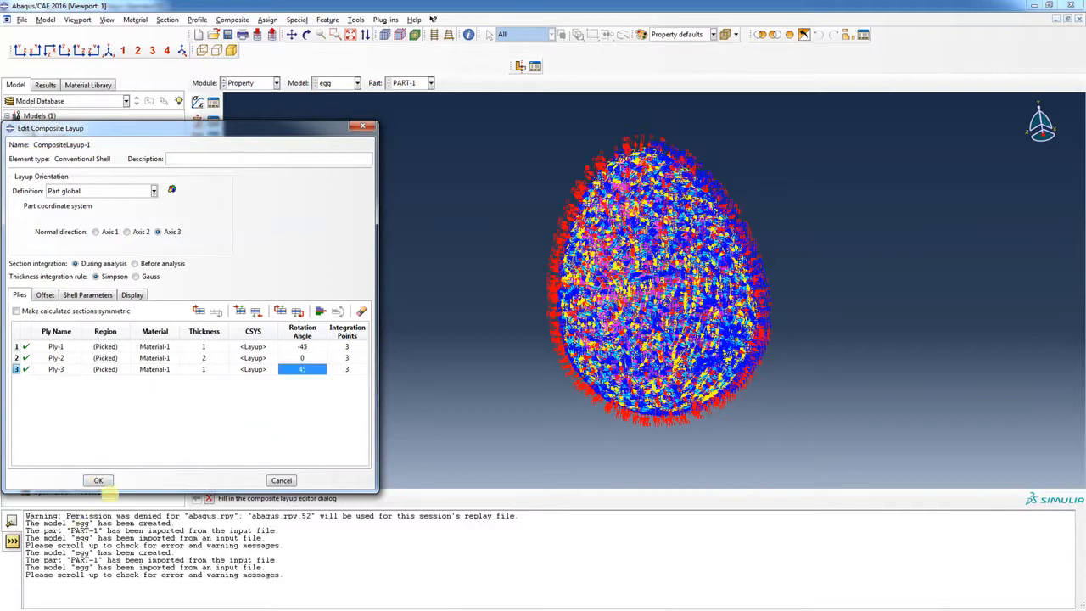
left_click(99, 480)
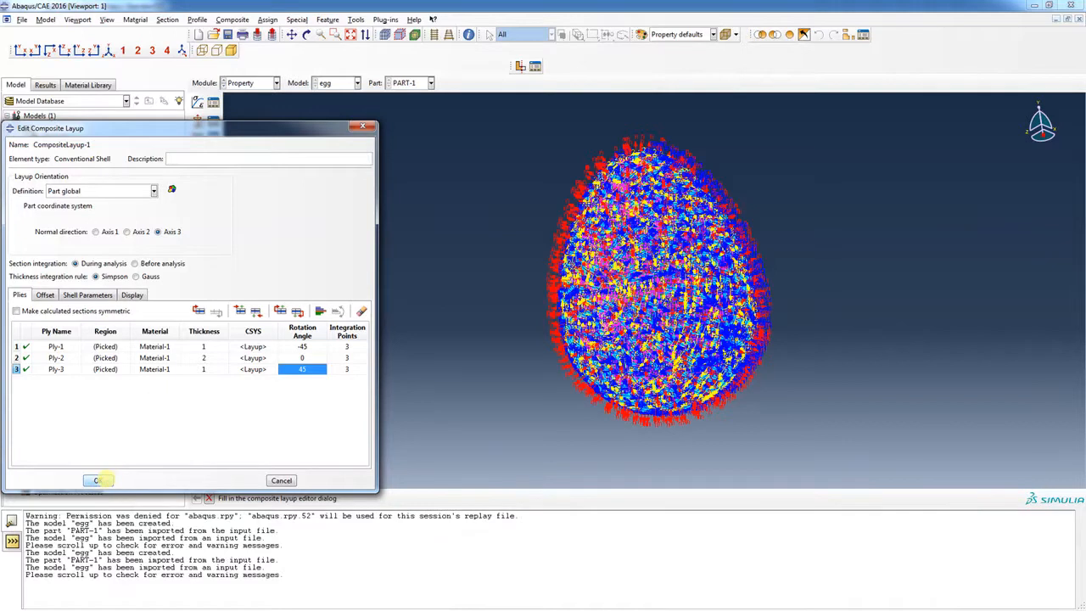
Save the layup and start F-Output-2 on the composite layup domain, written every 1 unit of time.
left_click(96, 481)
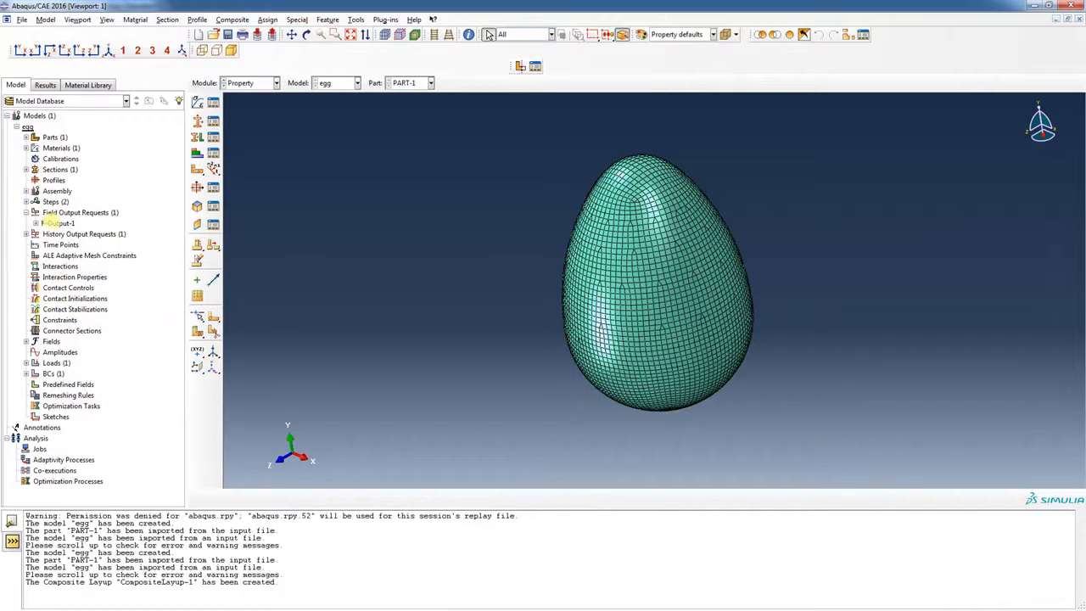
left_click(76, 212)
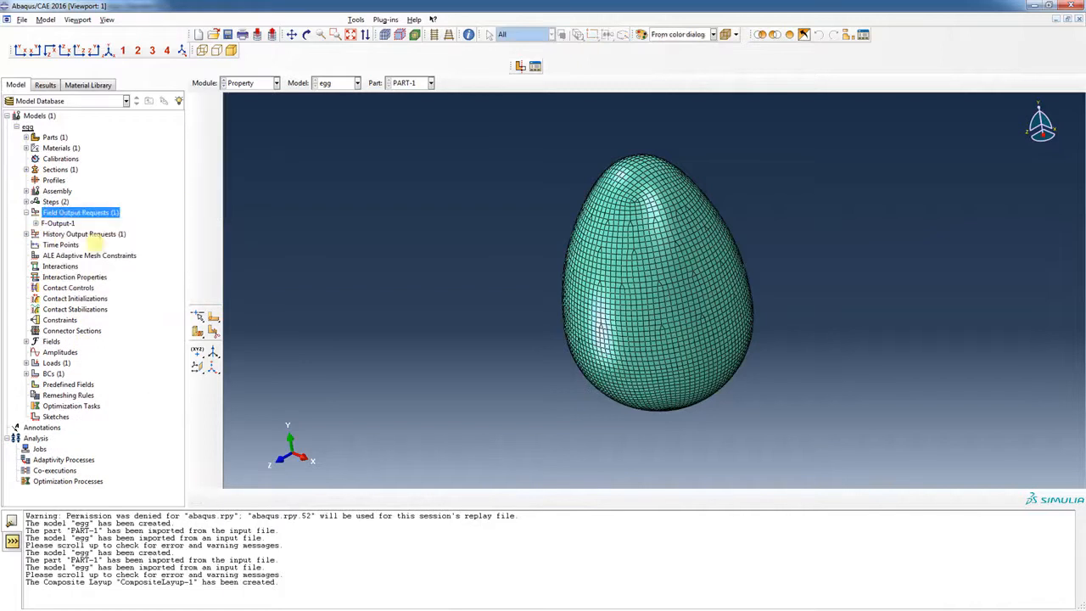
double_click(57, 223)
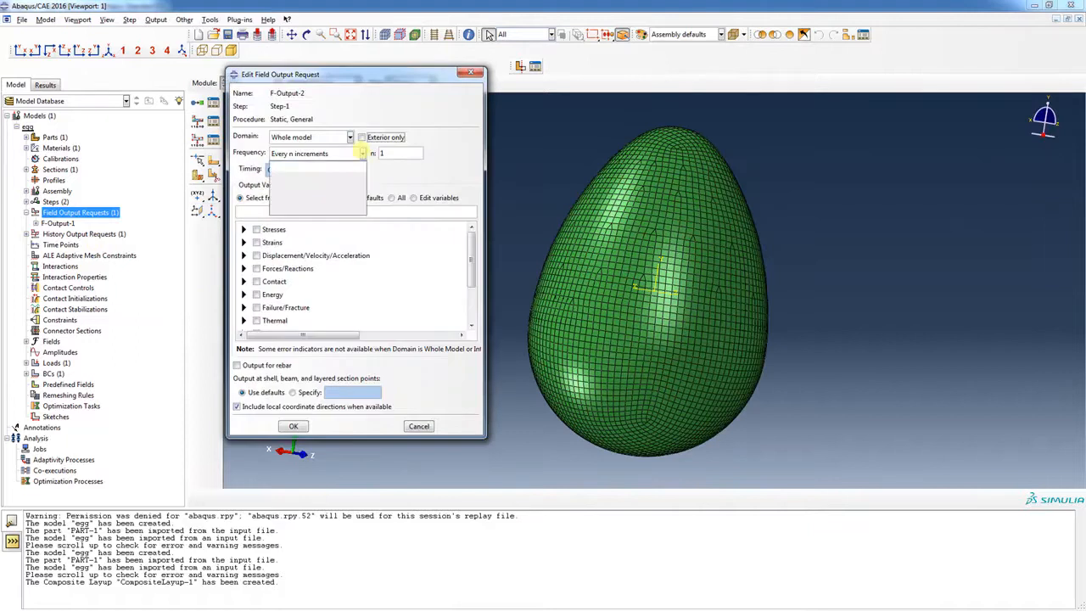
left_click(364, 153)
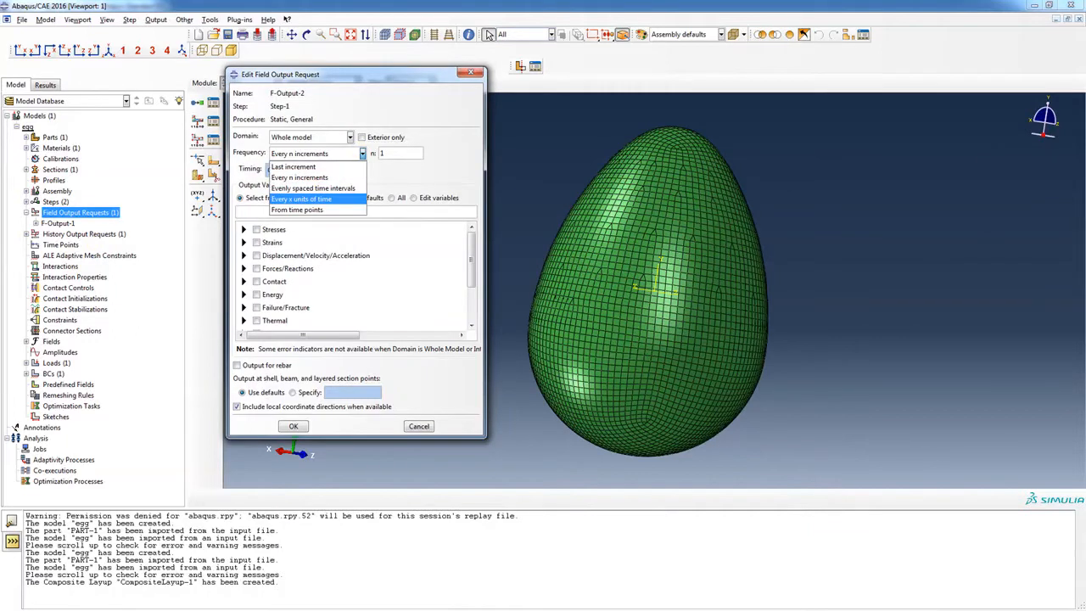
left_click(302, 198)
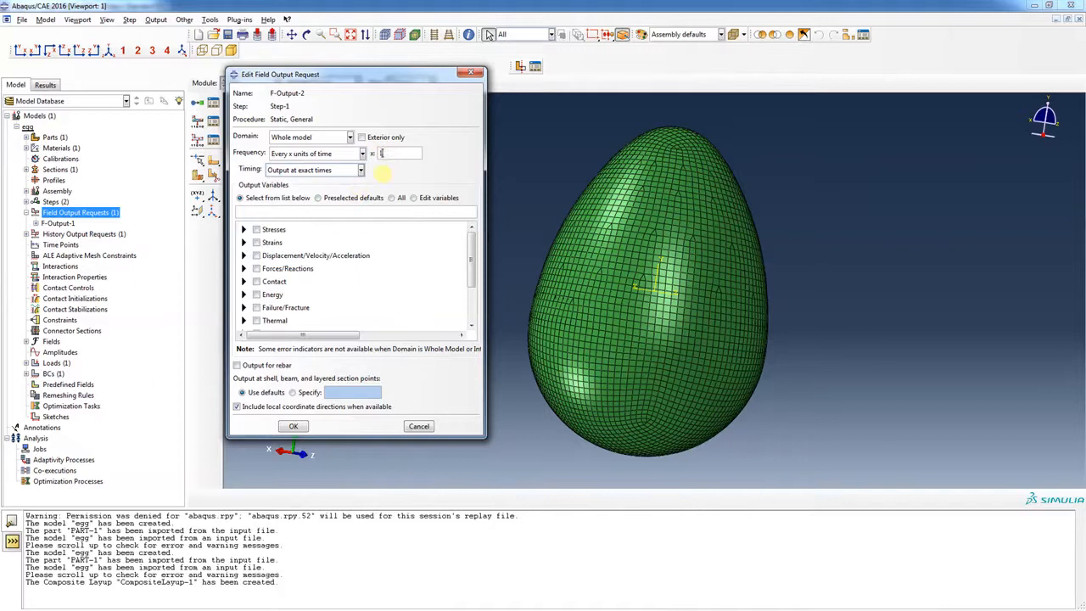
left_click(350, 136)
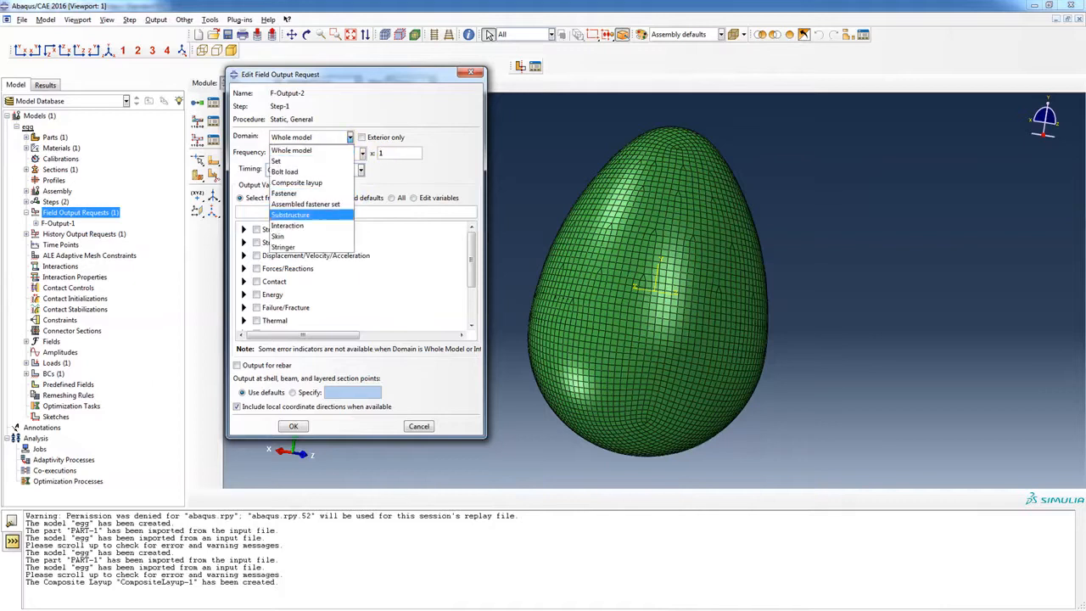
left_click(296, 184)
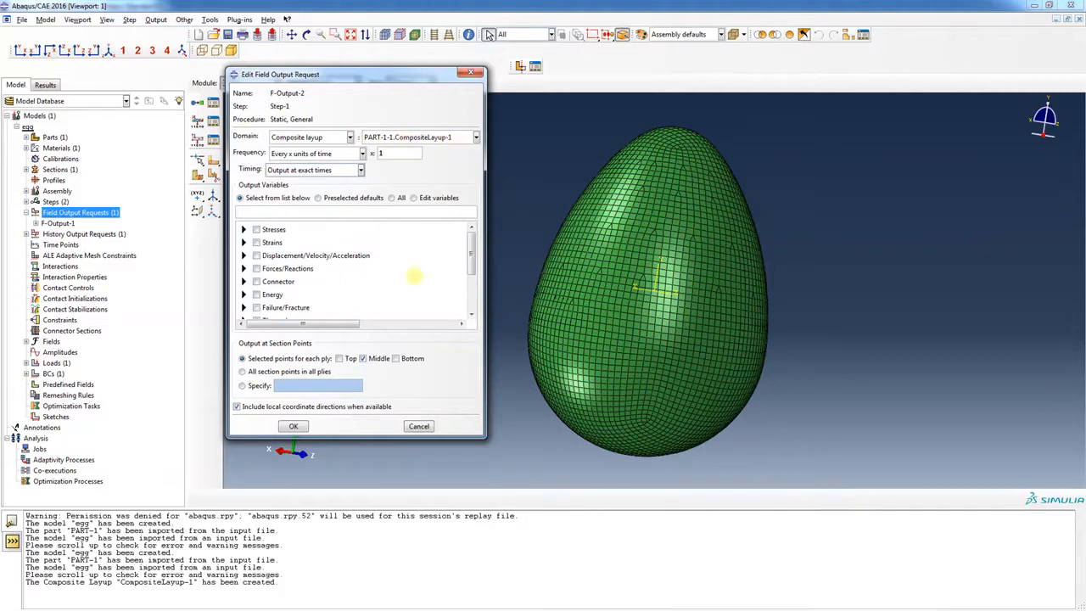
Use the preselected default output variables for the new field output request.
scroll("down", 3)
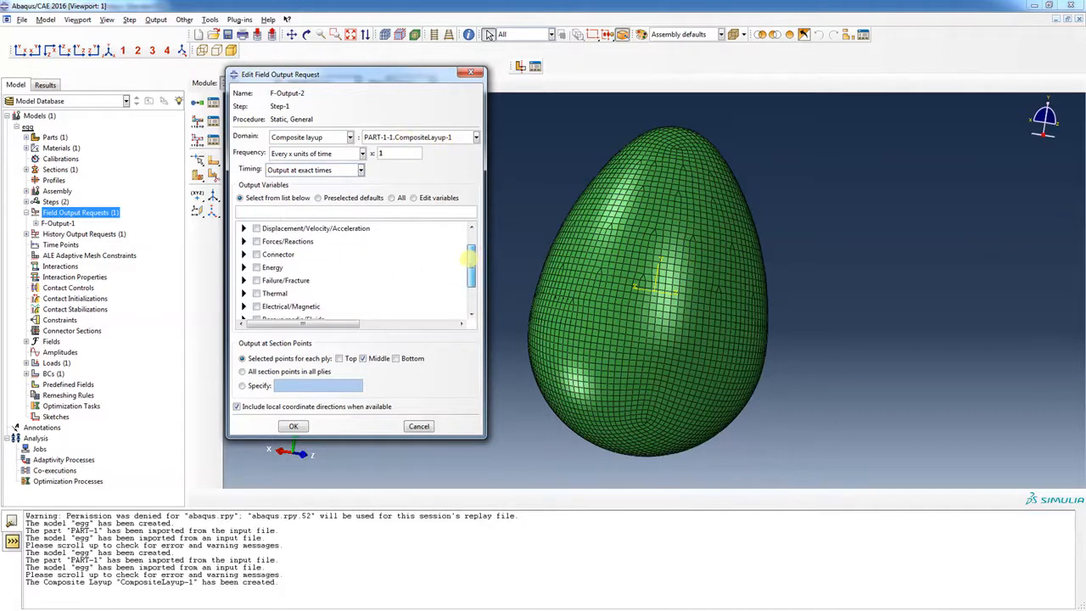
scroll("up", 3)
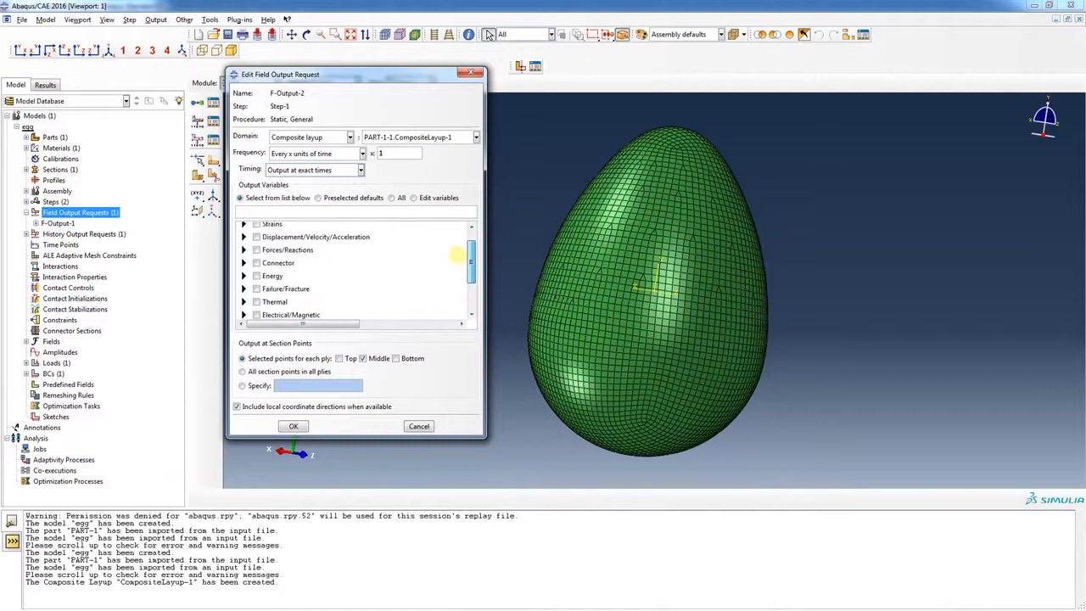
scroll("up", 3)
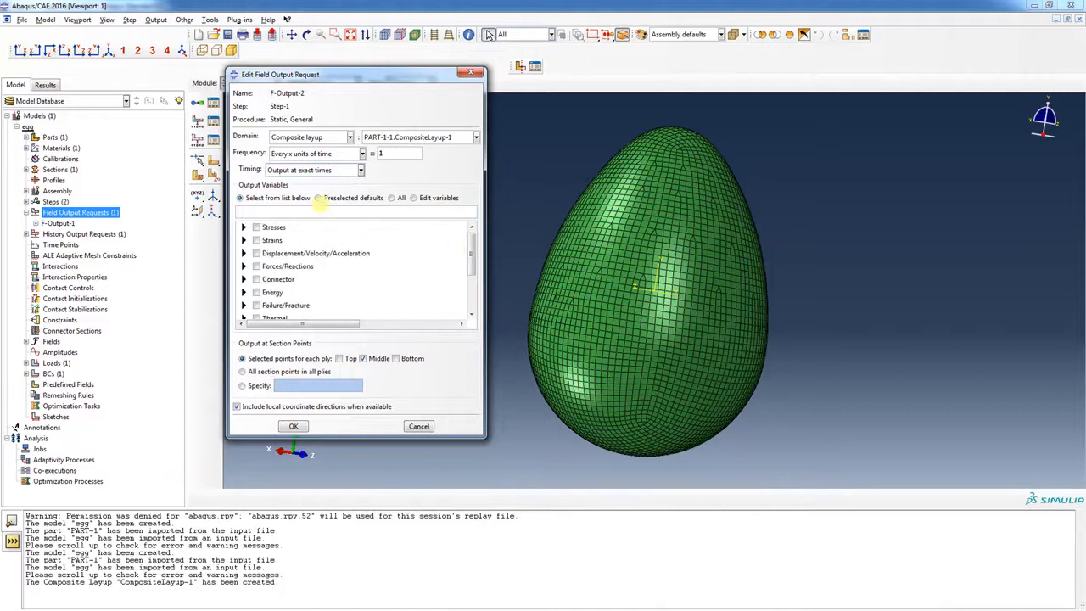
left_click(319, 197)
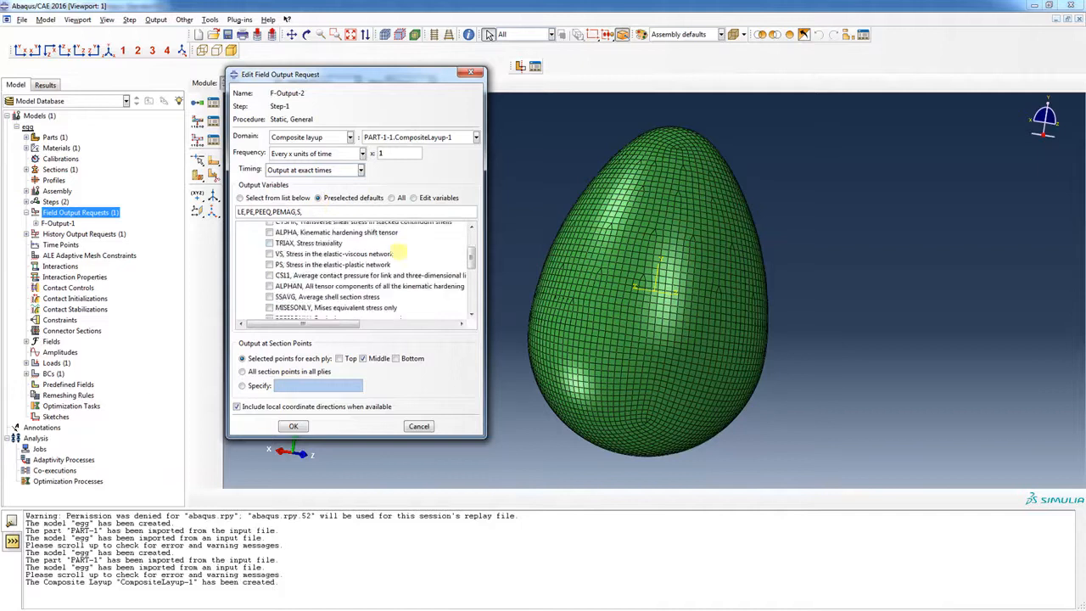
scroll("up", 3)
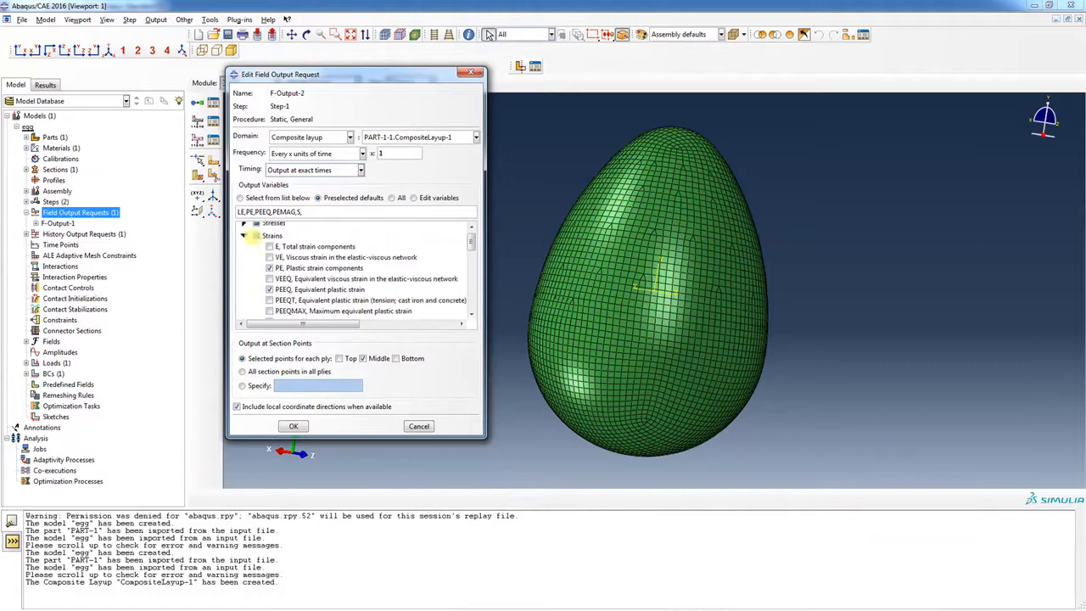
left_click(244, 234)
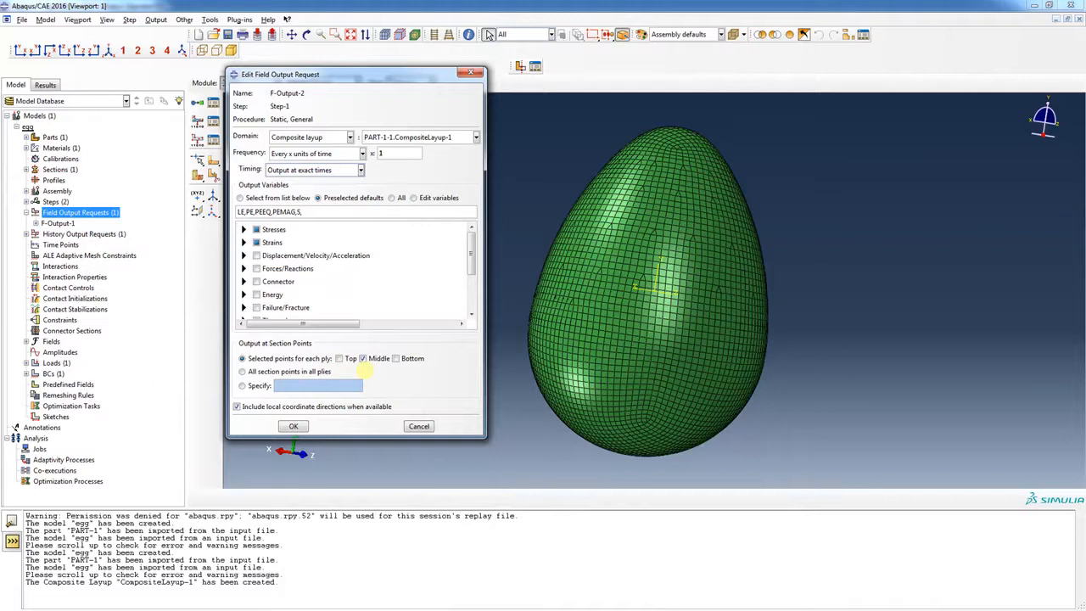
mouse_move(336, 377)
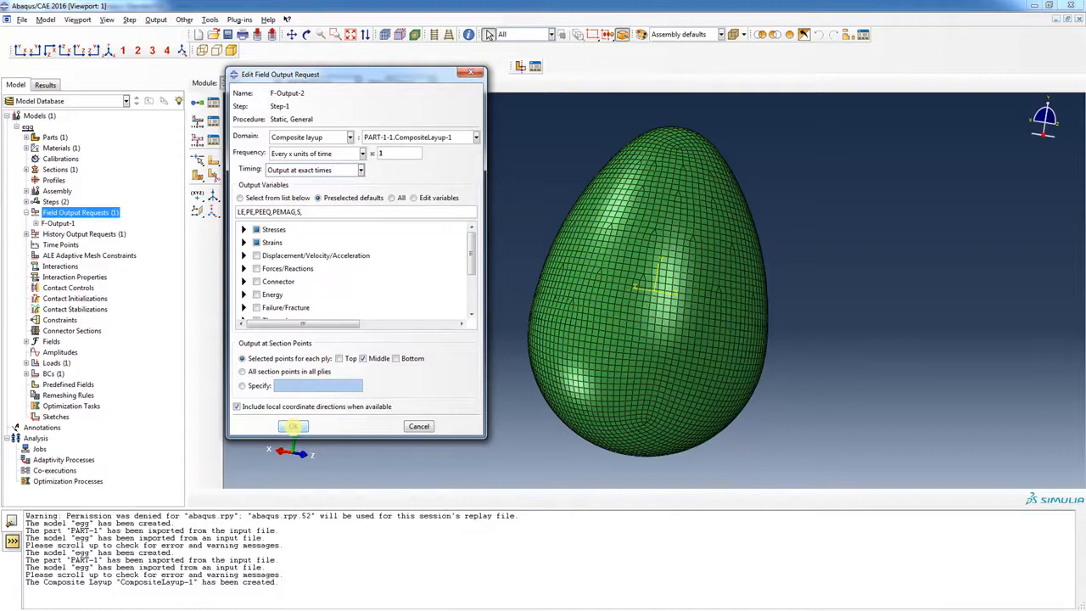
Keep F-Output-2, set F-Output-1 to write every 1 unit of time, and begin a new load in Step-1.
left_click(292, 425)
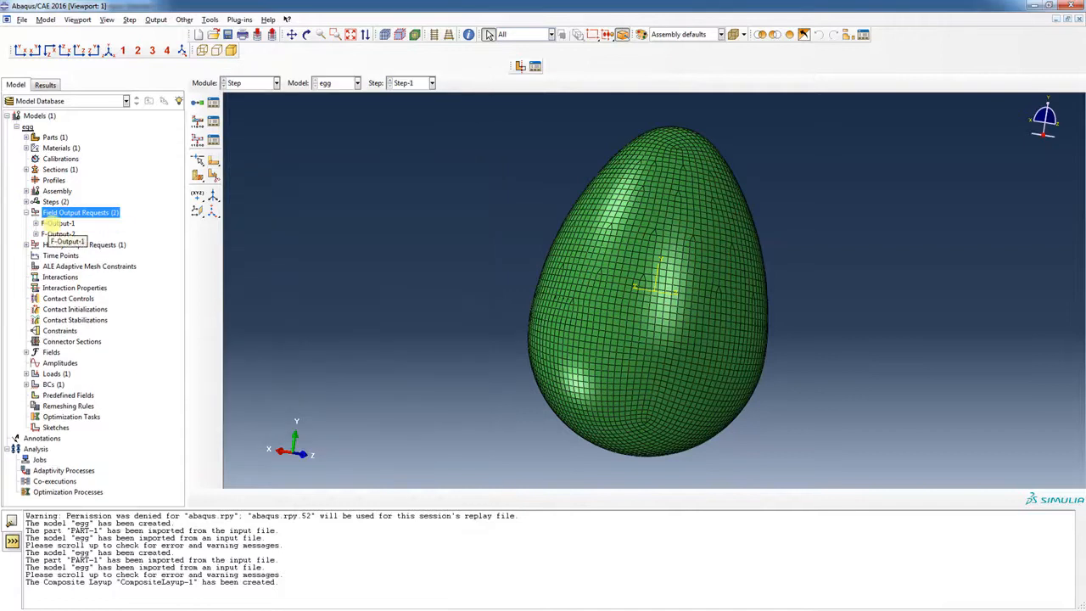
double_click(60, 222)
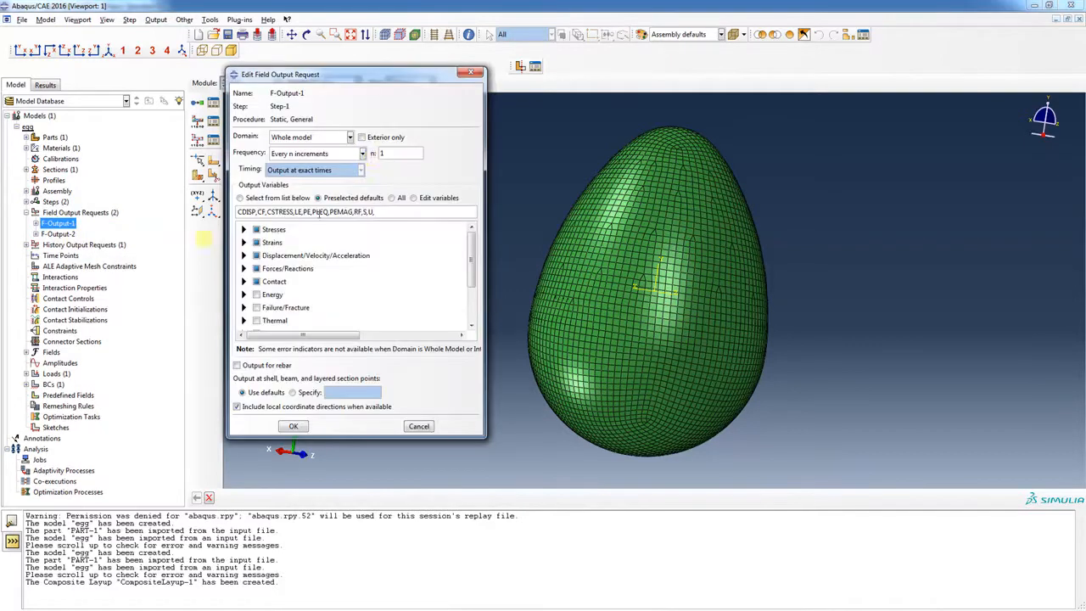
left_click(362, 153)
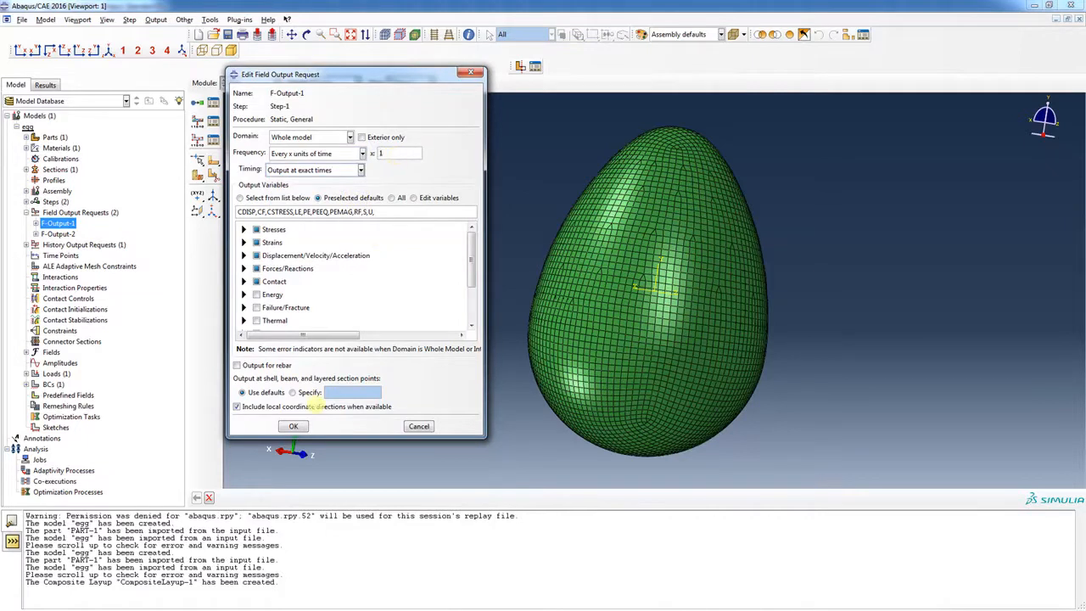
left_click(292, 424)
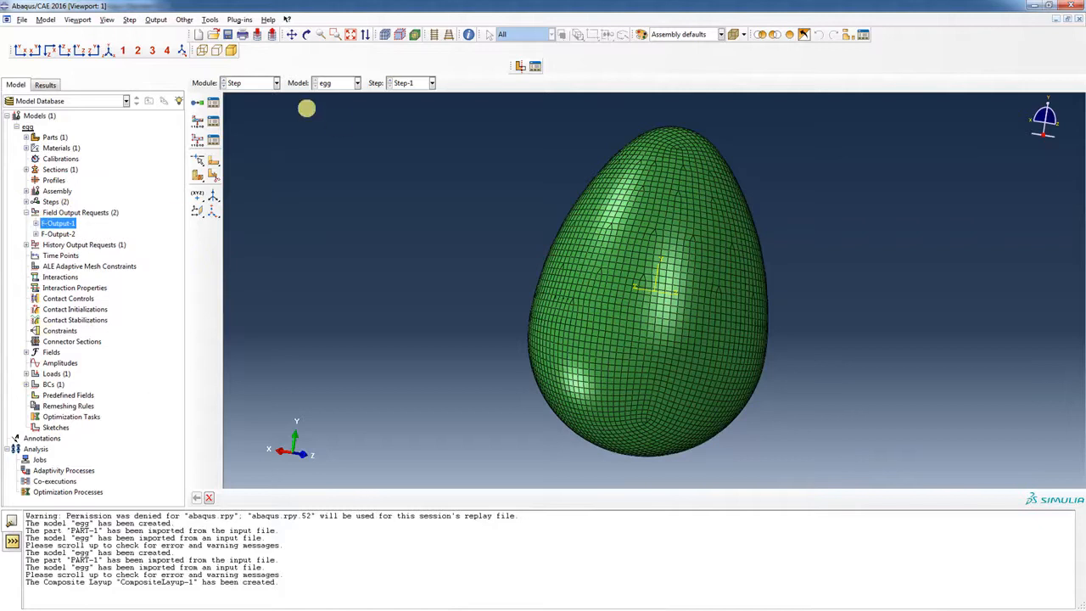
left_click(275, 82)
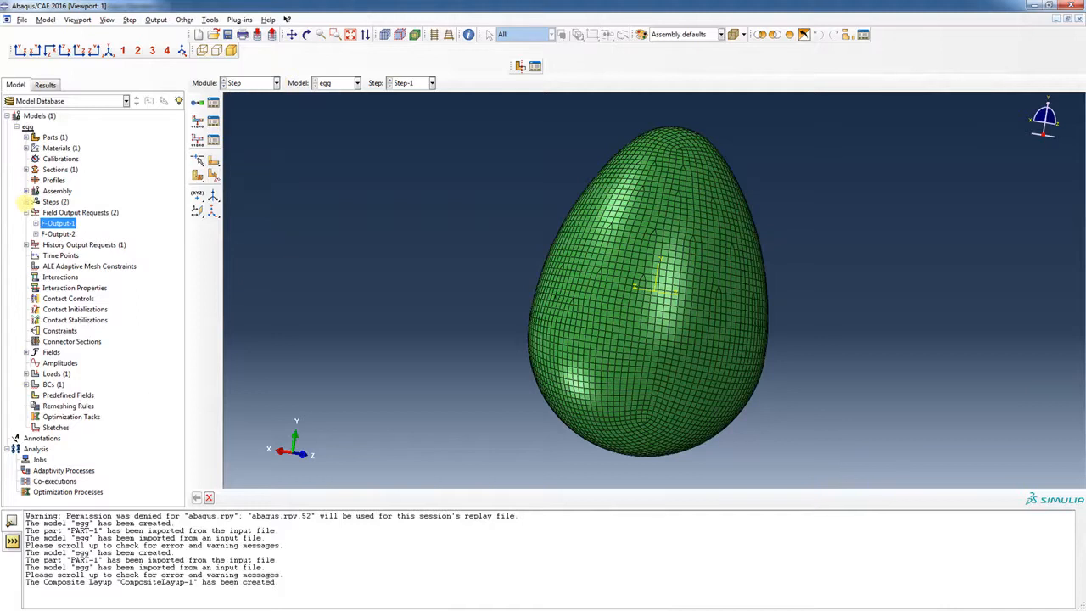
left_click(27, 200)
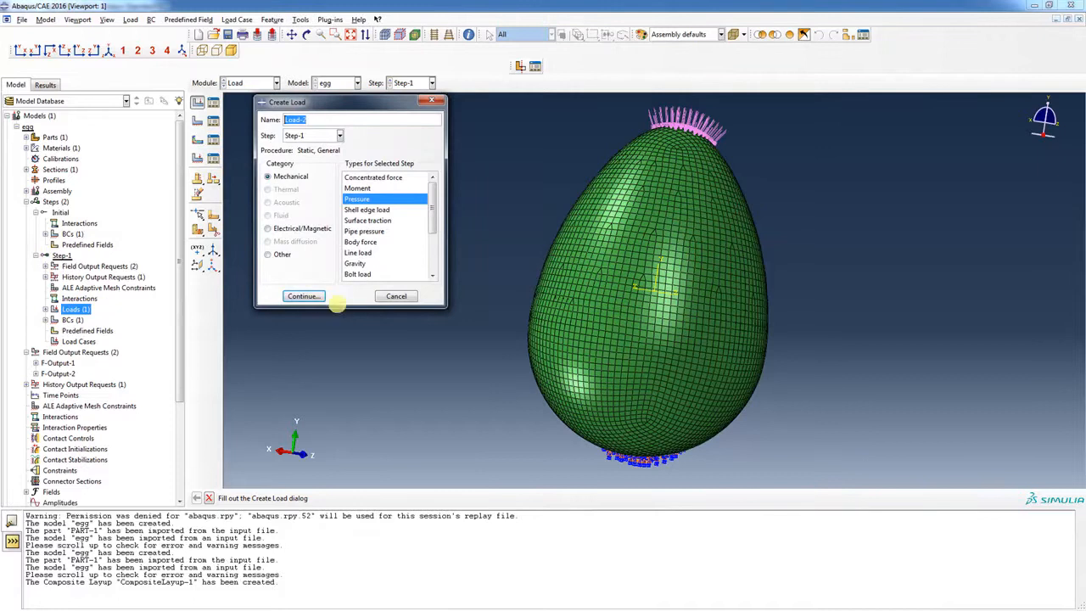
Create Job-1 for the egg model and submit it, overwriting the existing job files.
left_click(397, 295)
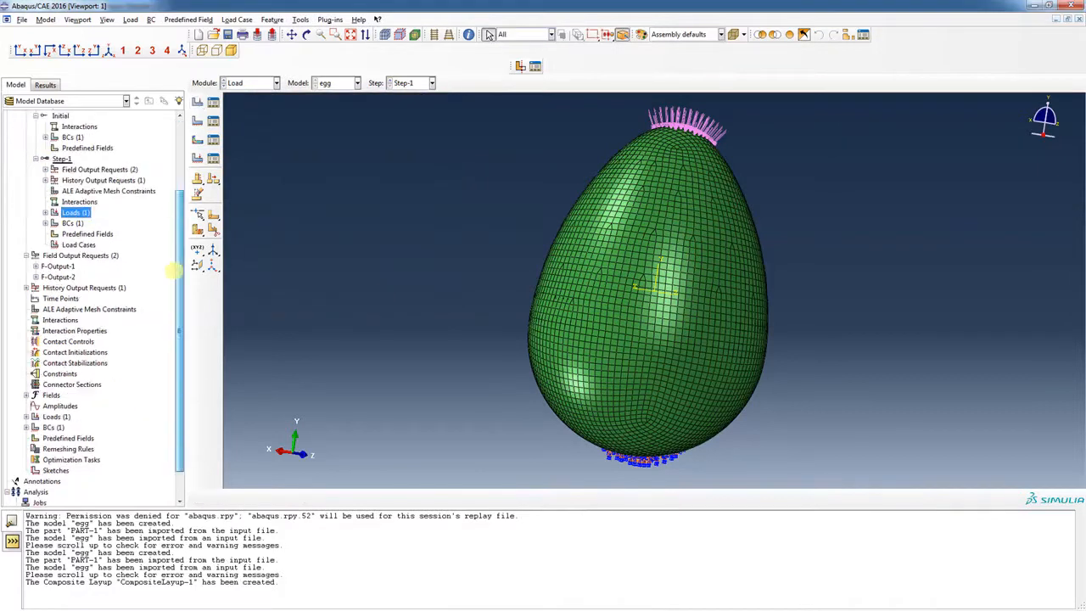
scroll("down", 3)
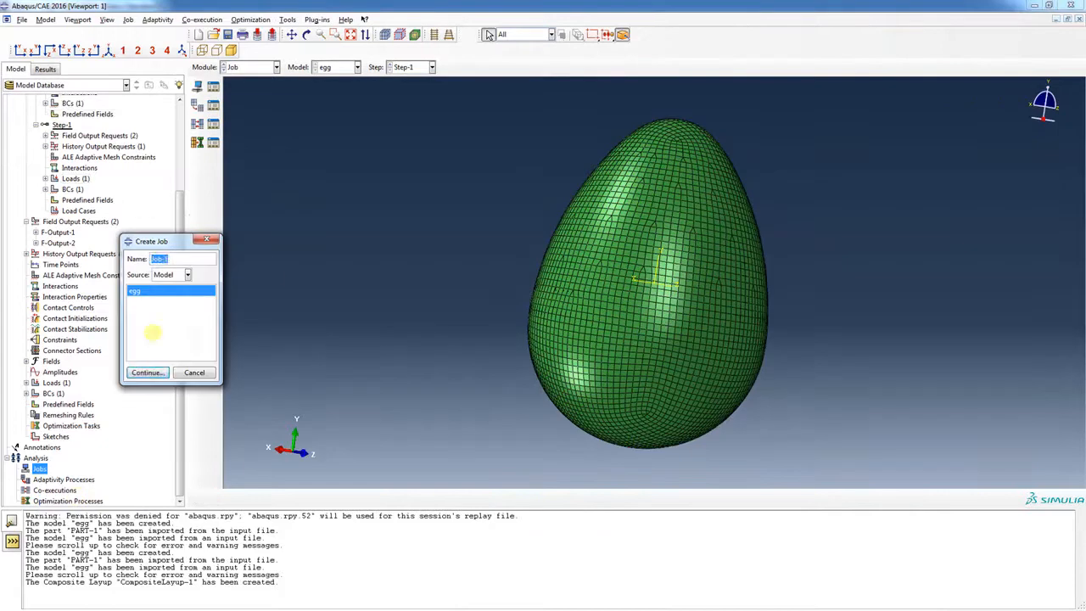
left_click(146, 374)
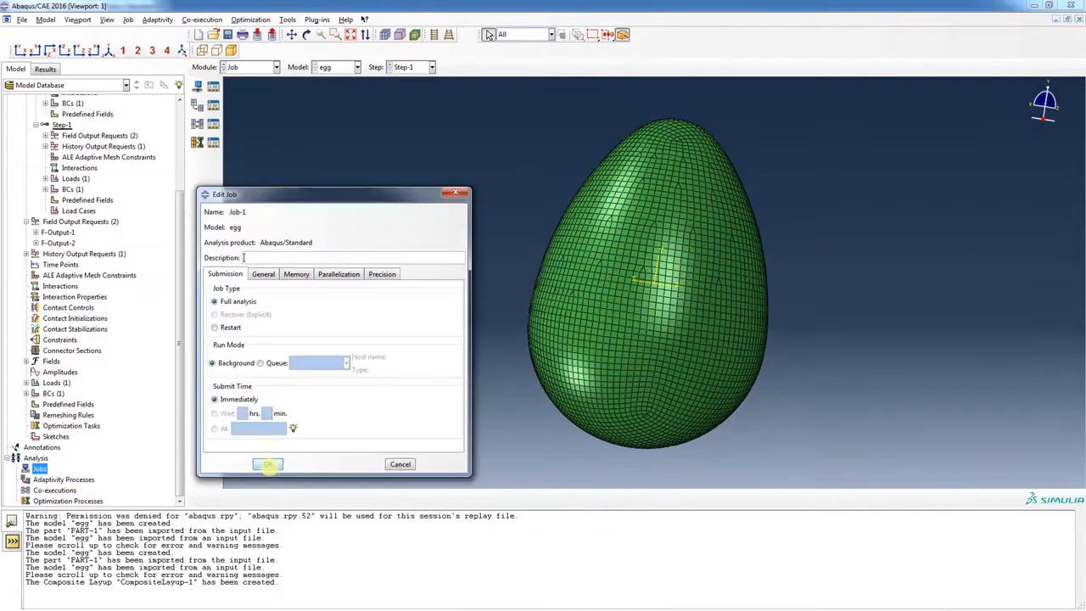
left_click(269, 465)
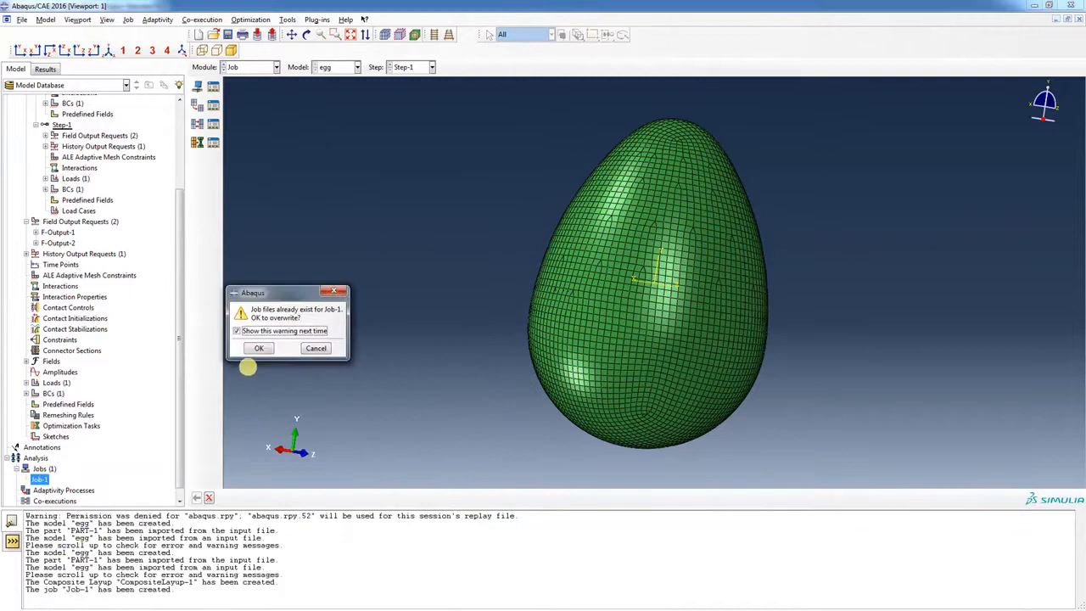
left_click(258, 348)
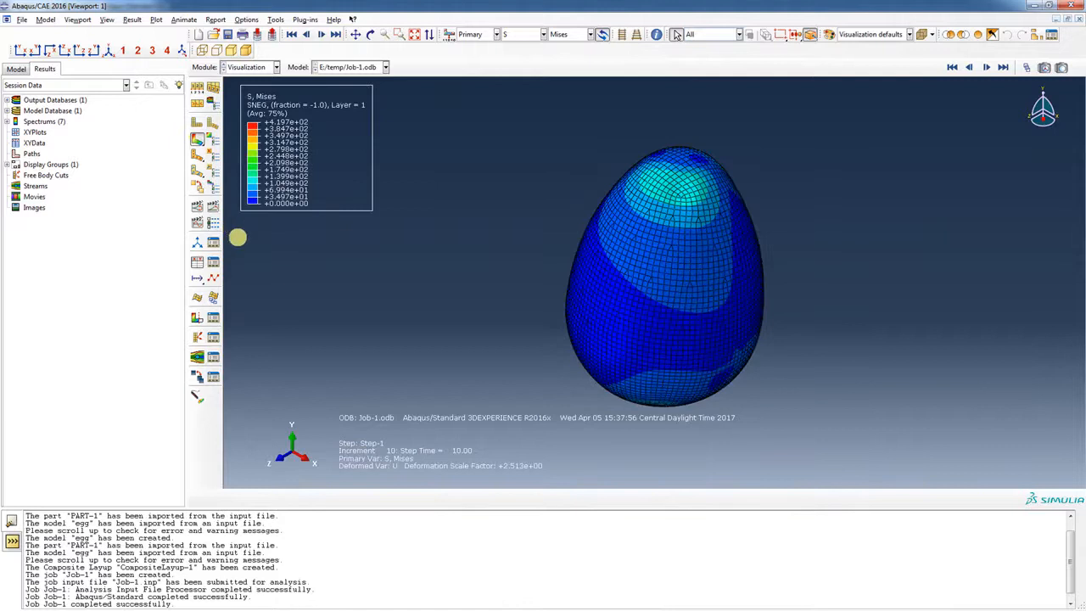
mouse_move(197, 140)
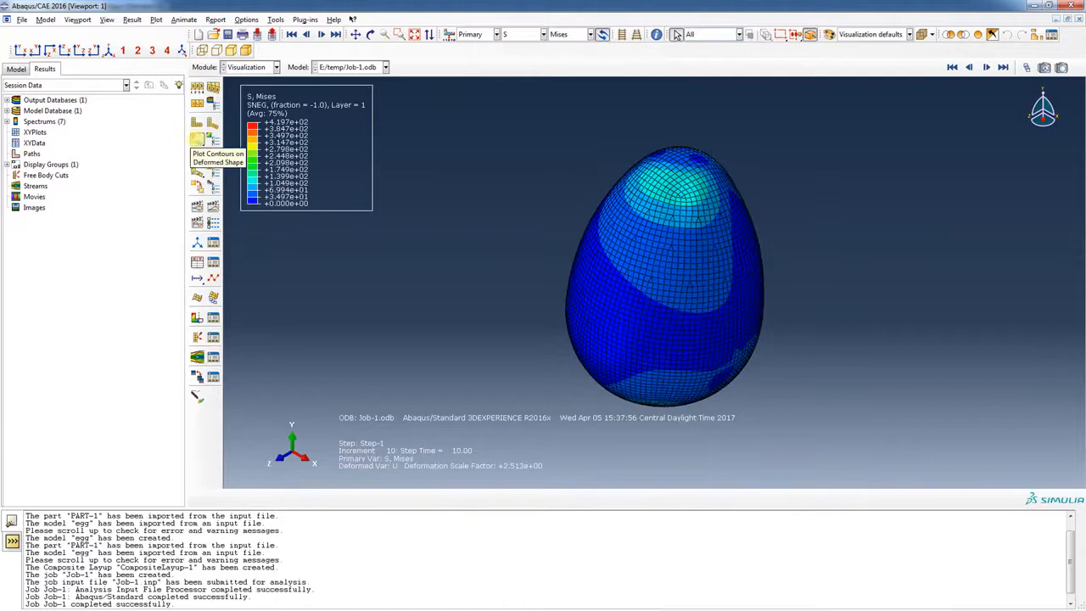
mouse_move(212, 238)
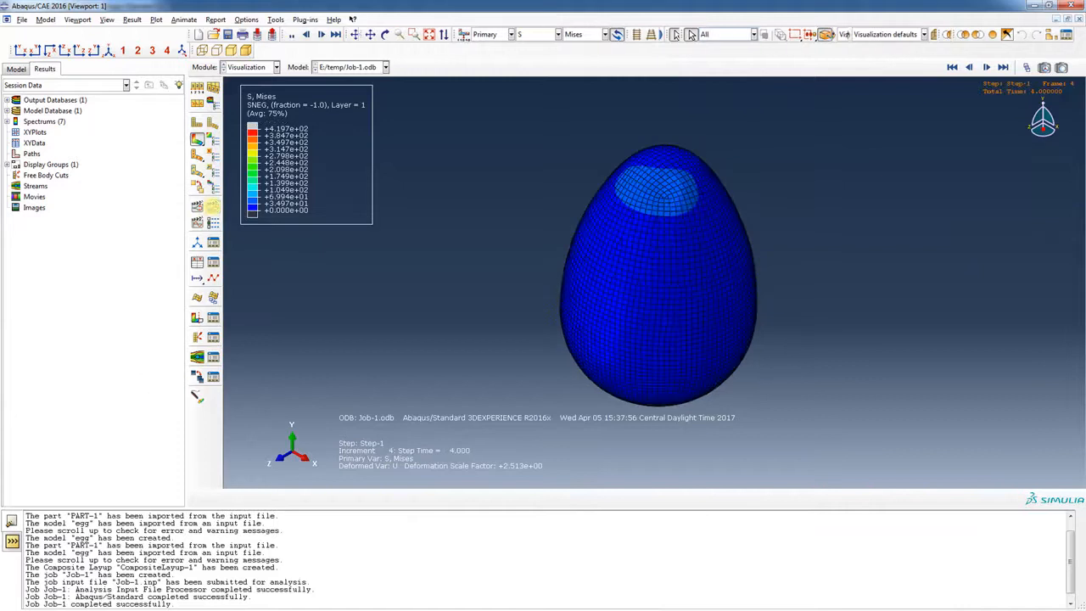
Orbit the deformed egg to see the von Mises contours near its fixed base.
left_click(292, 34)
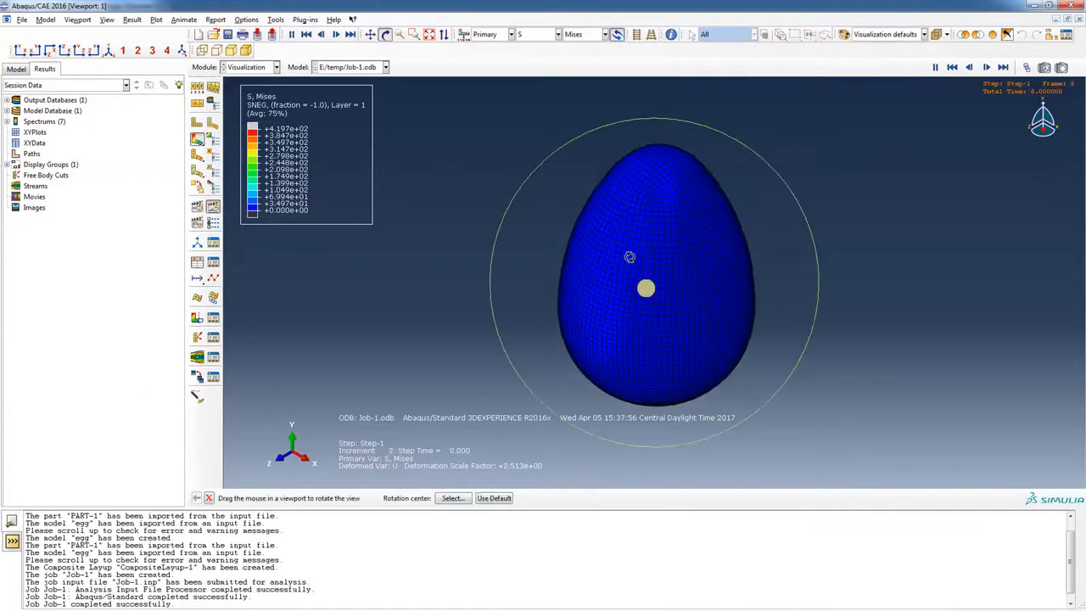
left_click_drag(644, 289, 655, 245)
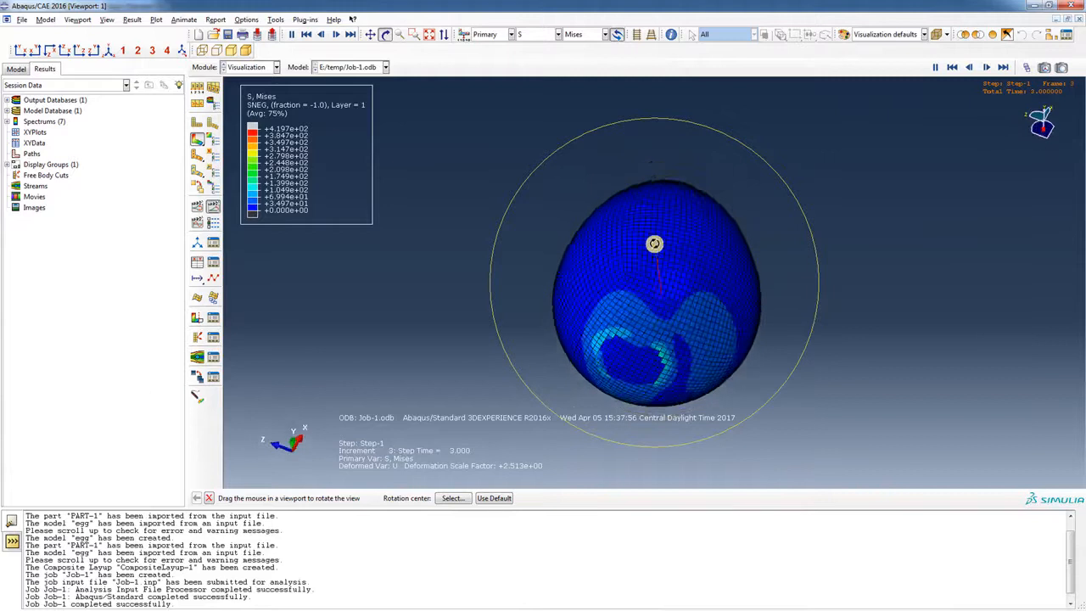
Set the common plot options to show no mesh edges on the egg.
left_click(246, 18)
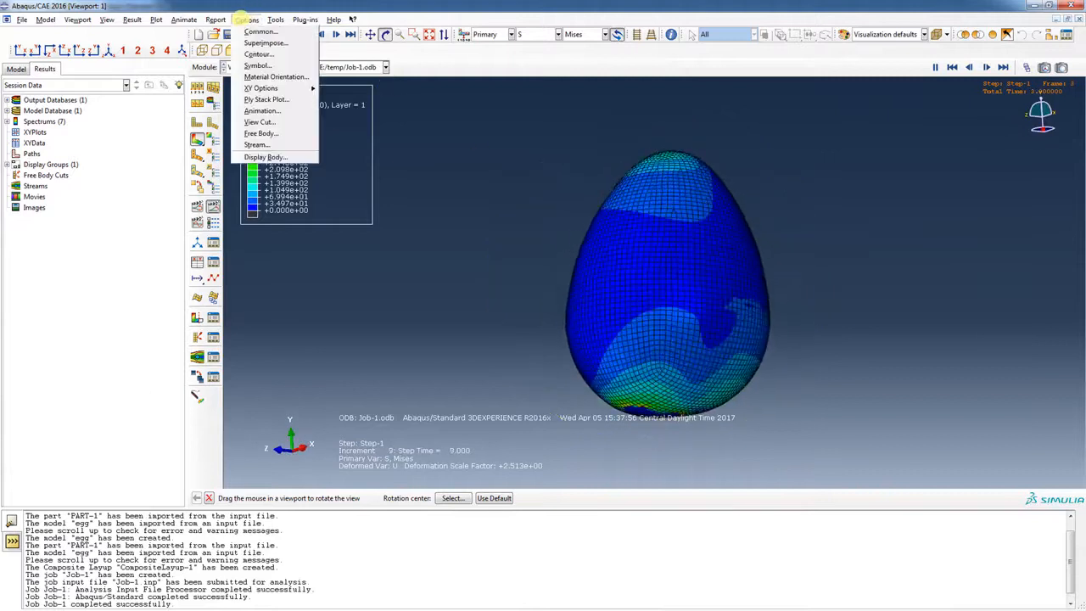
left_click(259, 31)
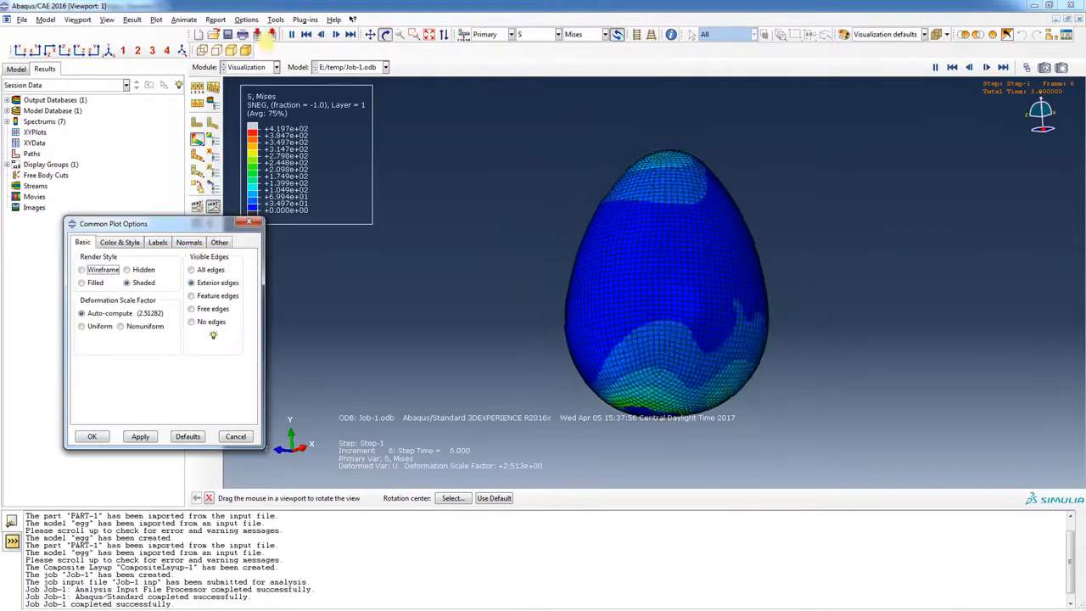
left_click(139, 437)
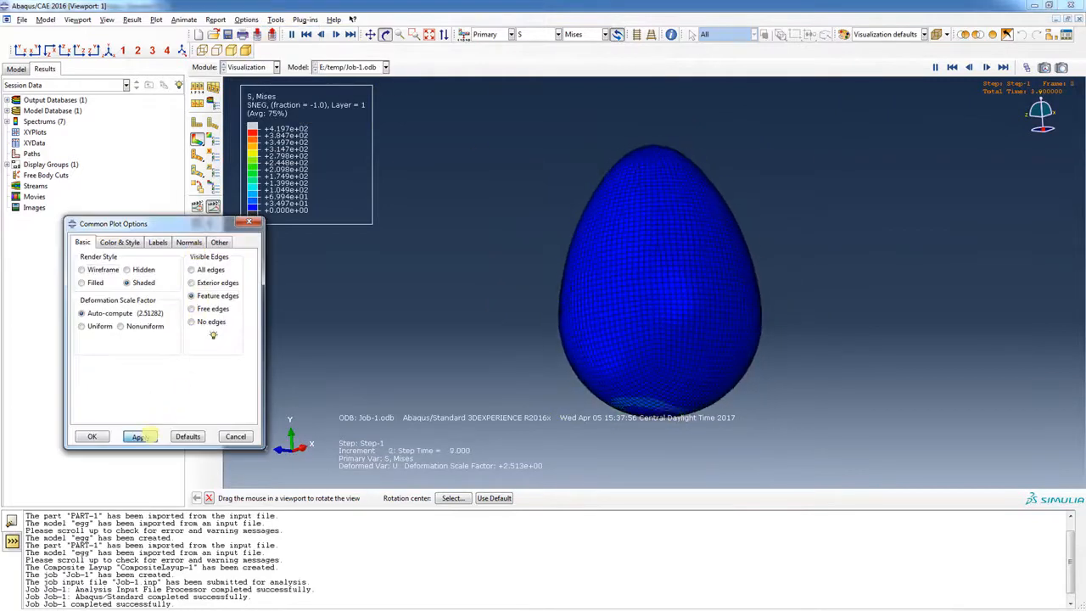
left_click(190, 309)
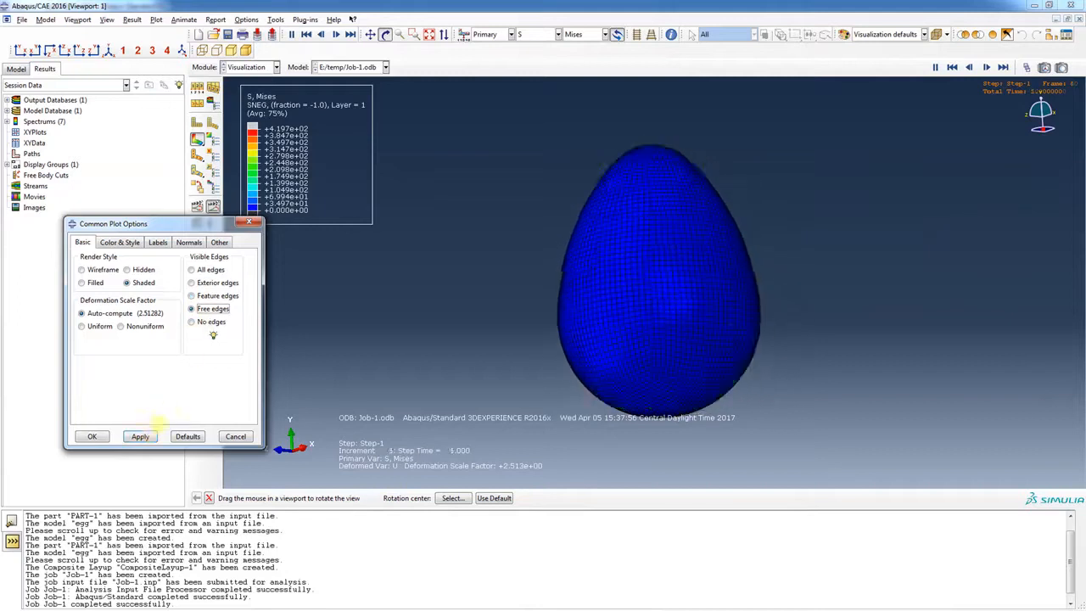
left_click(140, 436)
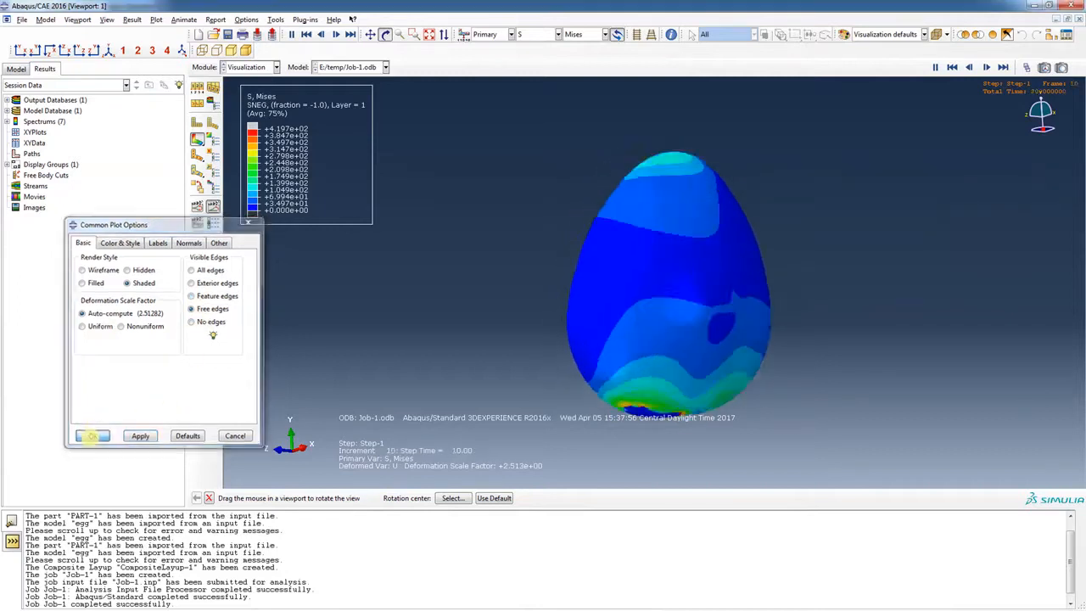
Fix the von Mises contour maximum at 50 and adjust the animation frame rate.
left_click(246, 19)
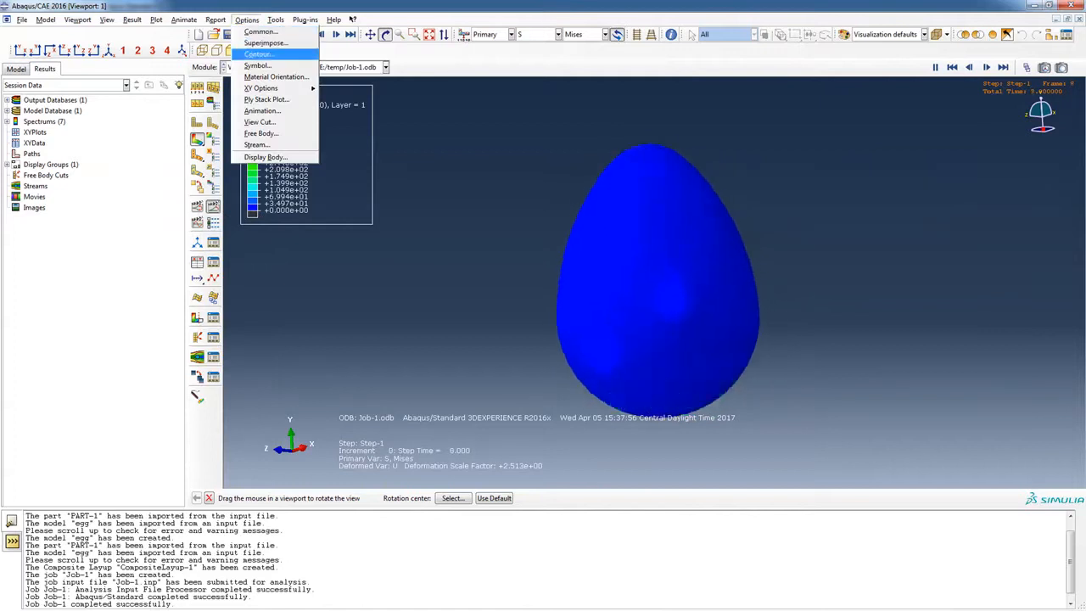
left_click(258, 52)
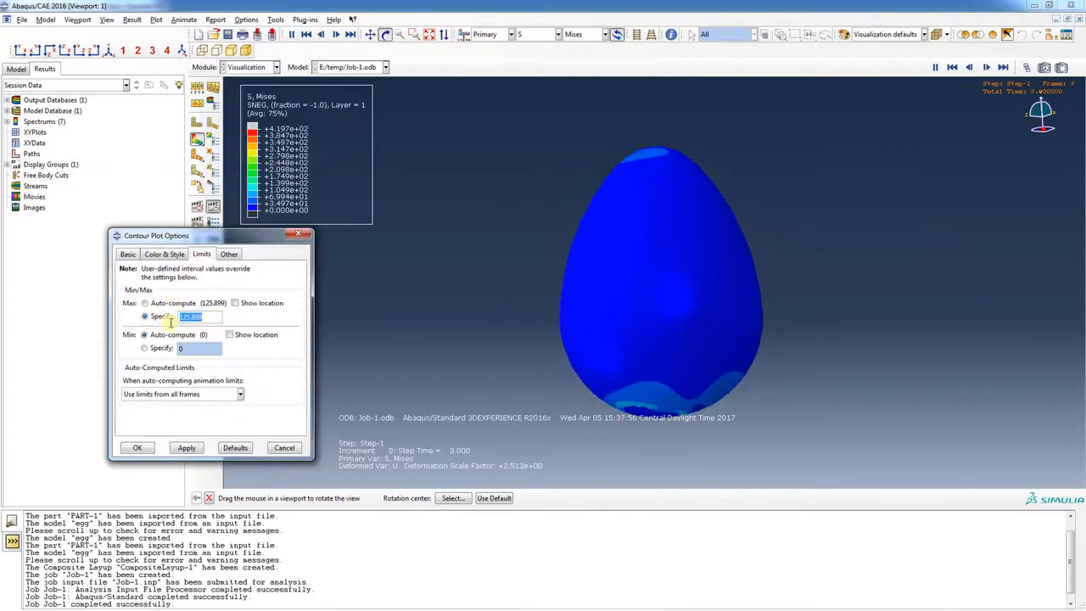
type("50")
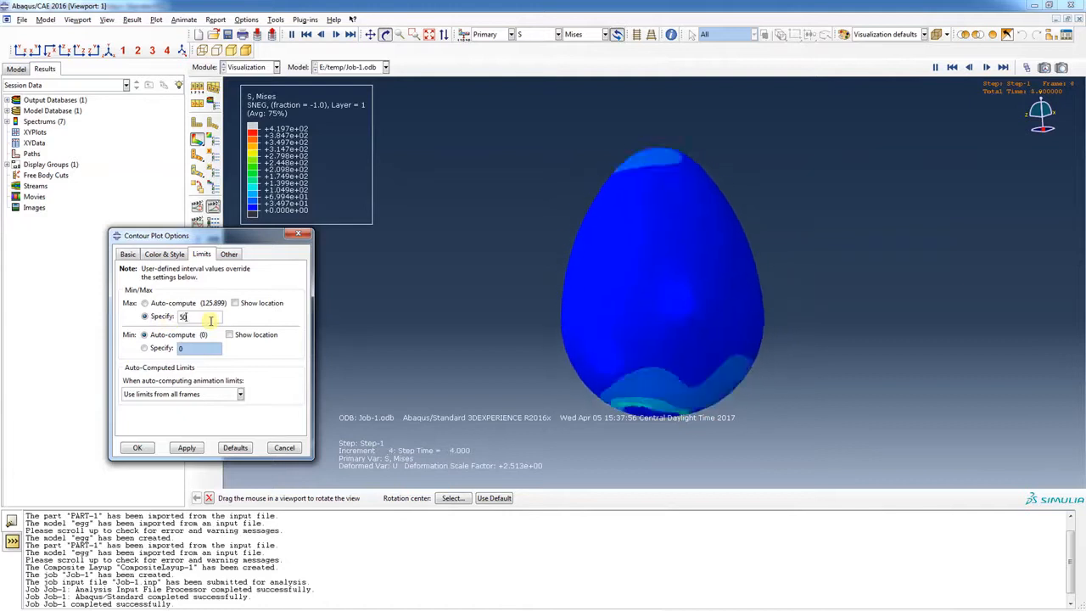
left_click(186, 448)
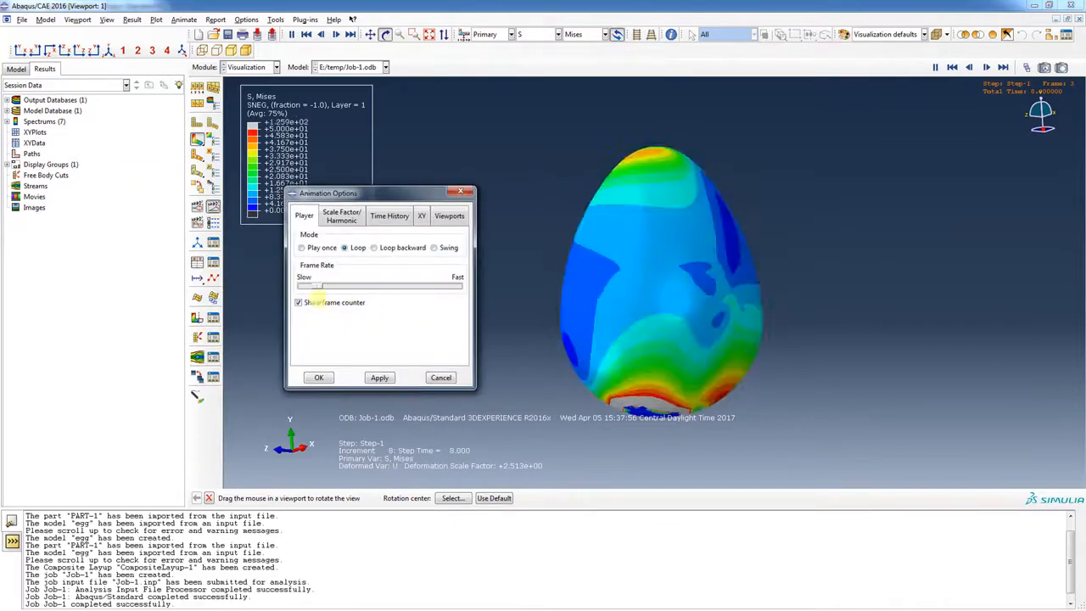
left_click(380, 377)
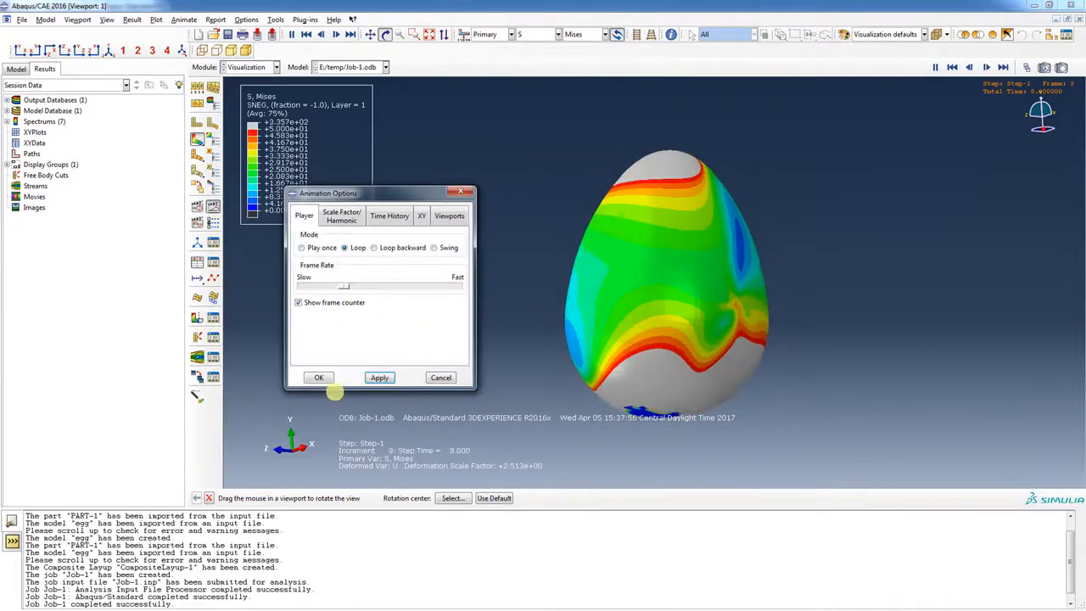
left_click(319, 377)
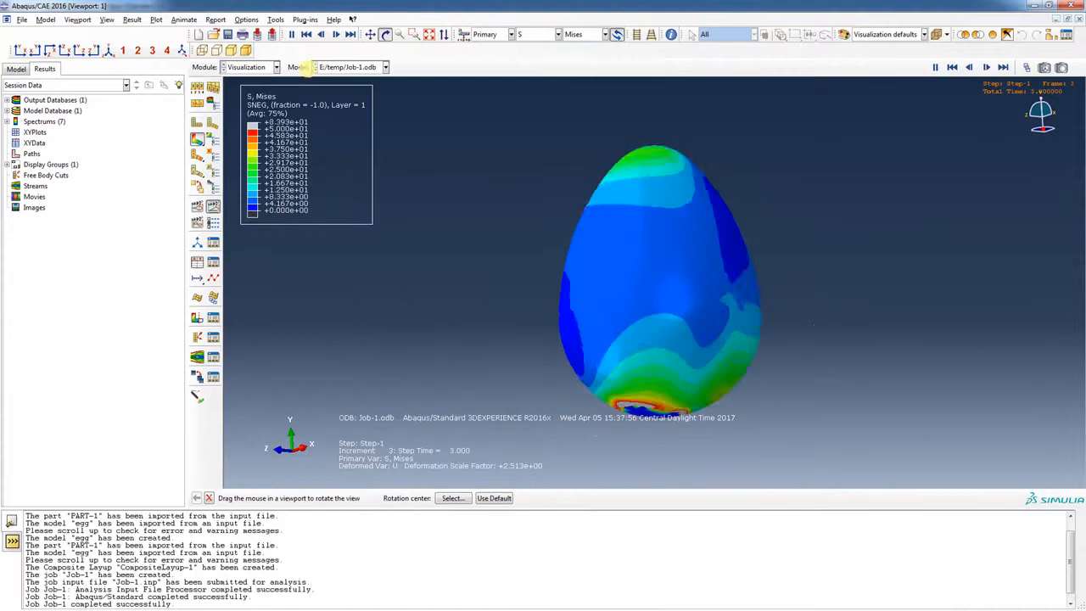
left_click(274, 20)
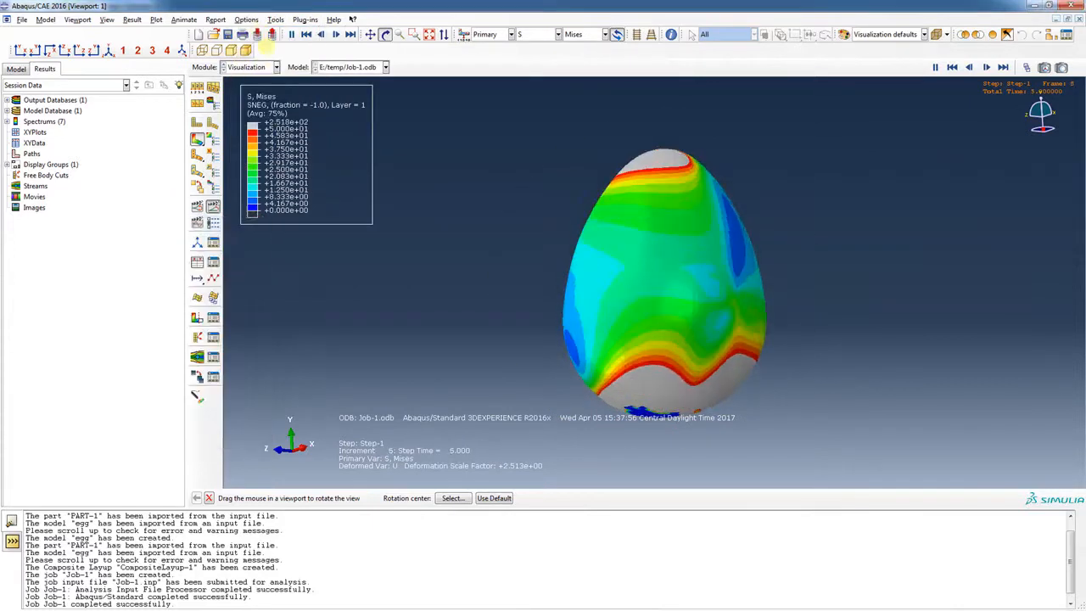
Revisit the contour limits to edit the specified maximum value.
left_click(246, 19)
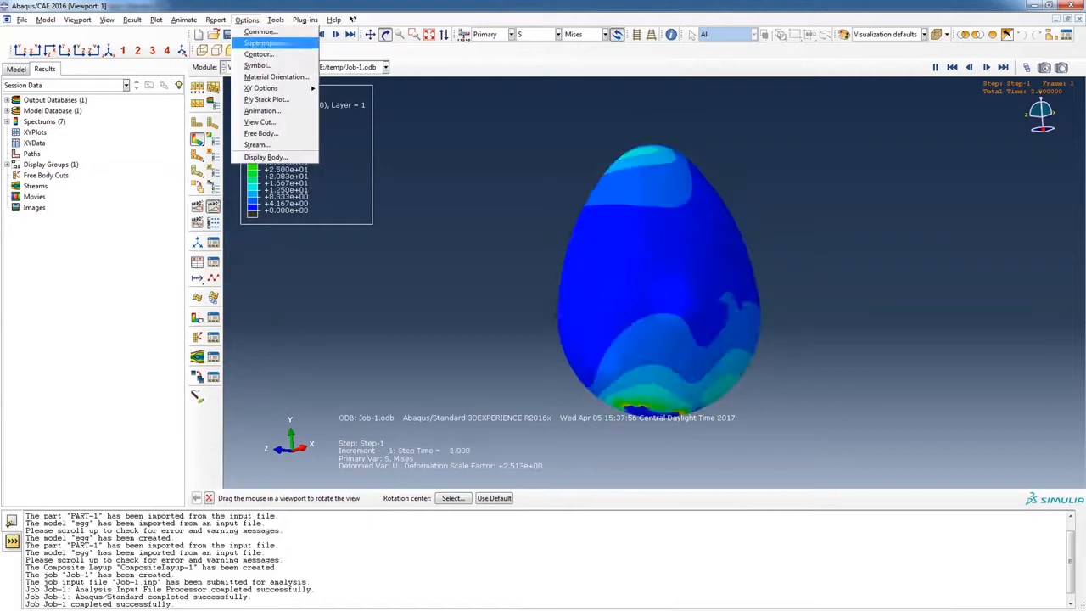
left_click(258, 52)
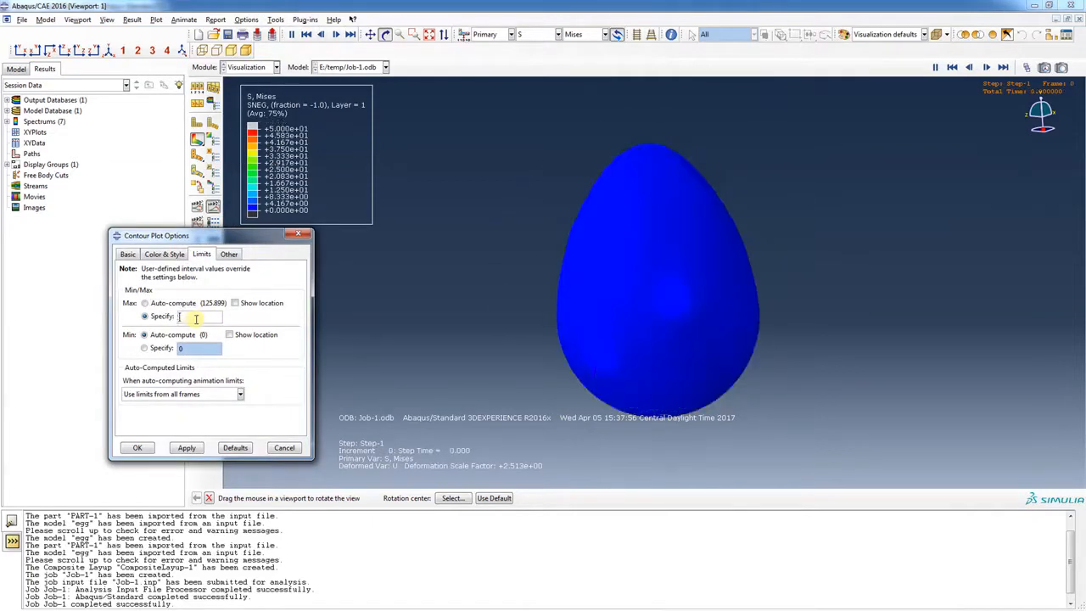
left_click(187, 448)
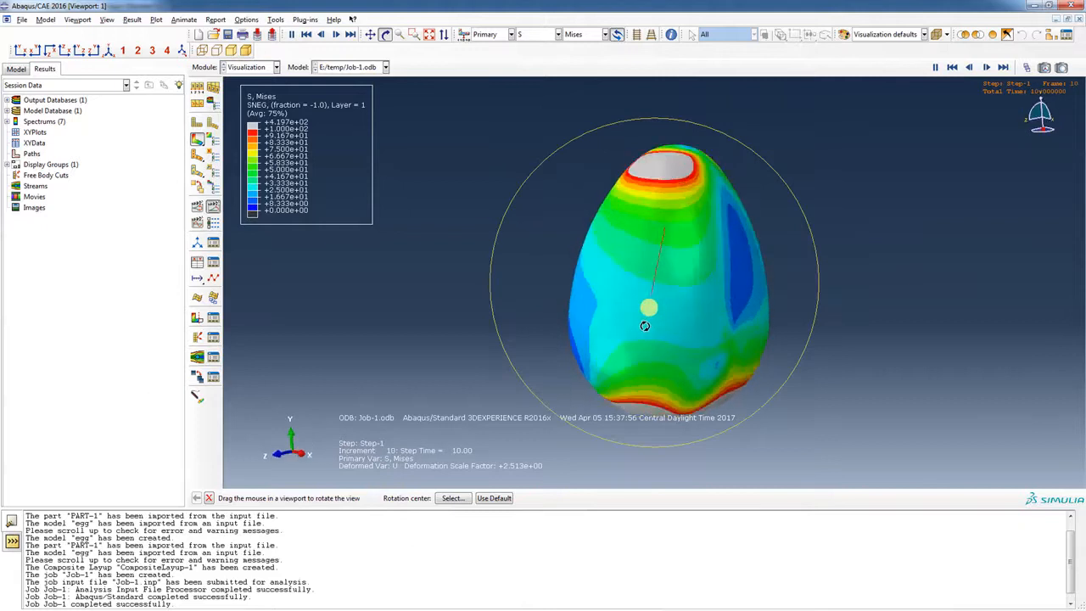
Create a second viewport of Job-1's von Mises results and cascade the viewports.
left_click(953, 68)
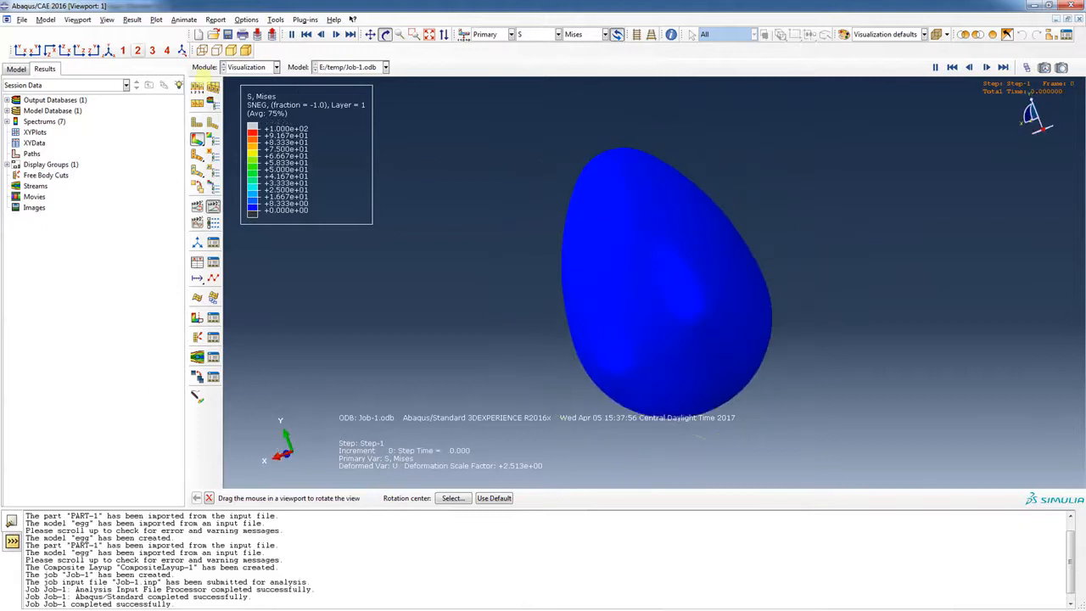
left_click(107, 20)
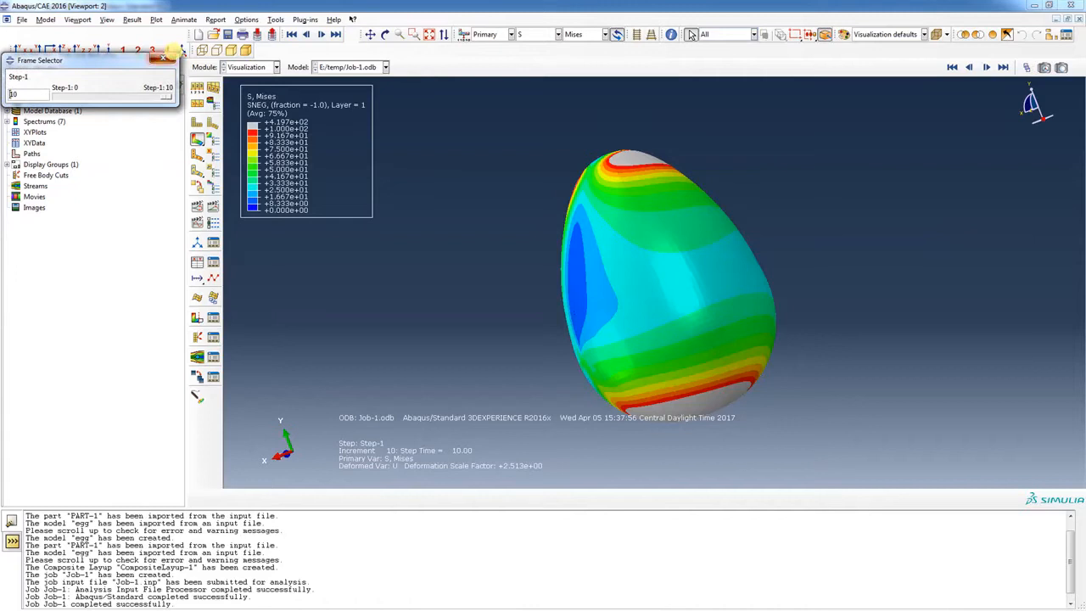
left_click(163, 58)
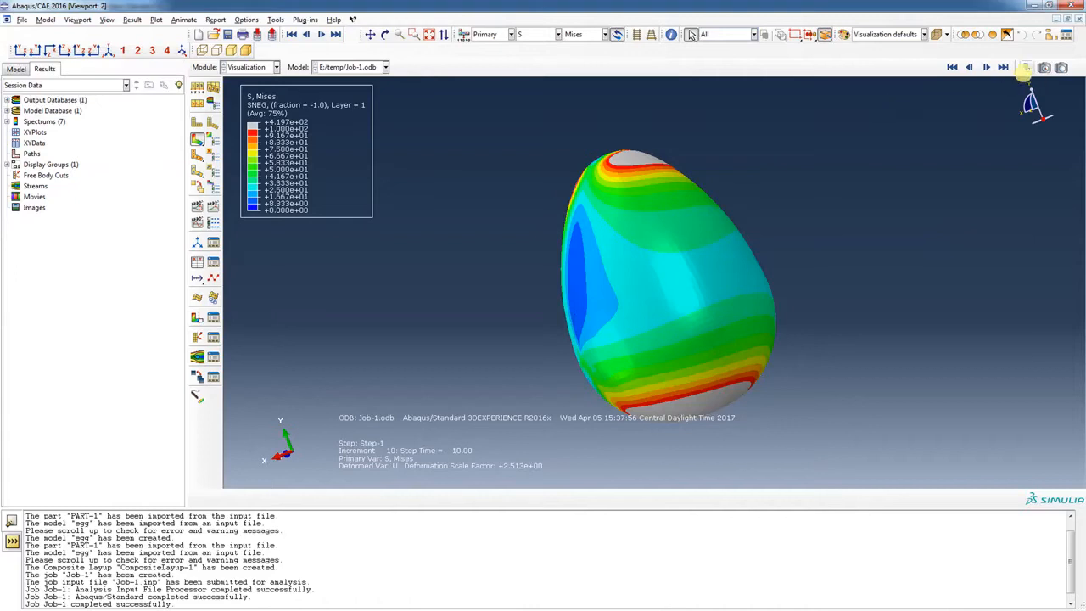
mouse_move(1025, 68)
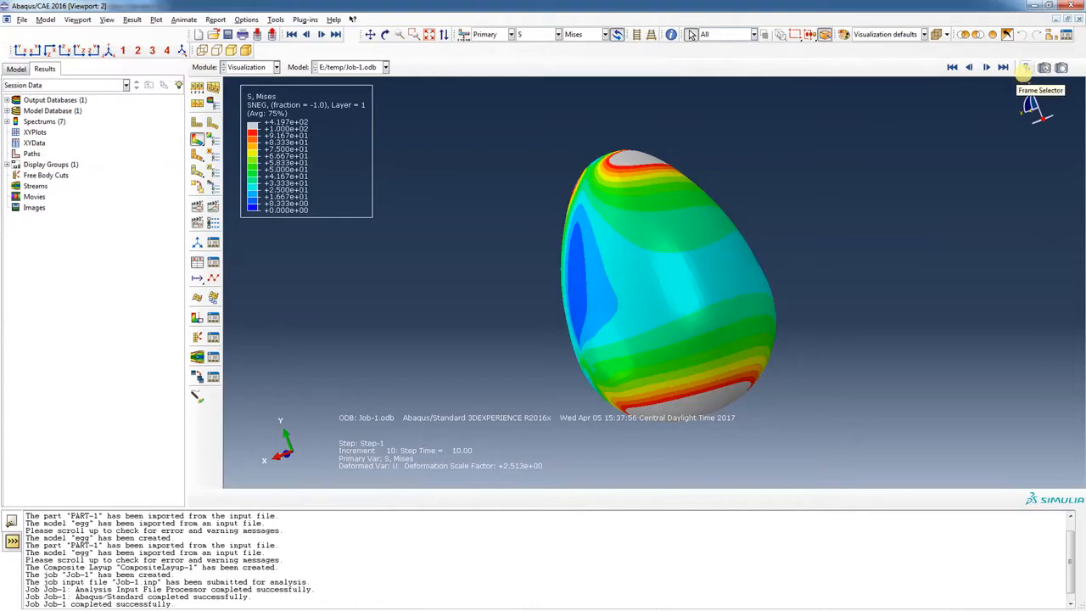
mouse_move(618, 61)
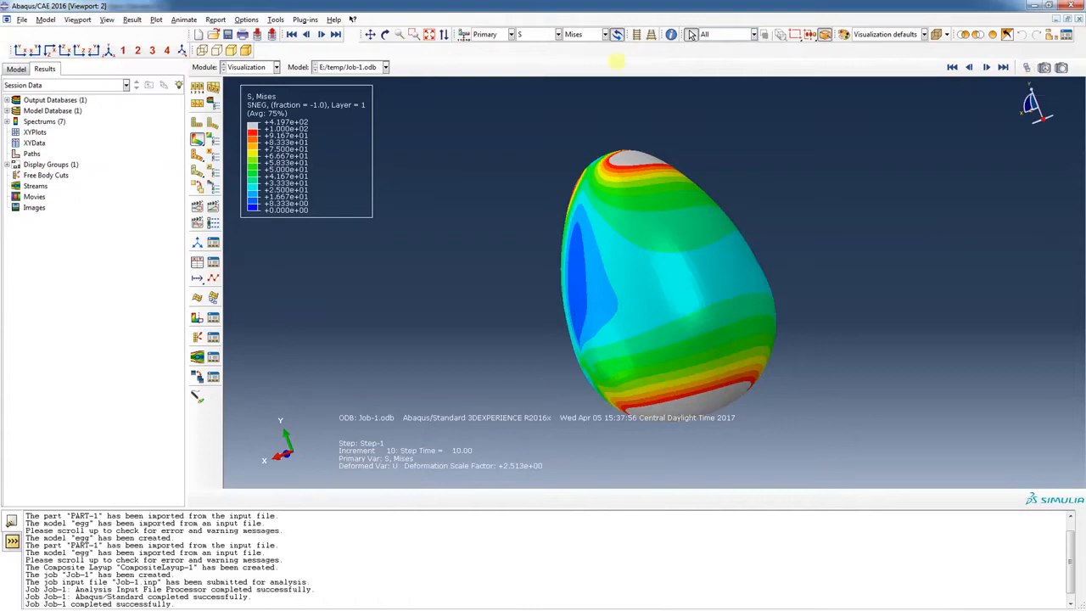
left_click(78, 21)
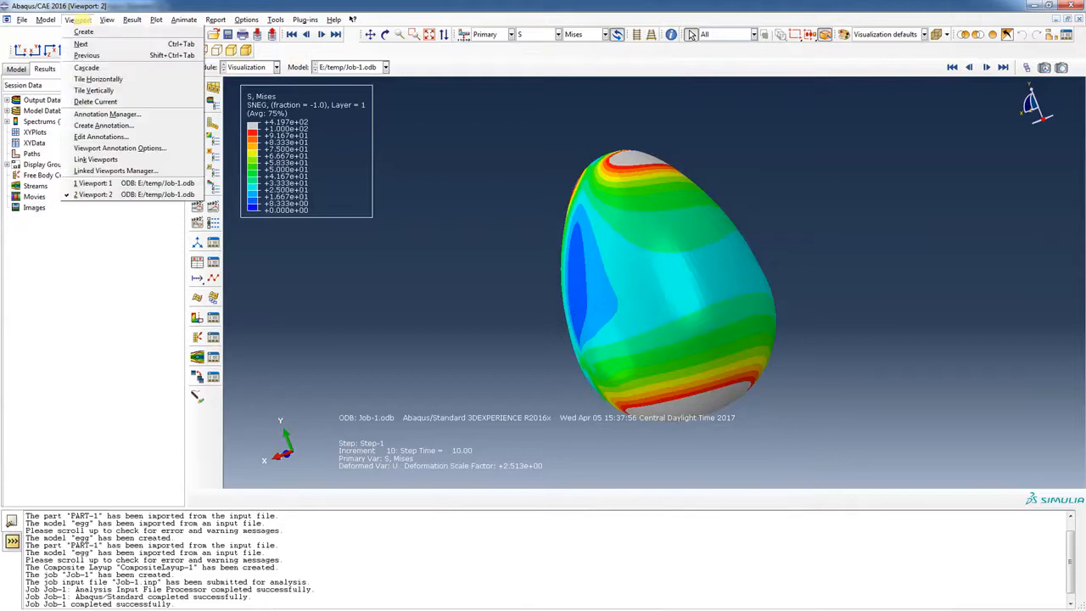
mouse_move(86, 68)
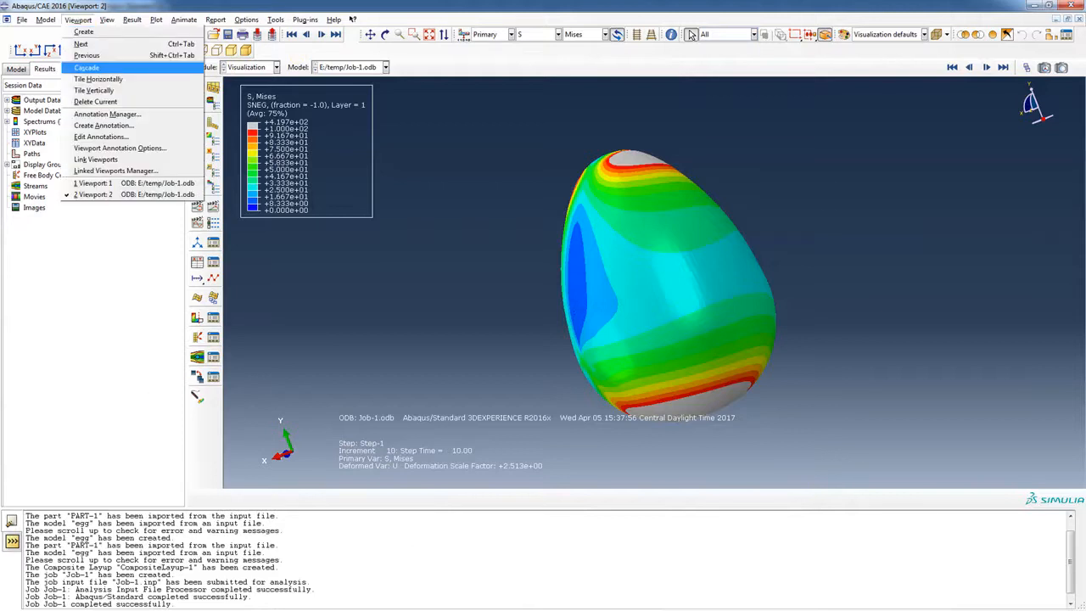
left_click(85, 68)
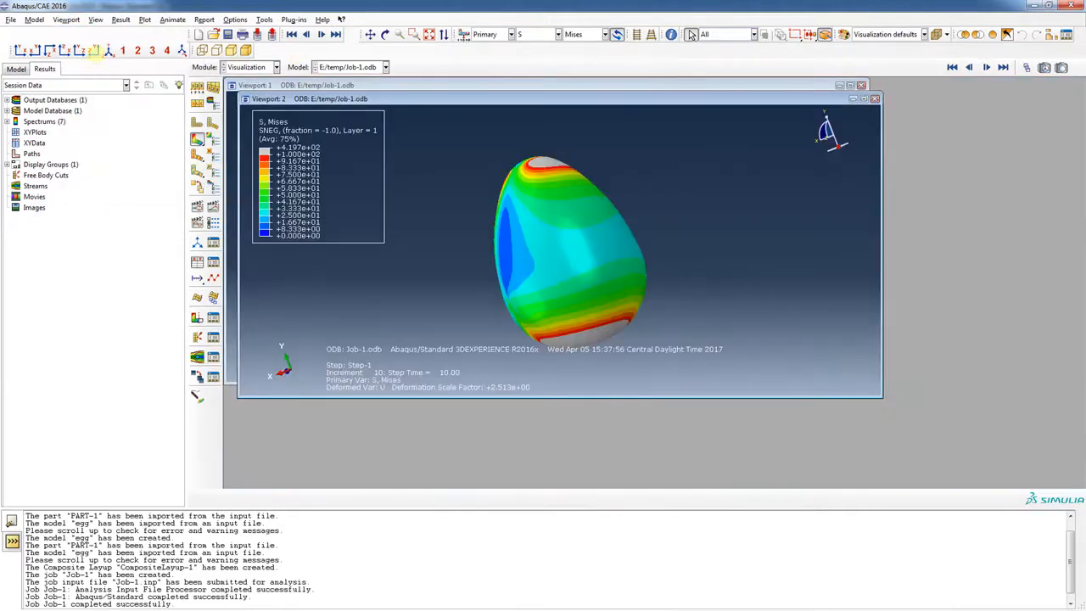
left_click(66, 18)
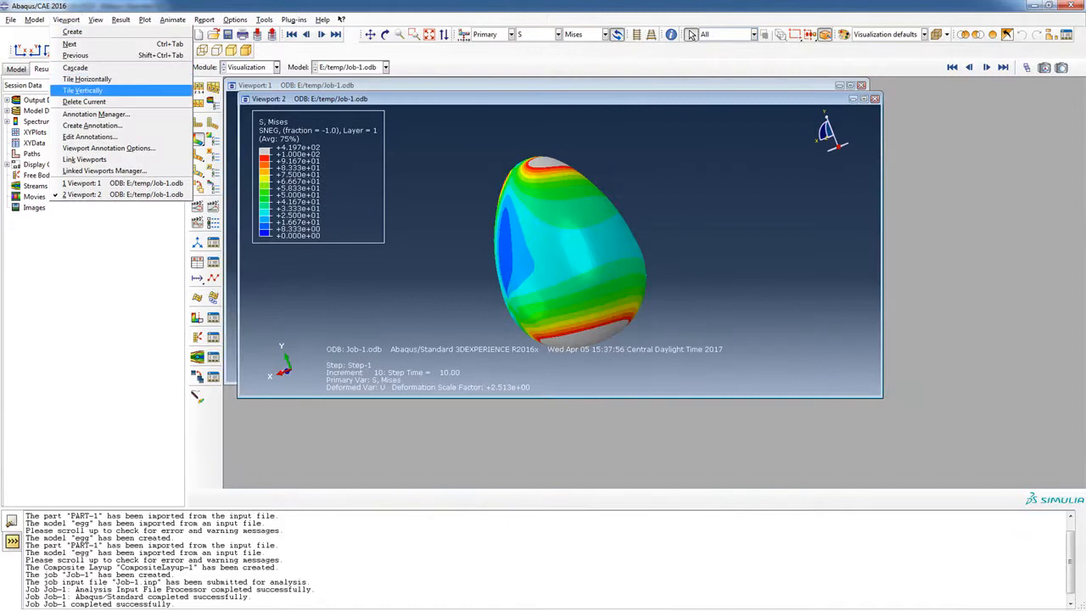
Tile the two viewports vertically and run the time-history animation in the left one.
left_click(82, 90)
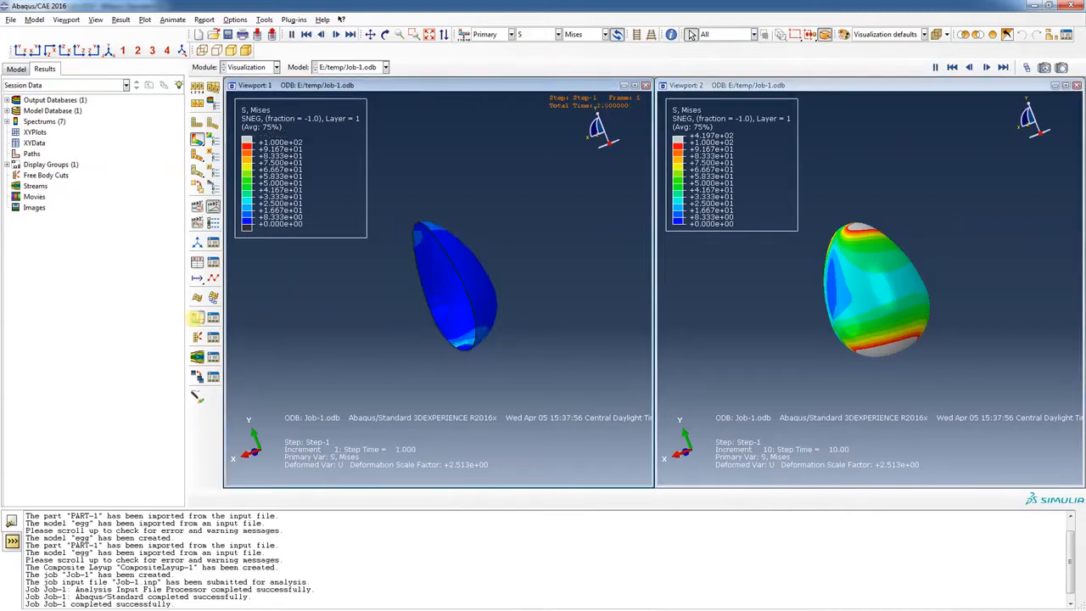
left_click(984, 67)
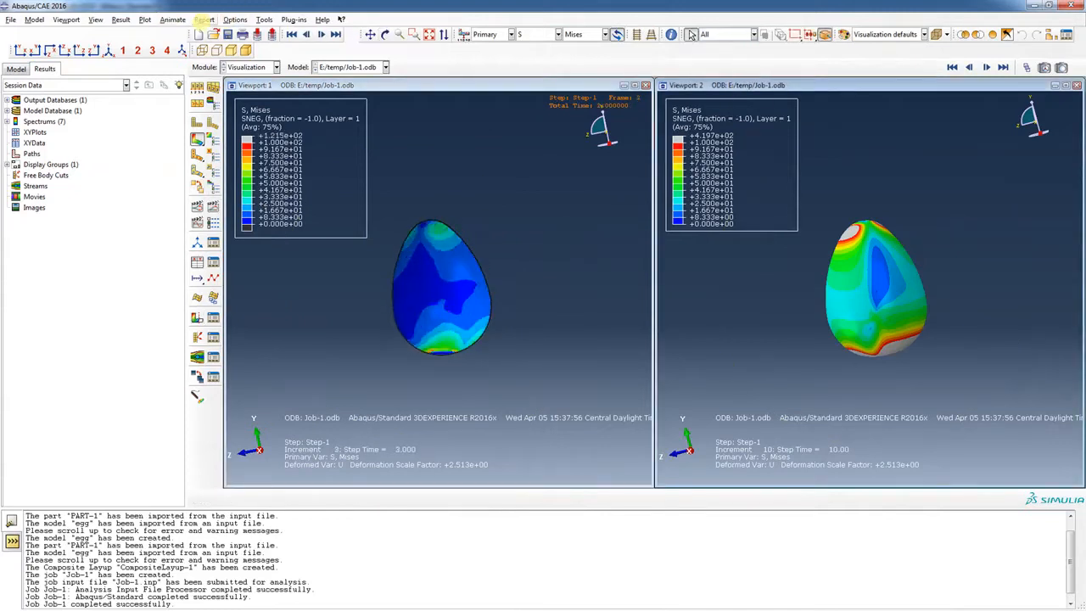
Use Query > Ply stack plot on the shell to show the three-ply stack in a third viewport.
left_click(235, 18)
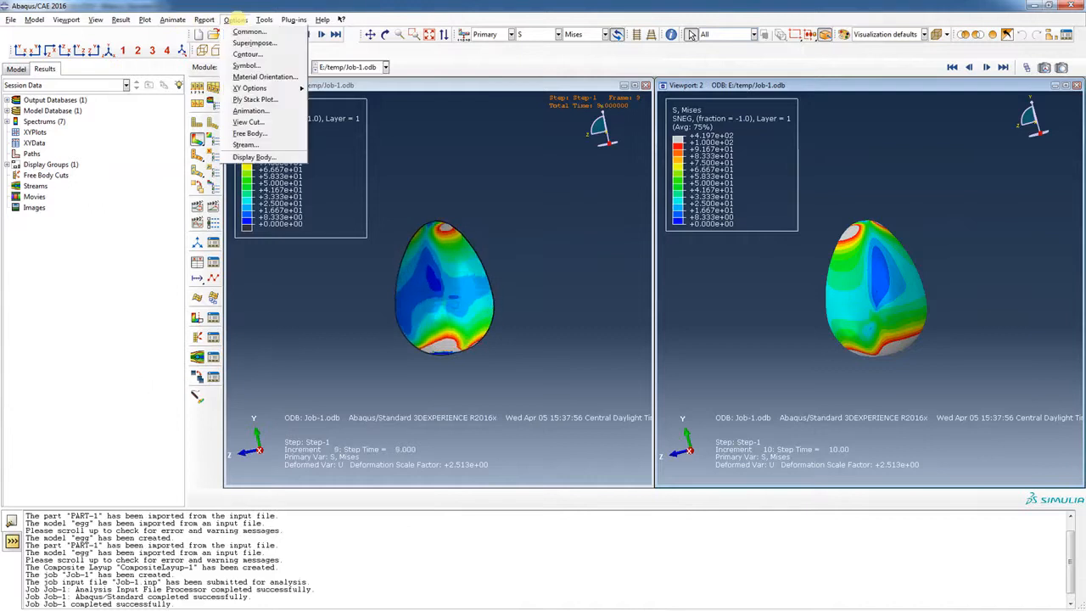
left_click(264, 19)
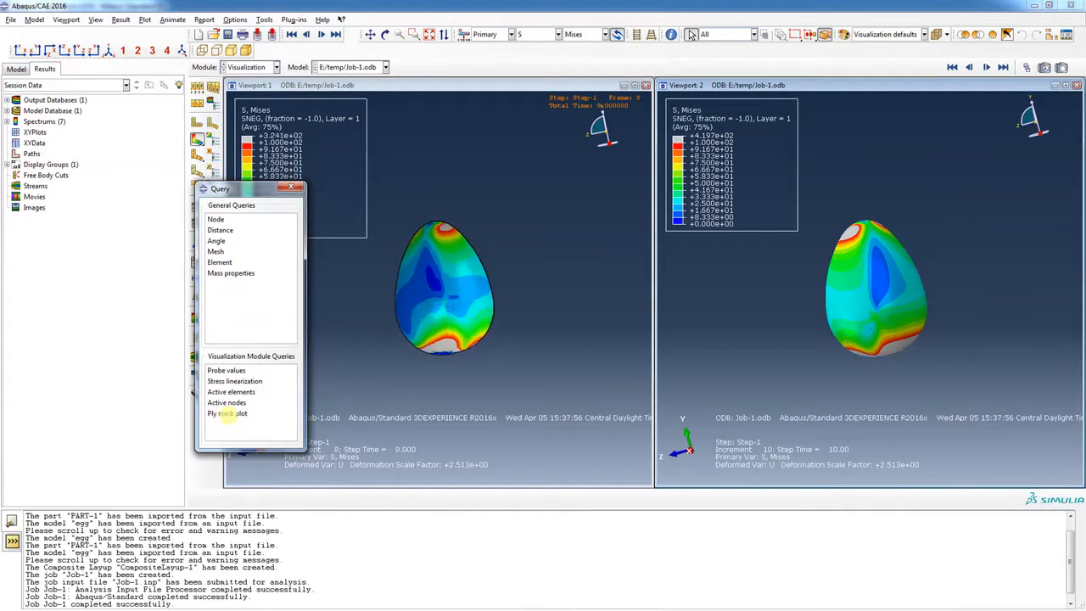
left_click(228, 414)
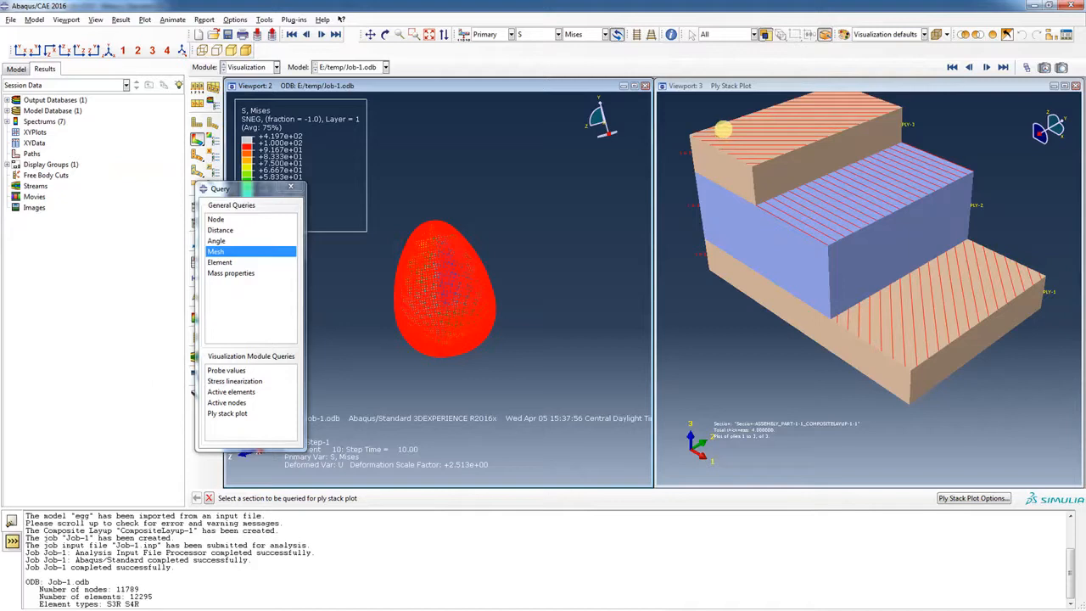
mouse_move(801, 173)
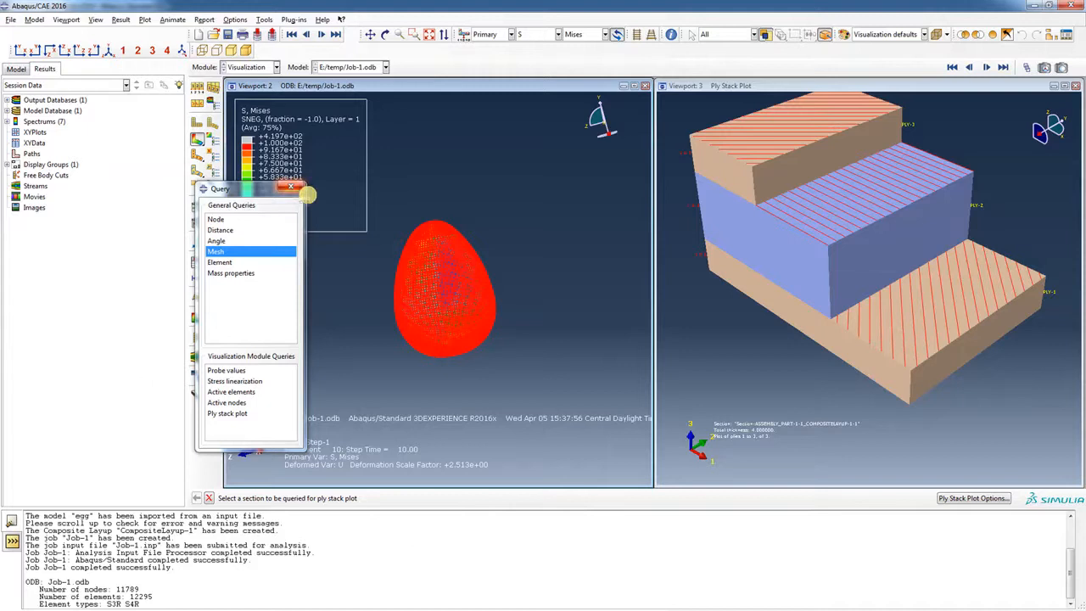
left_click(292, 187)
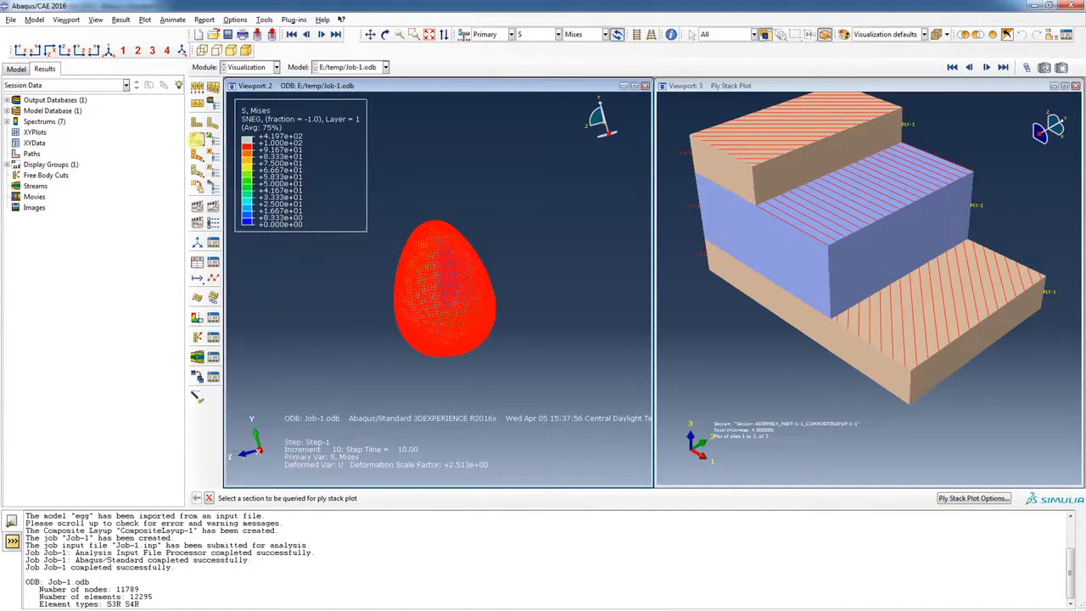
mouse_move(387, 93)
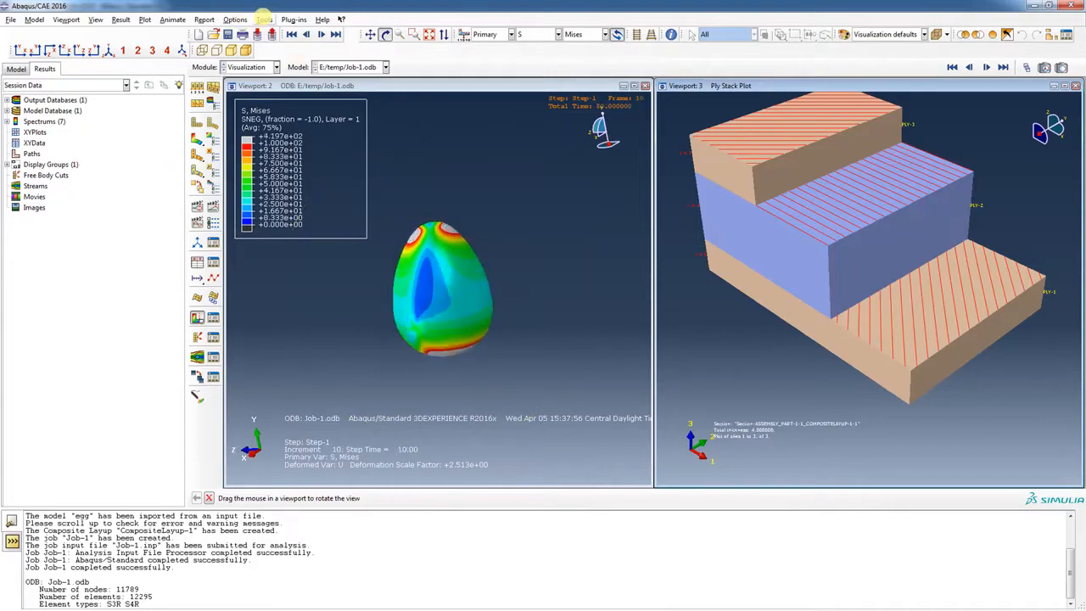
Bring up the Query tools, then the Field Output settings for the stress variable S.
left_click(265, 19)
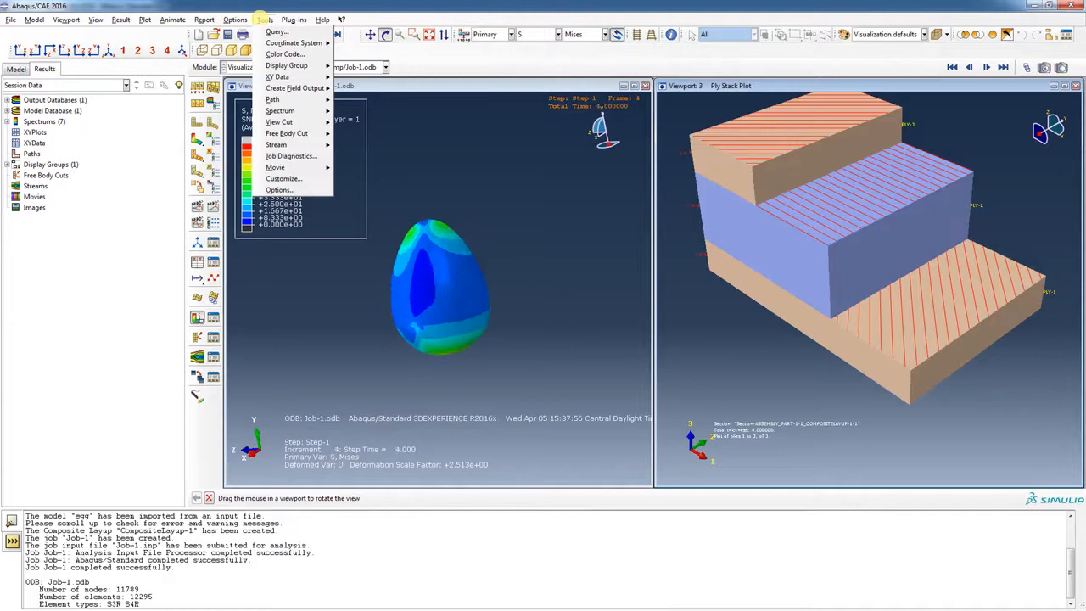
left_click(121, 20)
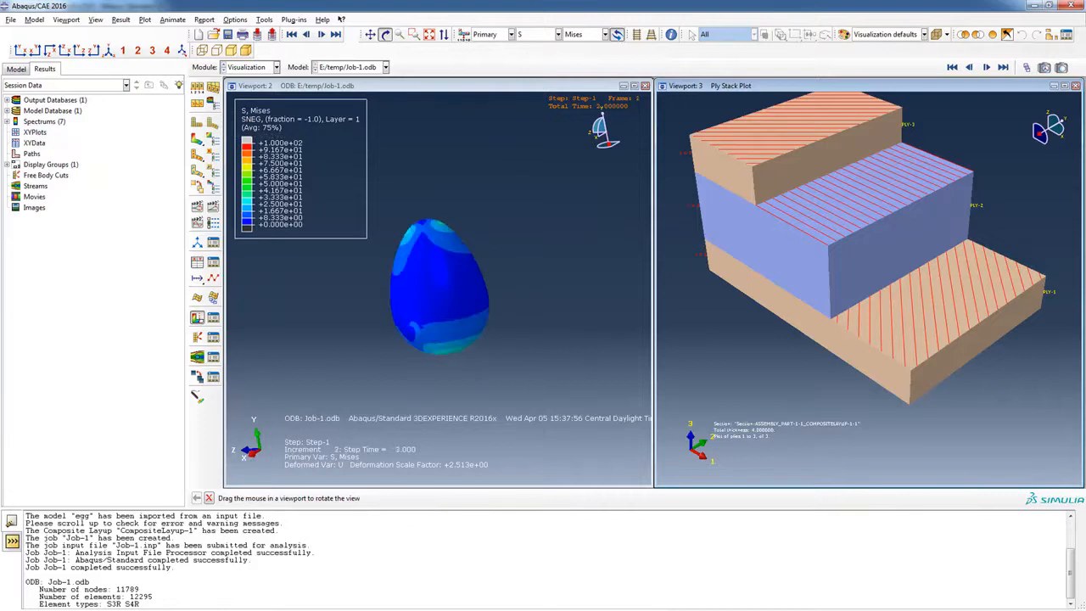
left_click(670, 34)
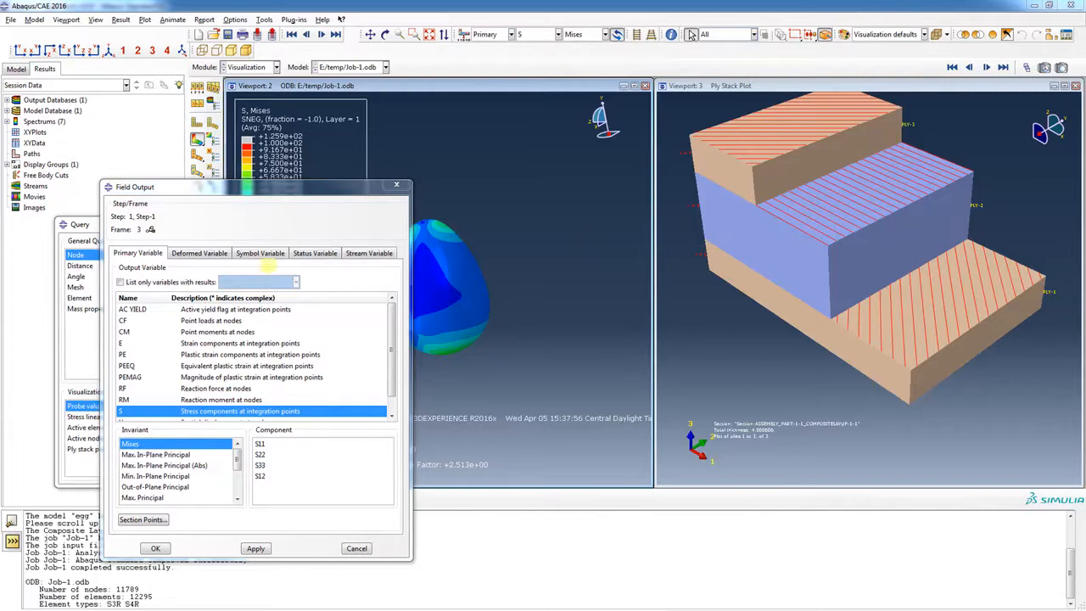
List section points by plies and plot von Mises for PLY-3 at its middle section point.
scroll("down", 3)
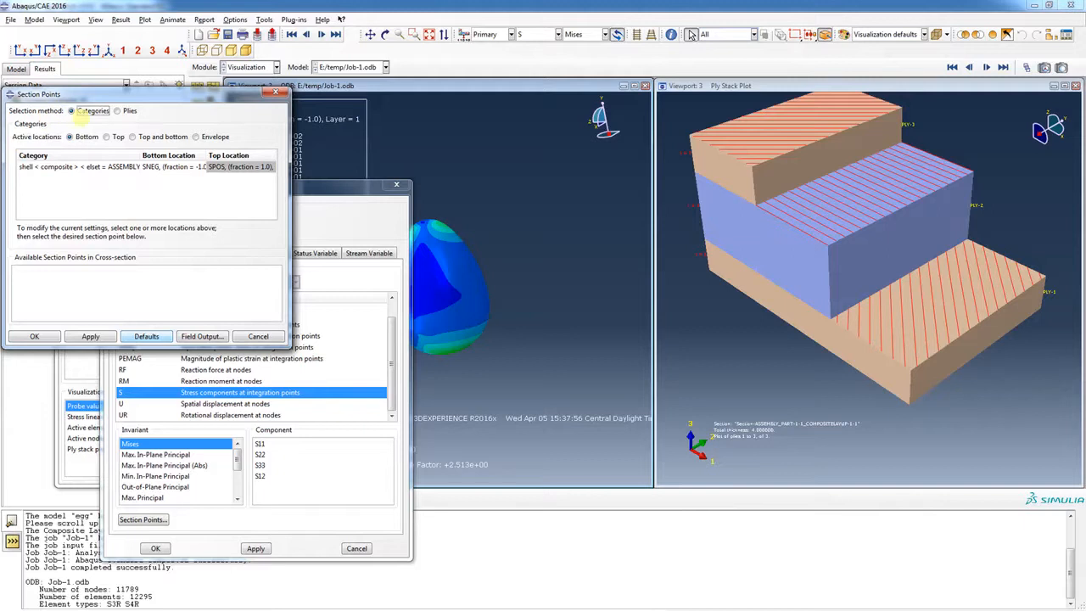
left_click(119, 111)
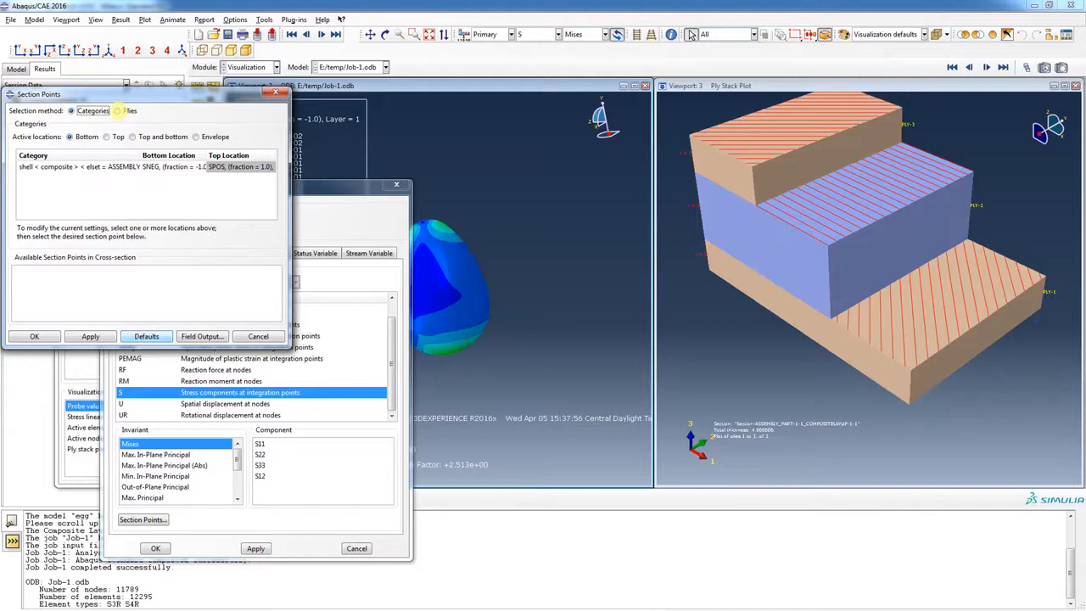
left_click(119, 110)
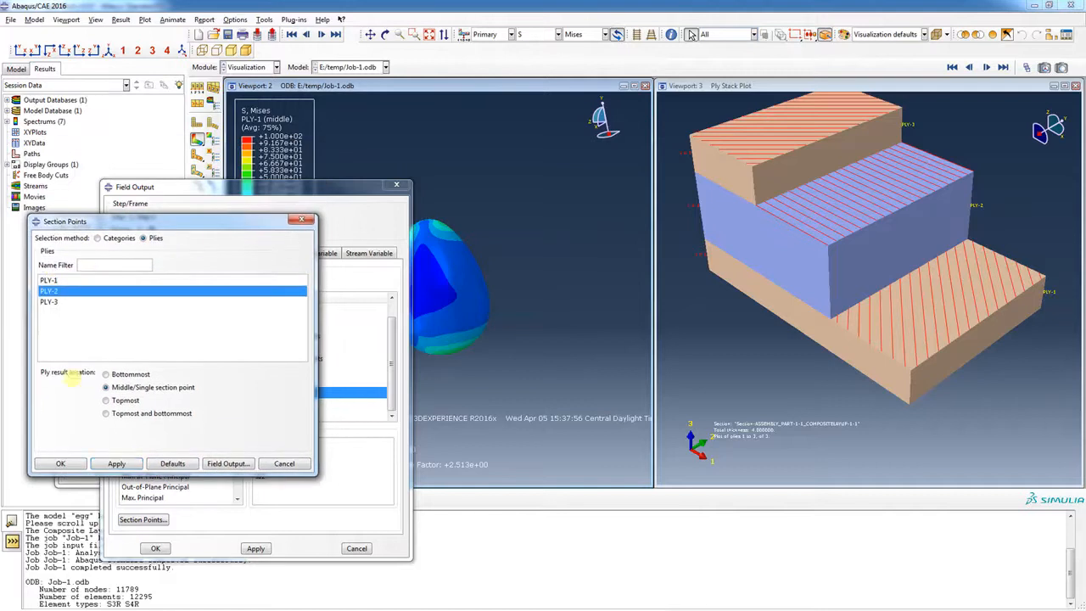
left_click(116, 463)
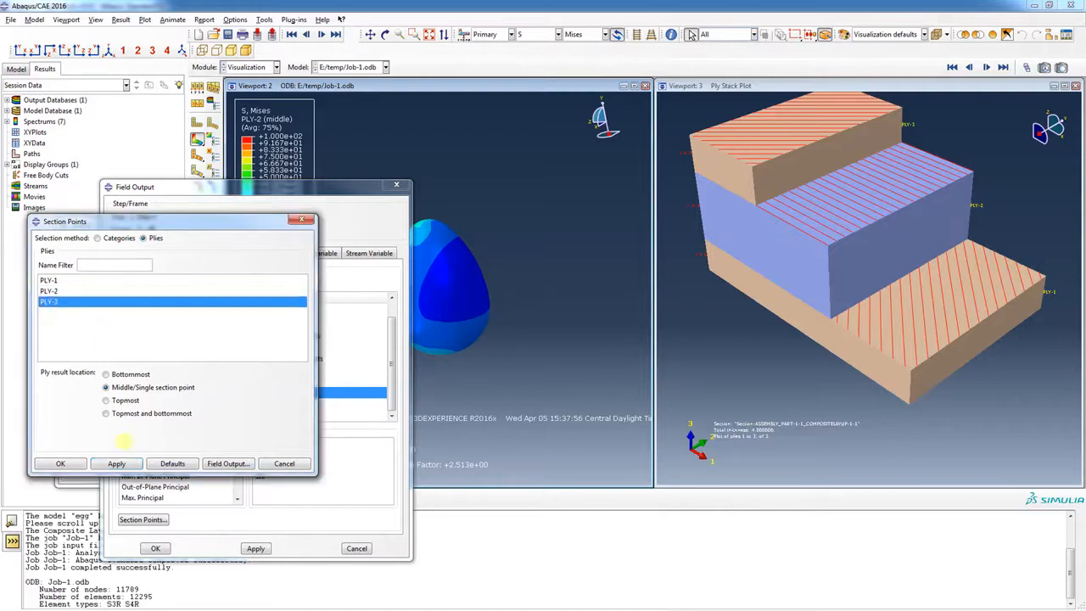
left_click(115, 463)
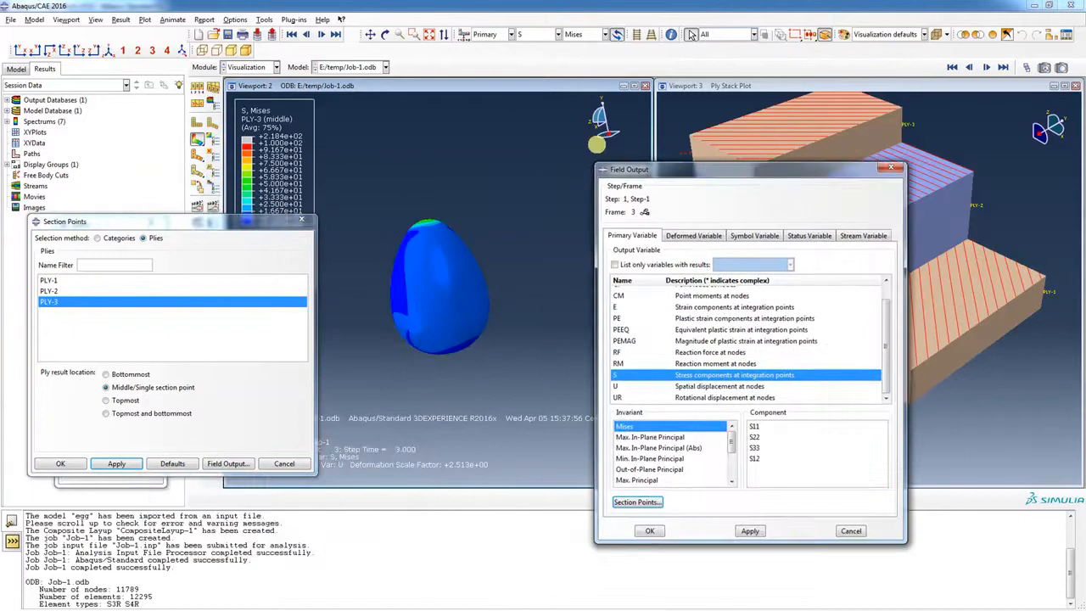
mouse_move(326, 262)
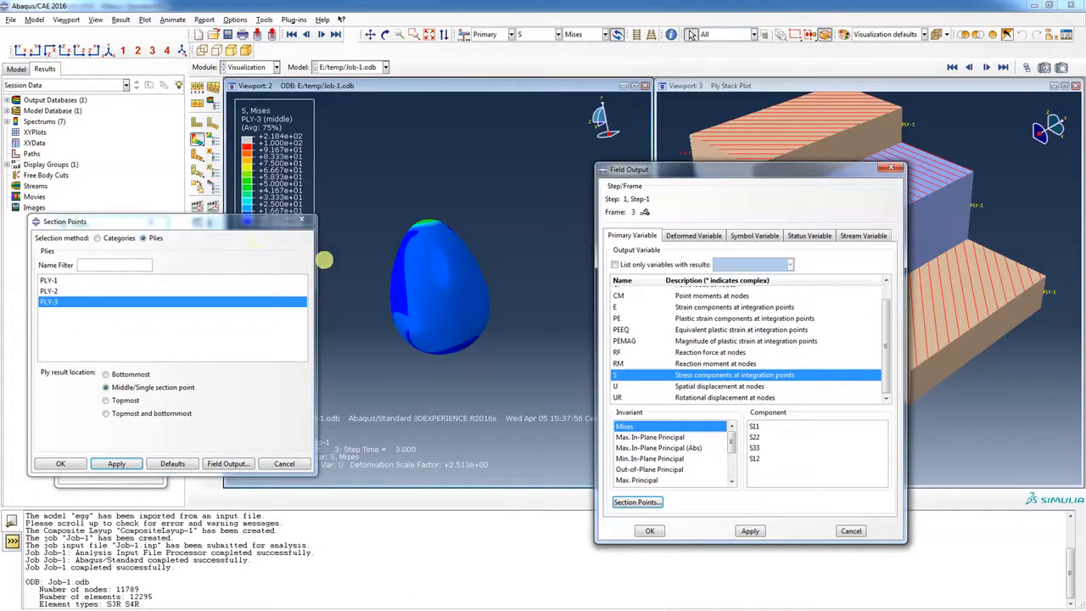
left_click(648, 530)
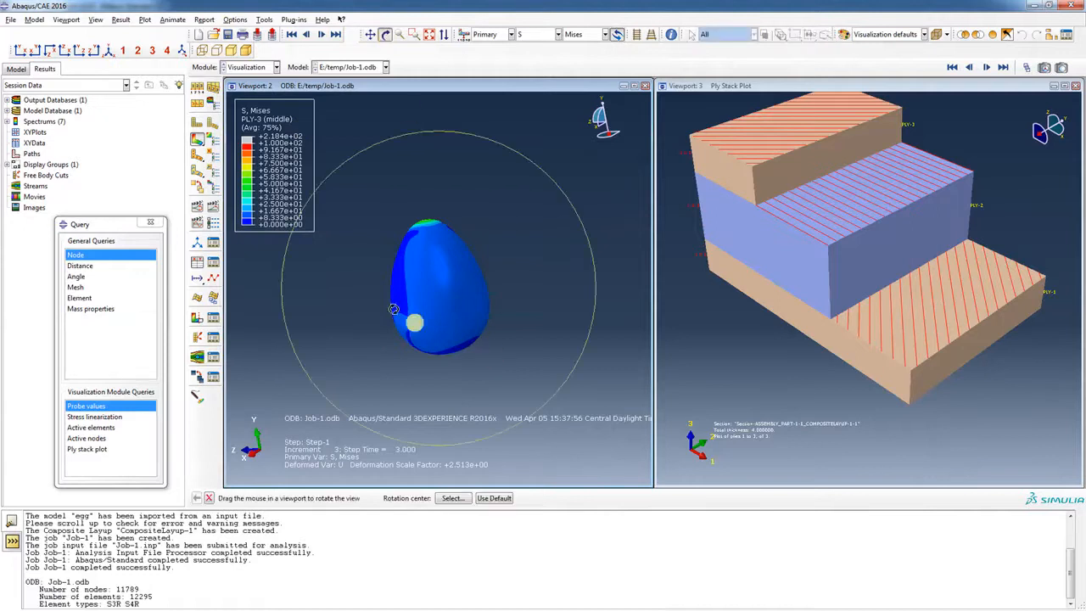
Orbit the egg to inspect the PLY-3 stress contour, then return to the part model.
left_click_drag(411, 322, 451, 280)
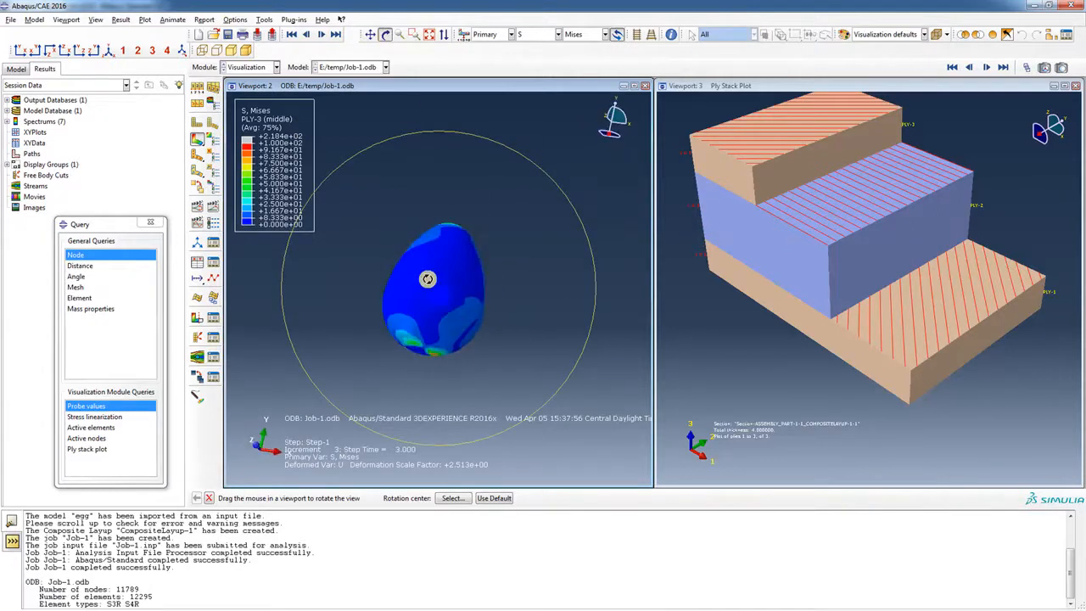
left_click_drag(428, 278, 457, 330)
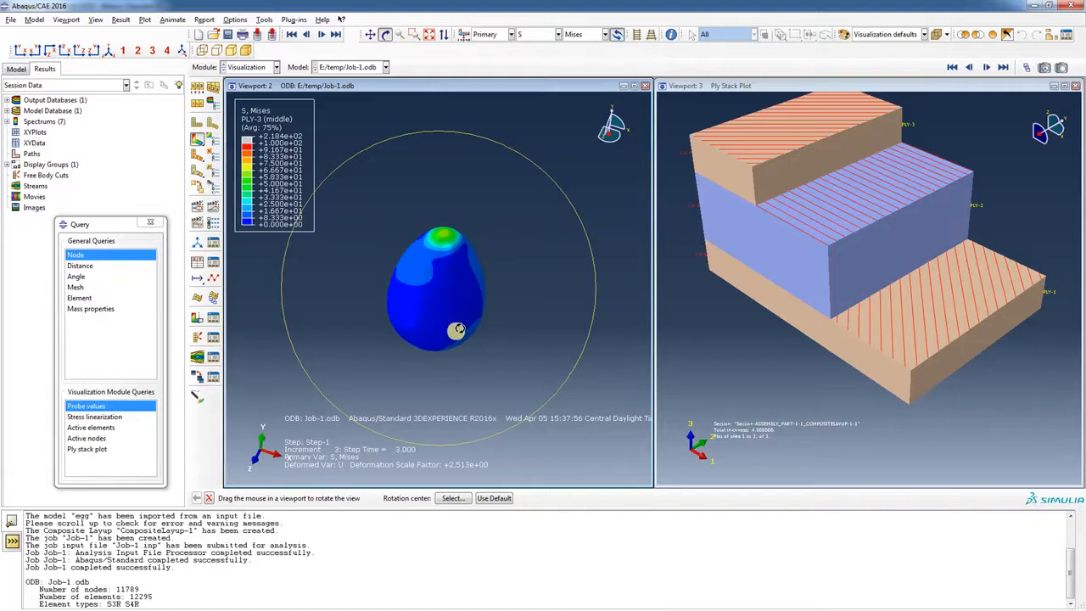
left_click_drag(458, 329, 416, 212)
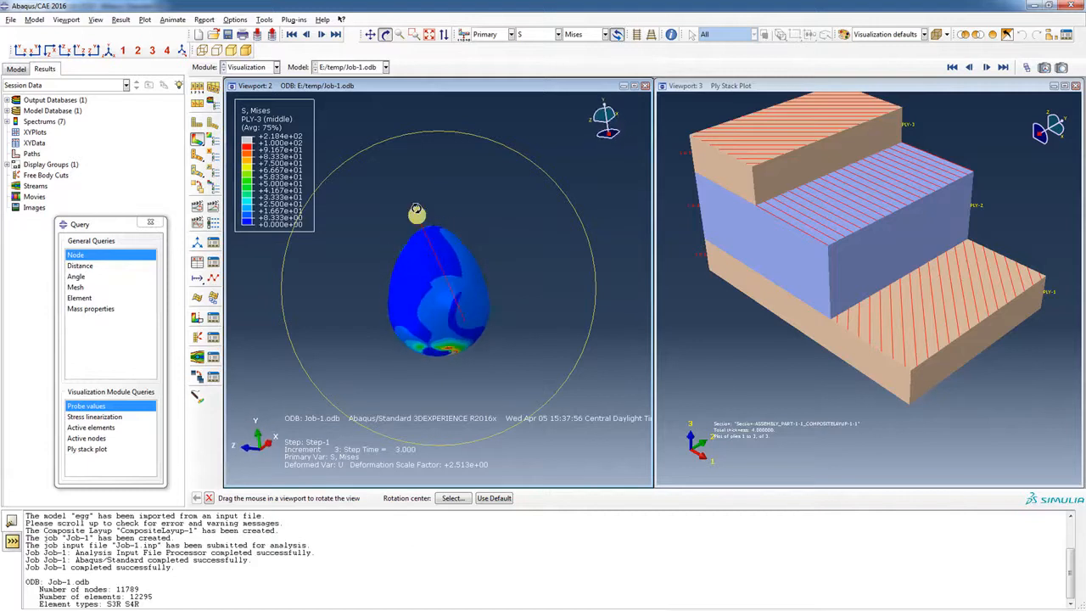
left_click_drag(415, 212, 438, 355)
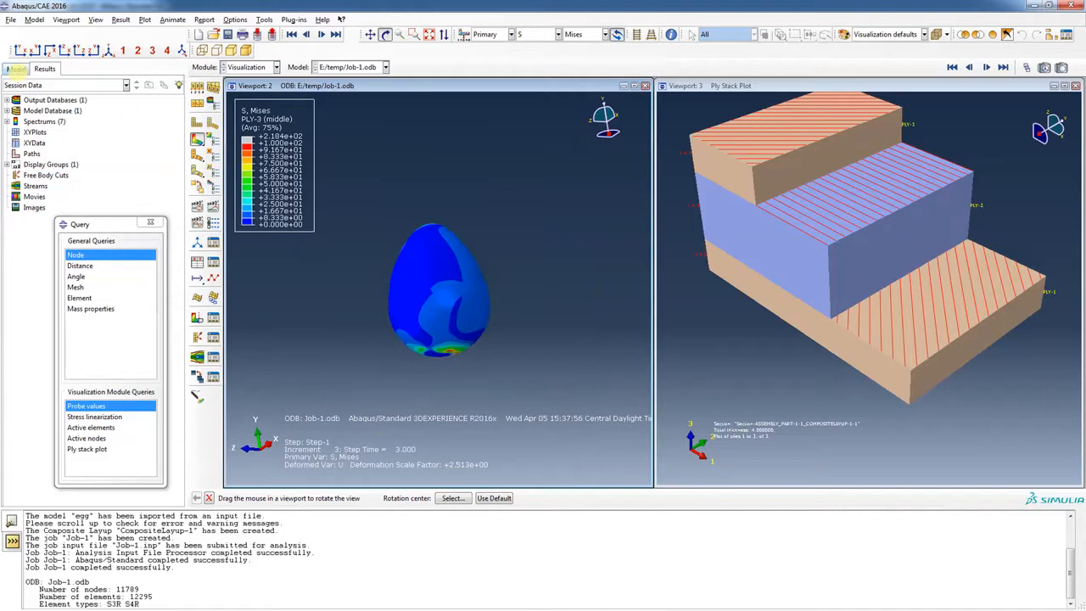
left_click(15, 68)
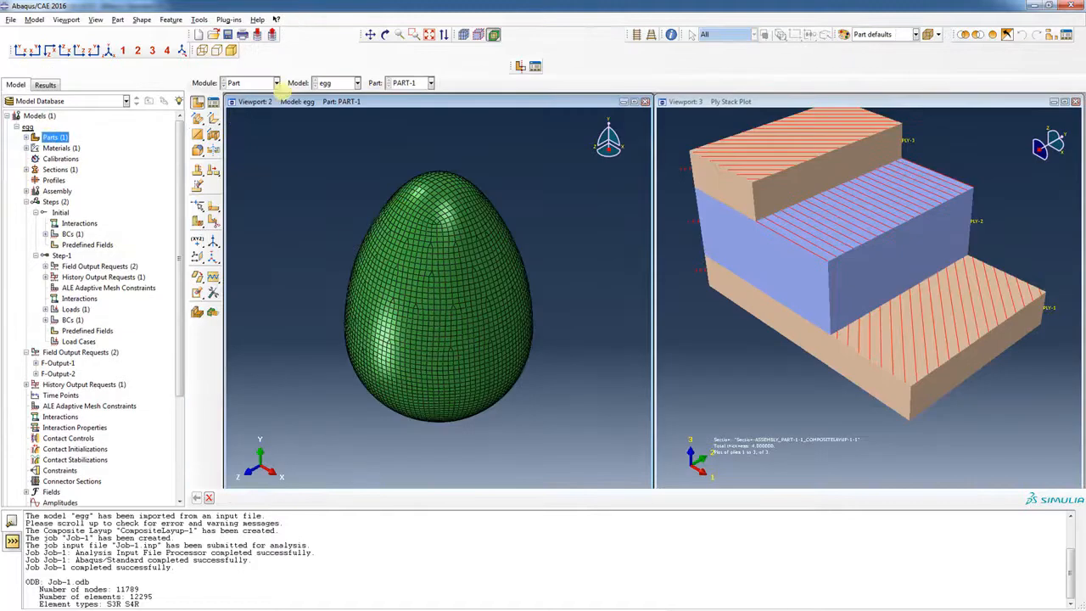
Switch from the Part module to the Property module for PART-1.
left_click(275, 82)
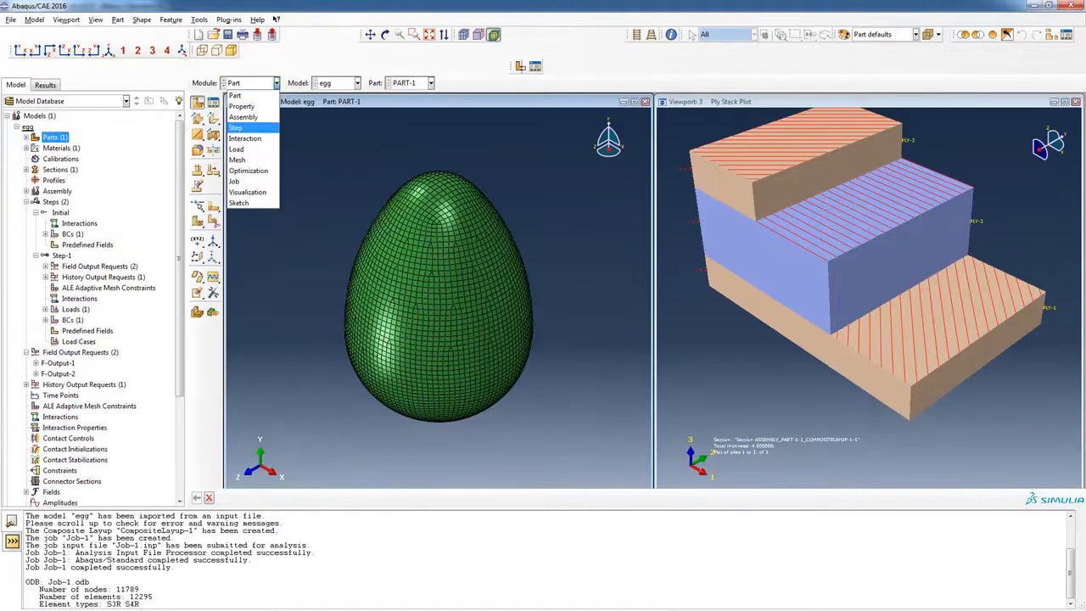
left_click(241, 105)
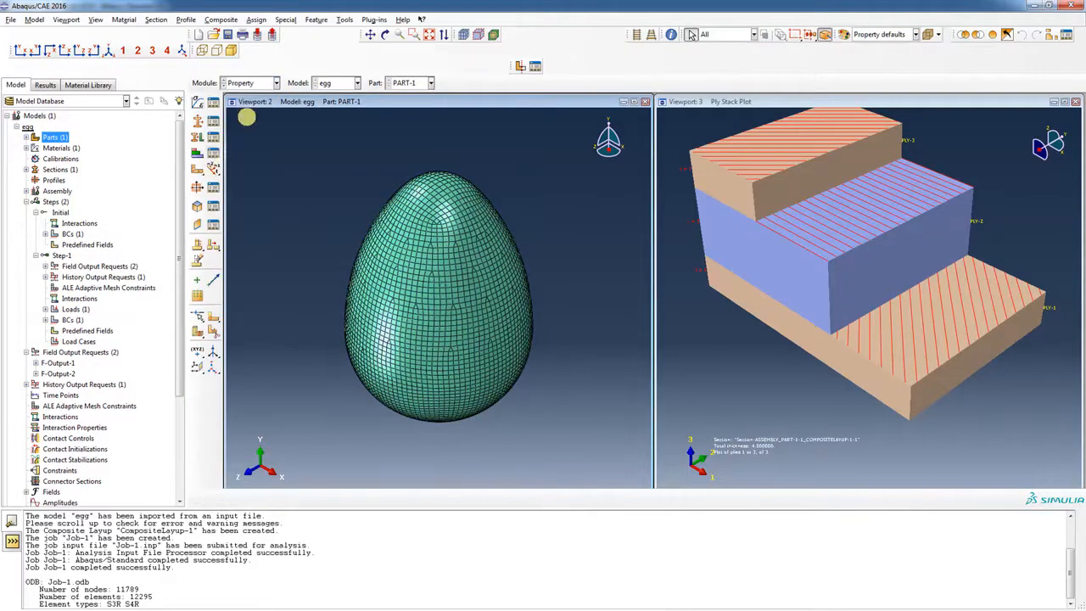
mouse_move(197, 156)
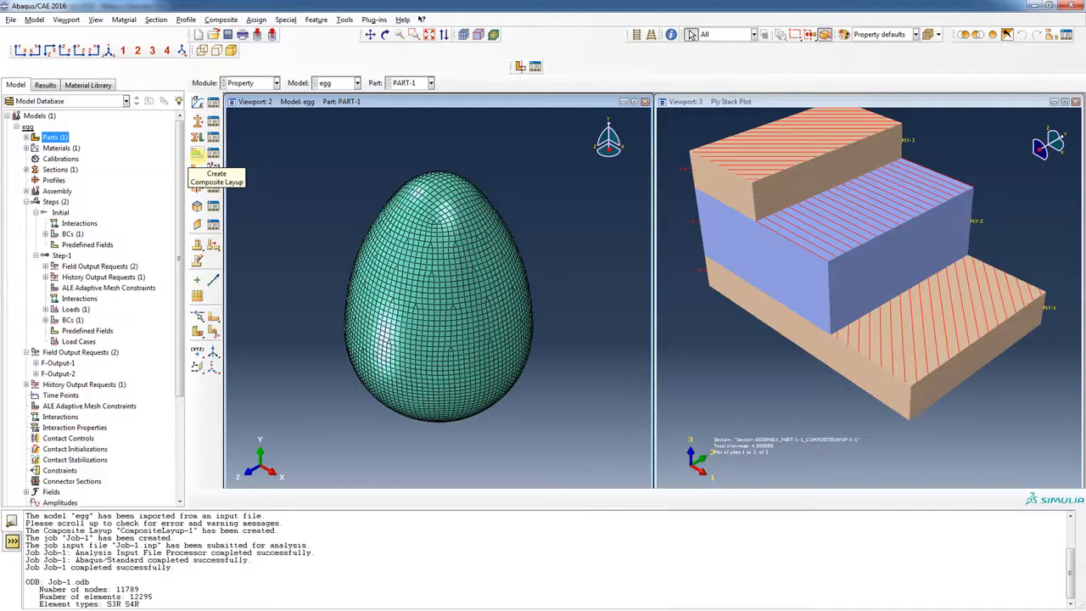
mouse_move(554, 127)
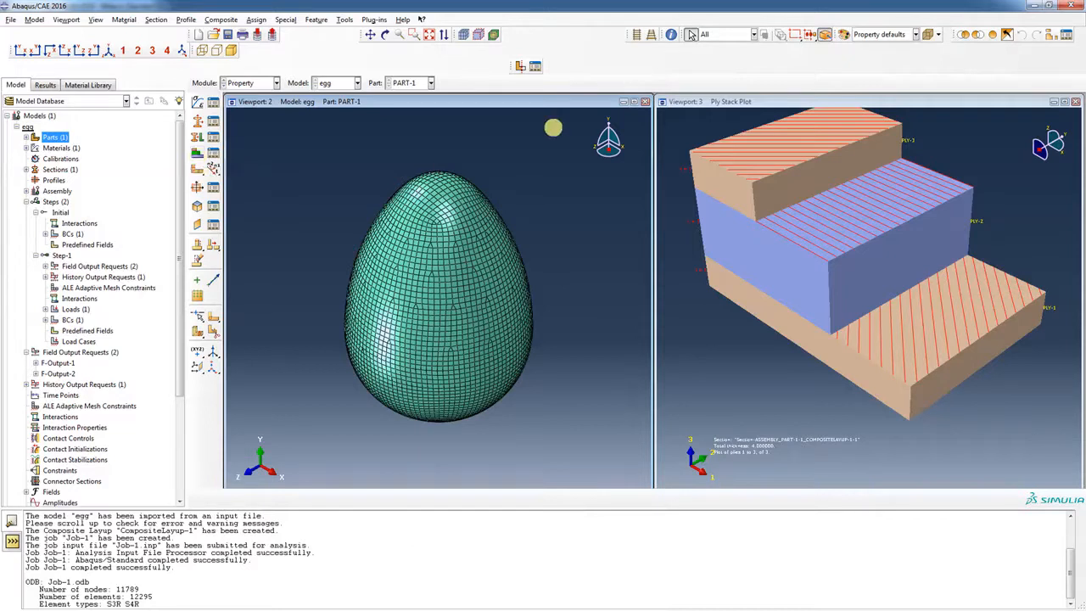